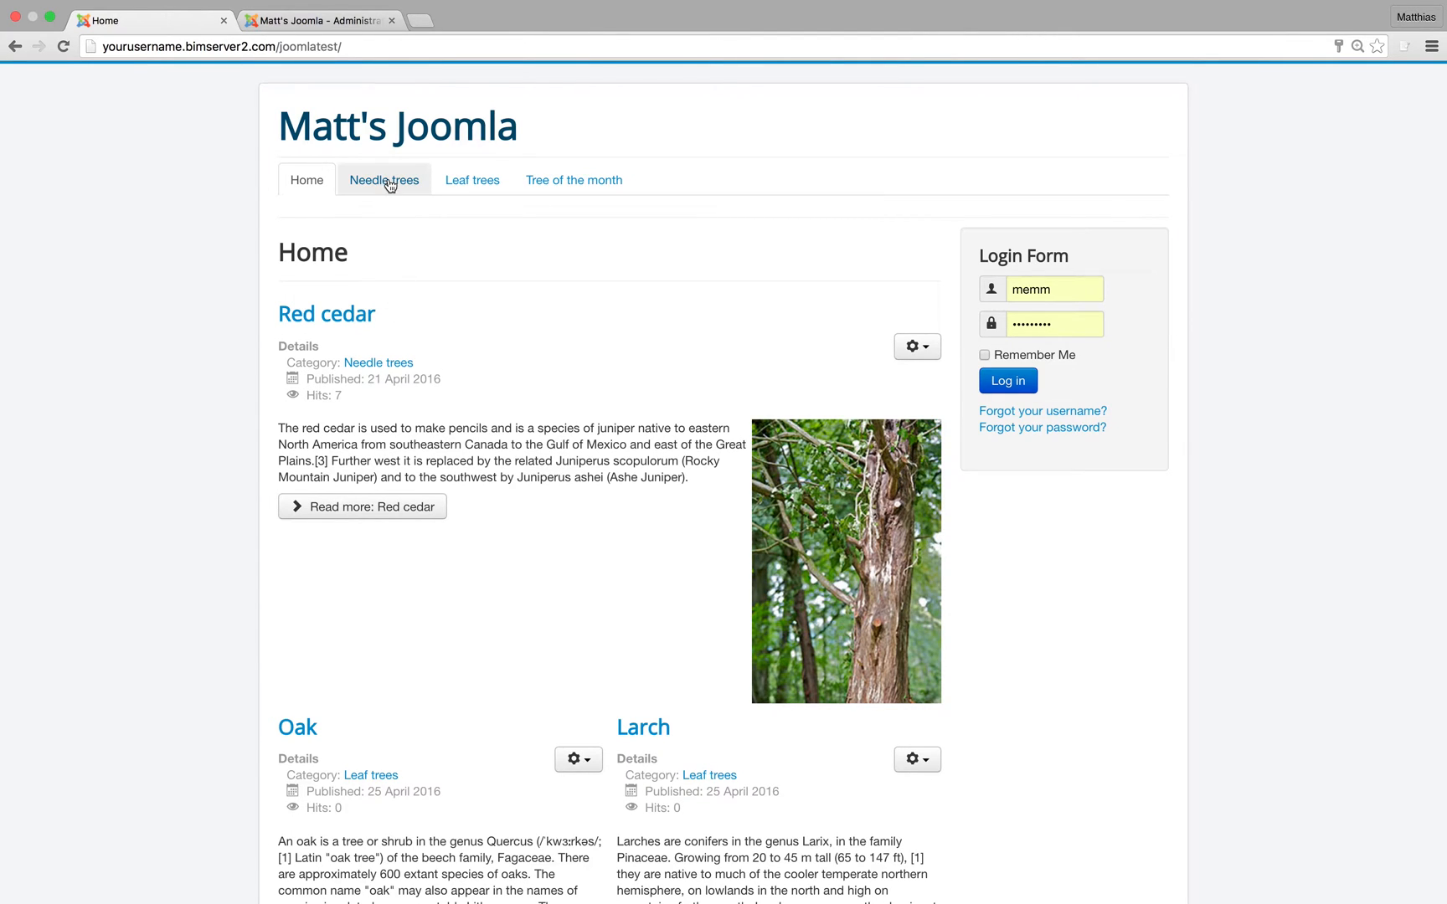
Browse the Needle trees and Leaf trees category pages, then move to the administration backend.
{"action": "left_click", "coordinate": [384, 180]}
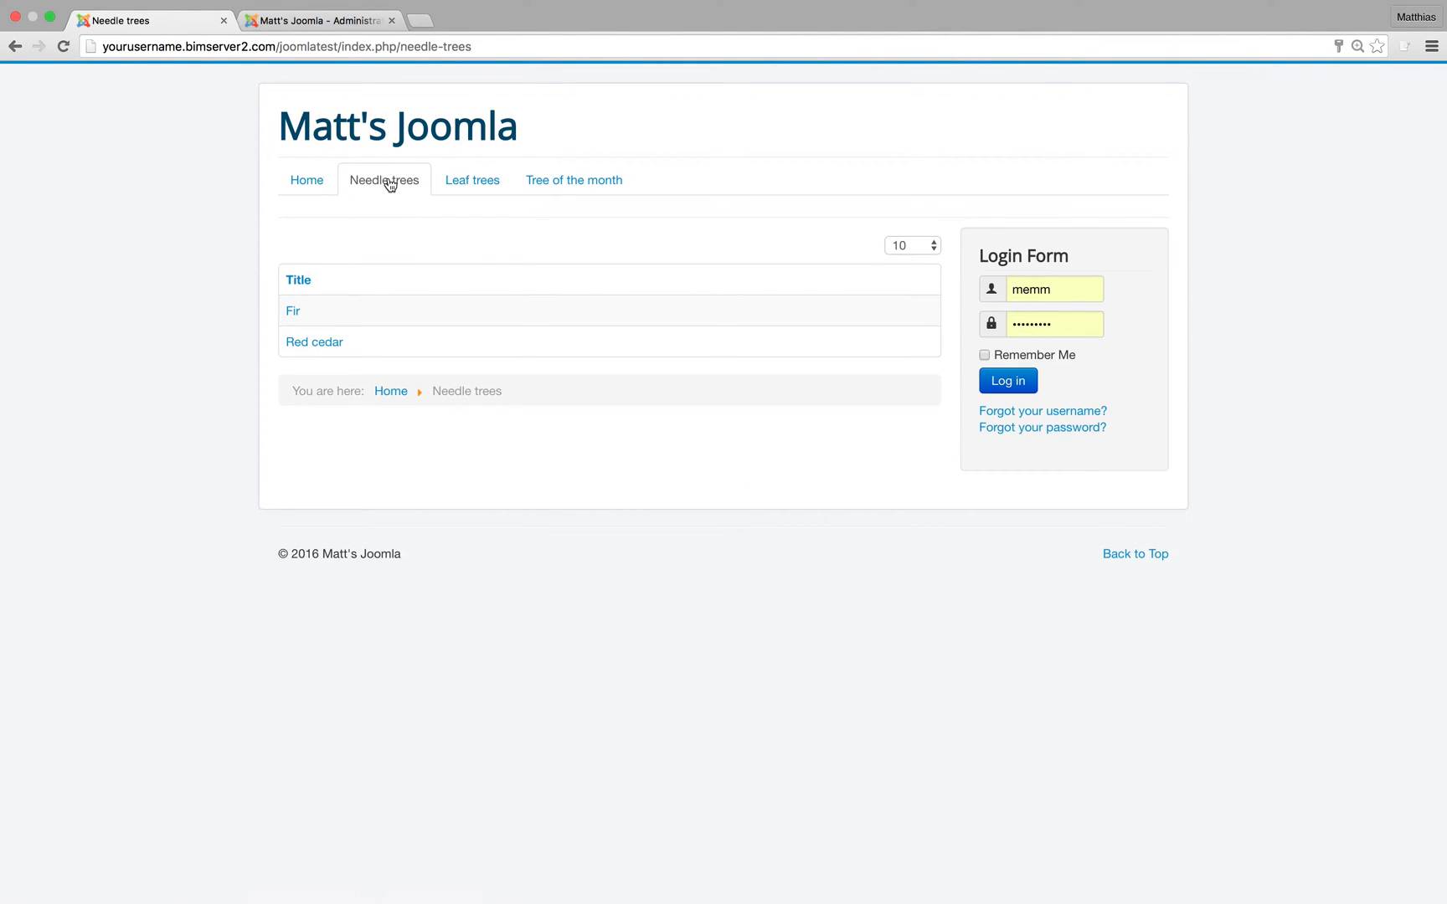
{"action": "left_click", "coordinate": [473, 179]}
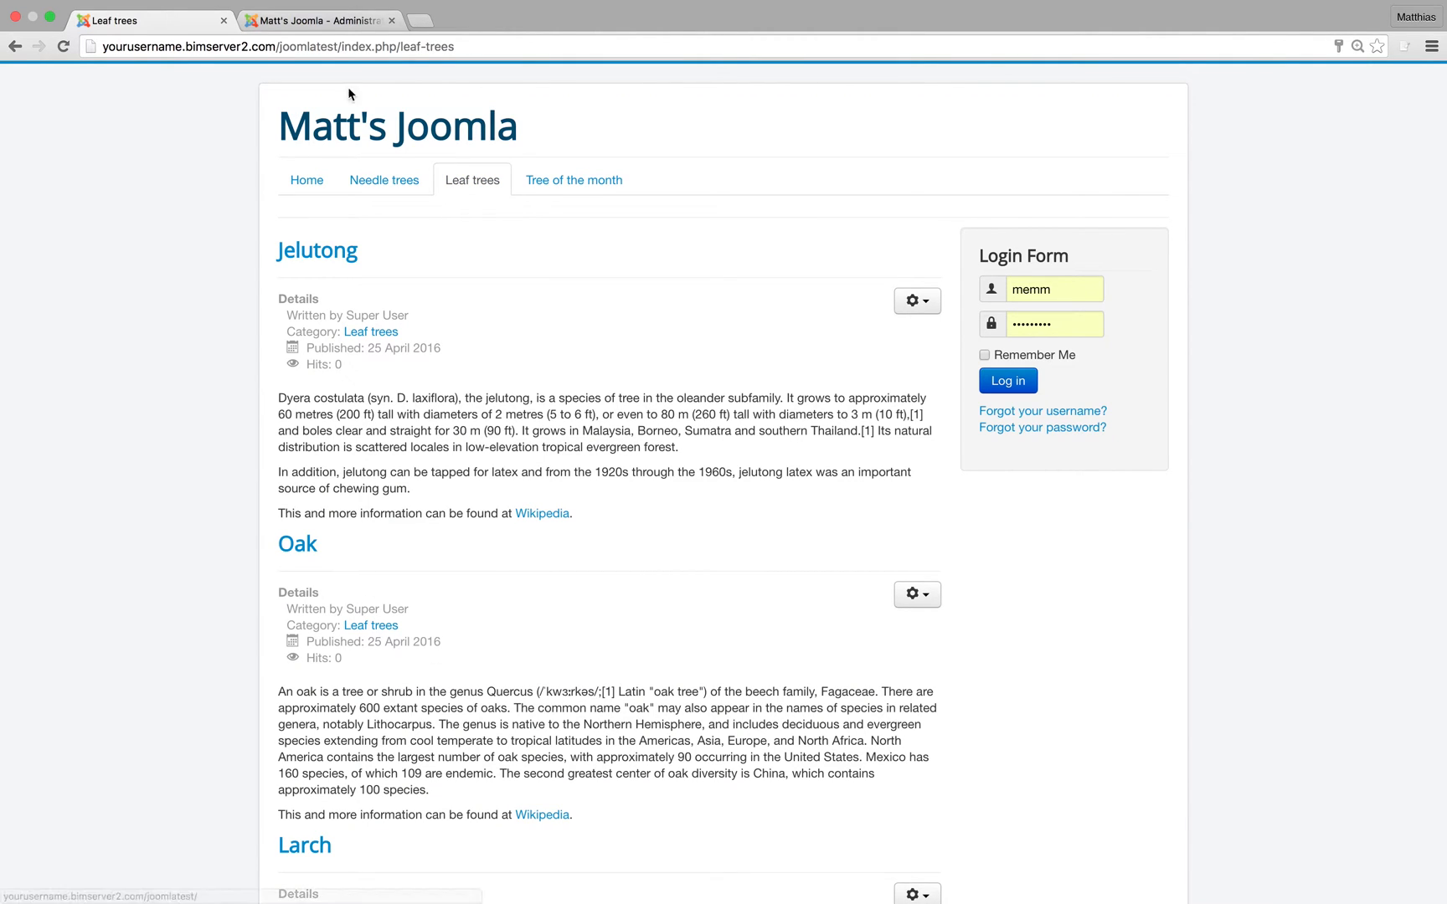
{"action": "mouse_move", "coordinate": [349, 129]}
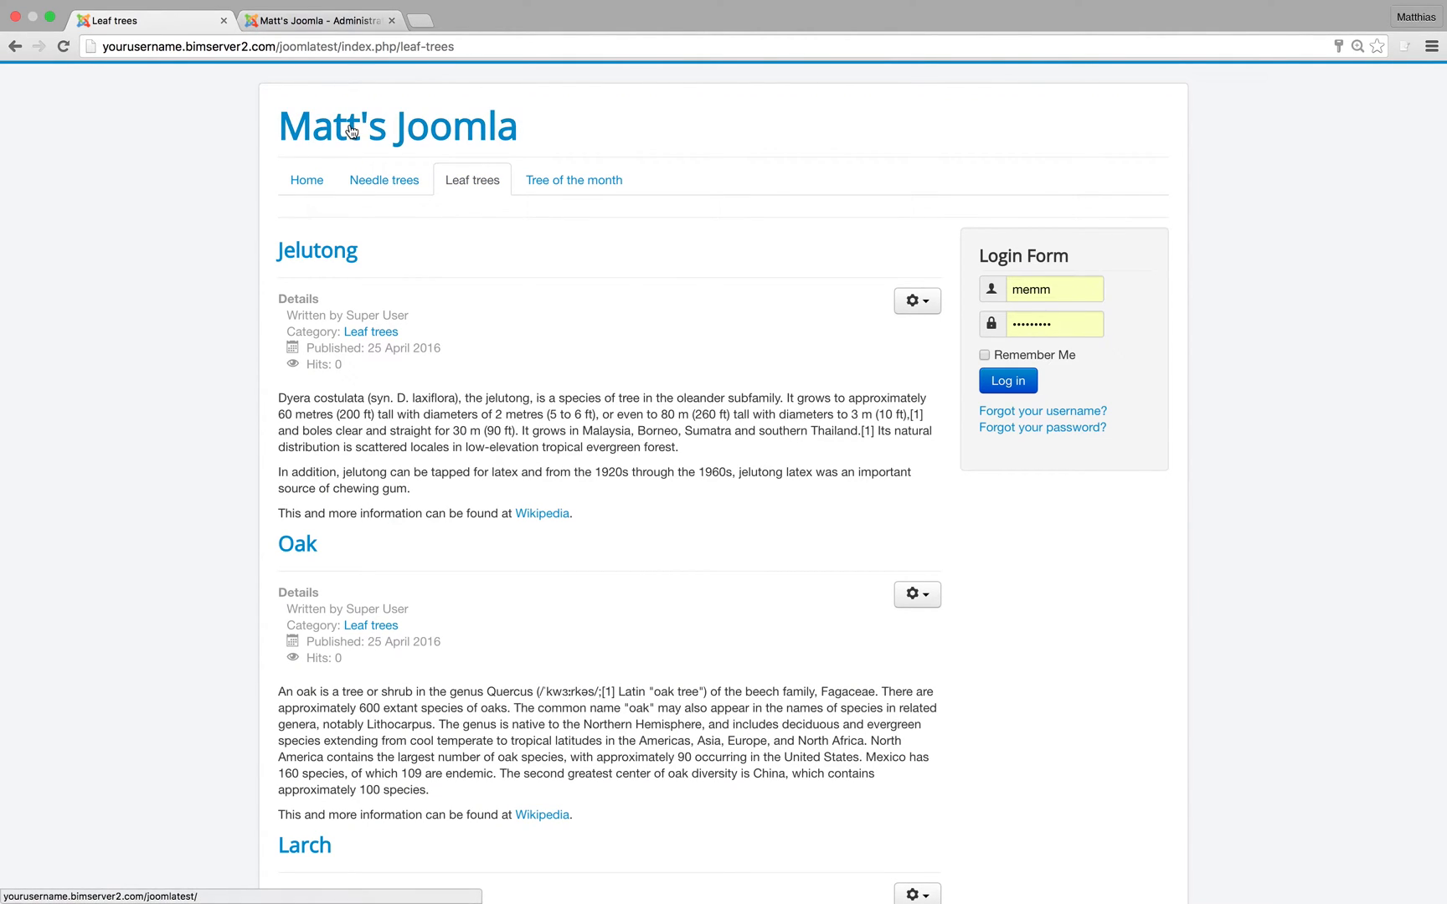
{"action": "mouse_move", "coordinate": [358, 159]}
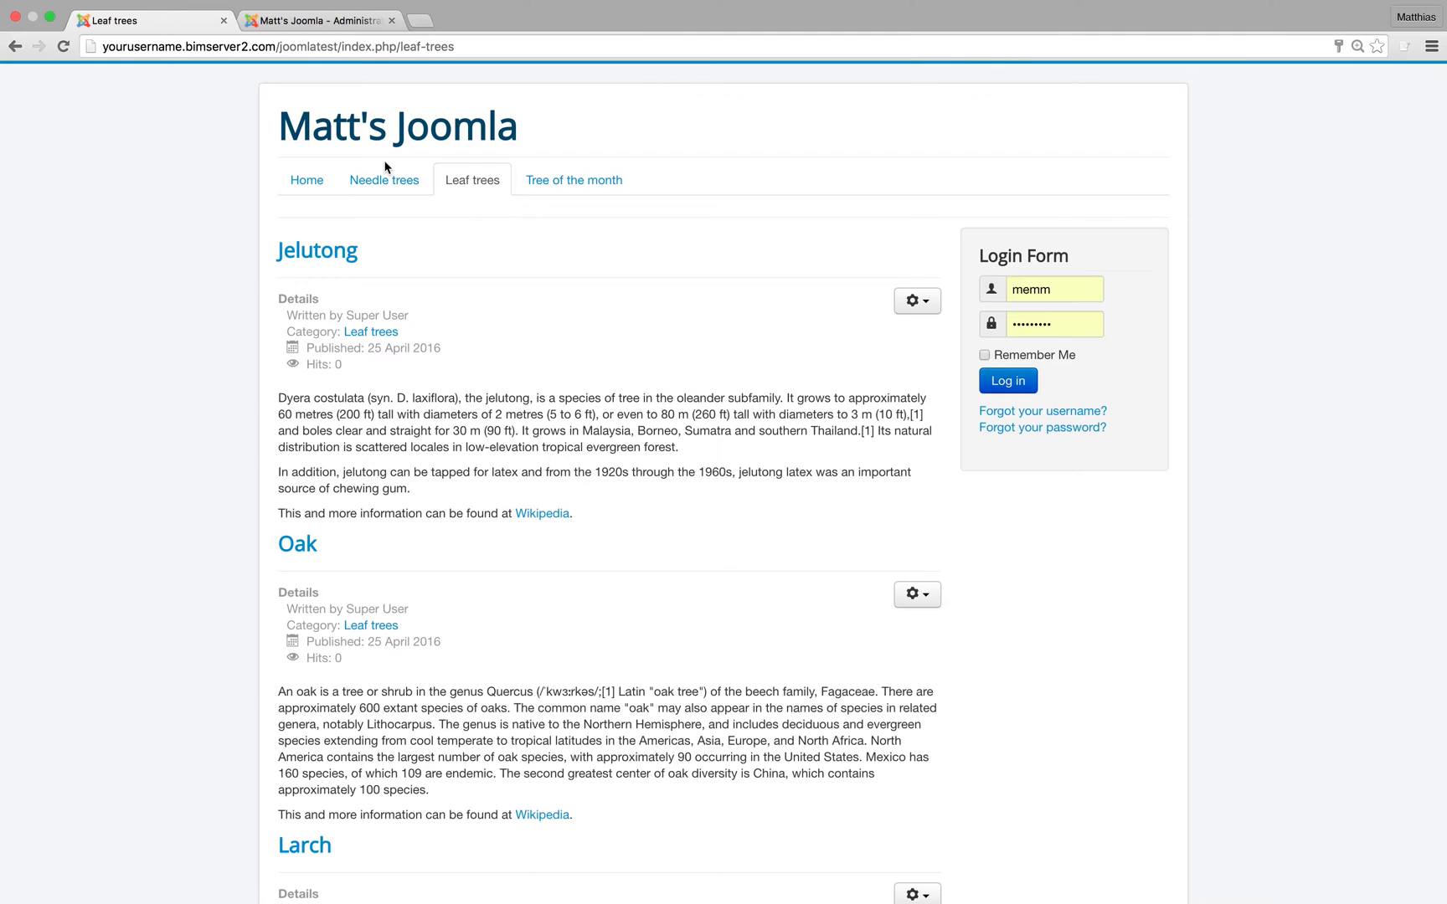
{"action": "mouse_move", "coordinate": [383, 179]}
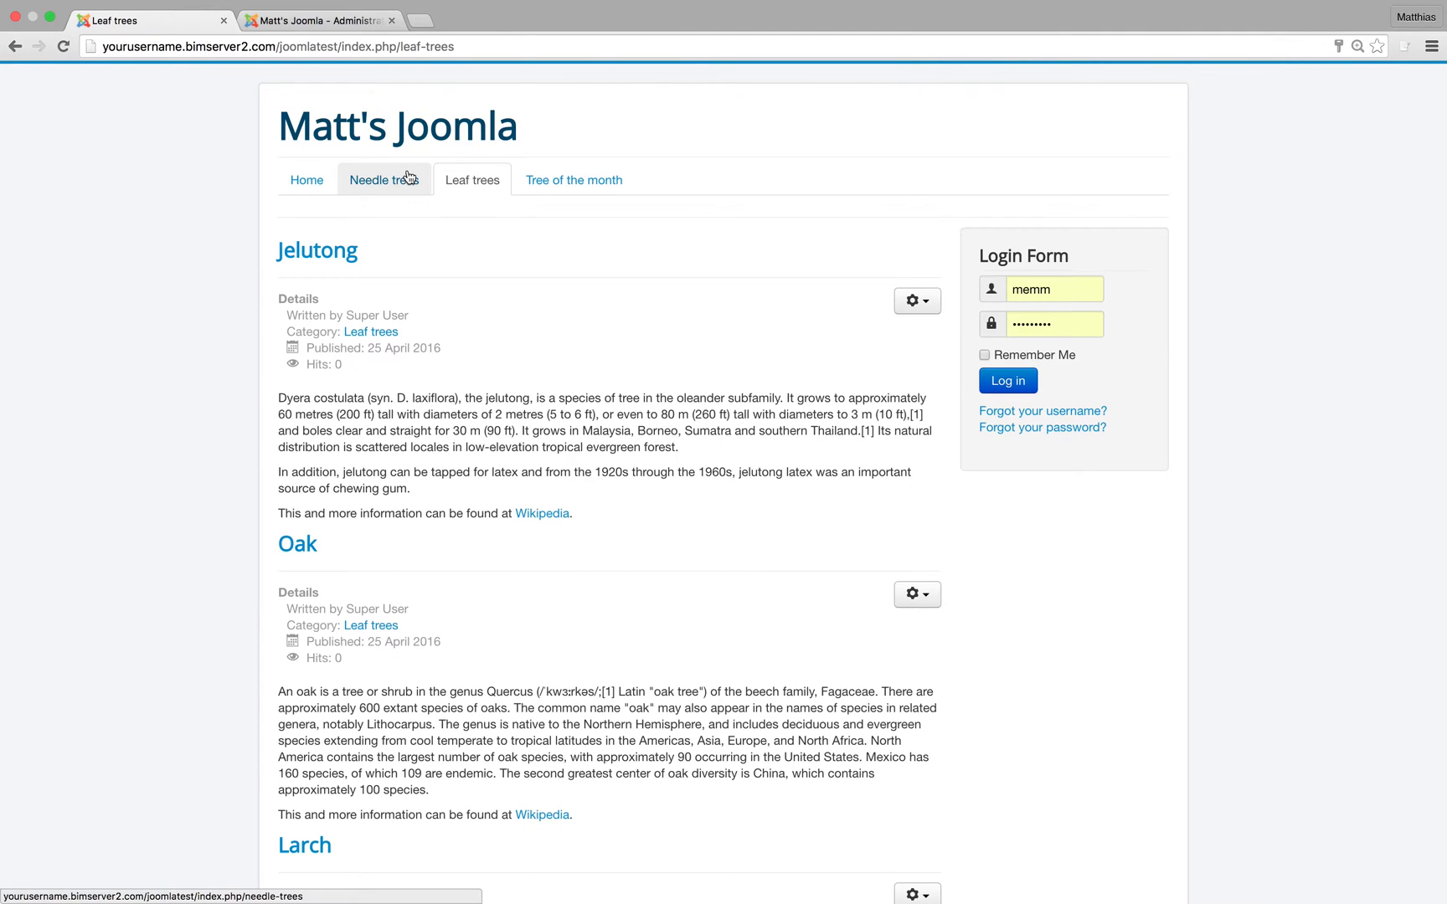
{"action": "mouse_move", "coordinate": [360, 175]}
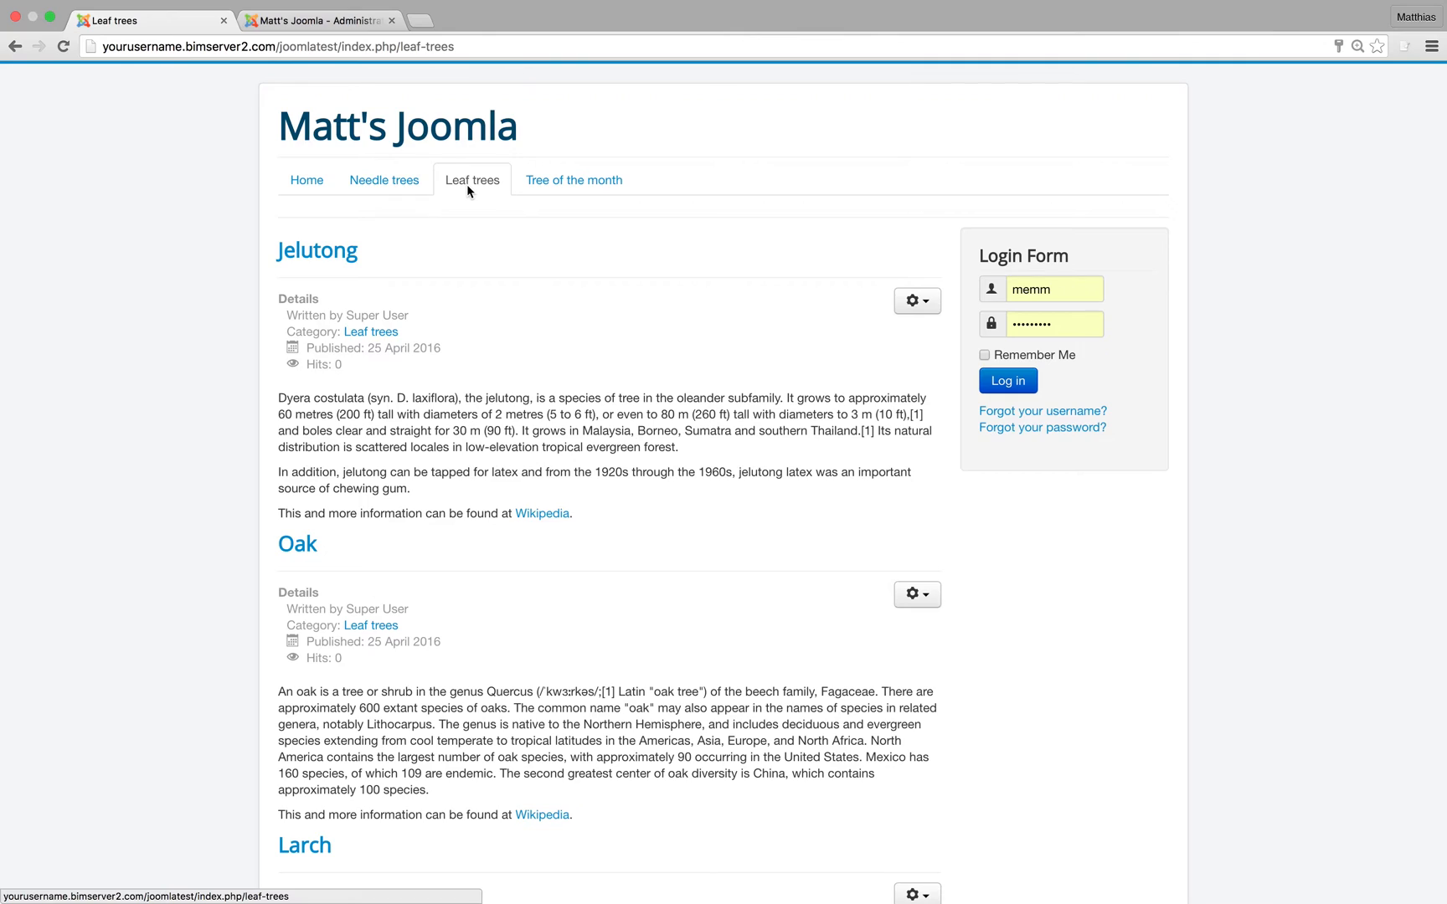
{"action": "mouse_move", "coordinate": [477, 193]}
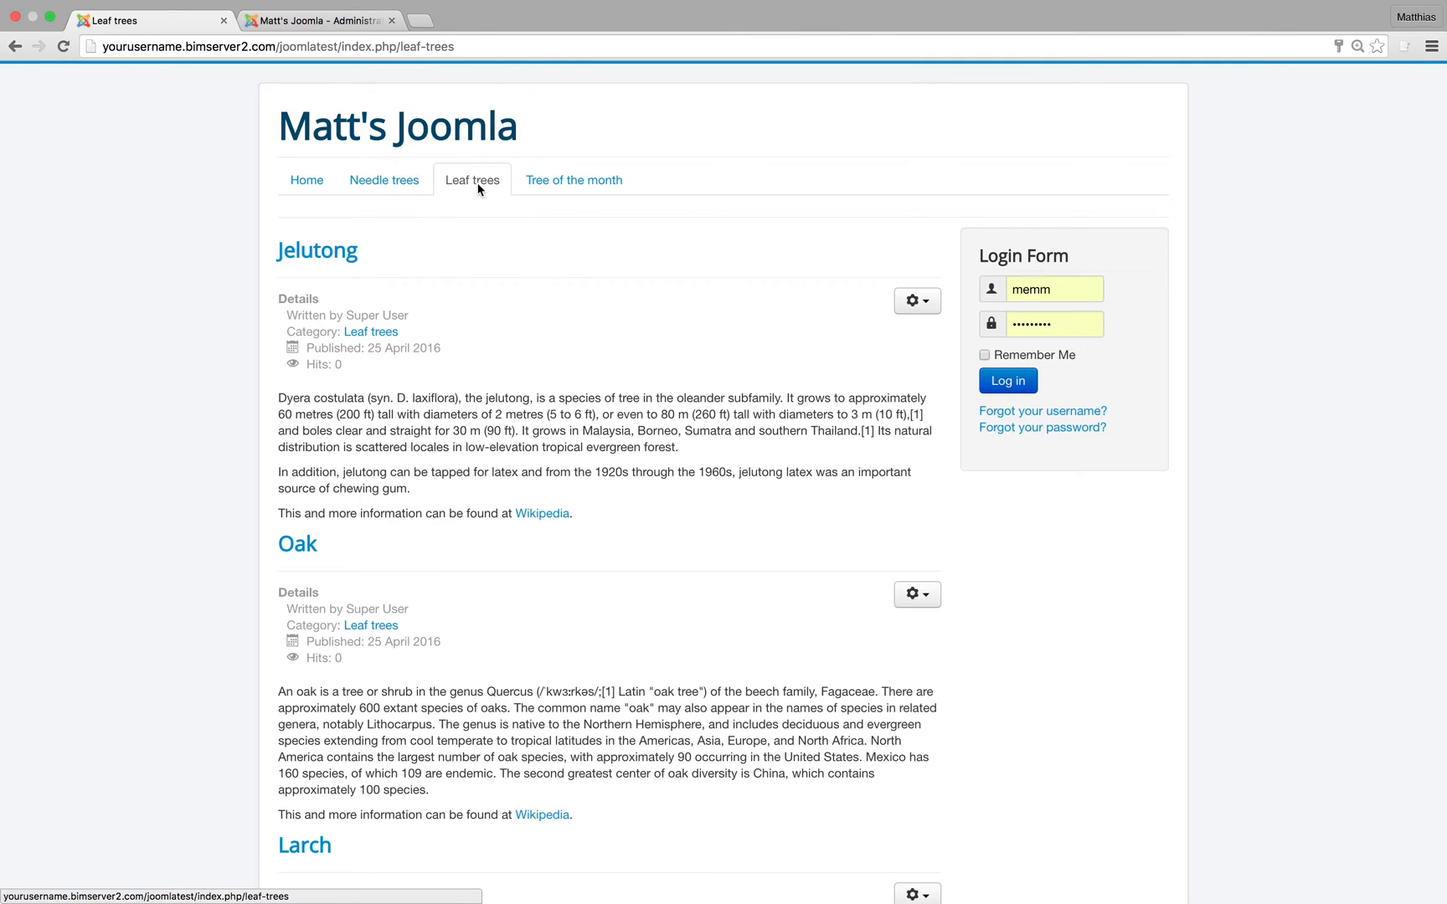
{"action": "left_click", "coordinate": [318, 20]}
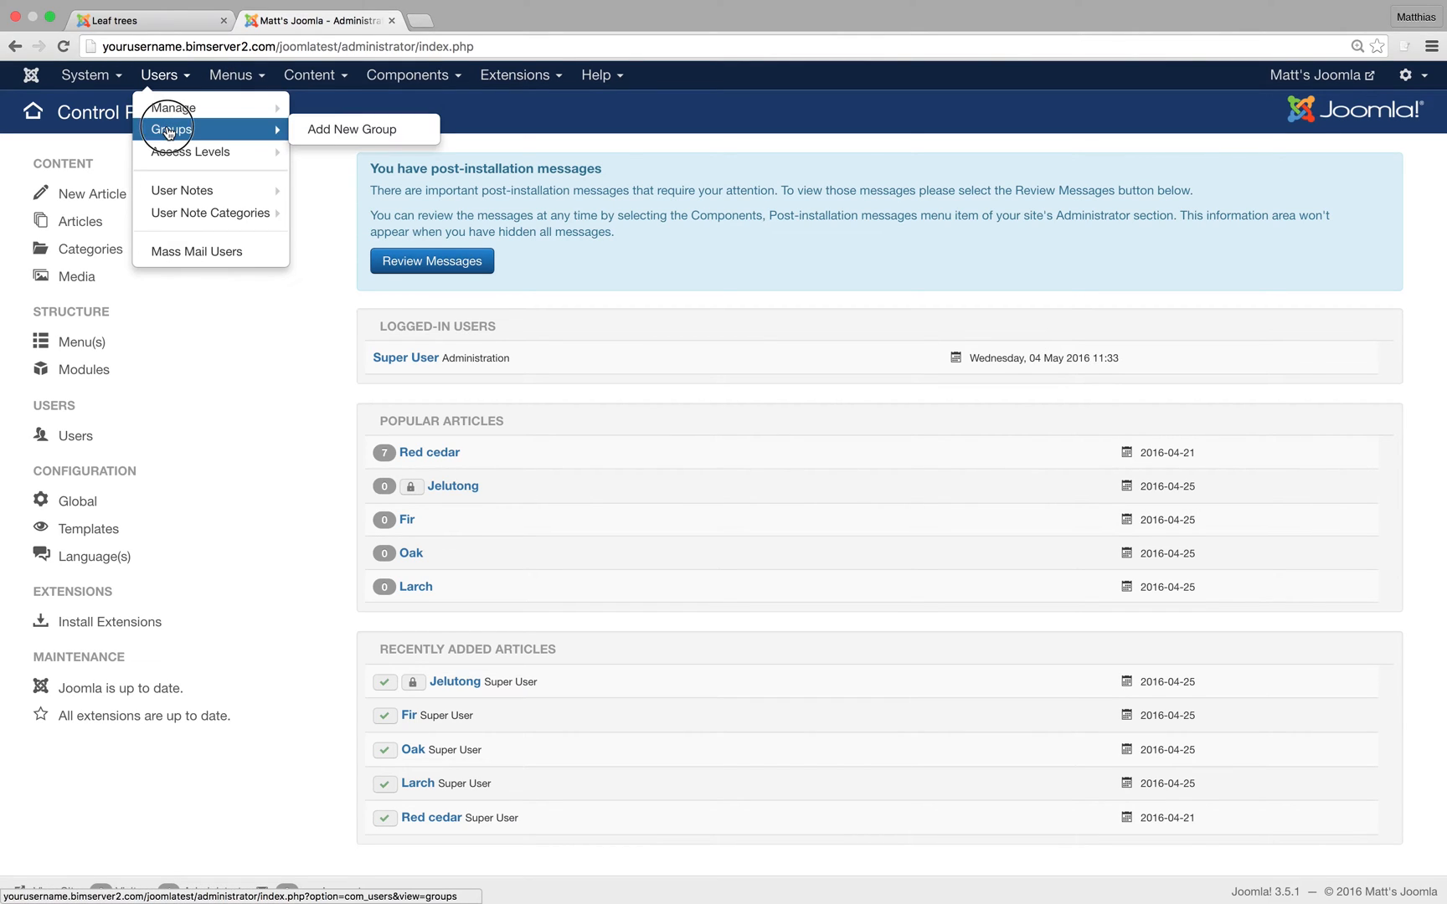
Show the Users: Groups list and start a new user group.
{"action": "left_click", "coordinate": [171, 129]}
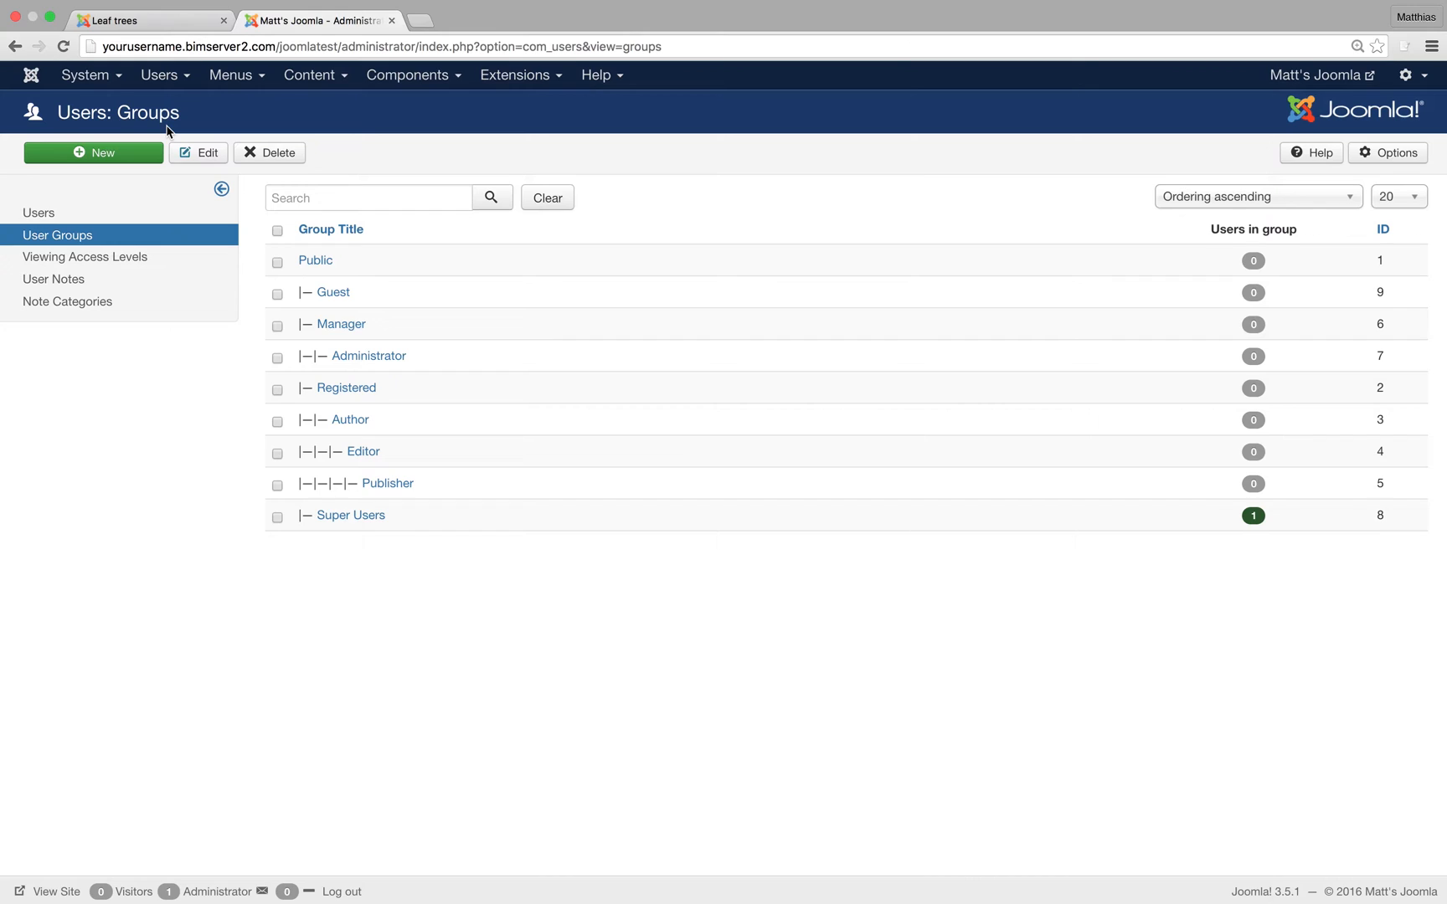
{"action": "mouse_move", "coordinate": [348, 419]}
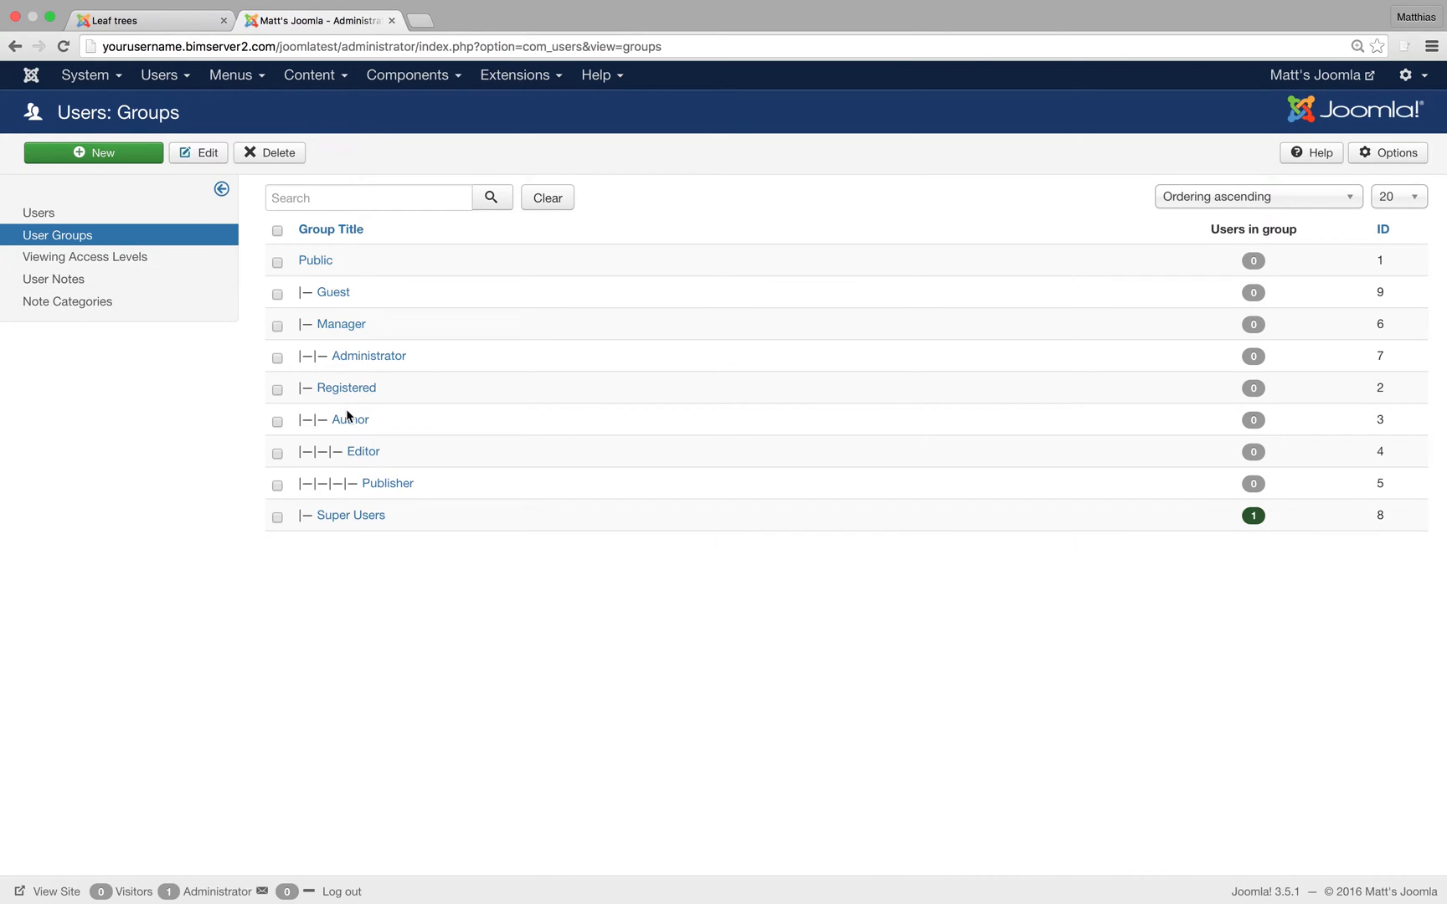
{"action": "mouse_move", "coordinate": [348, 420]}
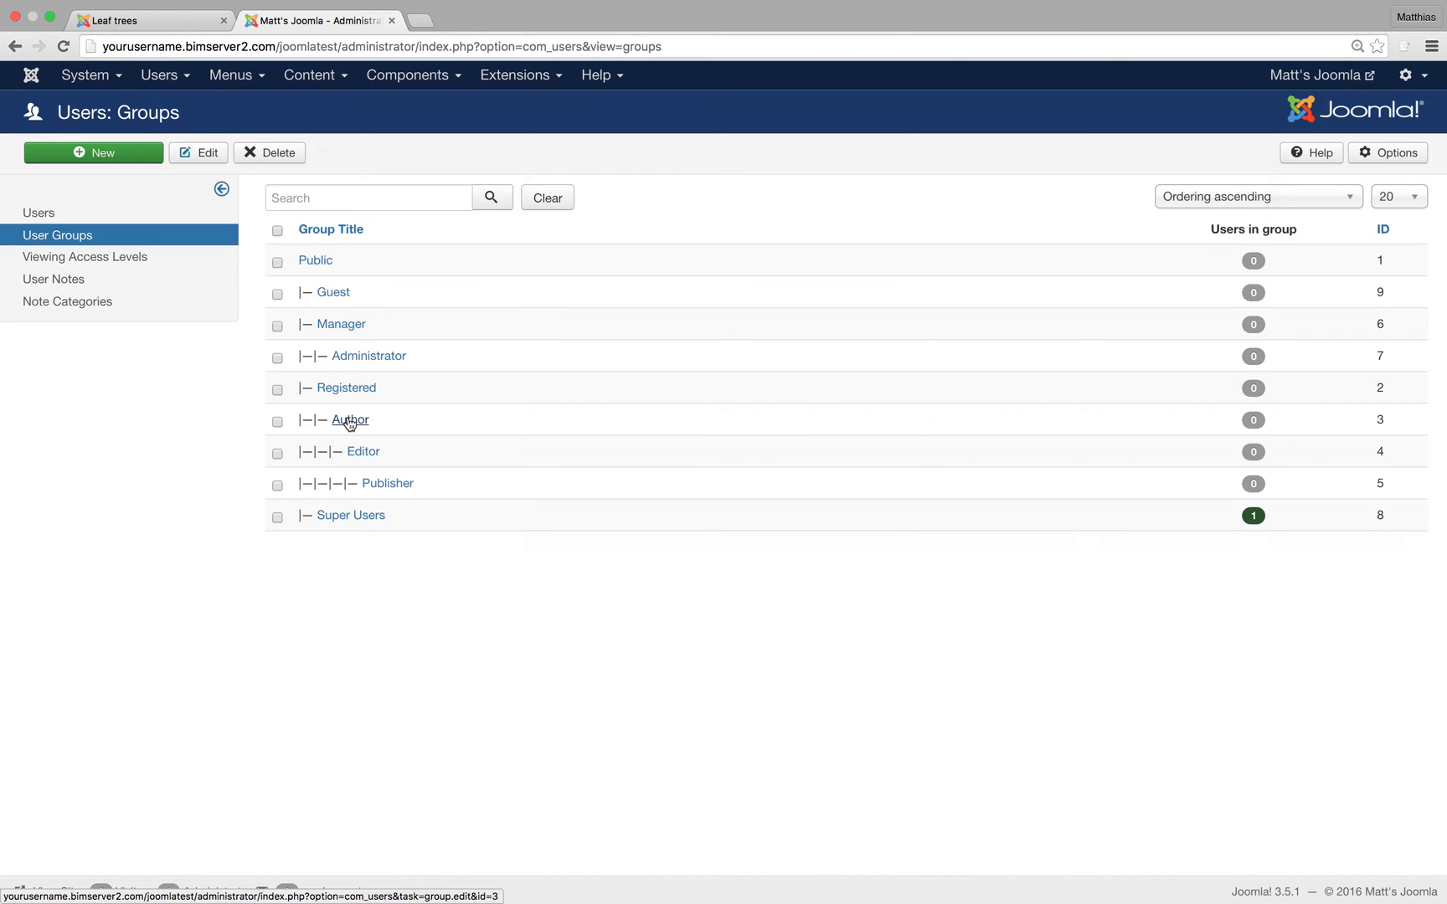
{"action": "mouse_move", "coordinate": [357, 425]}
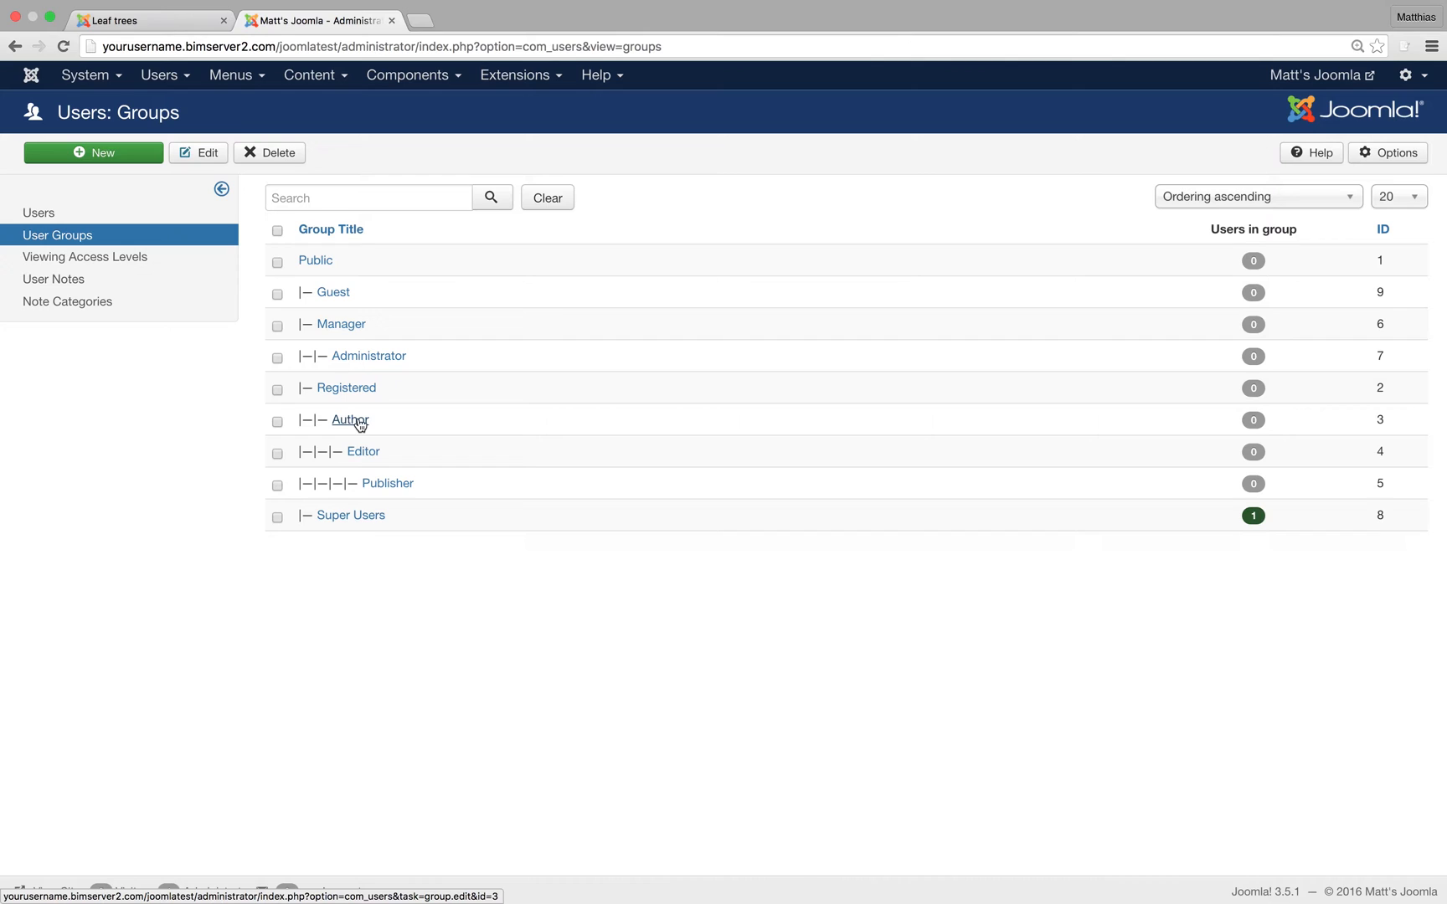
{"action": "left_click", "coordinate": [94, 152]}
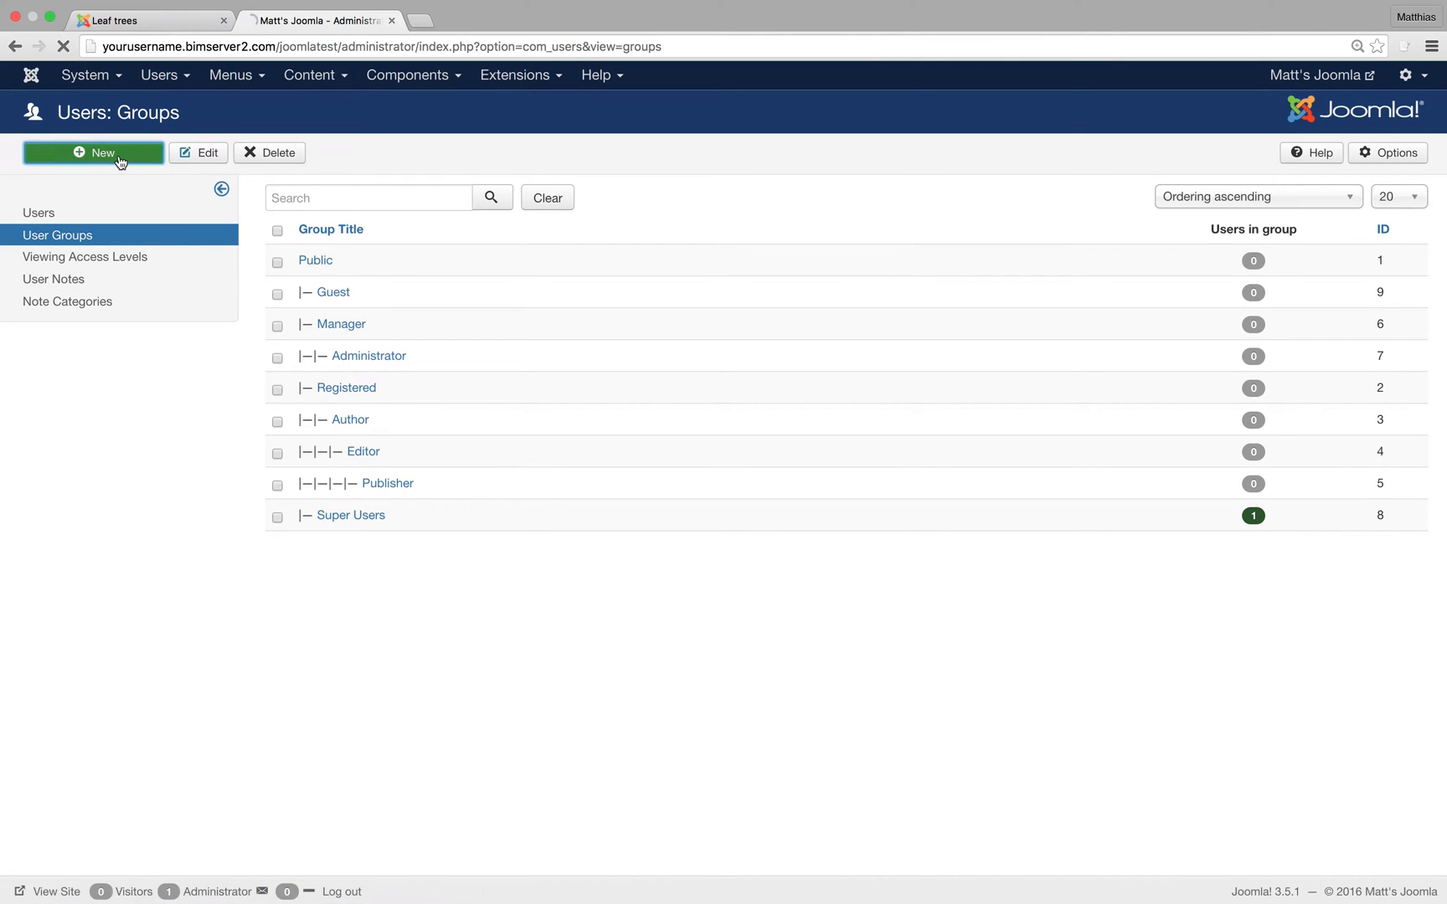
Create the 'Needle tree author' group with Author as parent and save it for another.
{"action": "left_click", "coordinate": [92, 152]}
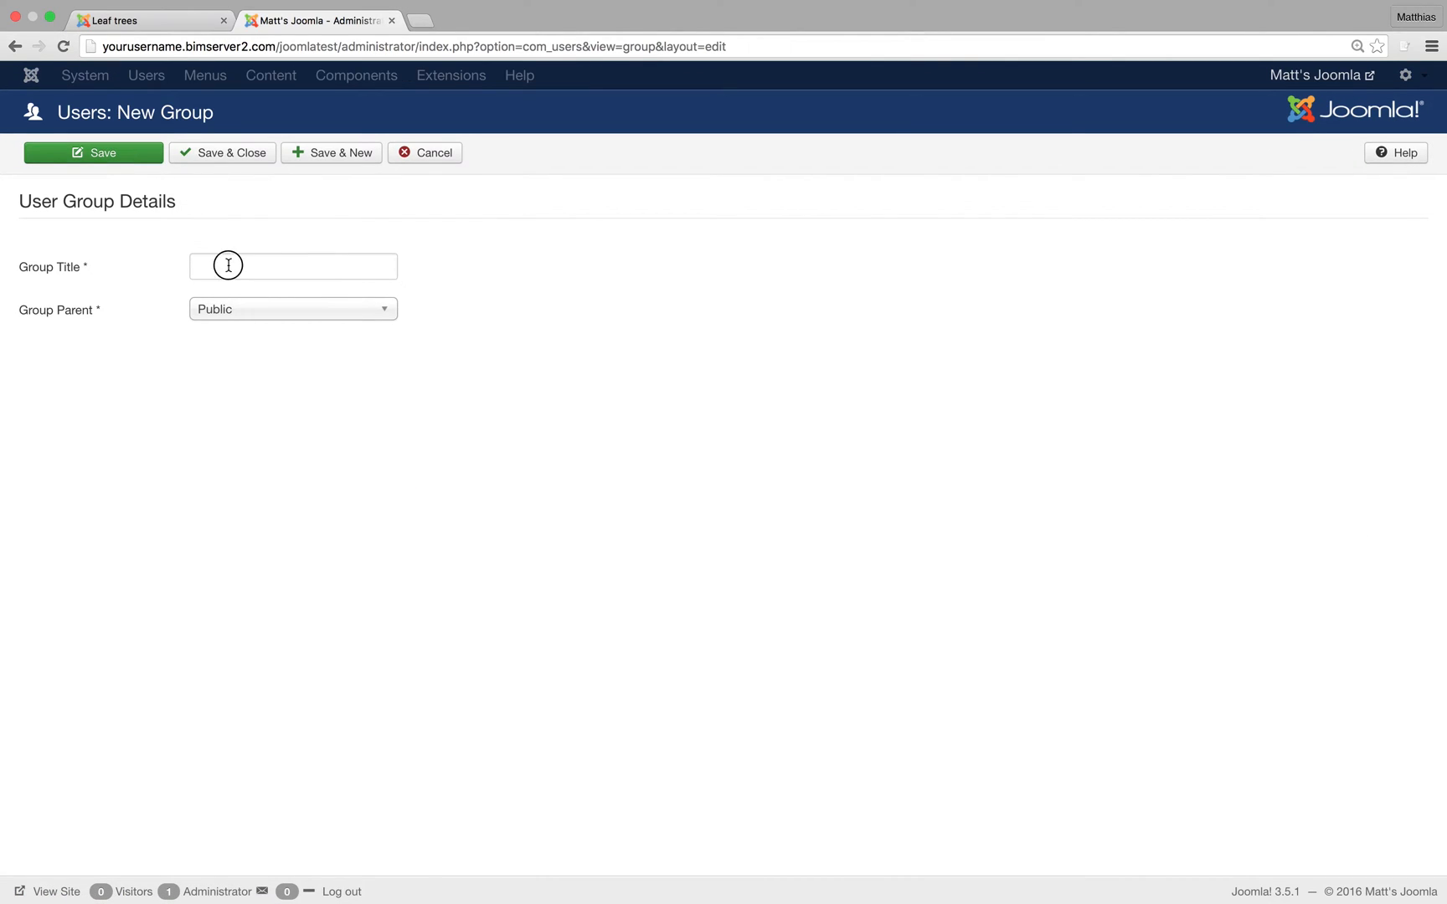
{"action": "type", "text": "N"}
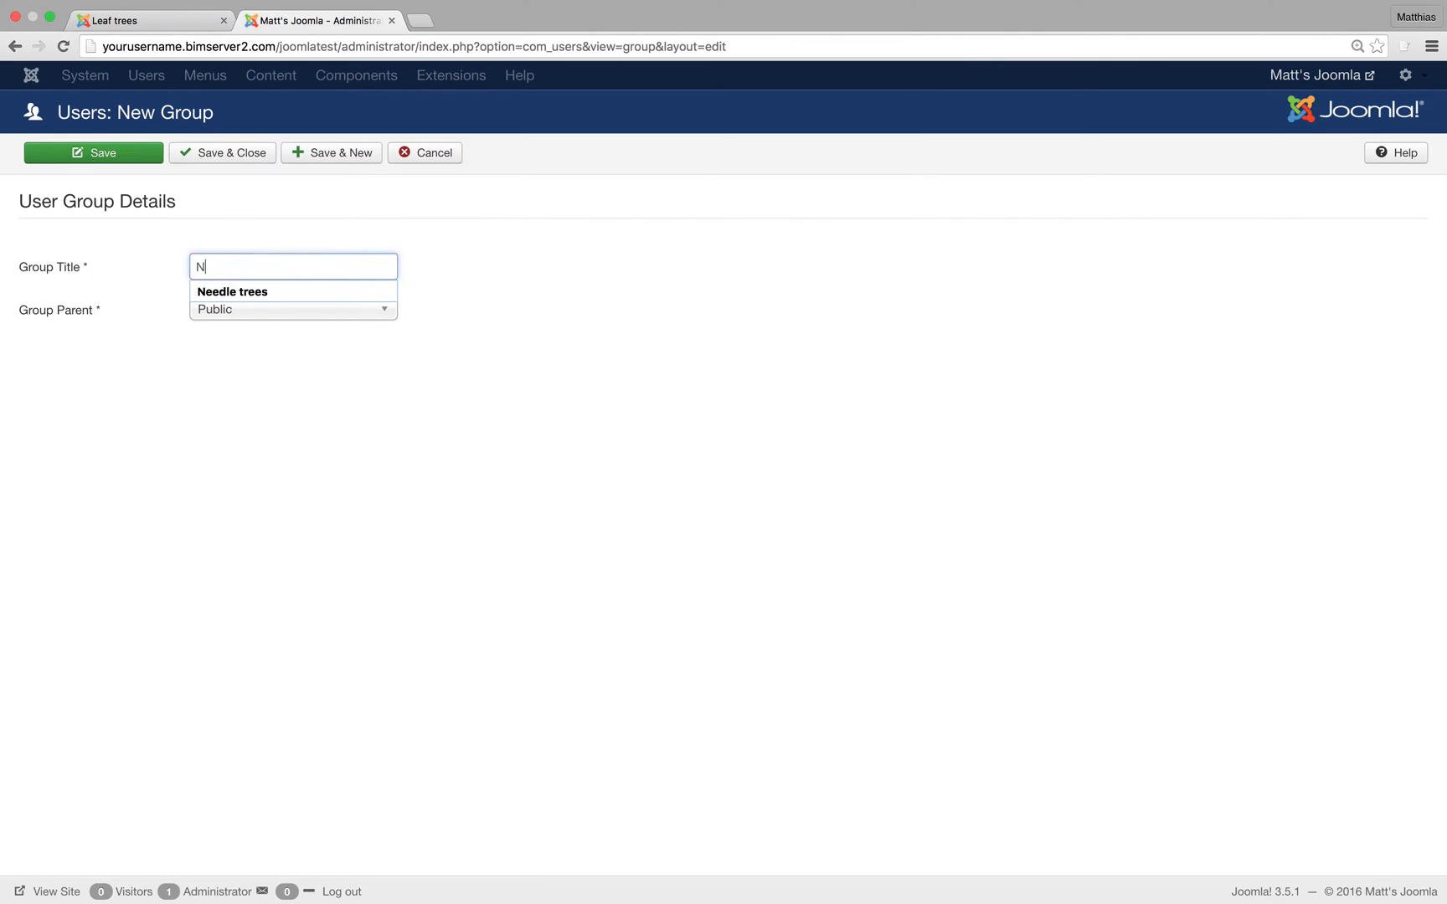
{"action": "type", "text": "eedle tree author"}
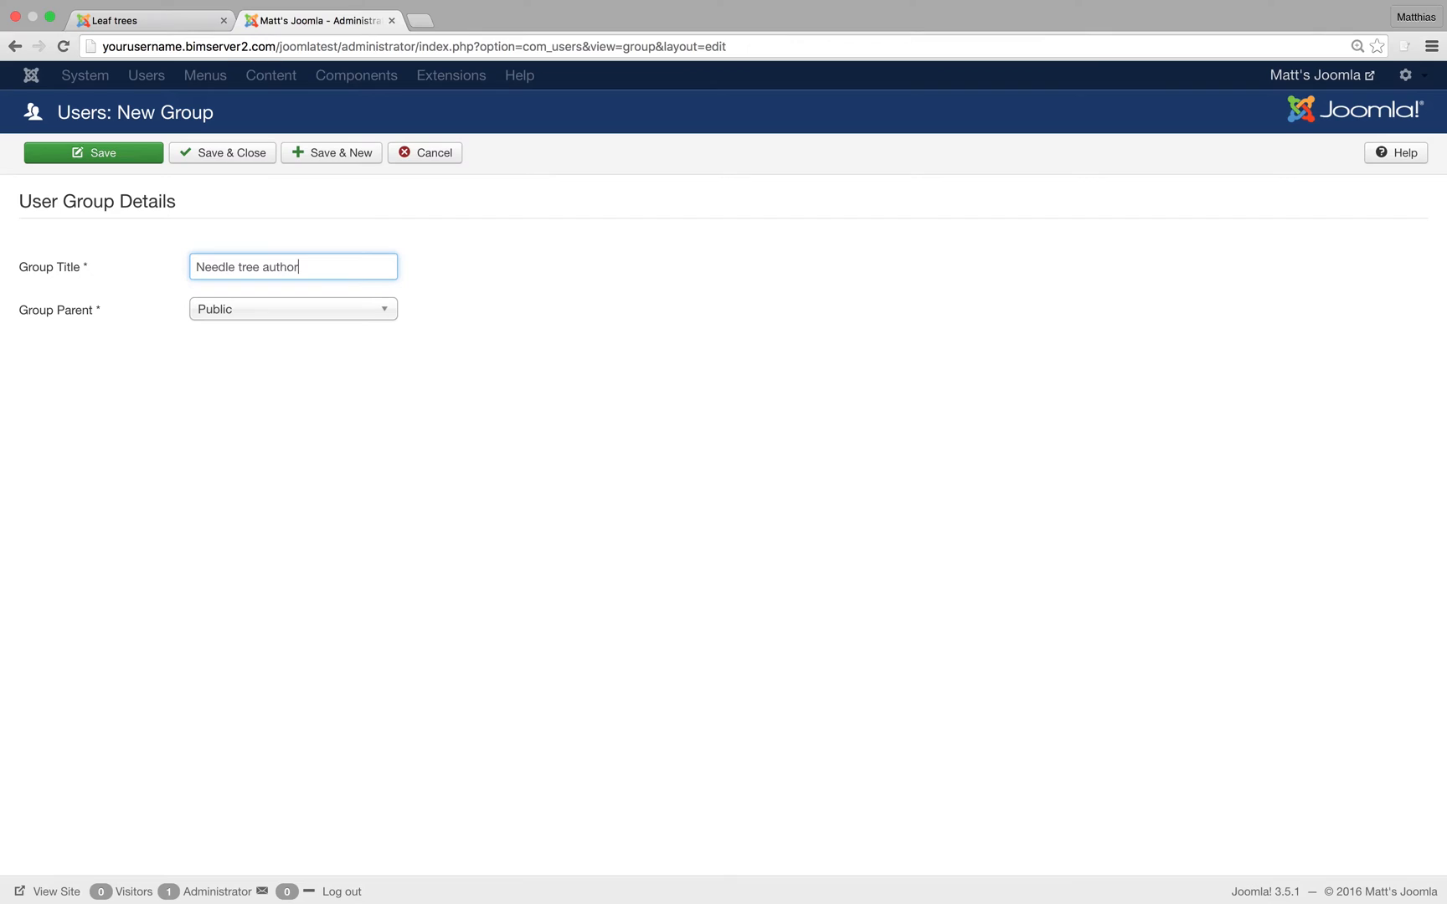
{"action": "left_click", "coordinate": [293, 310]}
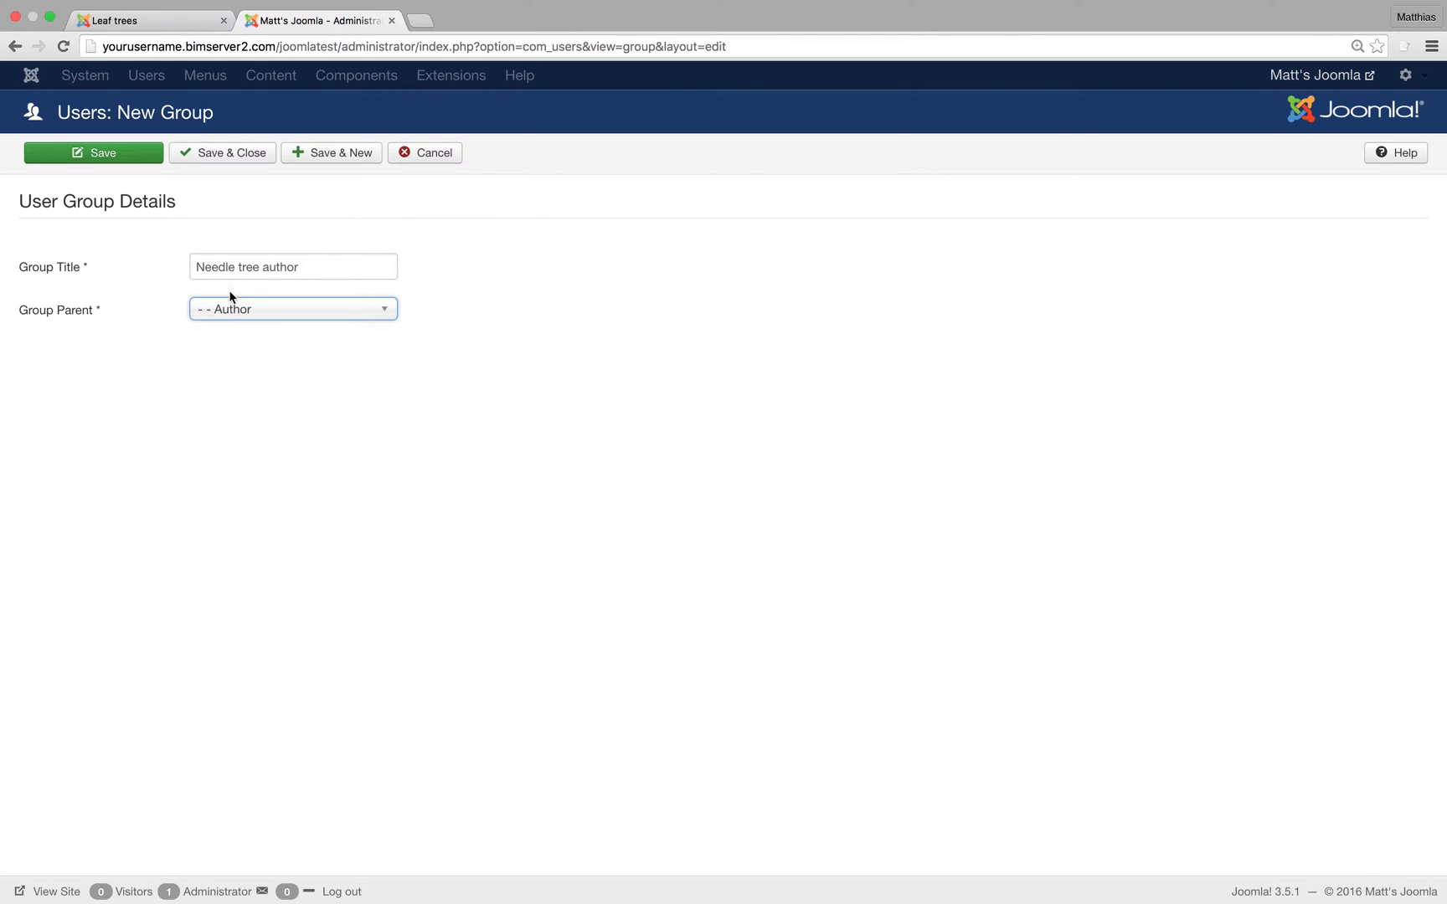
{"action": "mouse_move", "coordinate": [201, 321]}
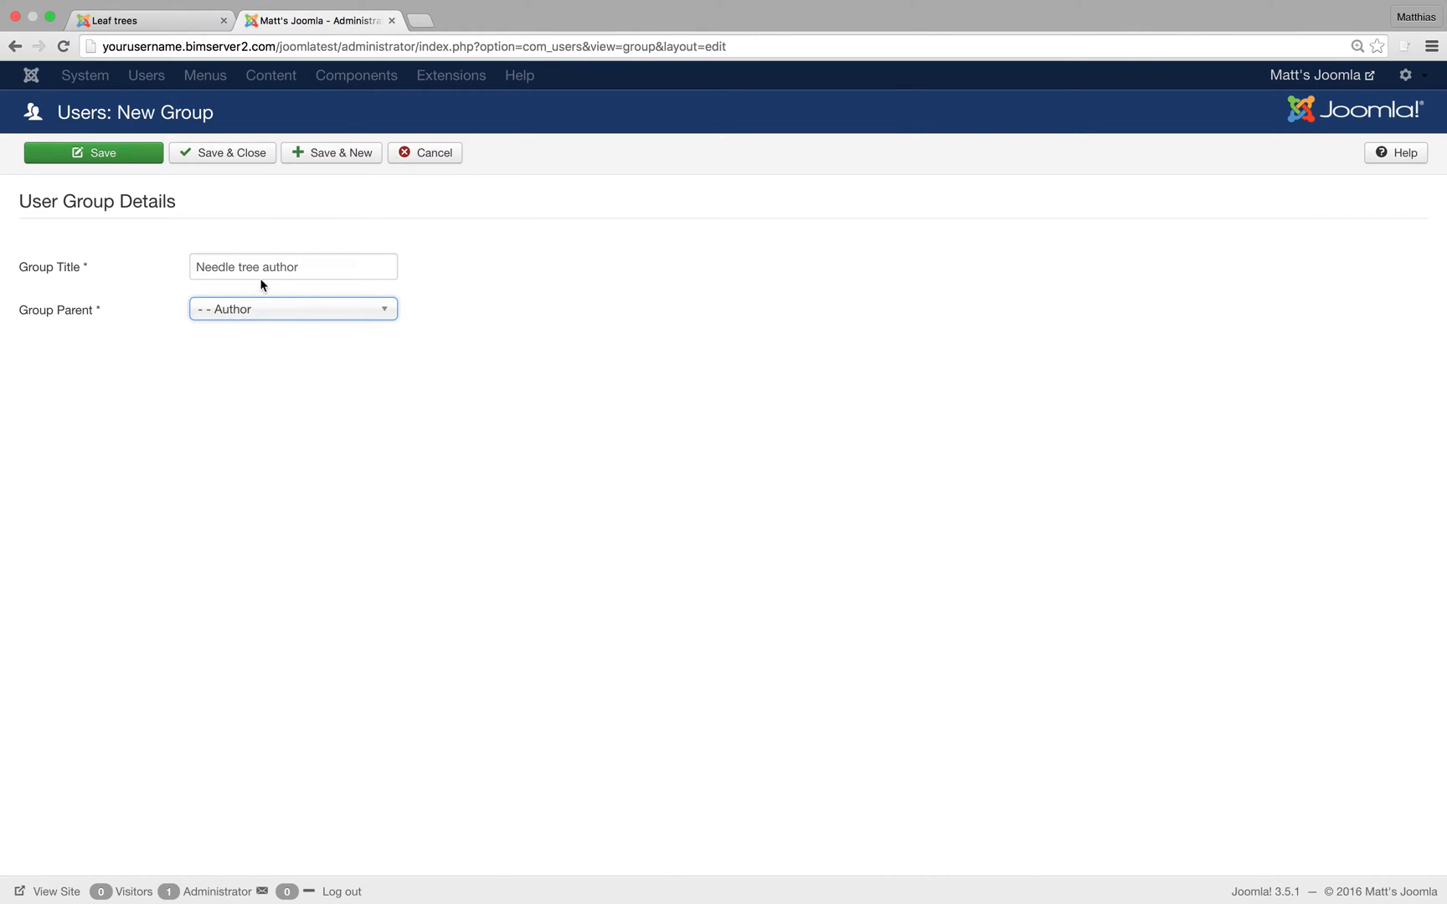
{"action": "mouse_move", "coordinate": [331, 152]}
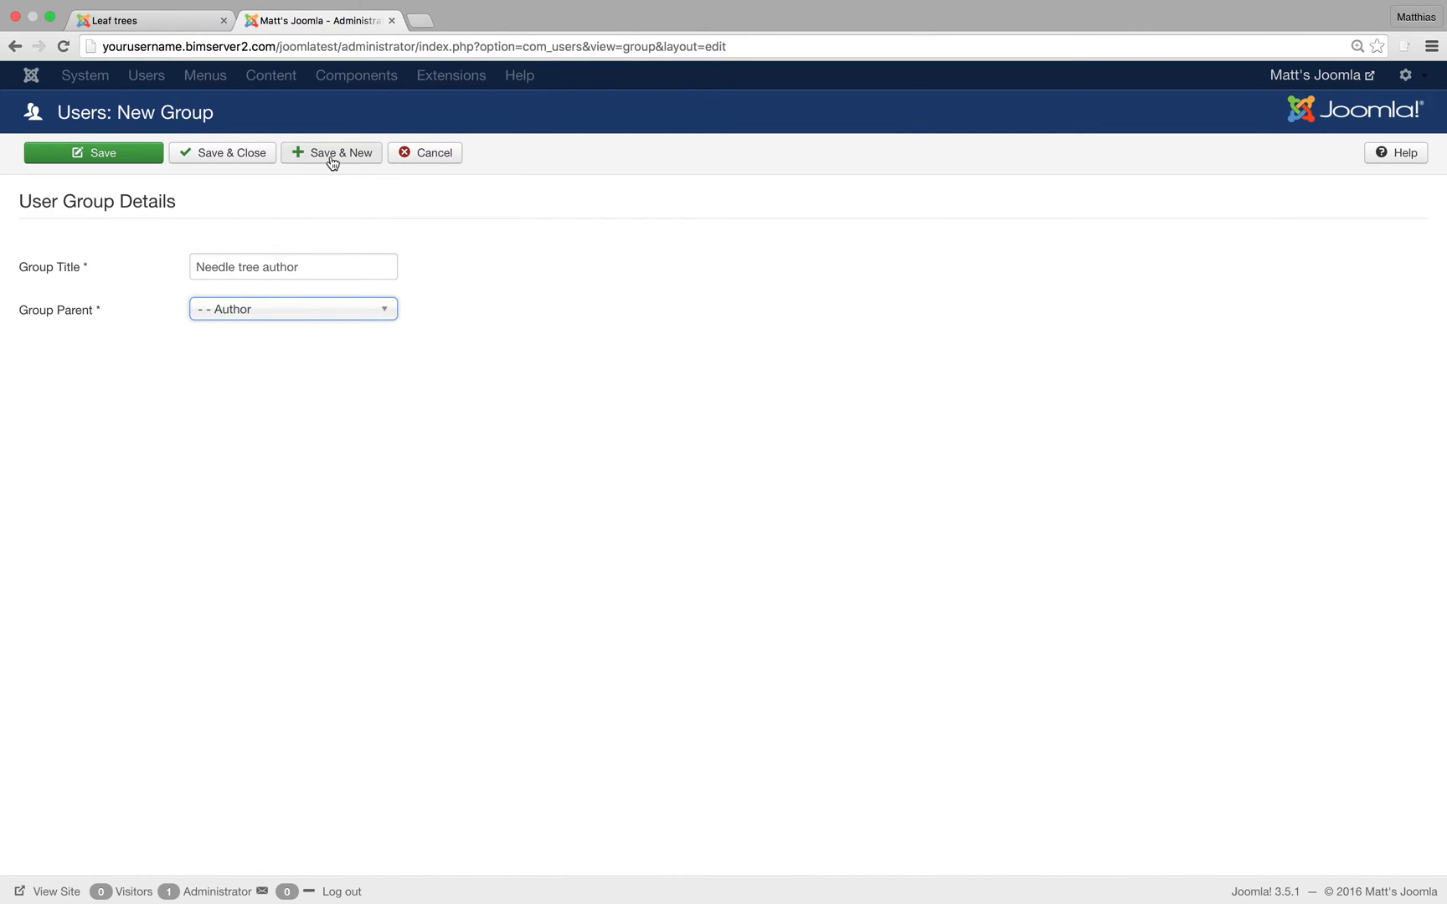
{"action": "left_click", "coordinate": [332, 153]}
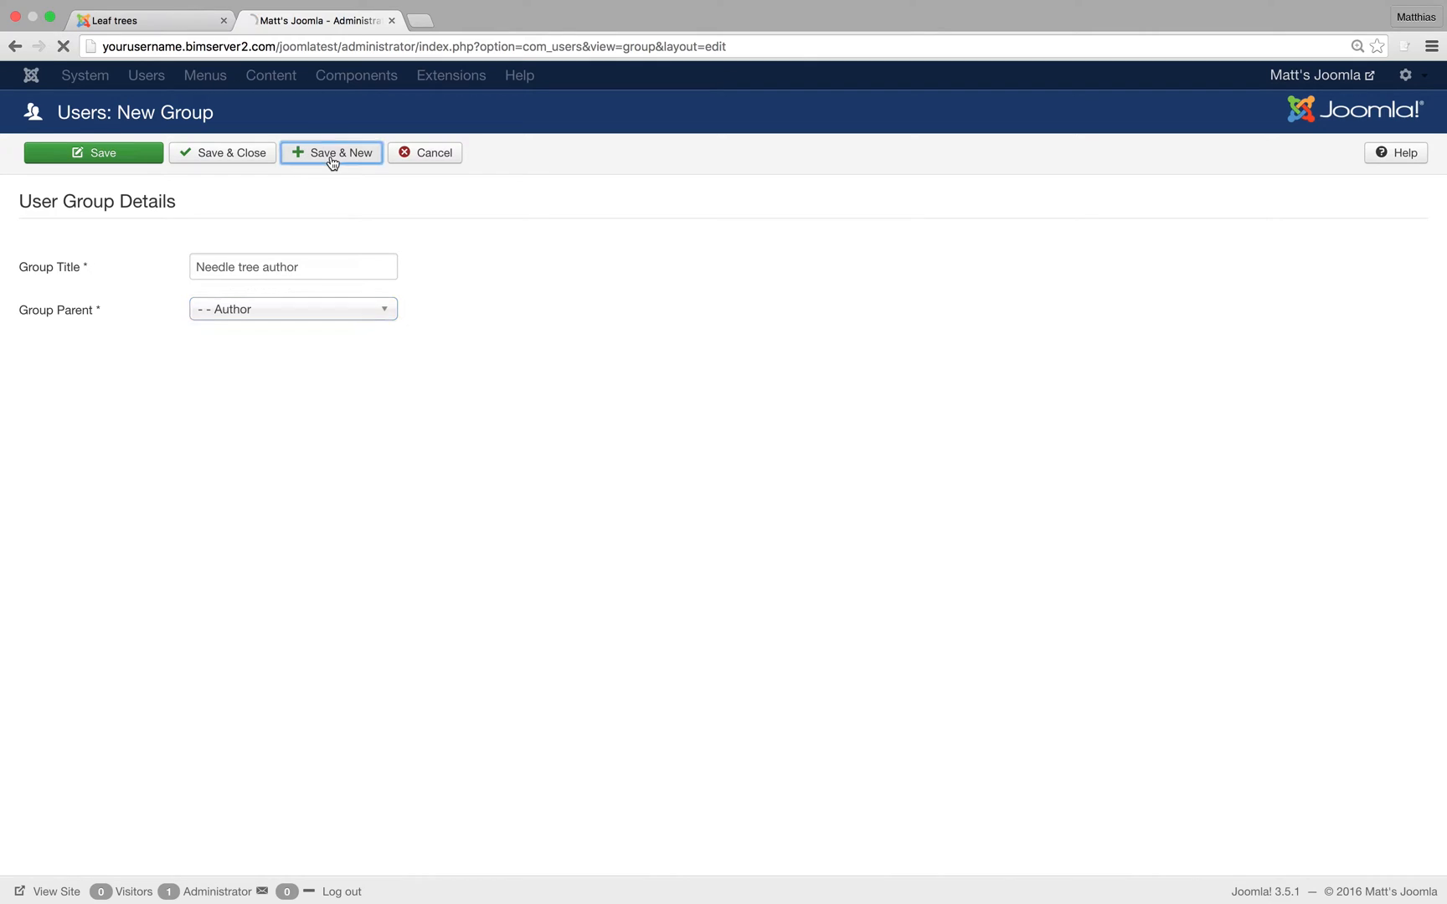
Create the 'Leaf tree author' group with Author as parent, then save and close.
{"action": "left_click", "coordinate": [331, 152]}
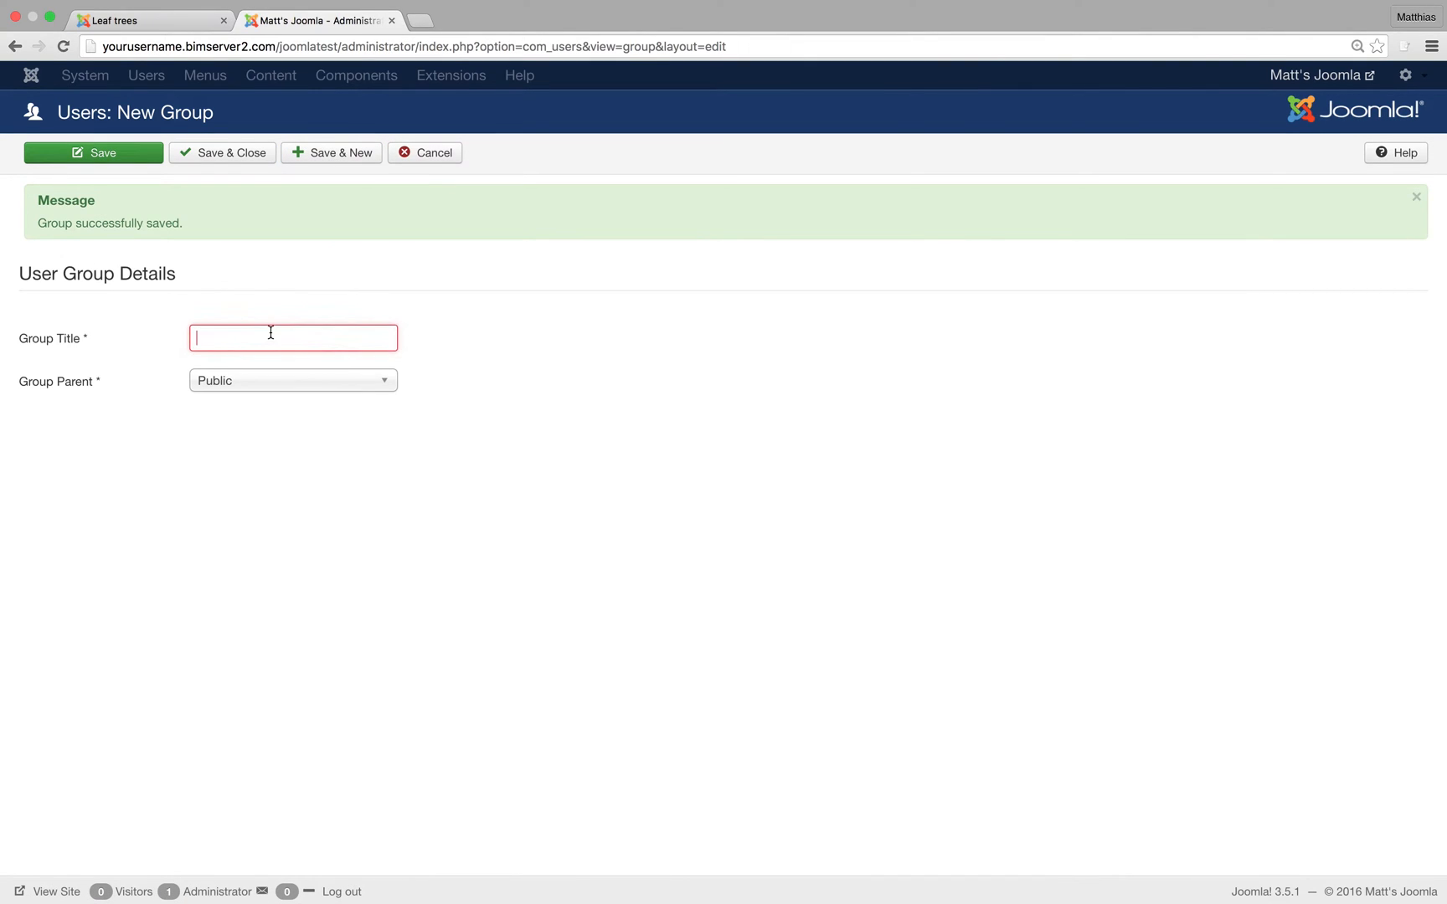
{"action": "type", "text": "Leaf tree"}
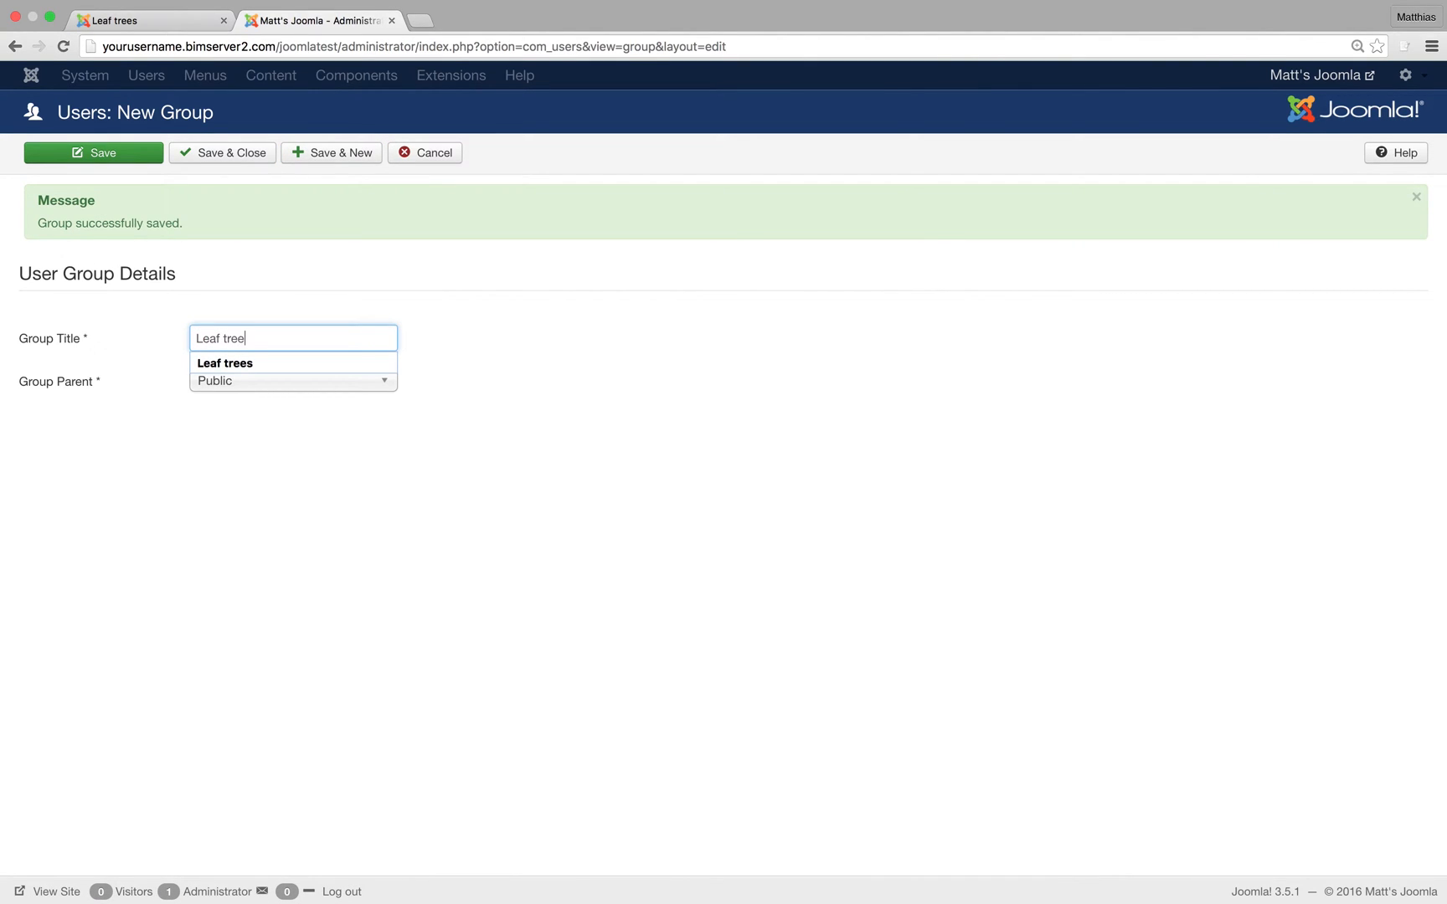
{"action": "type", "text": "author"}
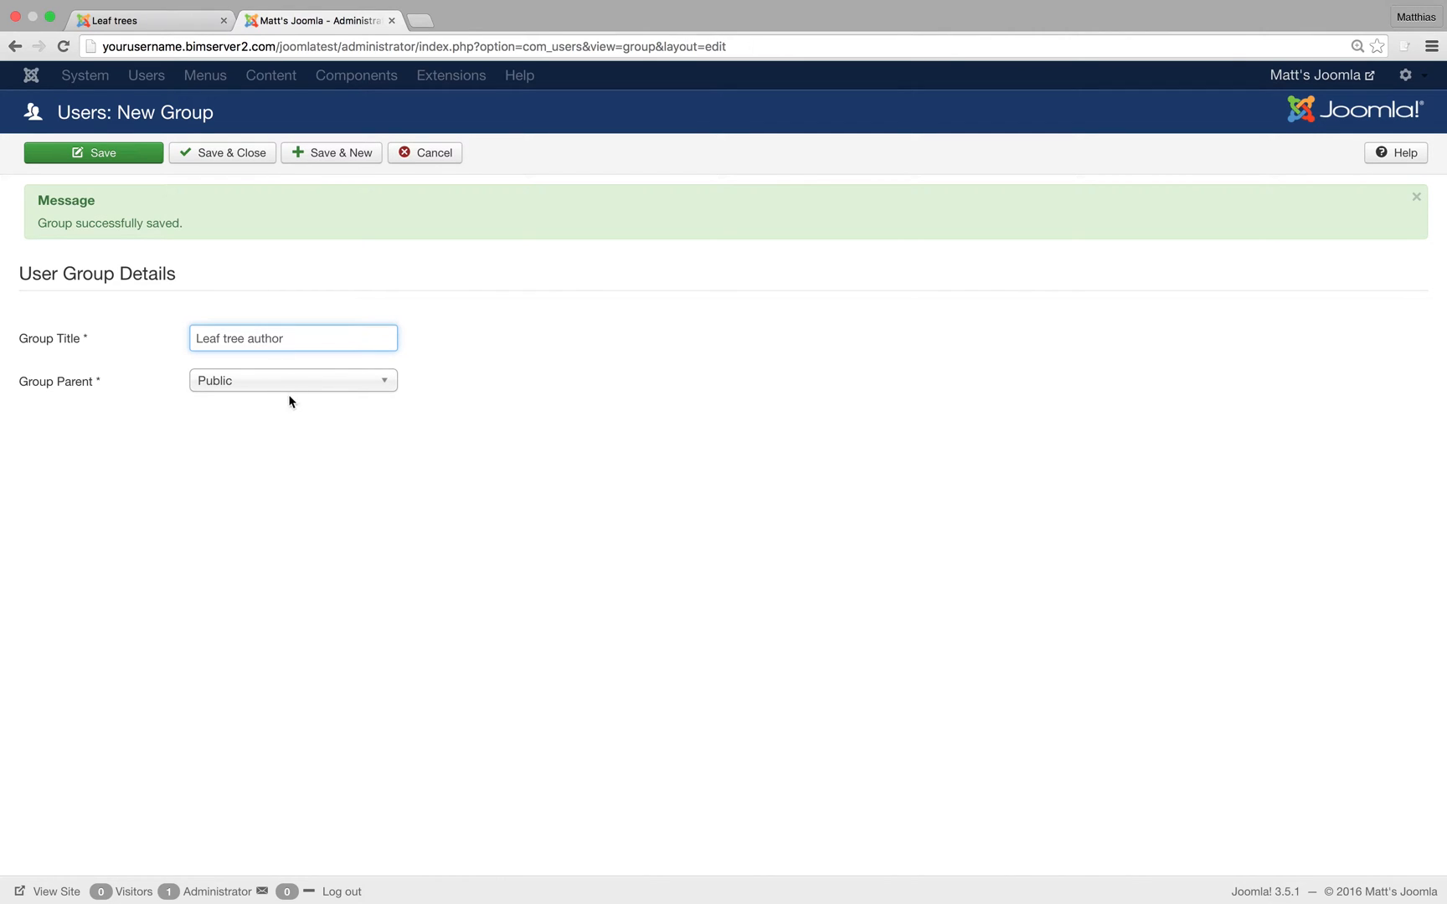
{"action": "left_click", "coordinate": [293, 380]}
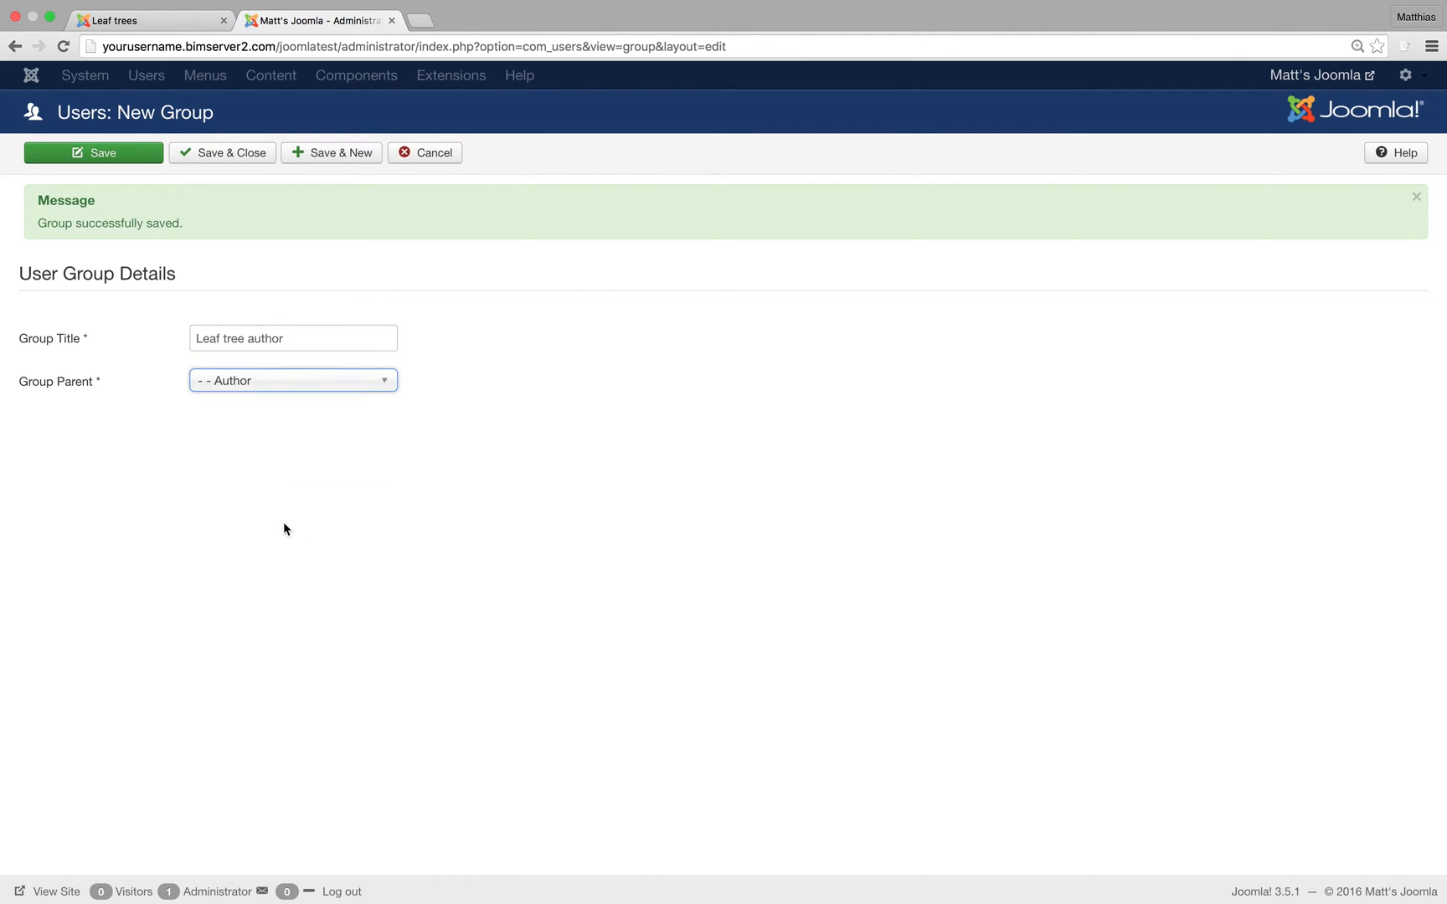
{"action": "left_click", "coordinate": [221, 153]}
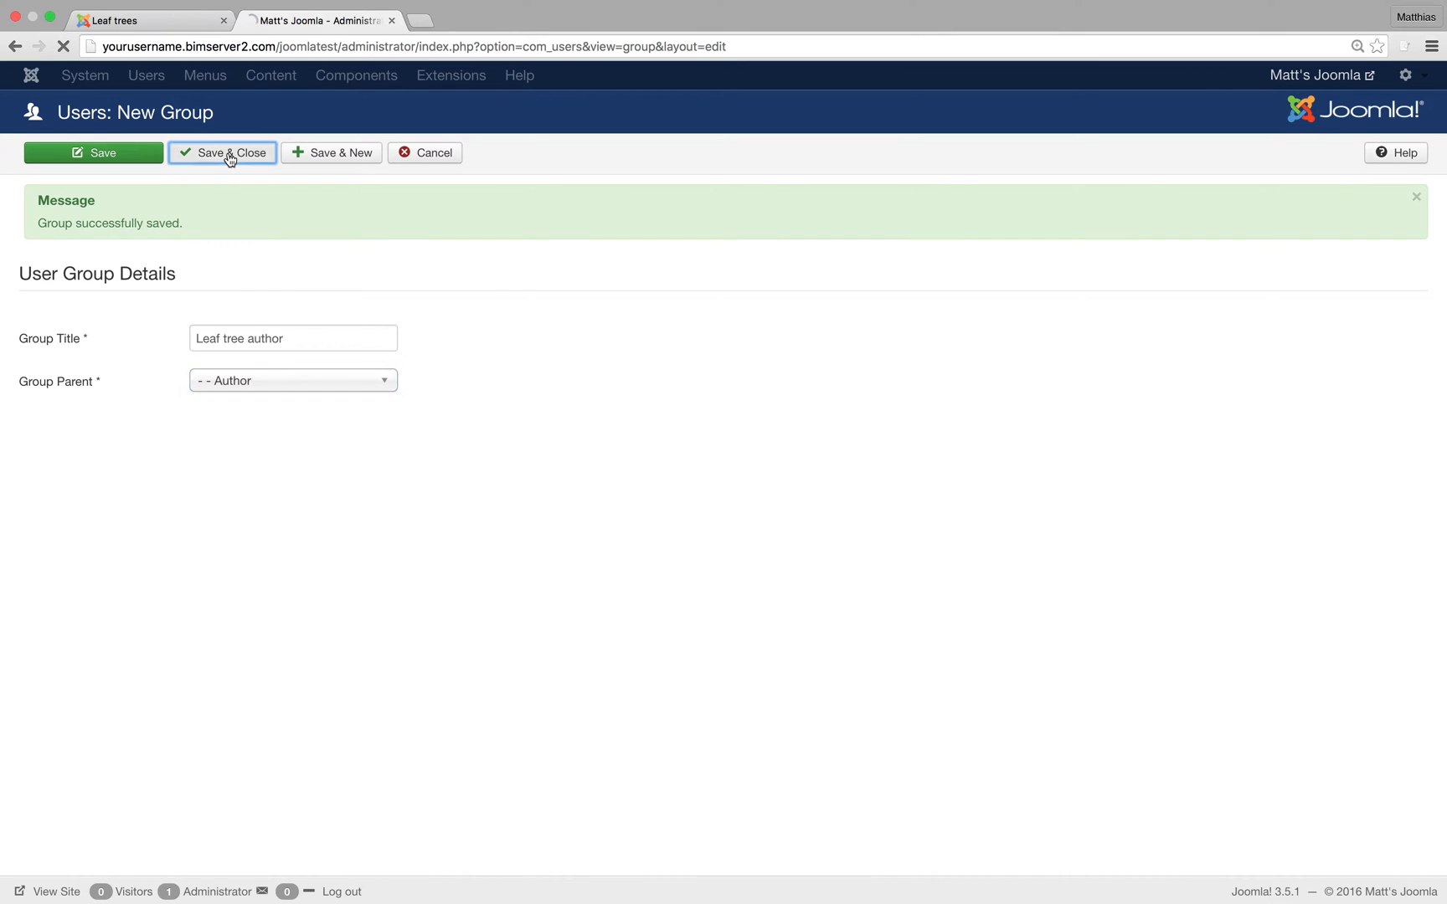
Return to the user groups list showing both new author groups under Author.
{"action": "left_click", "coordinate": [221, 153]}
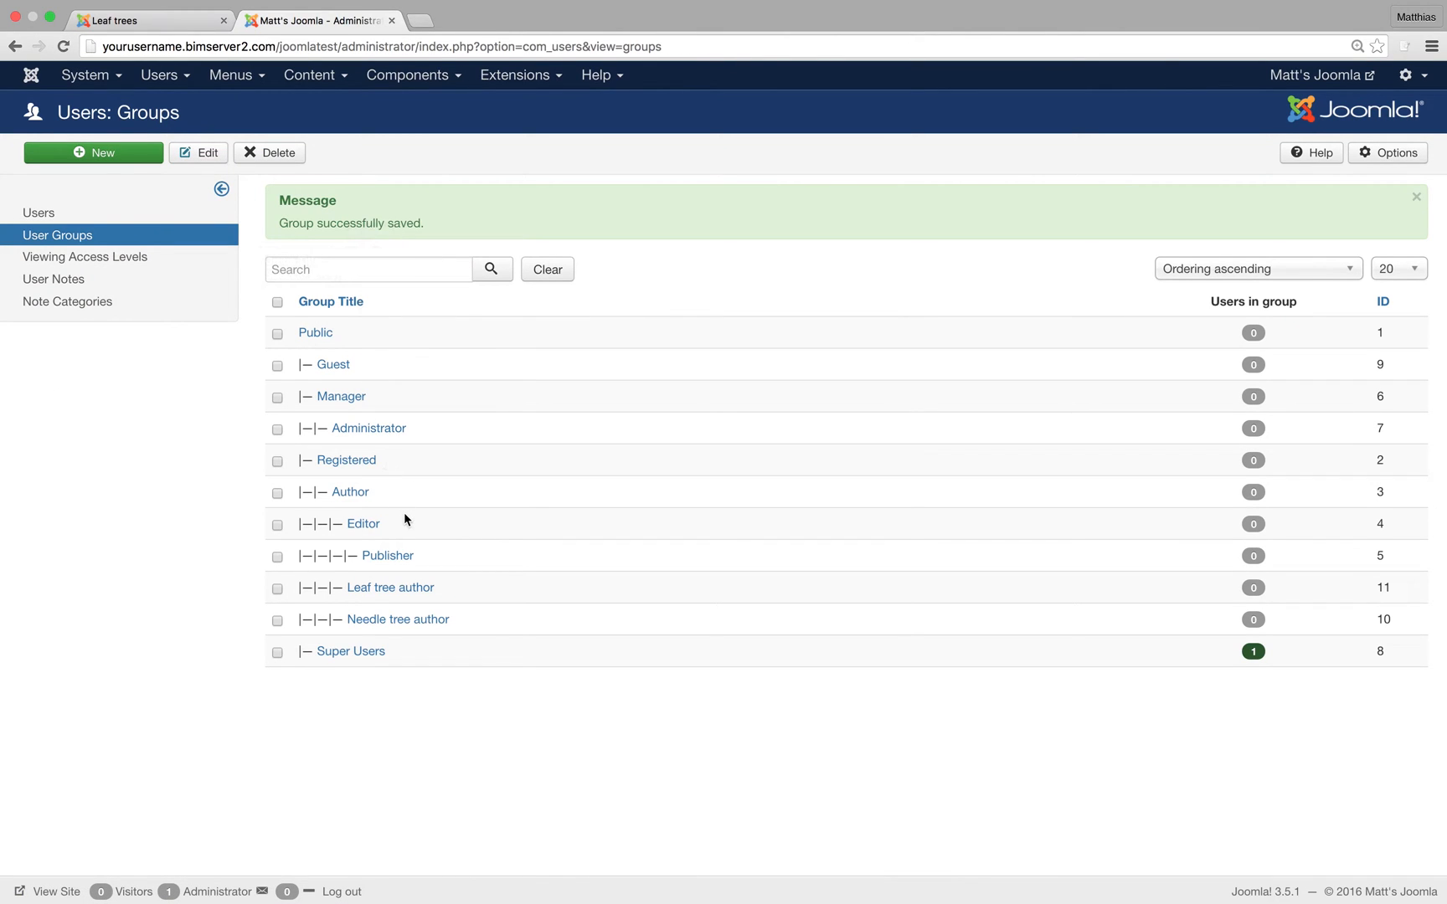
{"action": "mouse_move", "coordinate": [349, 492]}
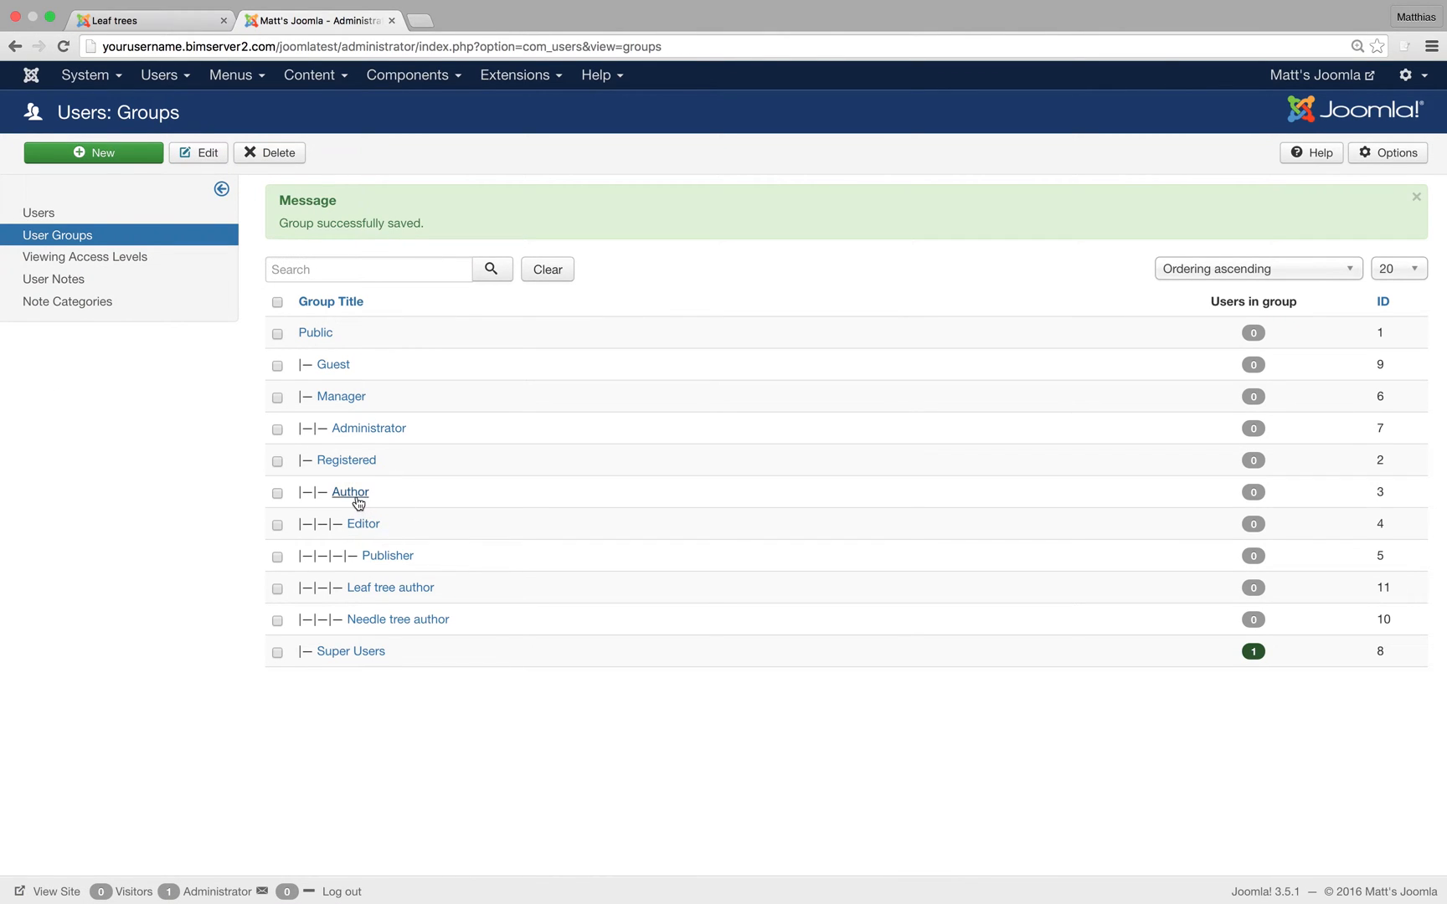
{"action": "mouse_move", "coordinate": [348, 492]}
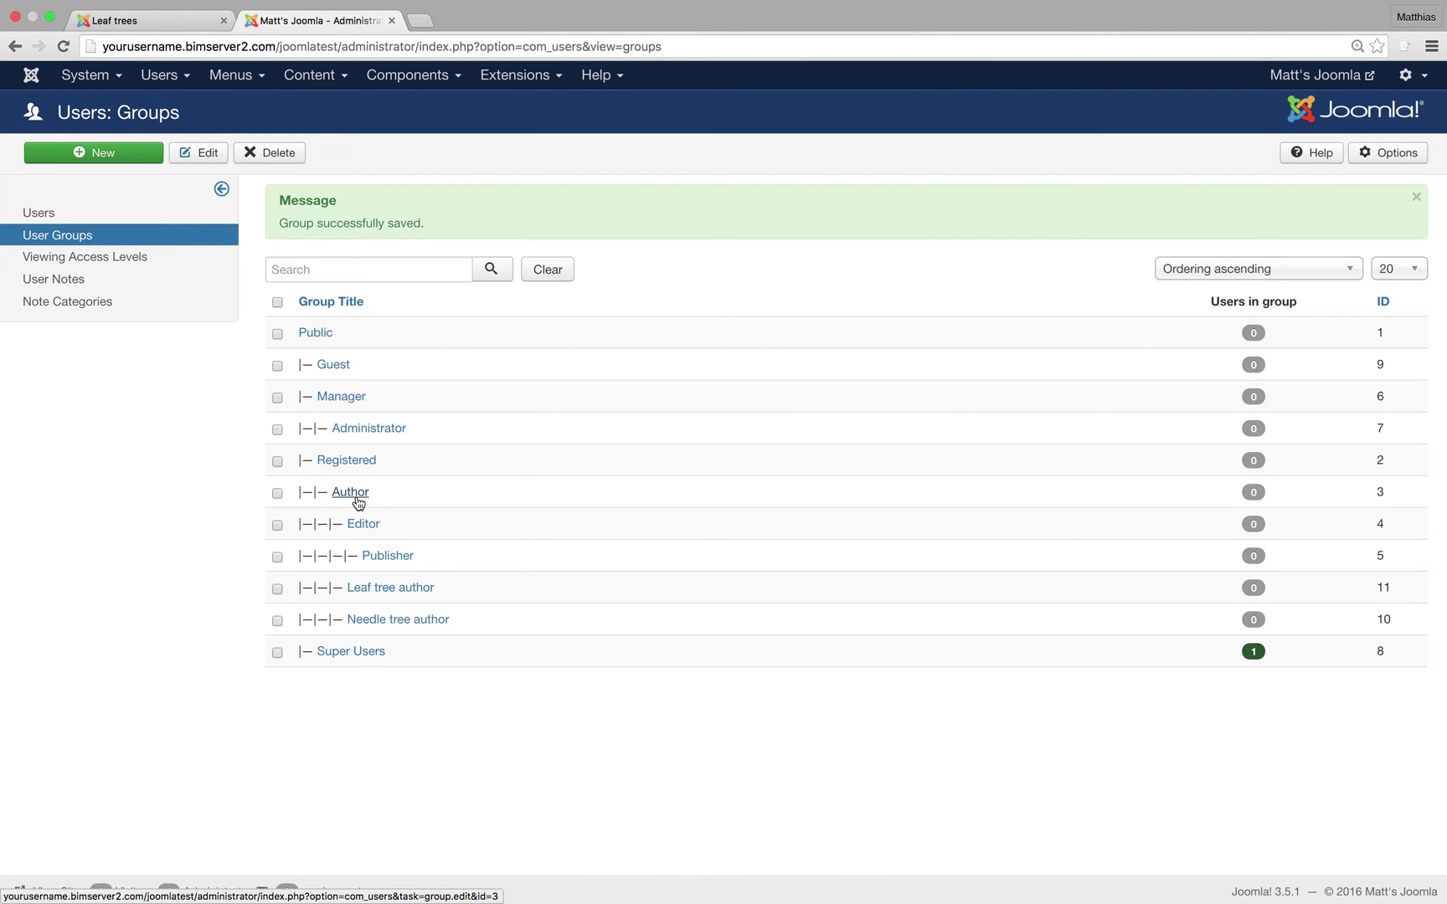
{"action": "mouse_move", "coordinate": [364, 524]}
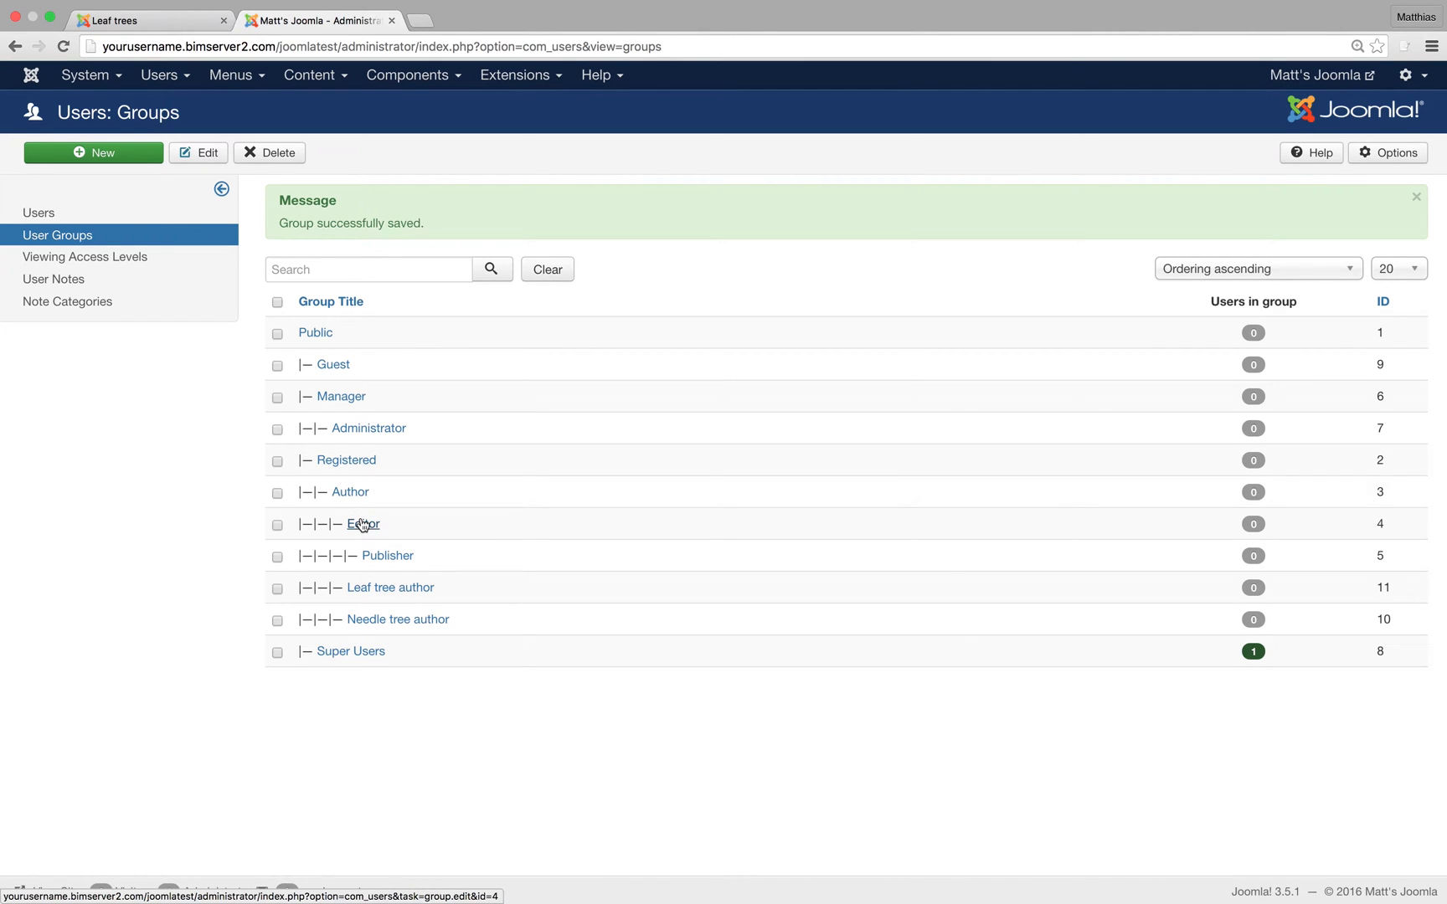
{"action": "mouse_move", "coordinate": [387, 556]}
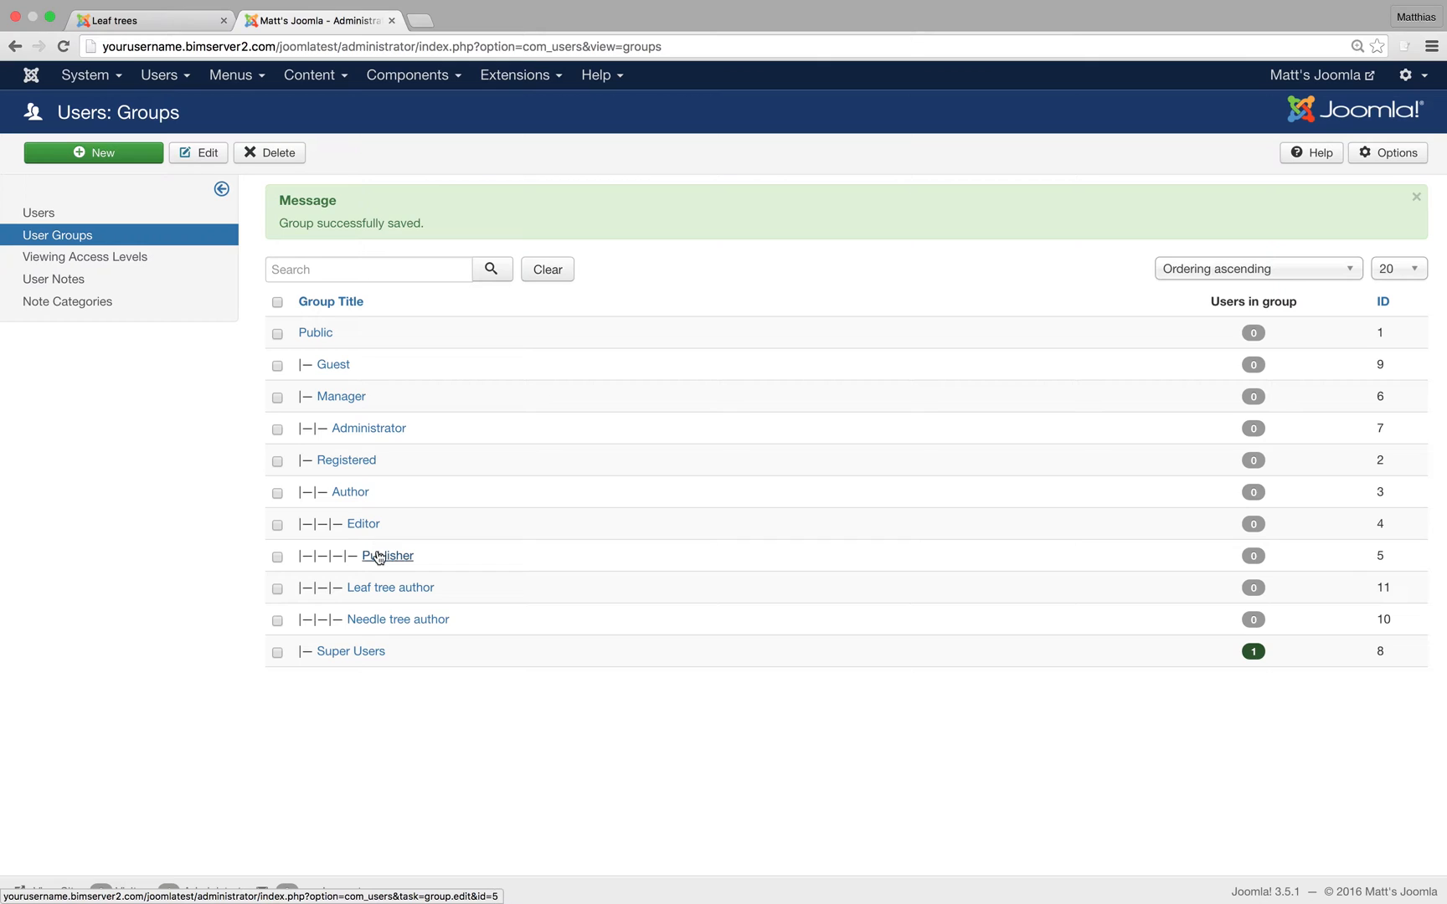
{"action": "mouse_move", "coordinate": [364, 524]}
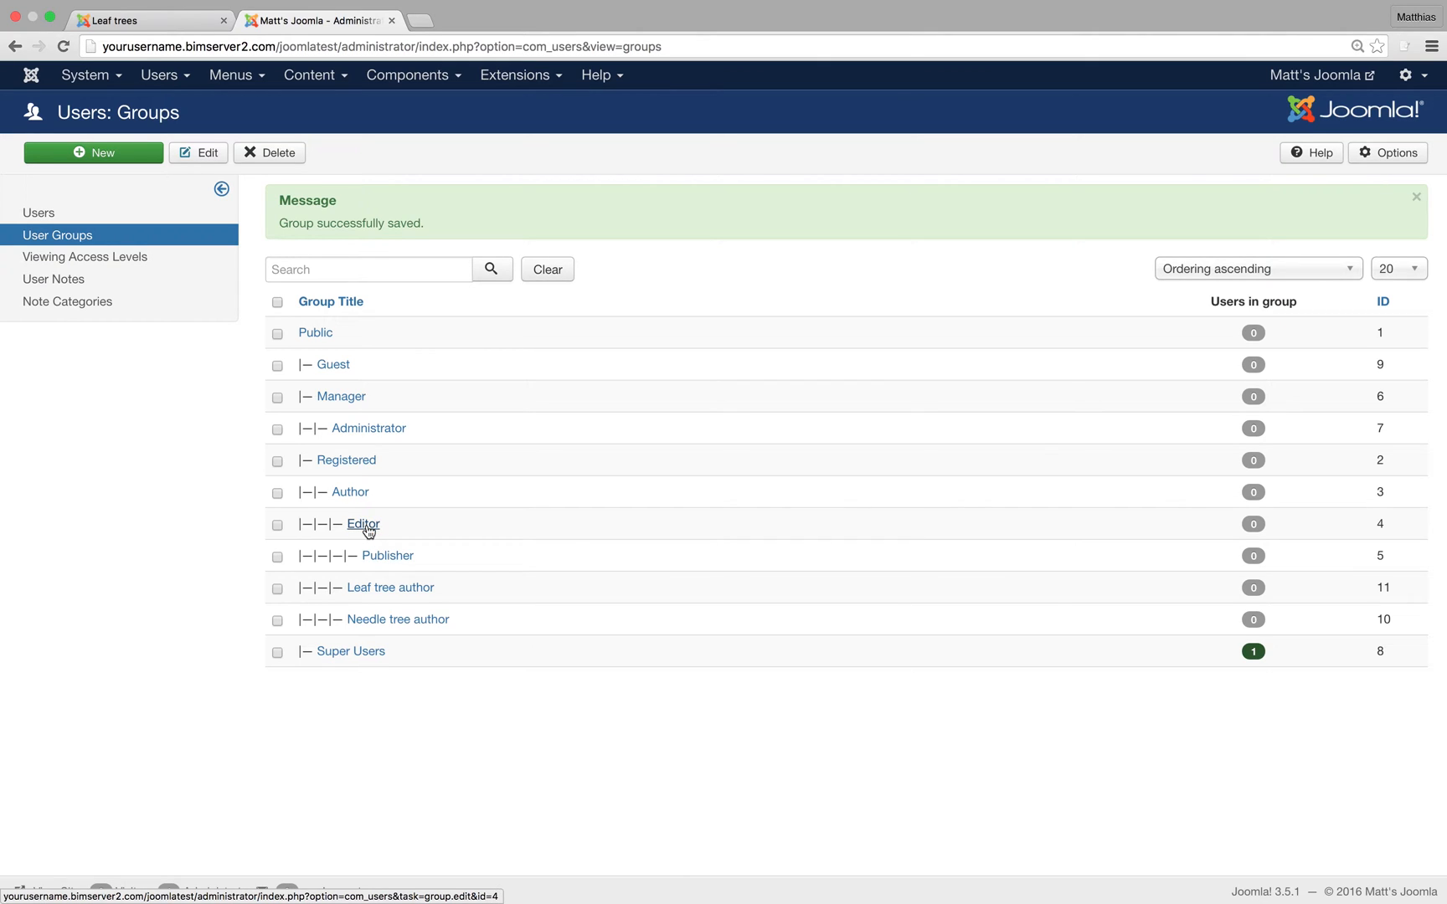
{"action": "mouse_move", "coordinate": [397, 620]}
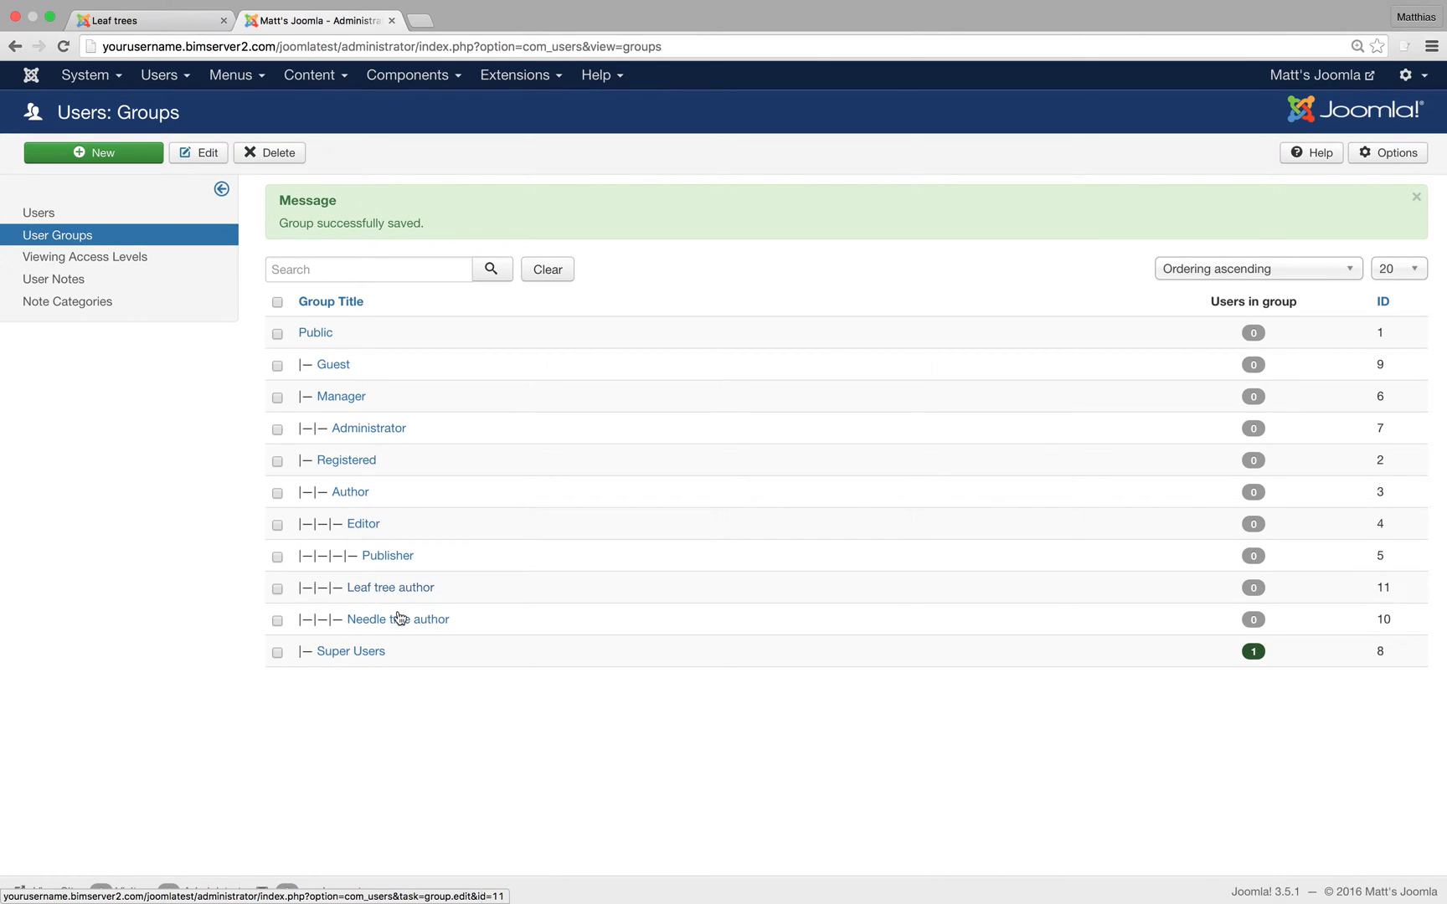
{"action": "mouse_move", "coordinate": [348, 492]}
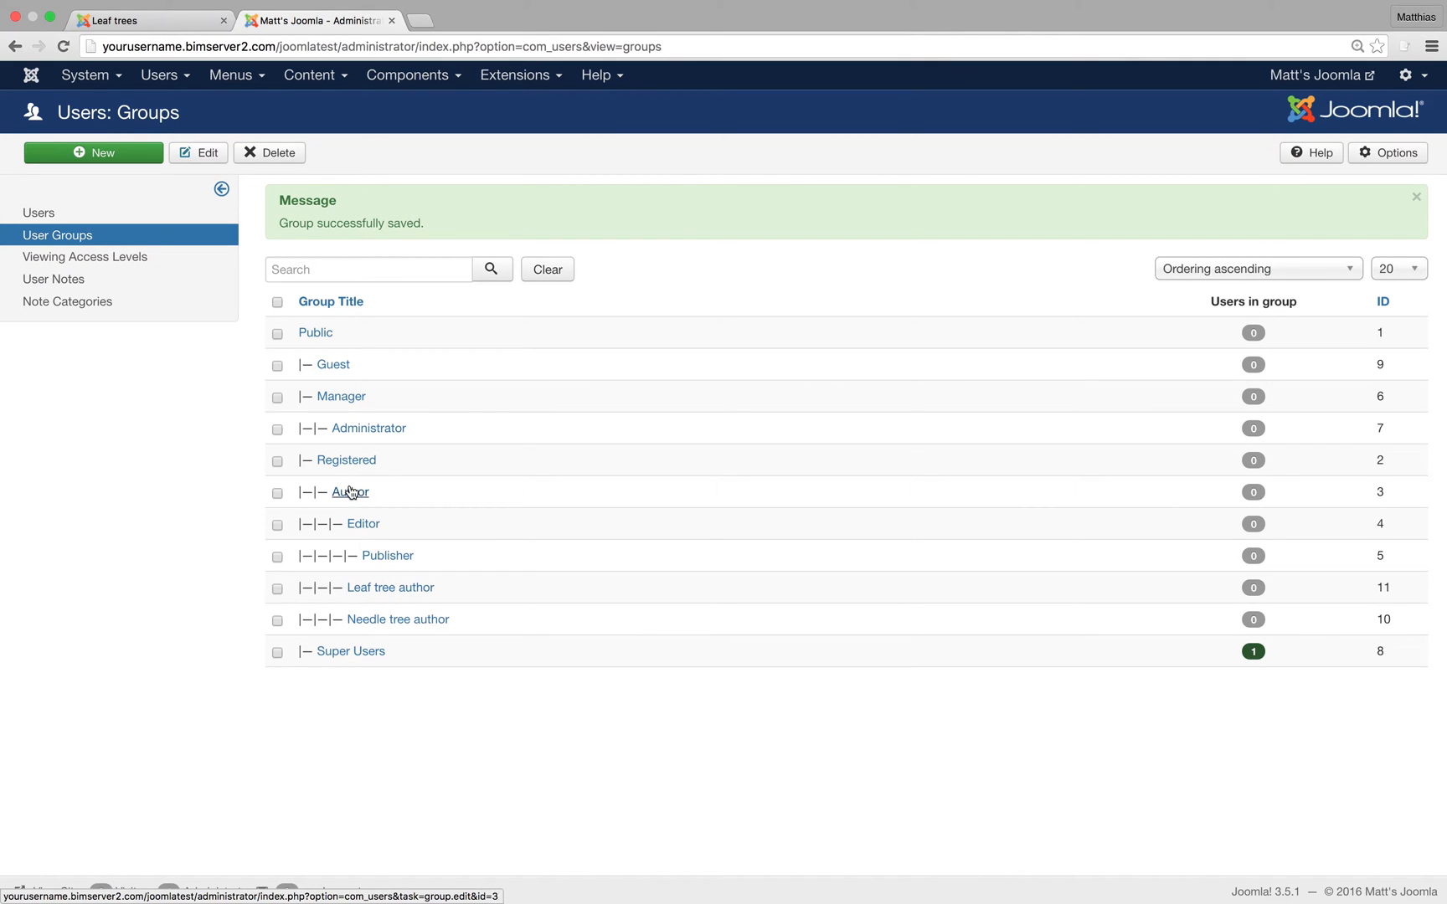
{"action": "mouse_move", "coordinate": [368, 492]}
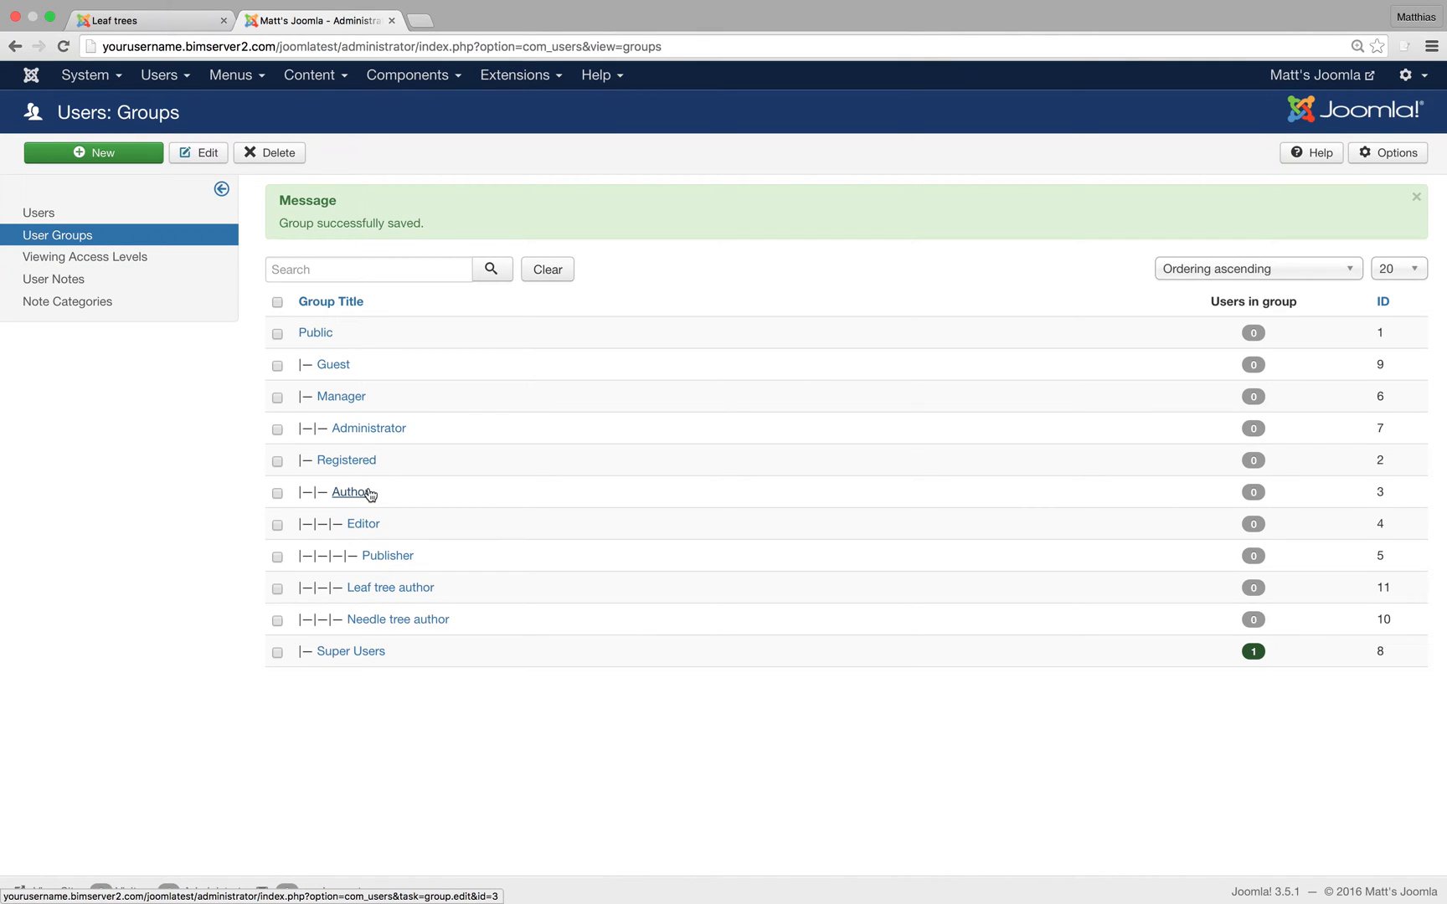
{"action": "mouse_move", "coordinate": [425, 606]}
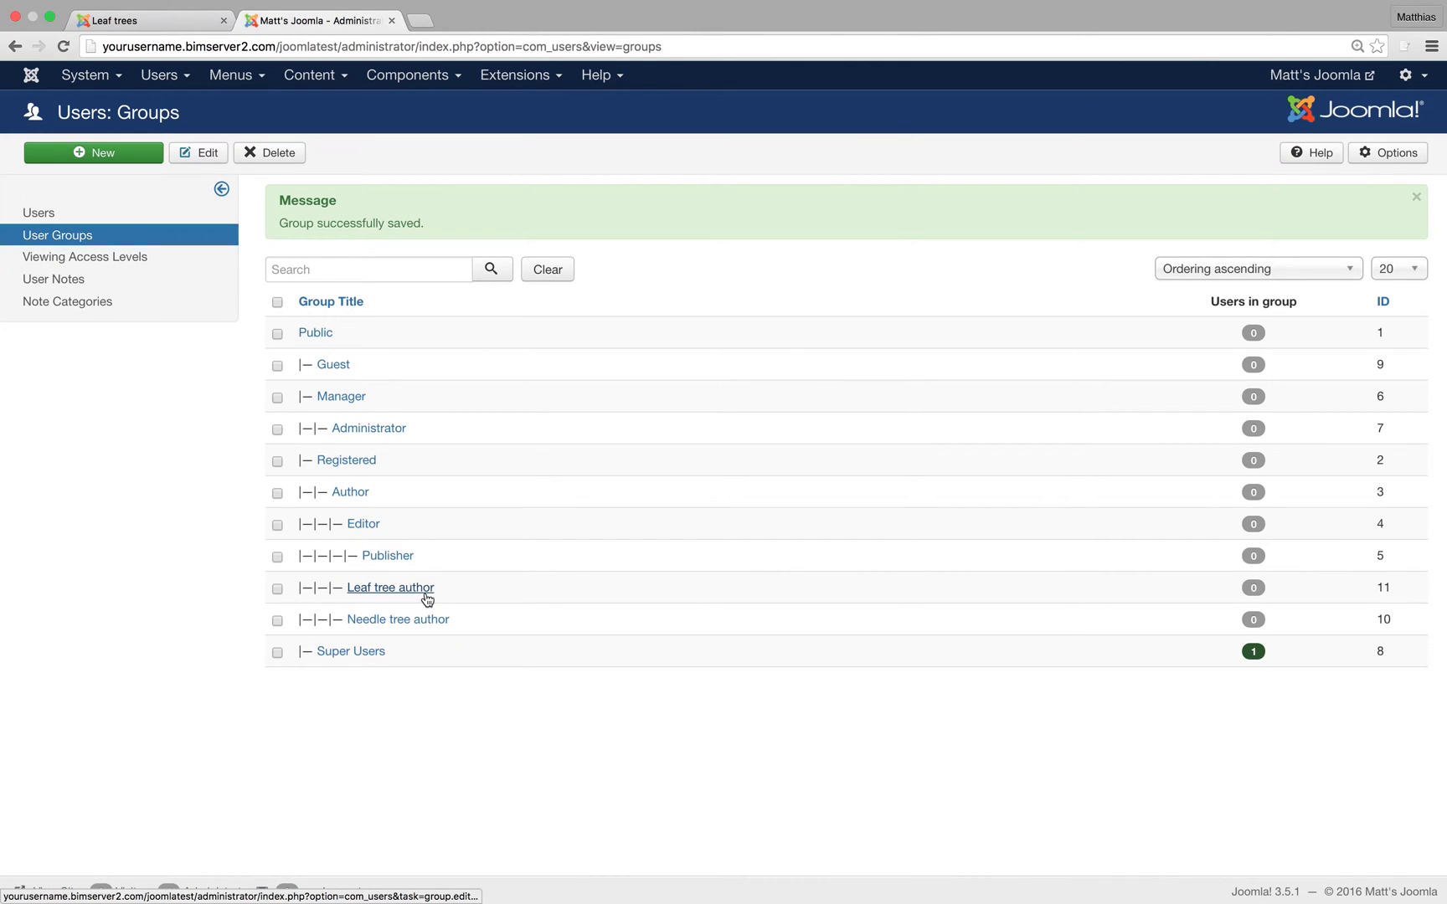
{"action": "mouse_move", "coordinate": [236, 84]}
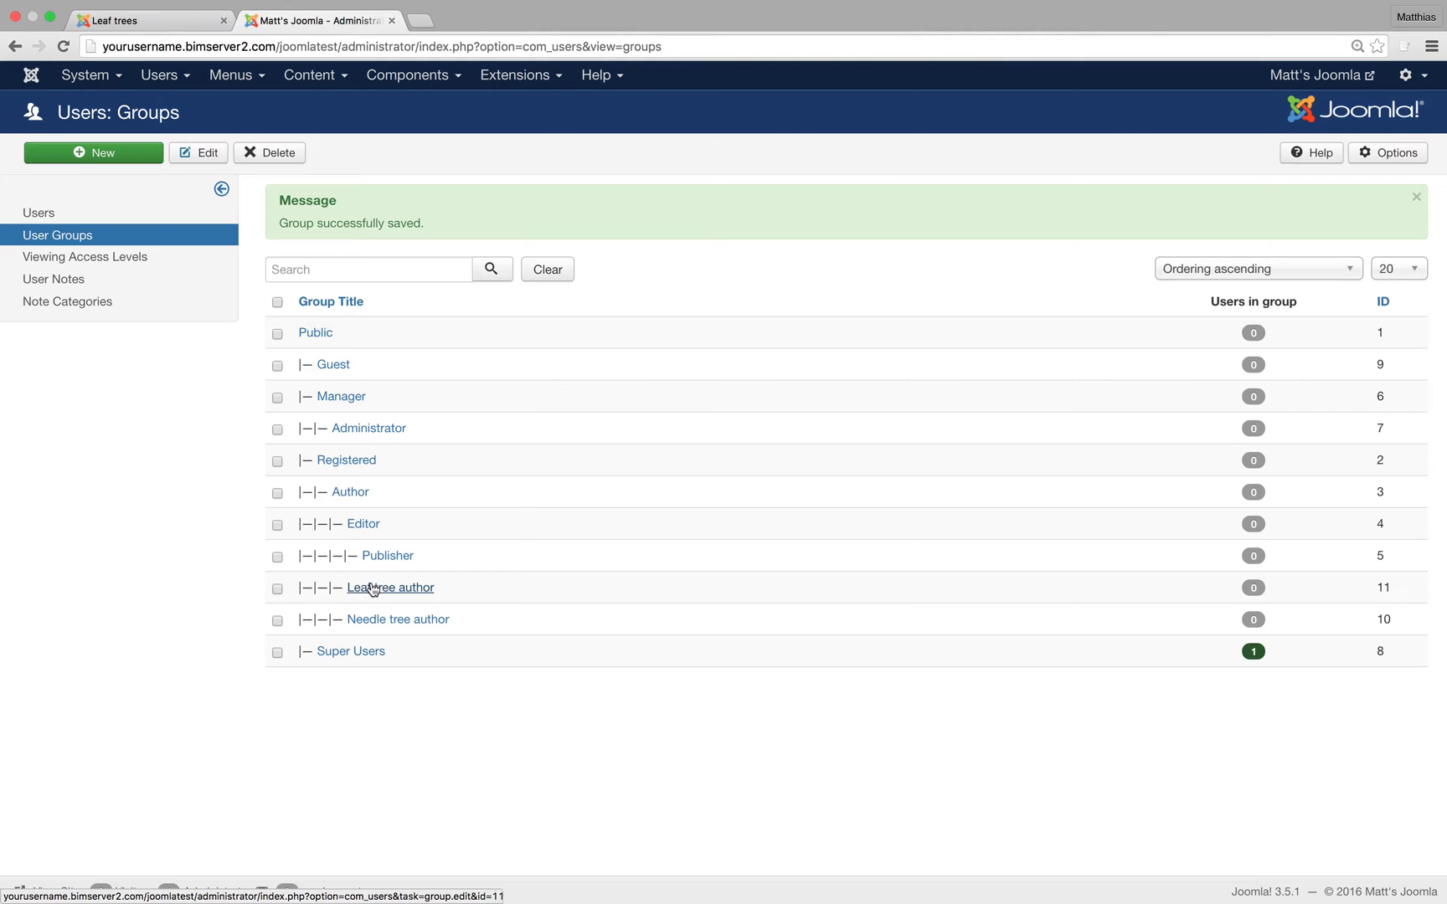
{"action": "mouse_move", "coordinate": [422, 599]}
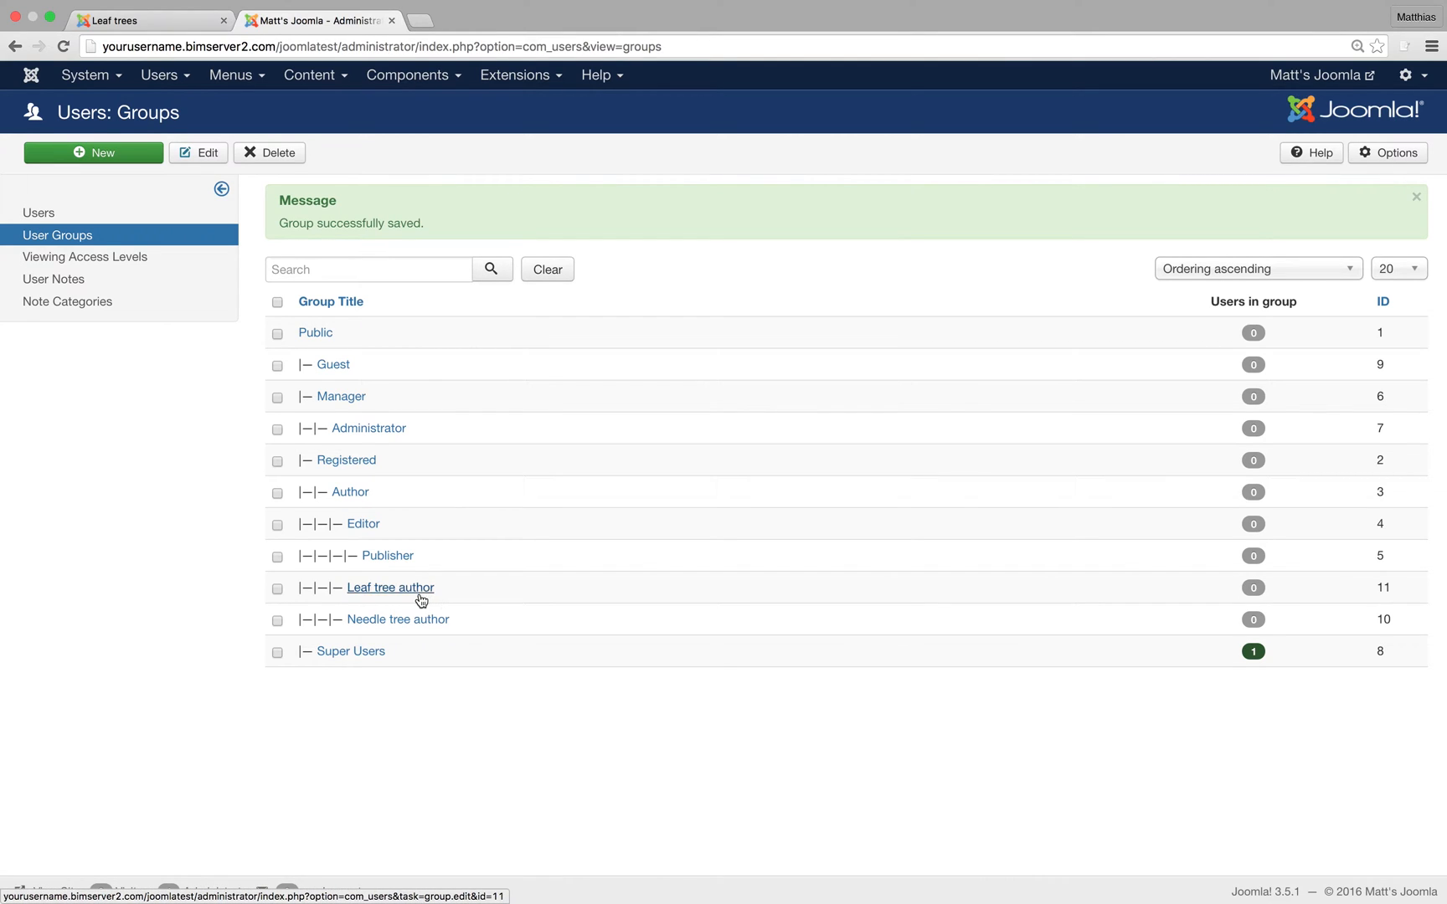
{"action": "mouse_move", "coordinate": [363, 125]}
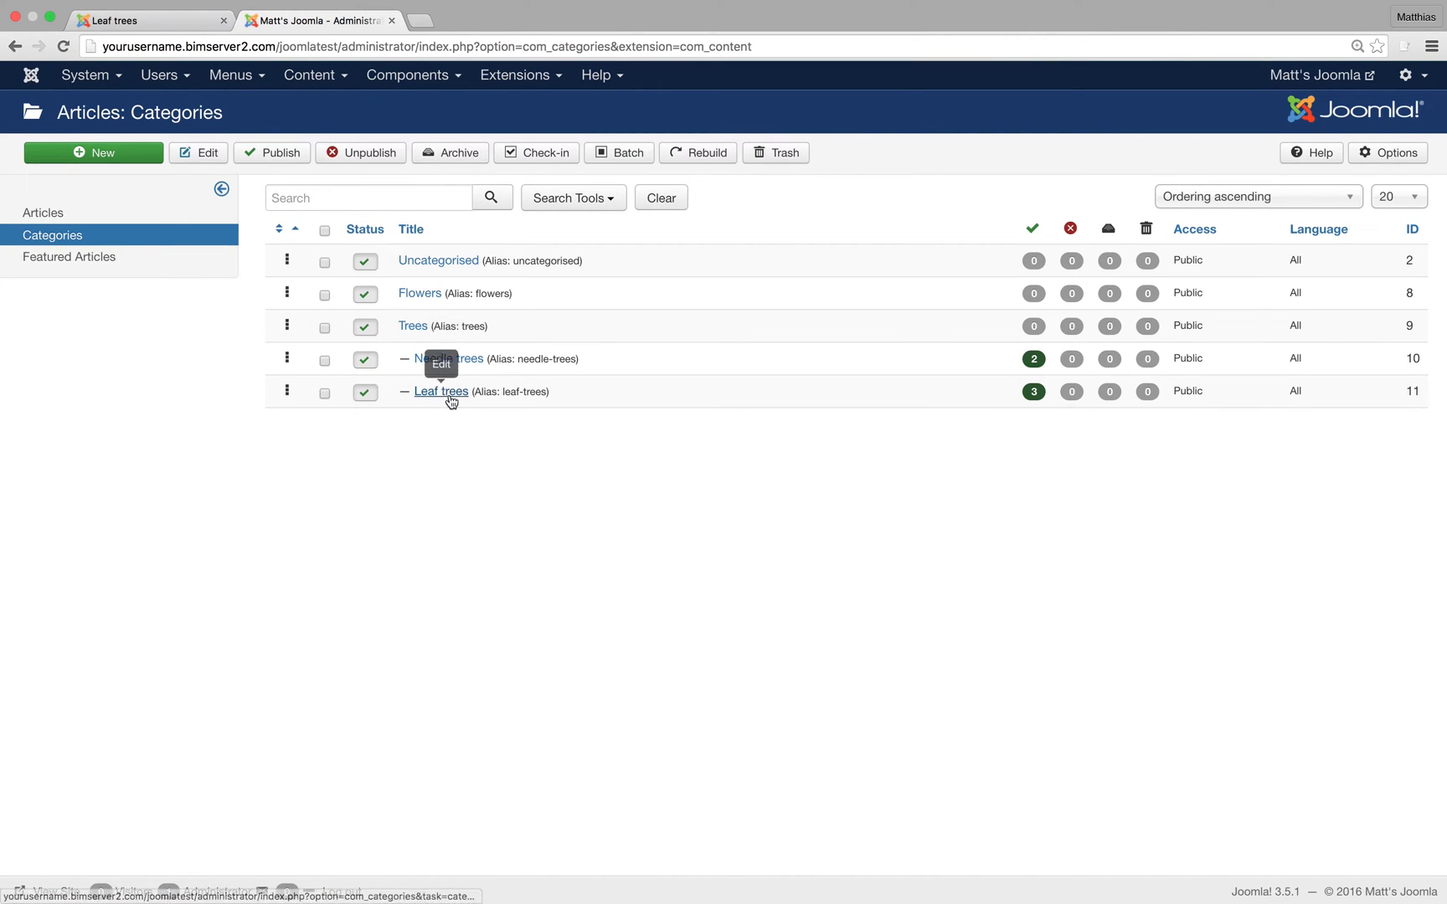
Edit the Leaf trees category and show its Permissions settings.
{"action": "left_click", "coordinate": [440, 391]}
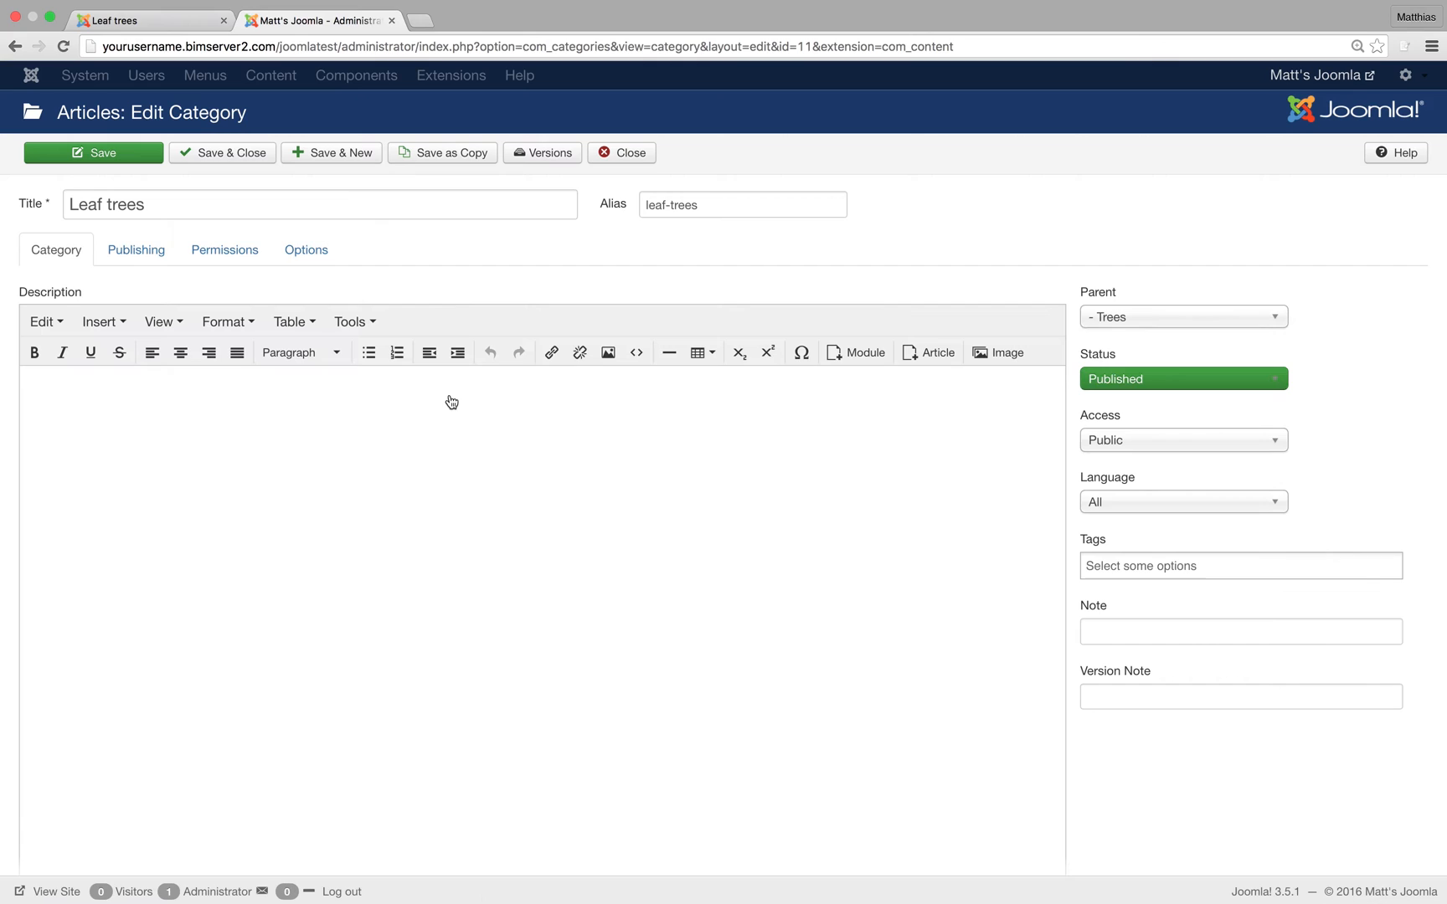
{"action": "left_click", "coordinate": [223, 249]}
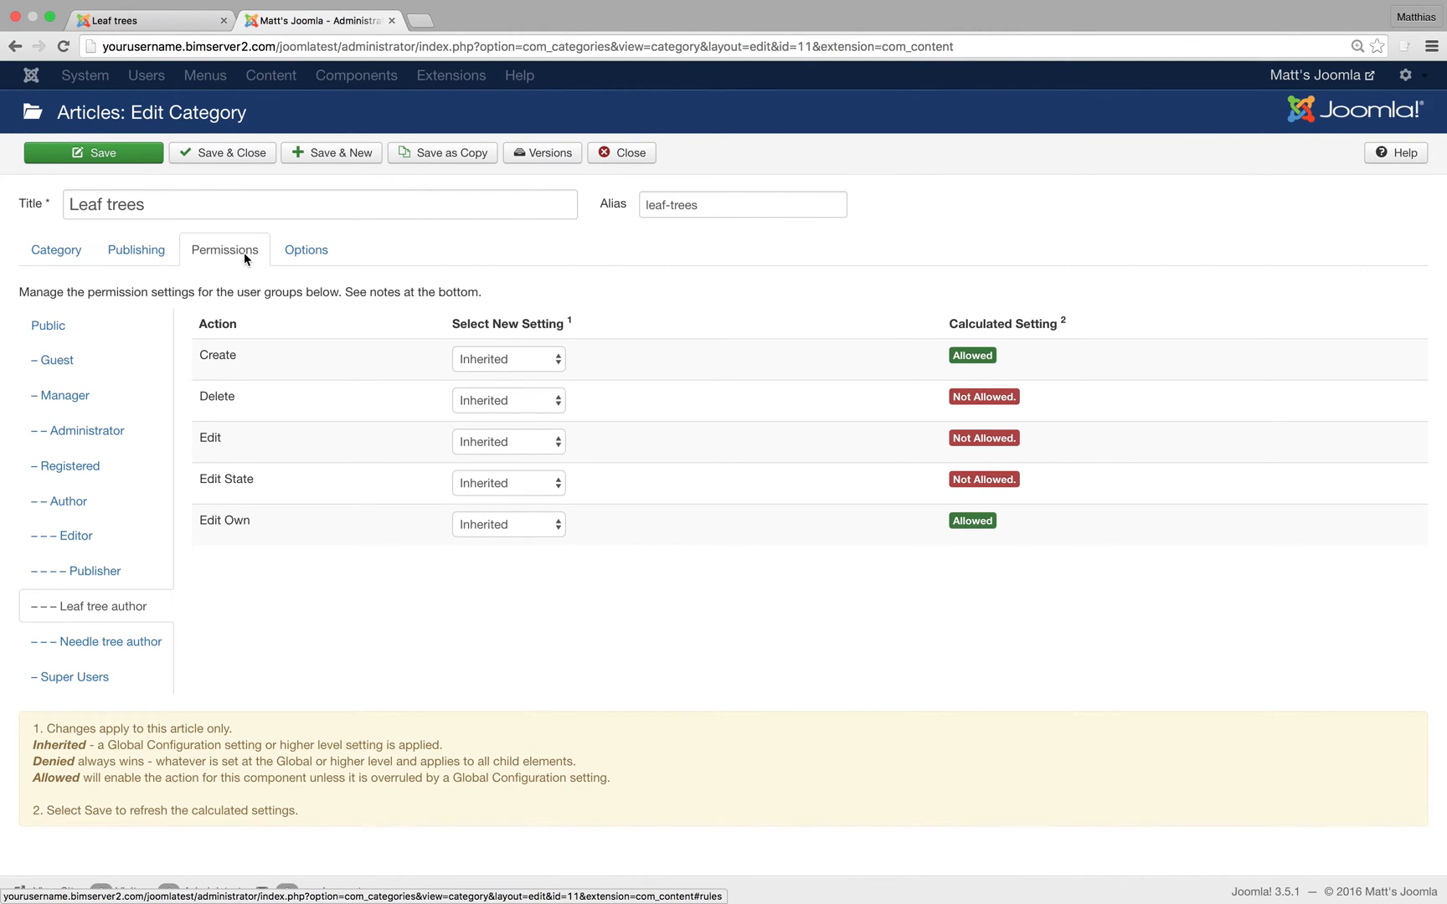
{"action": "mouse_move", "coordinate": [209, 175]}
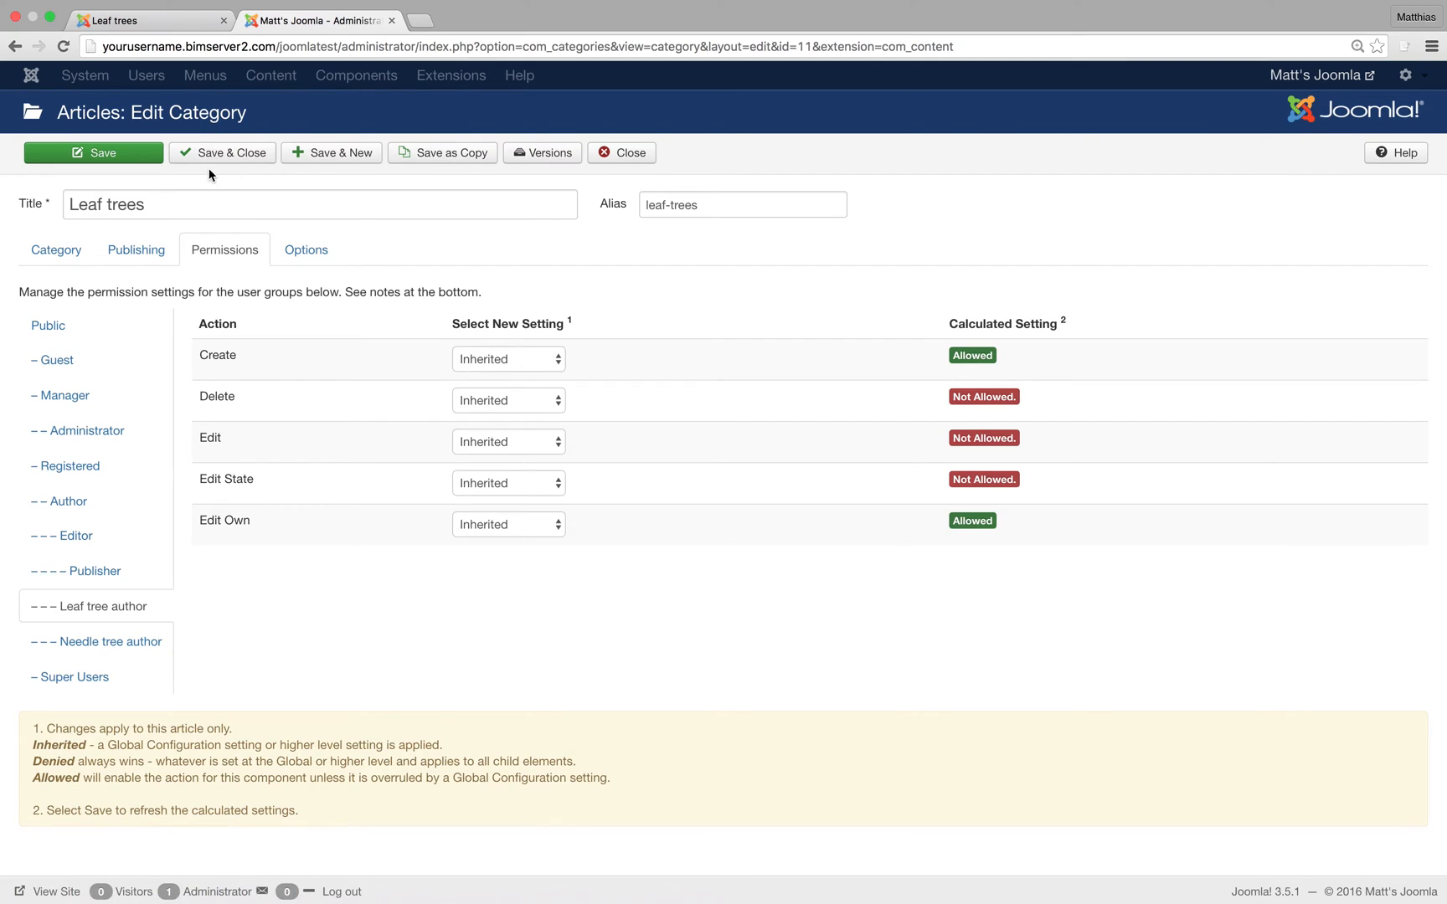
{"action": "mouse_move", "coordinate": [121, 611]}
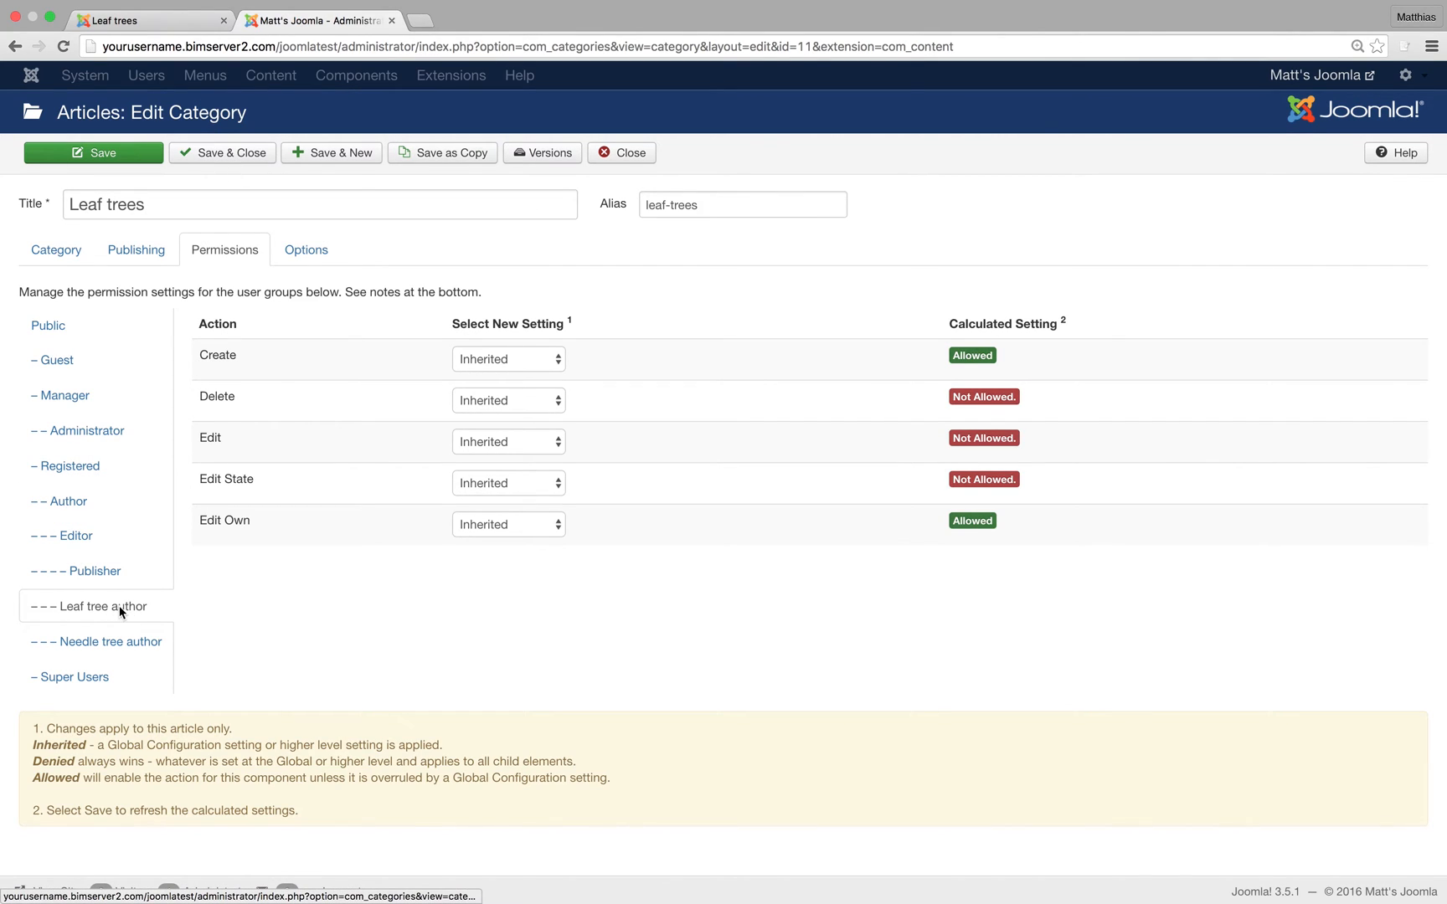
{"action": "mouse_move", "coordinate": [217, 355]}
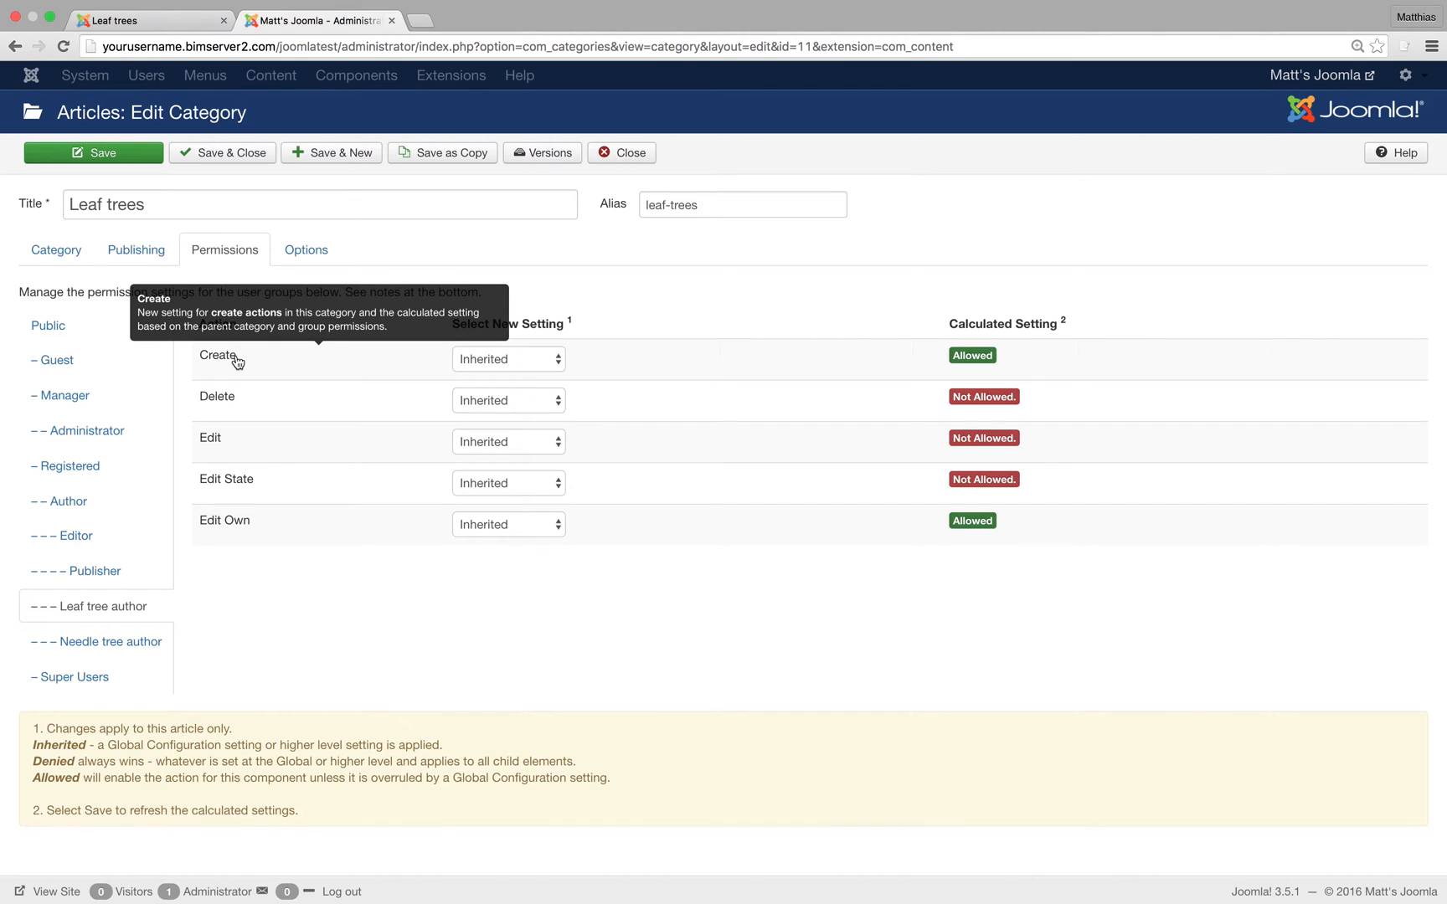
{"action": "mouse_move", "coordinate": [243, 370]}
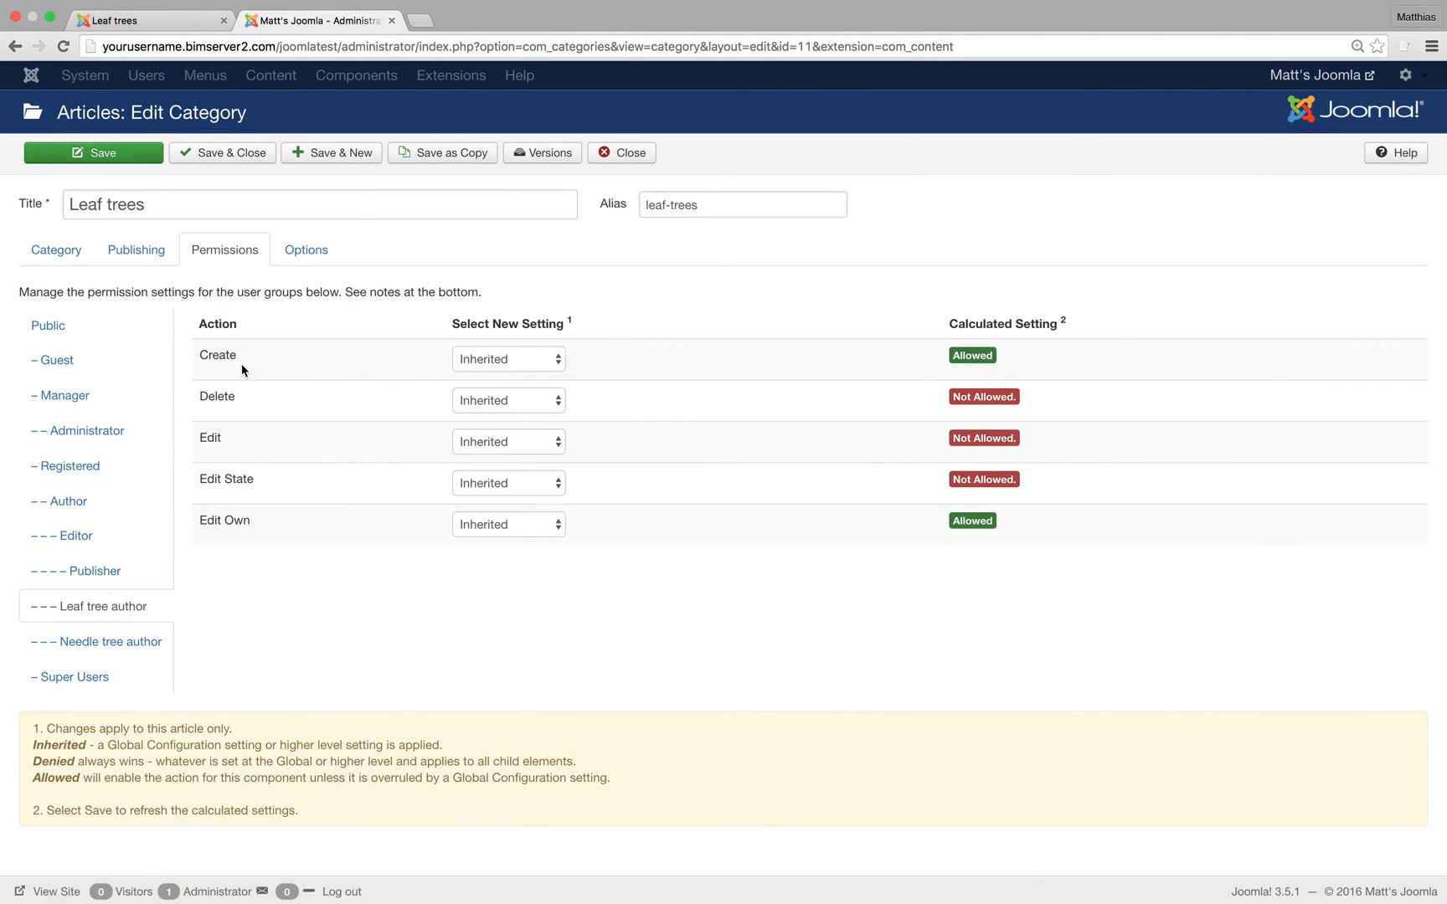
{"action": "mouse_move", "coordinate": [218, 355]}
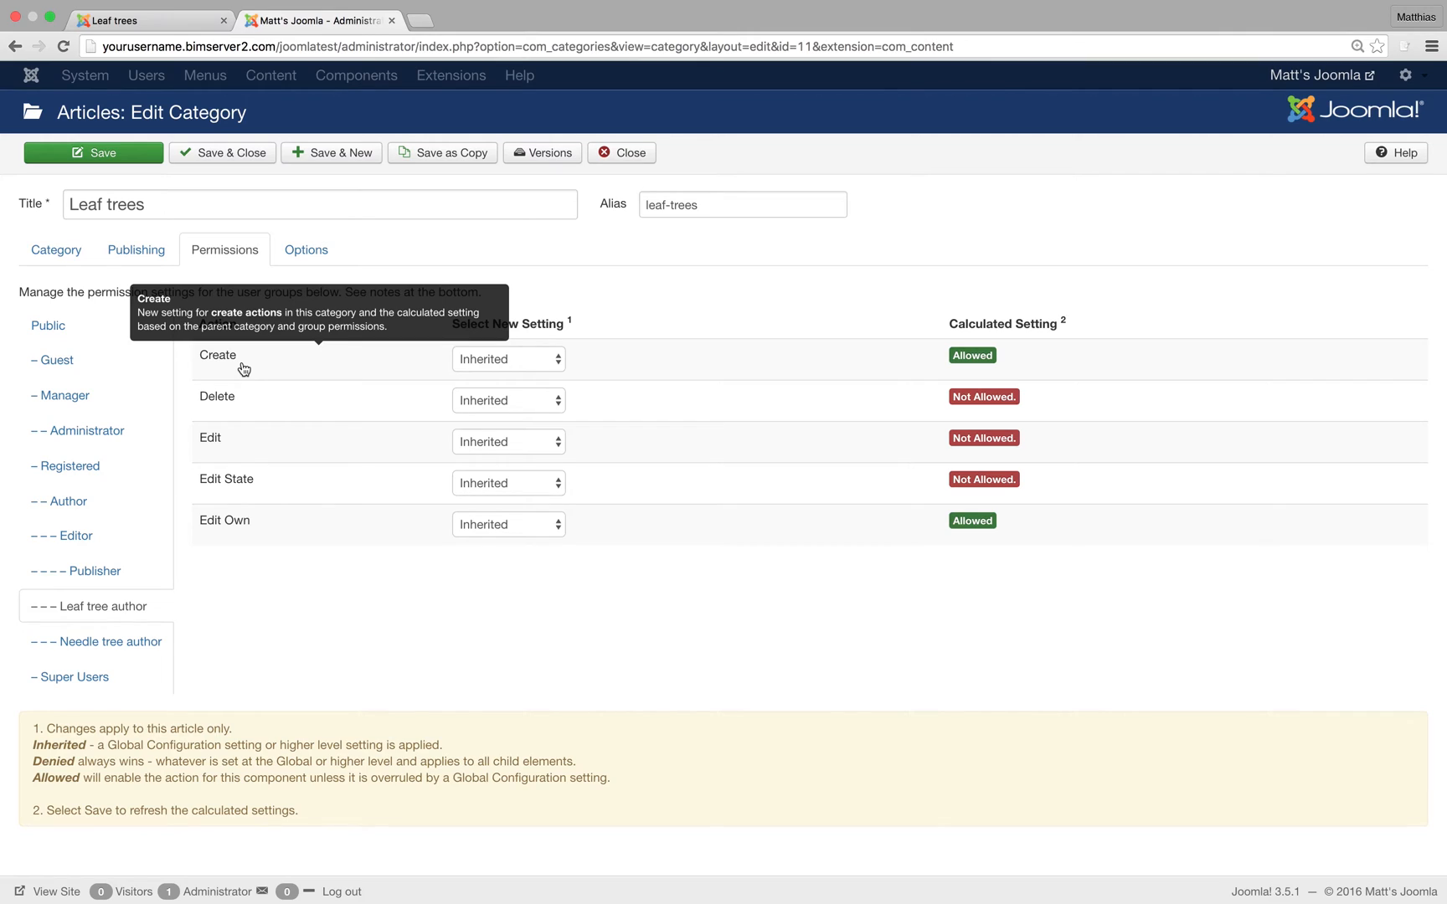
{"action": "mouse_move", "coordinate": [974, 368]}
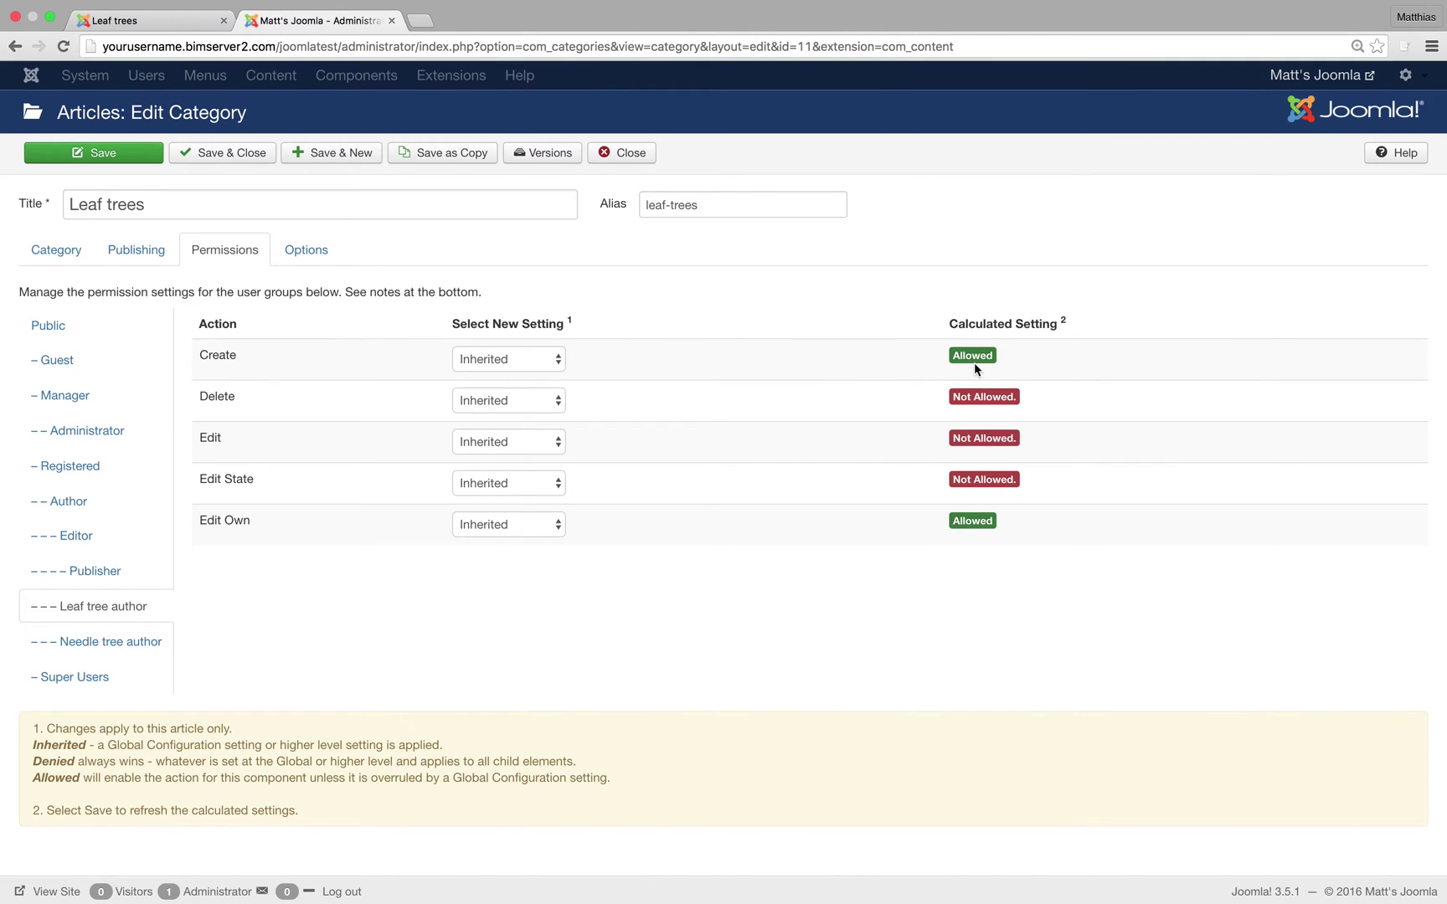
{"action": "mouse_move", "coordinate": [536, 360]}
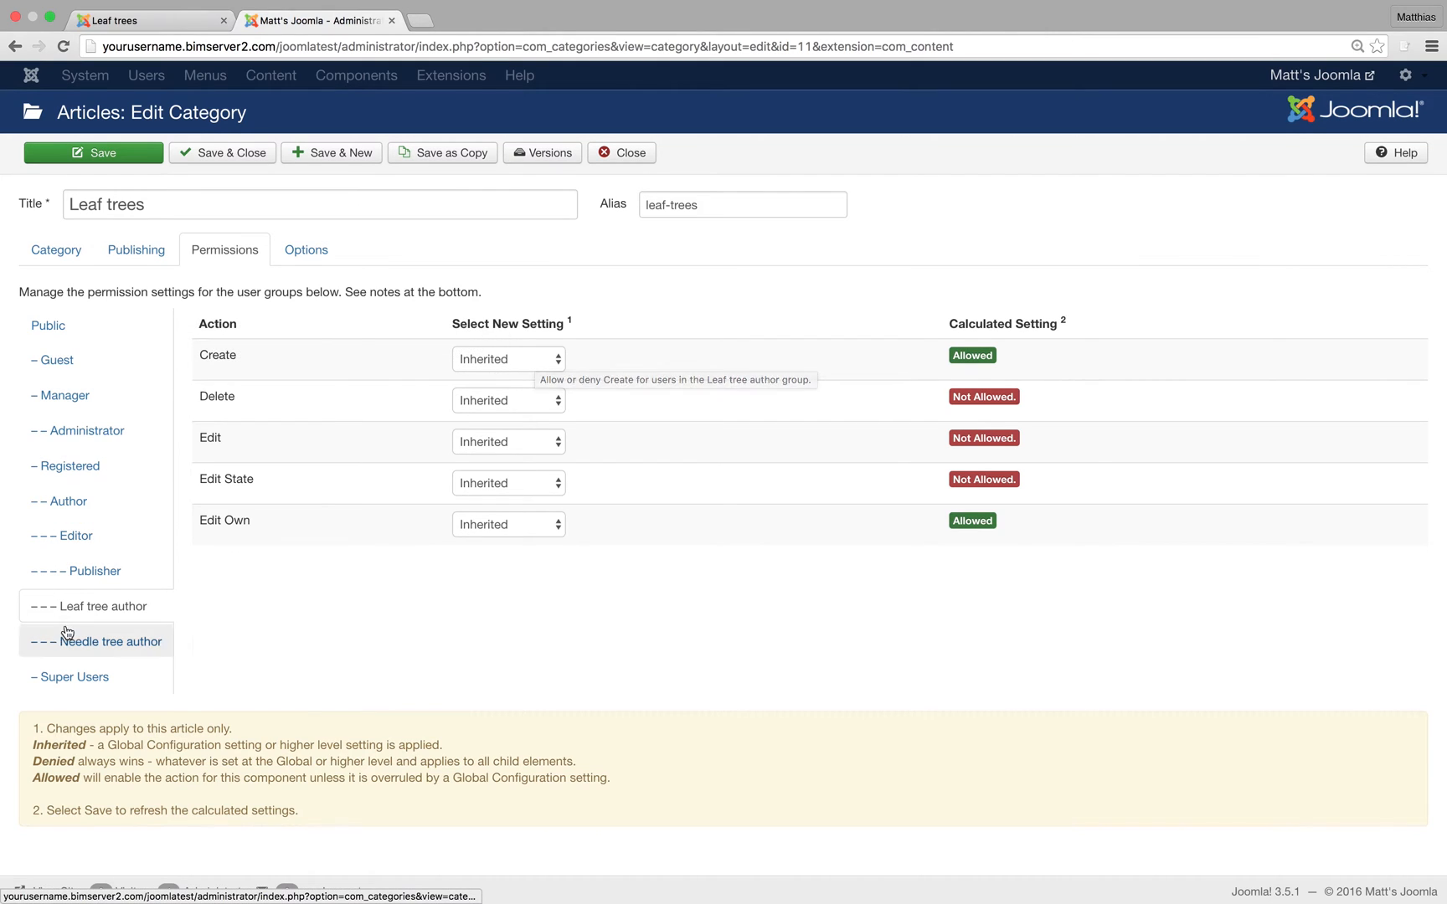
{"action": "mouse_move", "coordinate": [102, 613]}
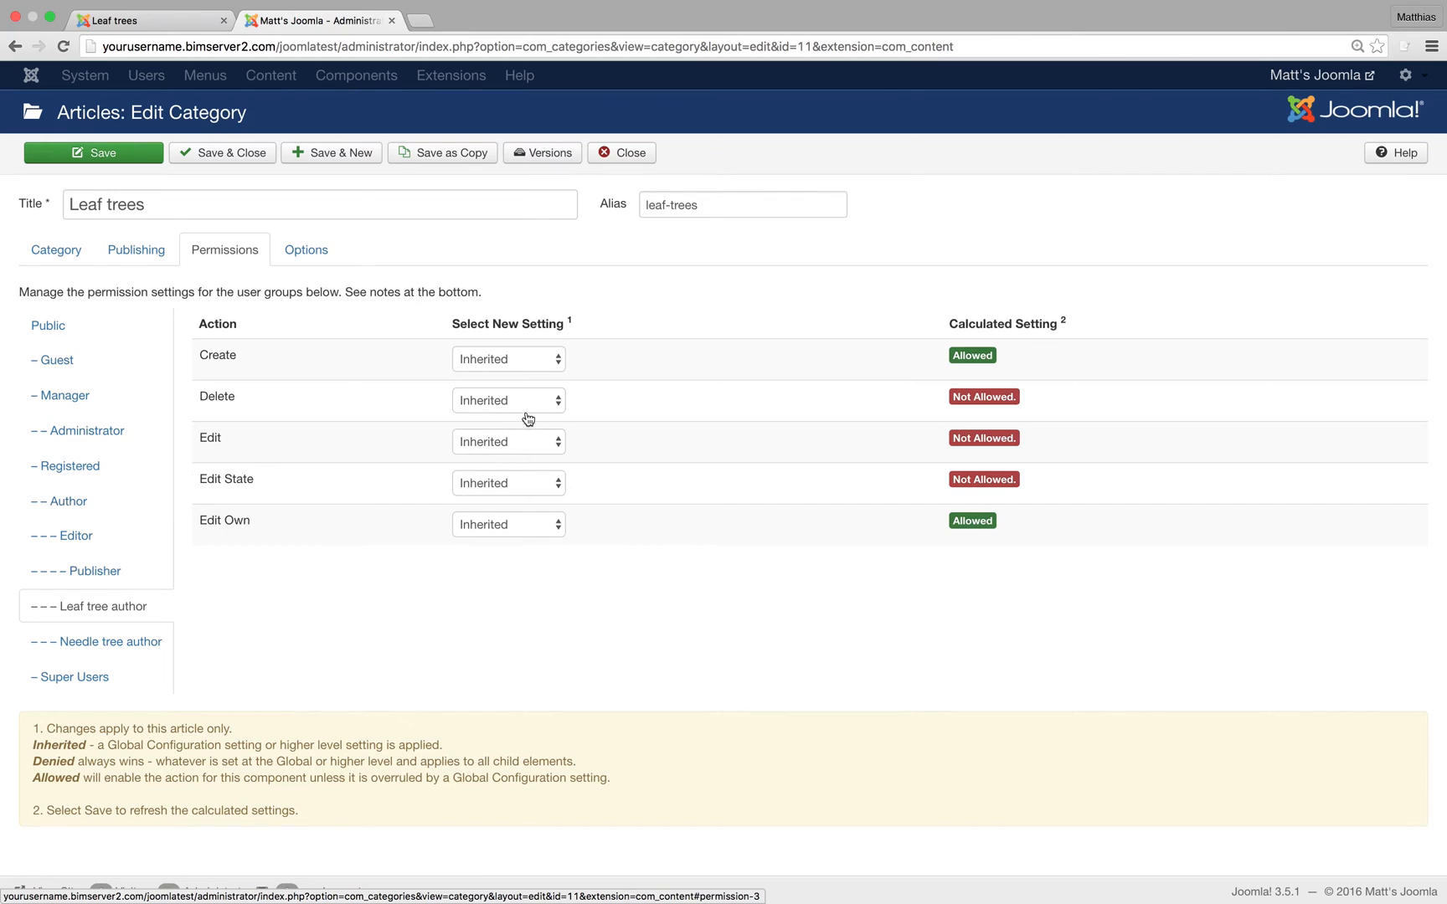
{"action": "mouse_move", "coordinate": [514, 369]}
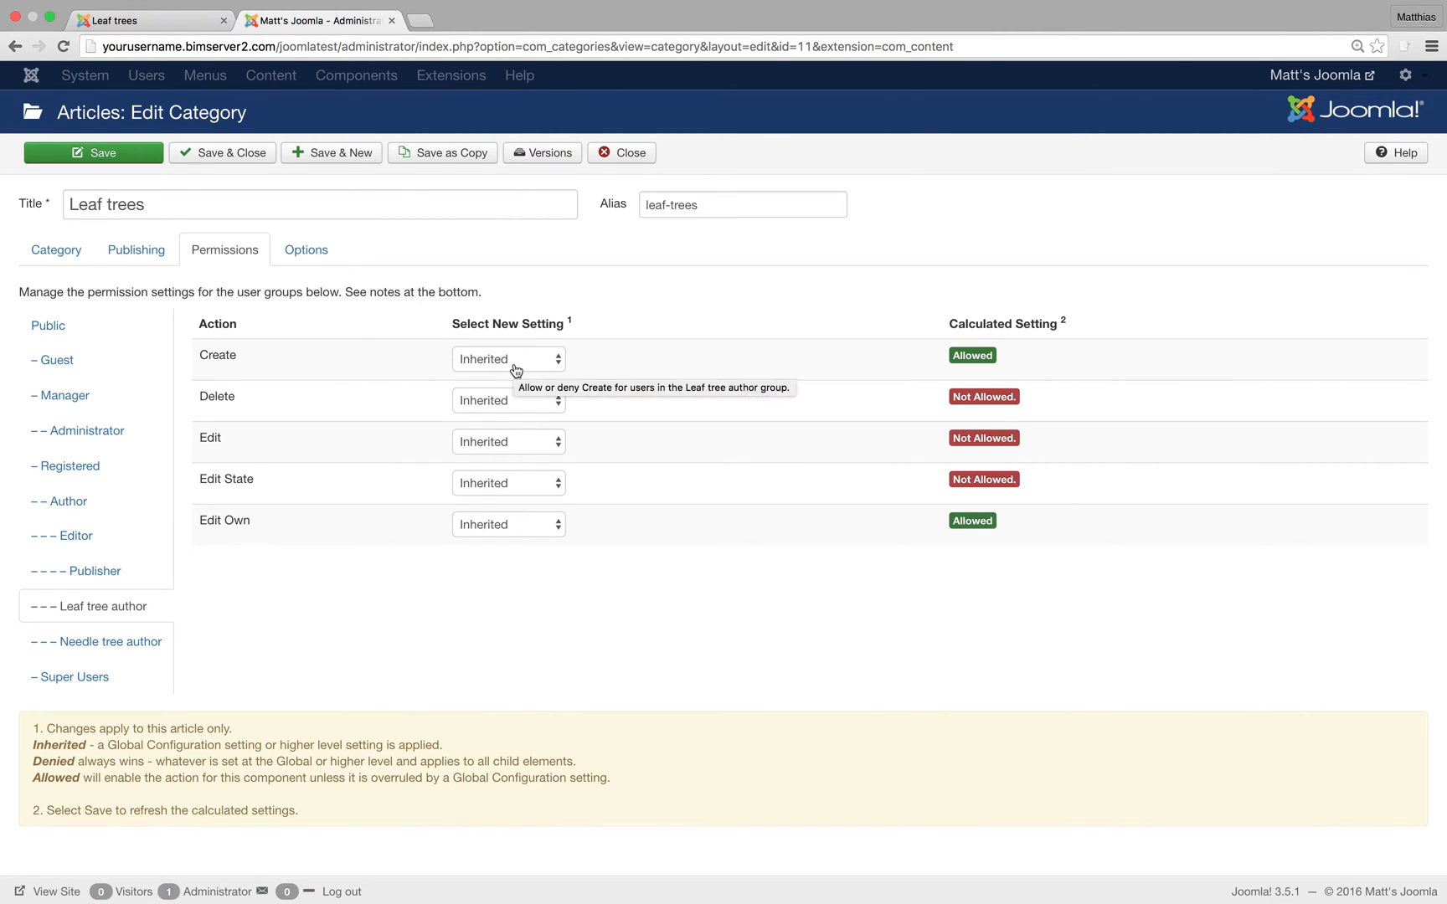
{"action": "mouse_move", "coordinate": [182, 588]}
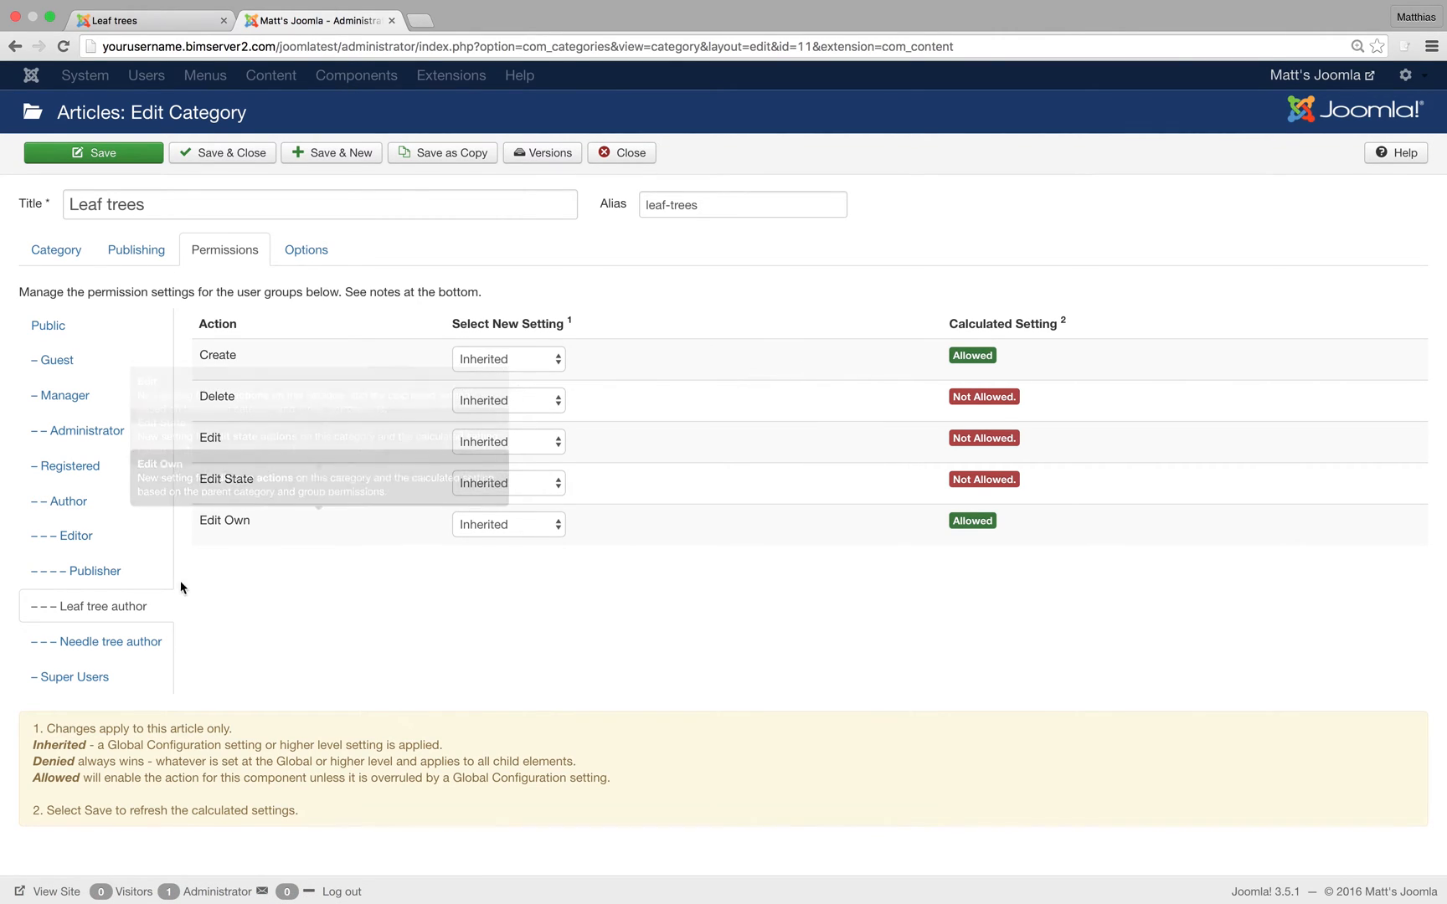
{"action": "mouse_move", "coordinate": [901, 351]}
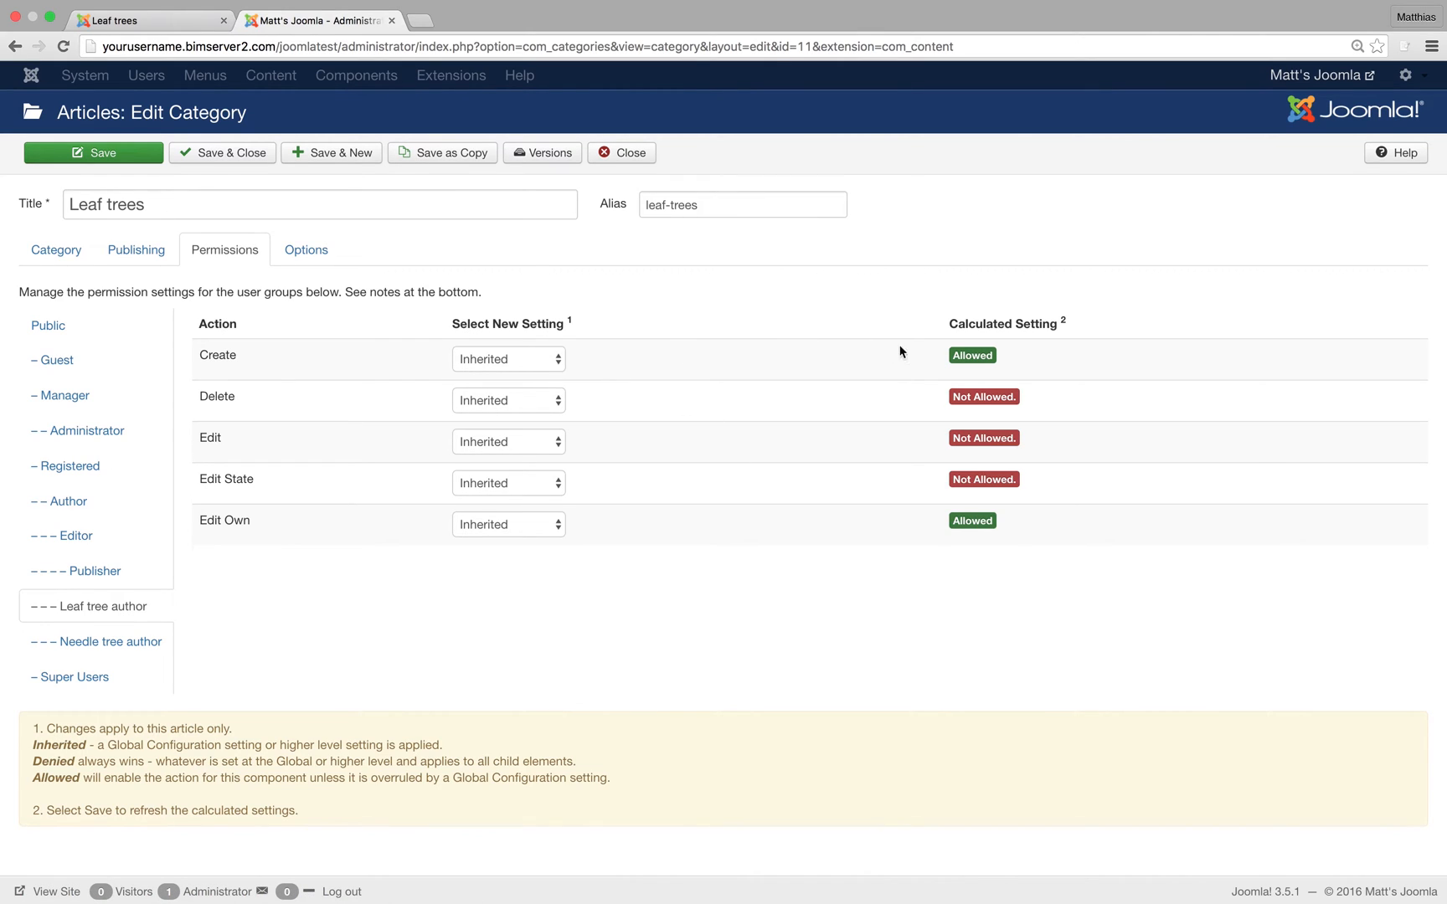
{"action": "mouse_move", "coordinate": [1001, 364]}
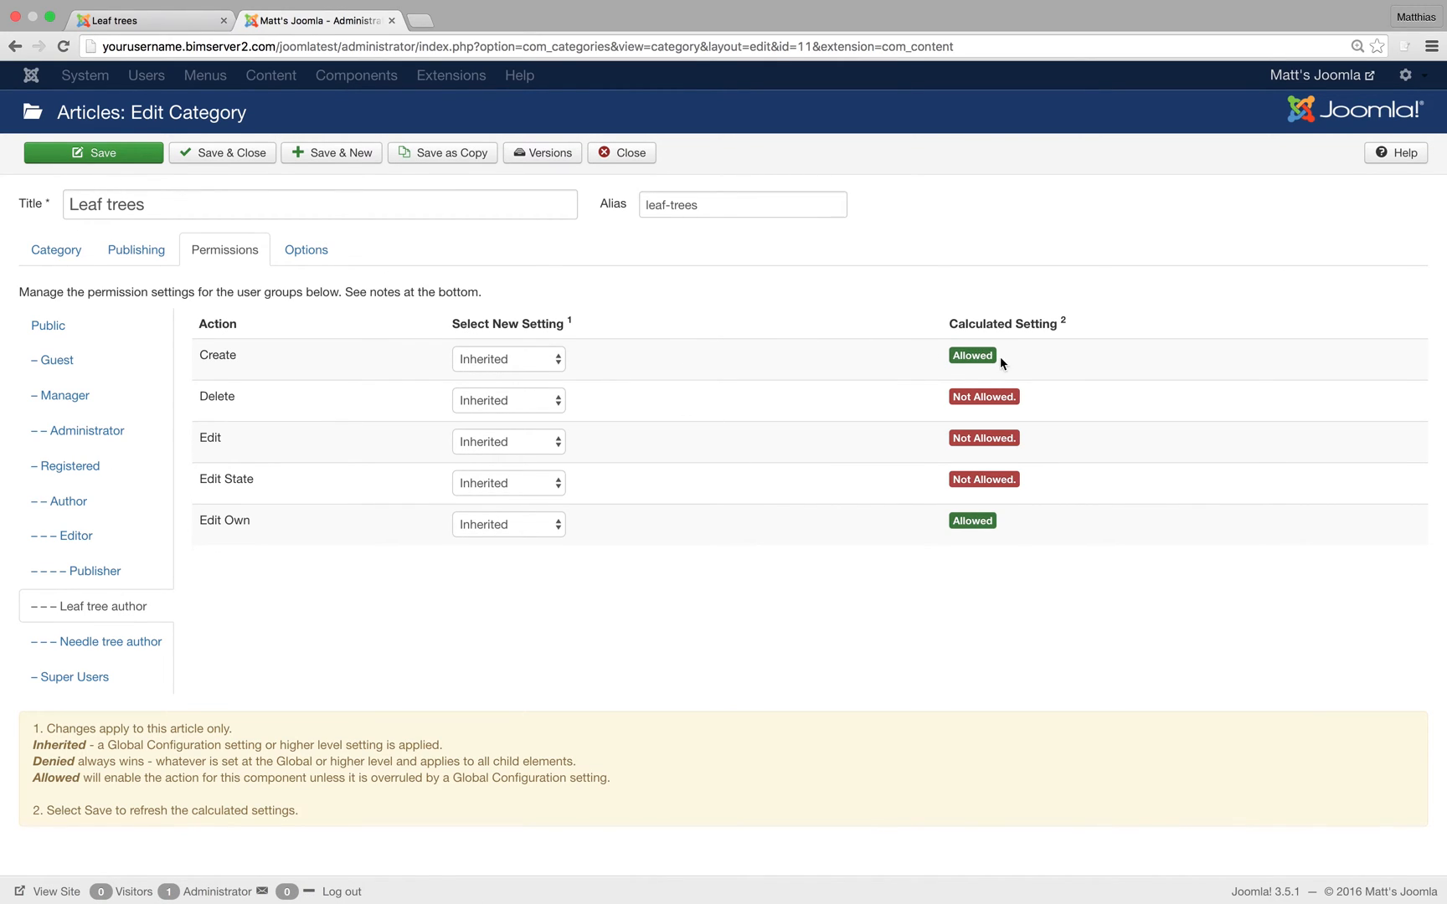
{"action": "mouse_move", "coordinate": [216, 395]}
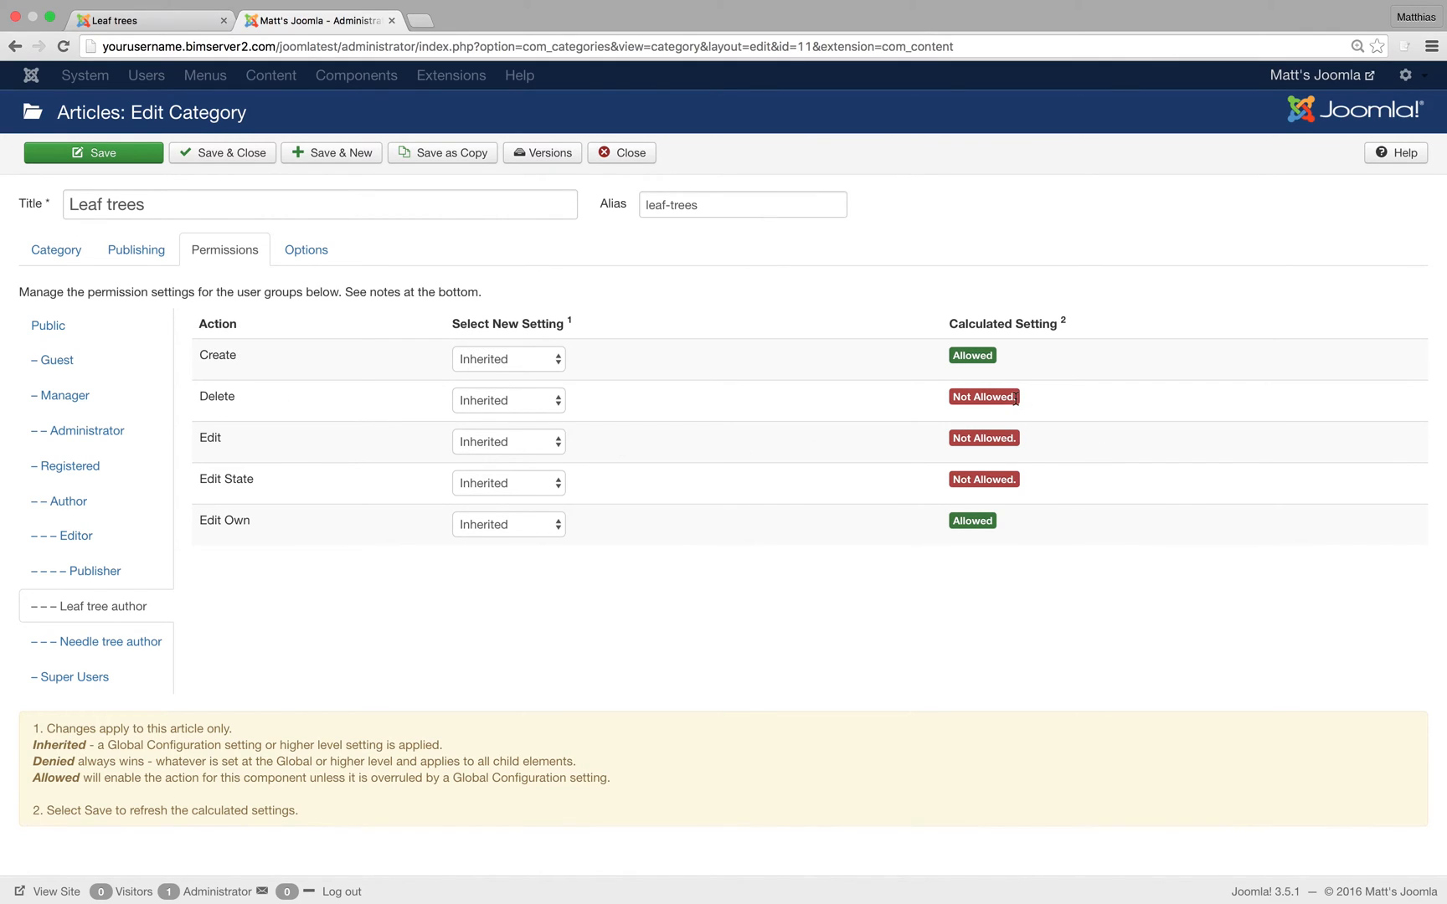
{"action": "mouse_move", "coordinate": [112, 623]}
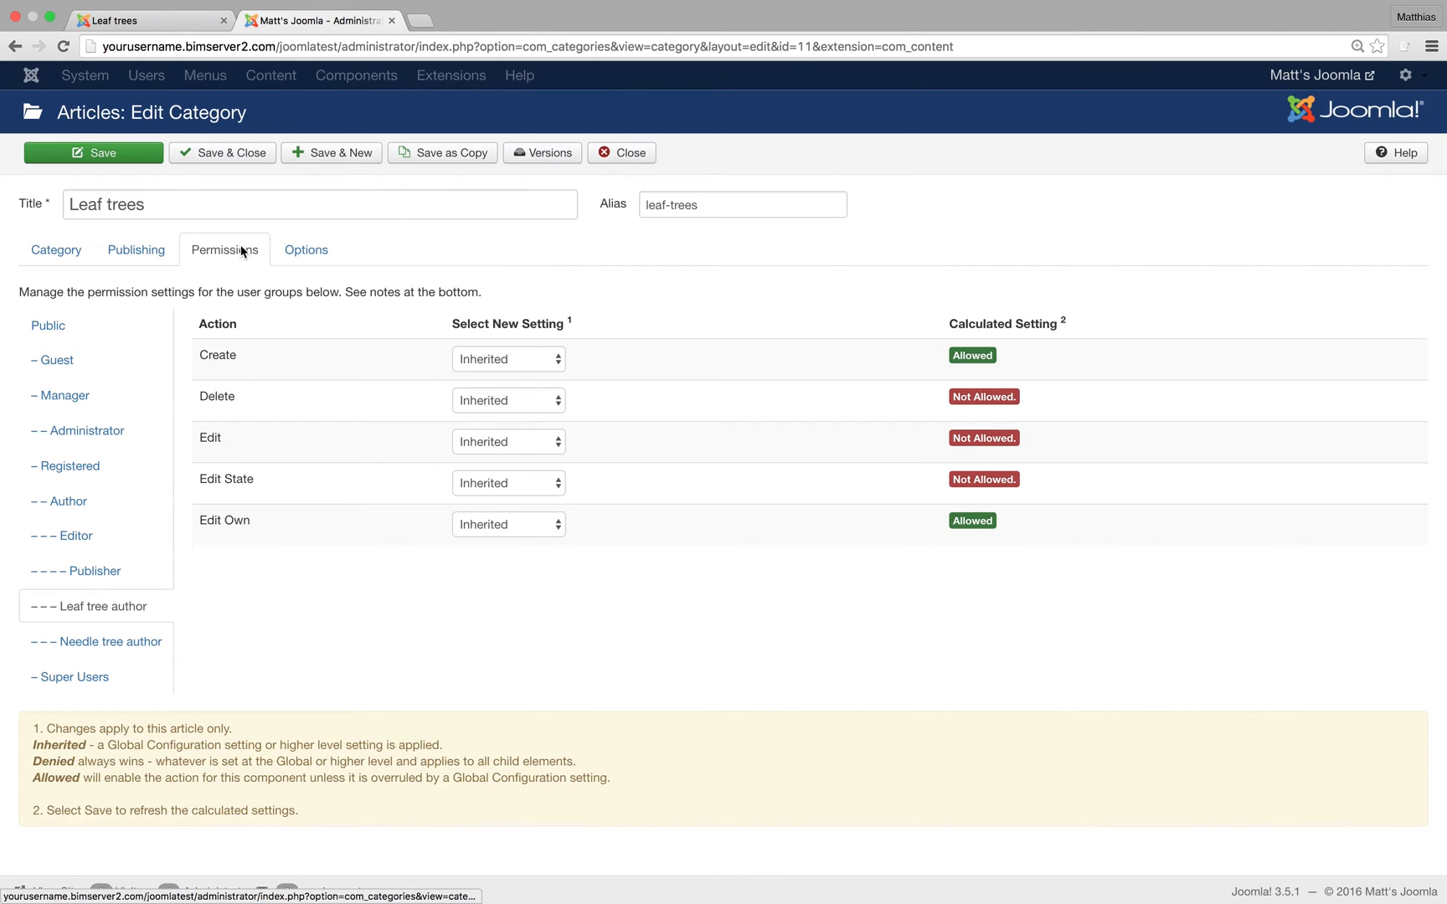
{"action": "mouse_move", "coordinate": [265, 376]}
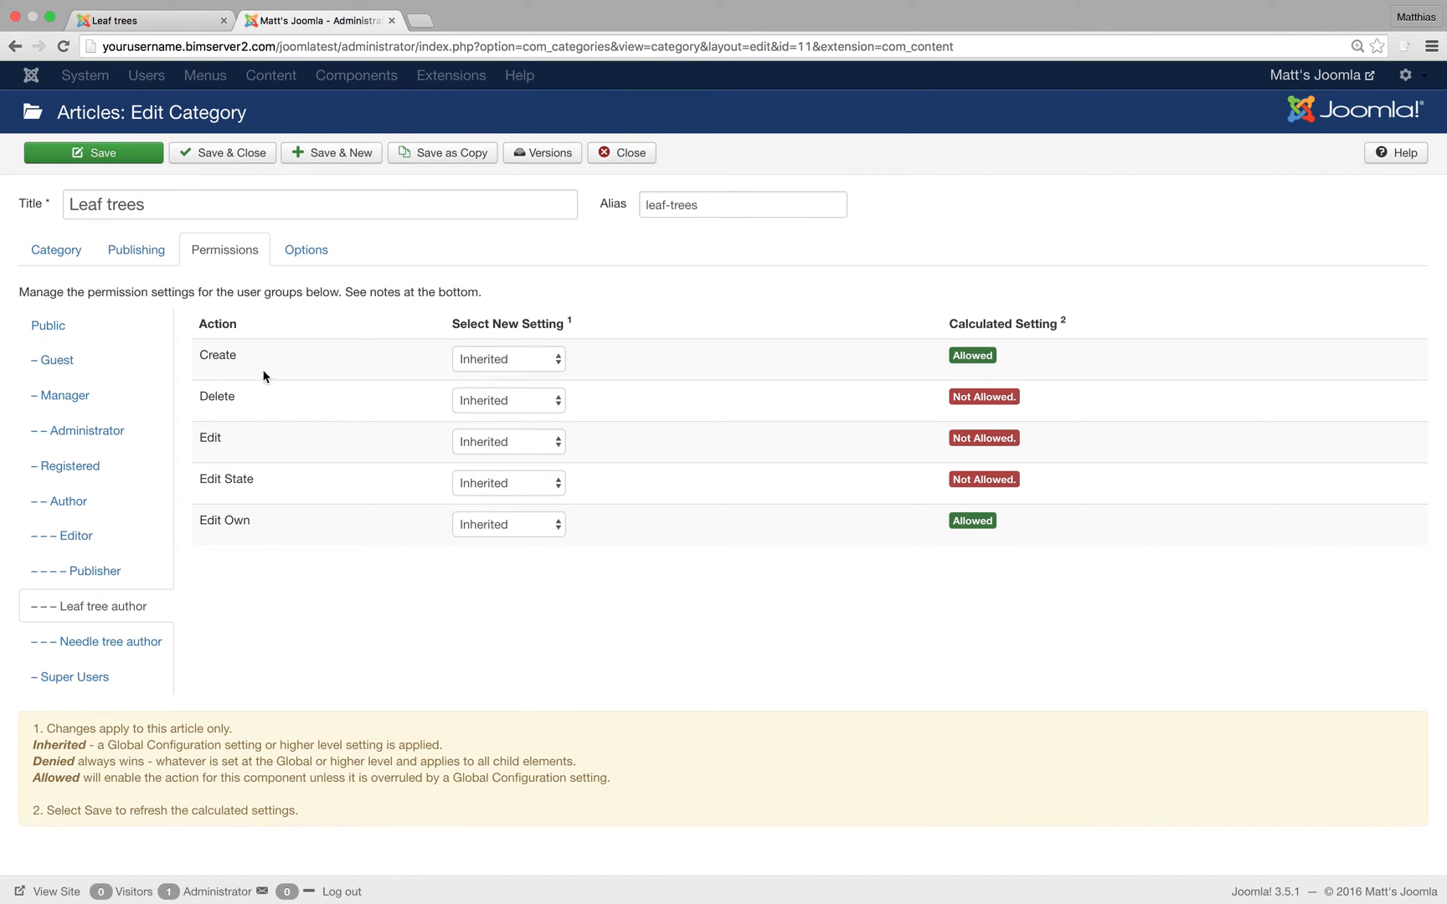
{"action": "mouse_move", "coordinate": [241, 492]}
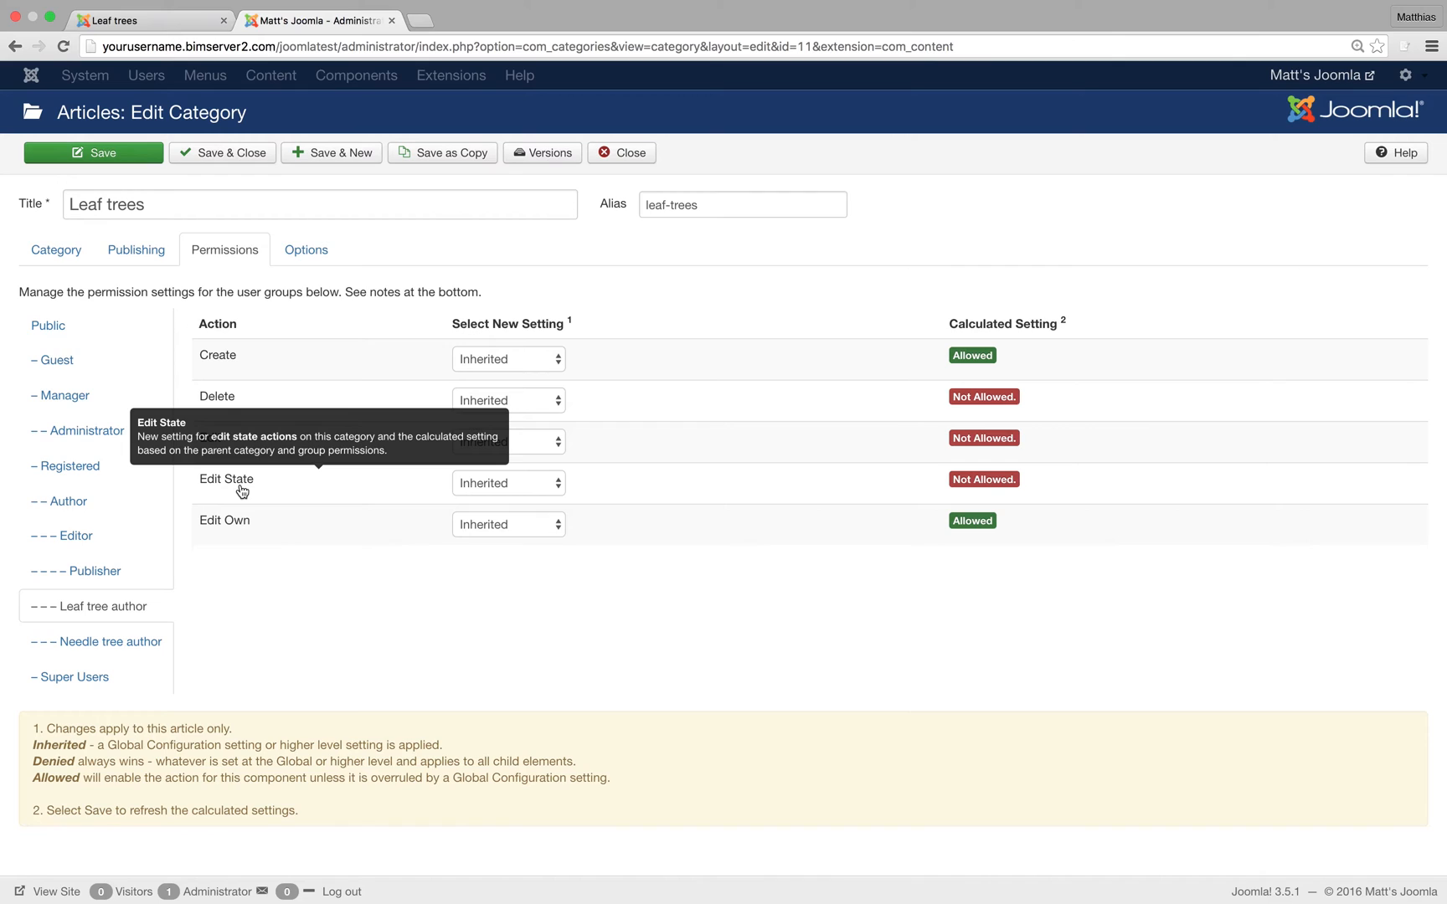
{"action": "mouse_move", "coordinate": [220, 532]}
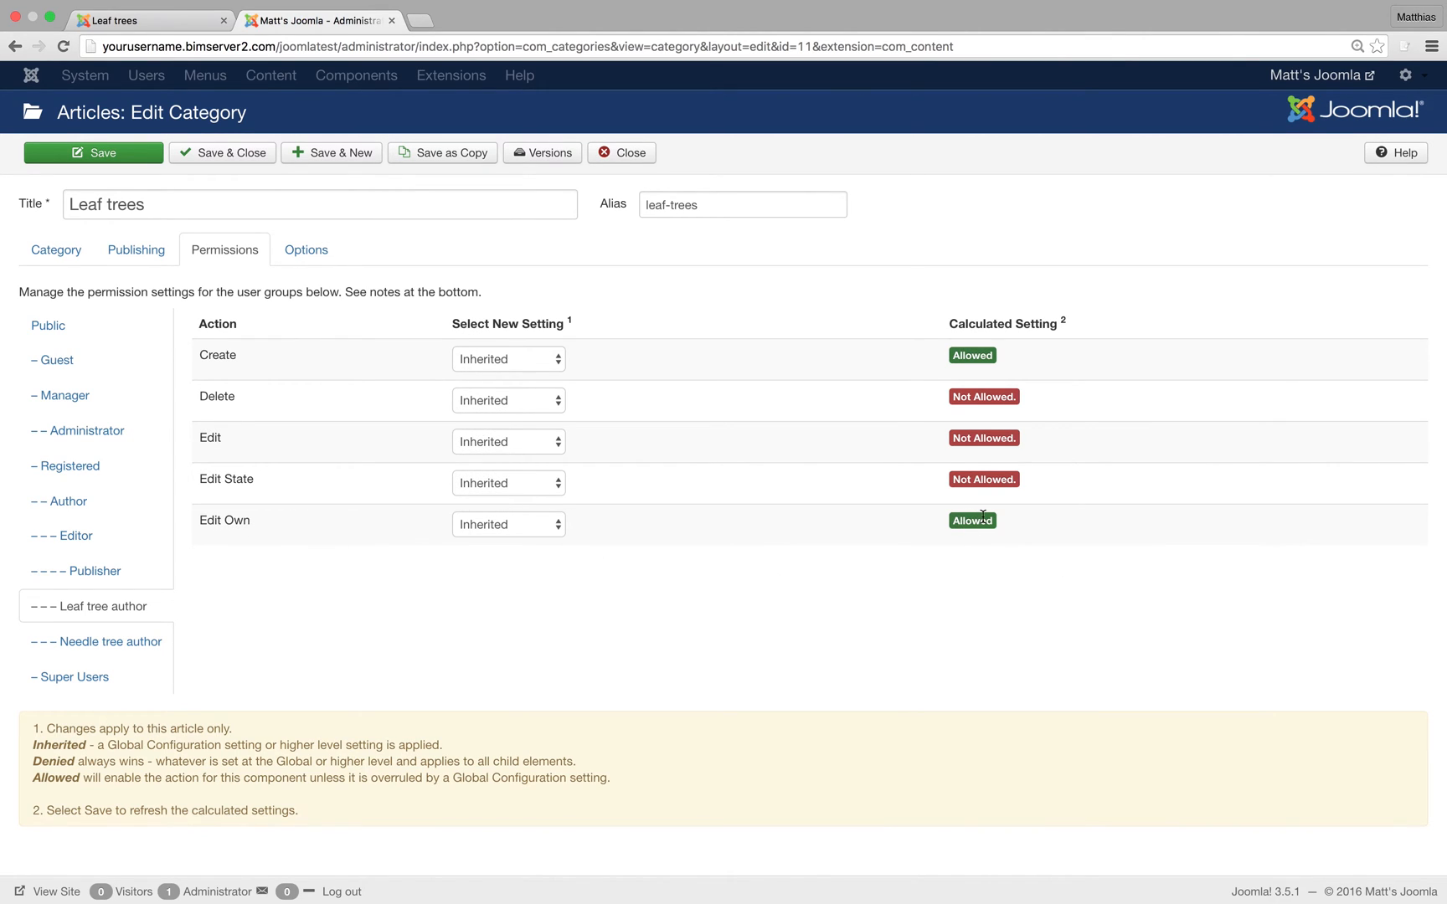
{"action": "mouse_move", "coordinate": [989, 534]}
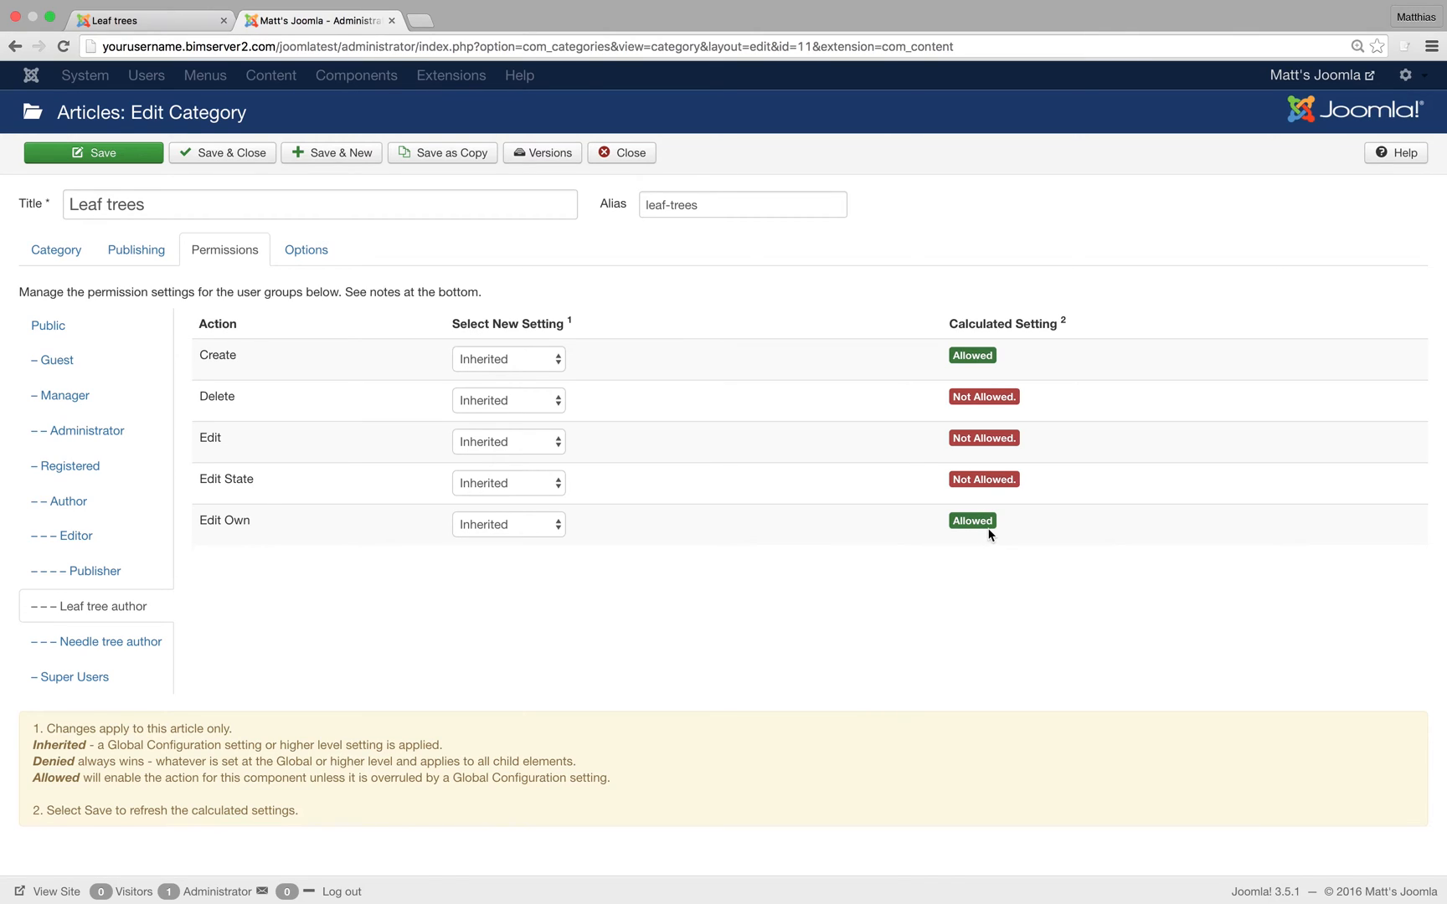
{"action": "mouse_move", "coordinate": [186, 503]}
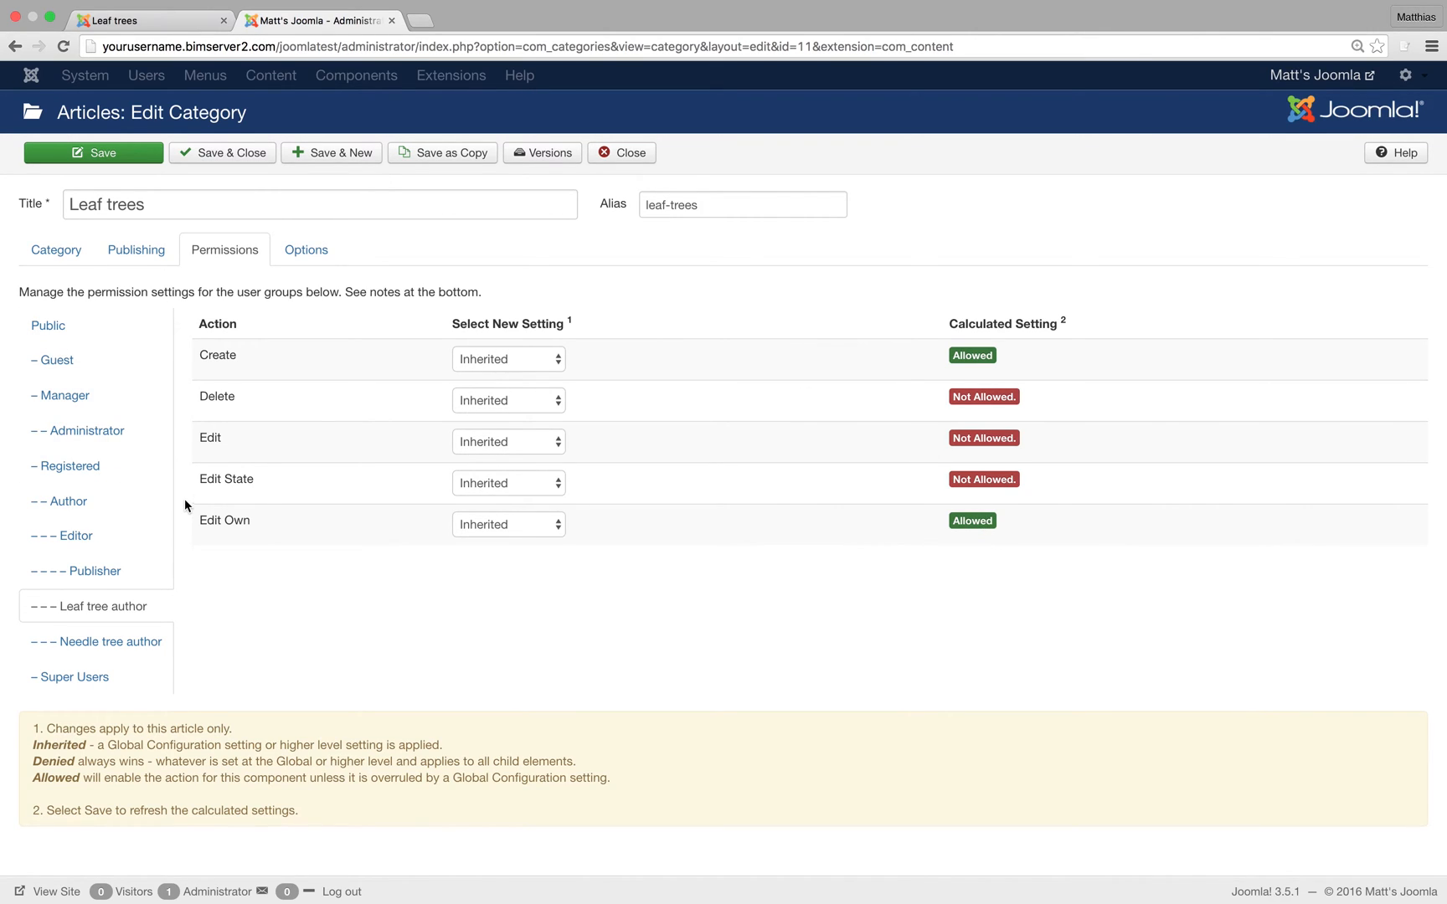
{"action": "mouse_move", "coordinate": [191, 535]}
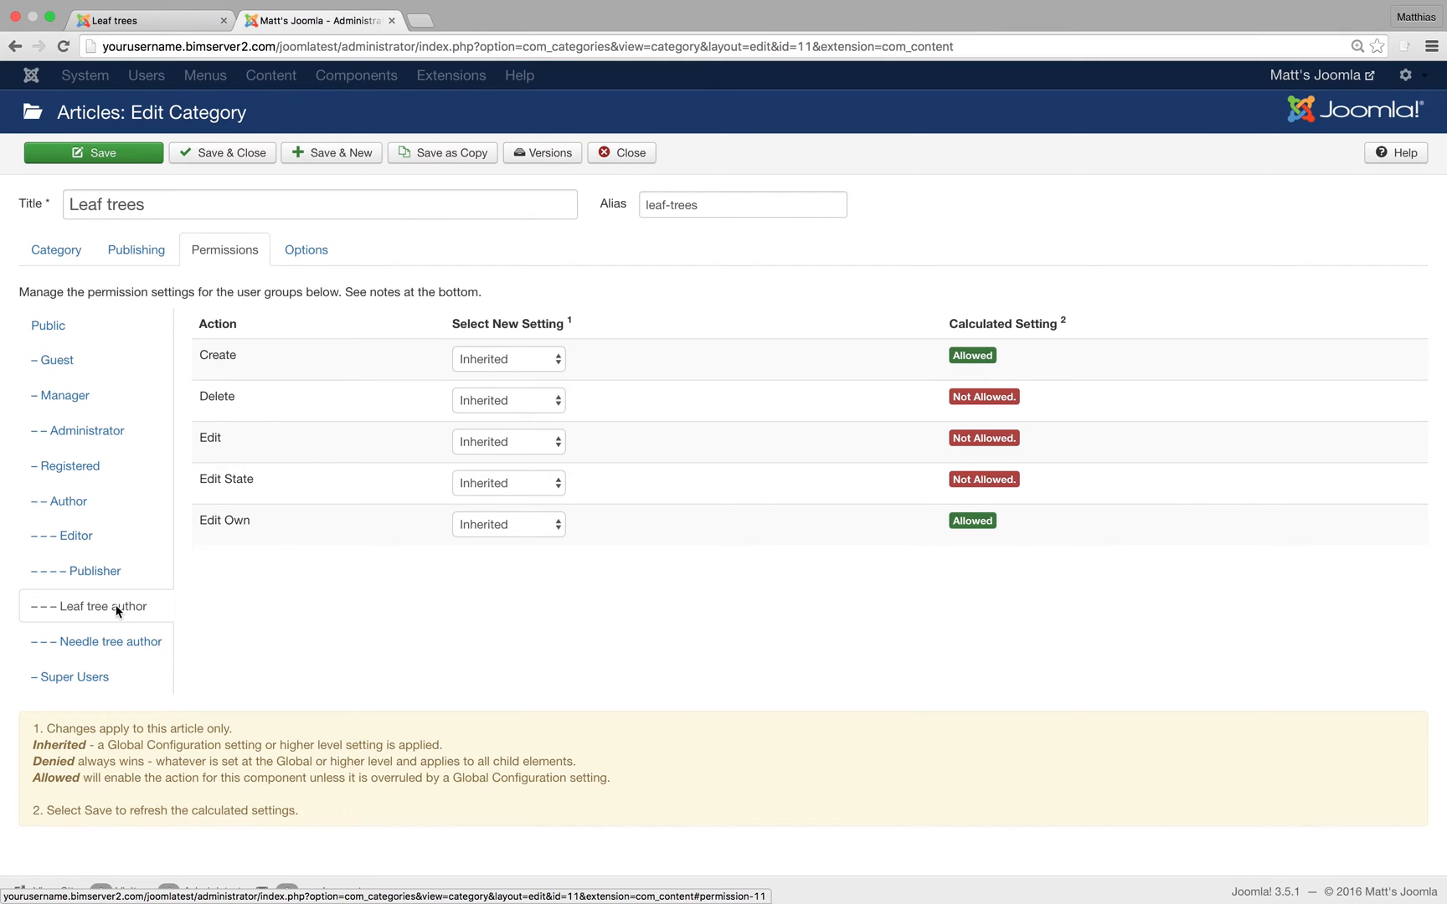
Select the Needle tree author group in the Leaf trees category permissions.
{"action": "left_click", "coordinate": [65, 501]}
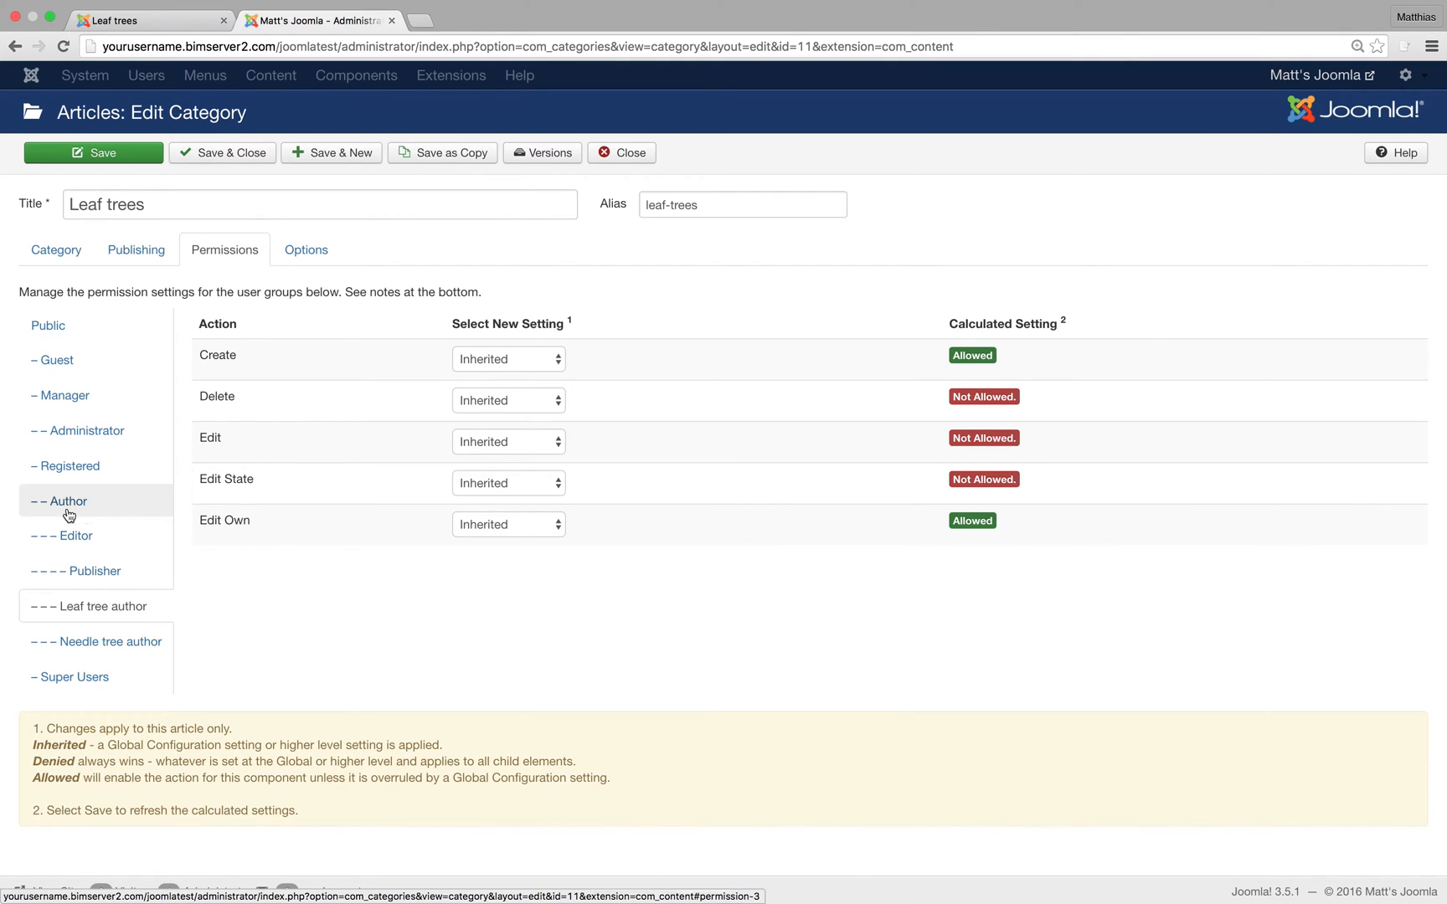
{"action": "mouse_move", "coordinate": [201, 638]}
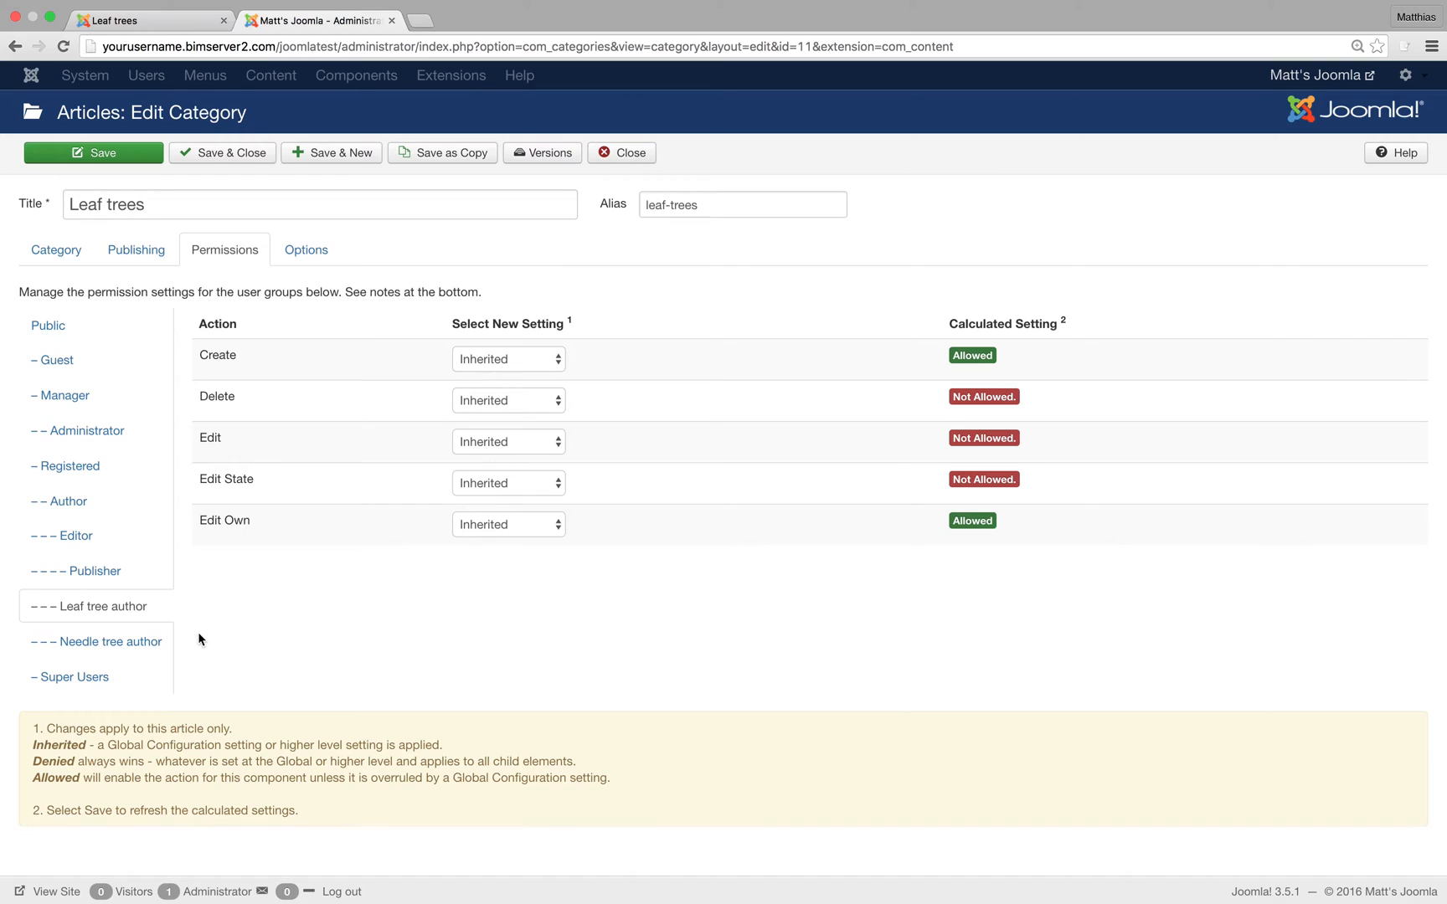
{"action": "mouse_move", "coordinate": [126, 608]}
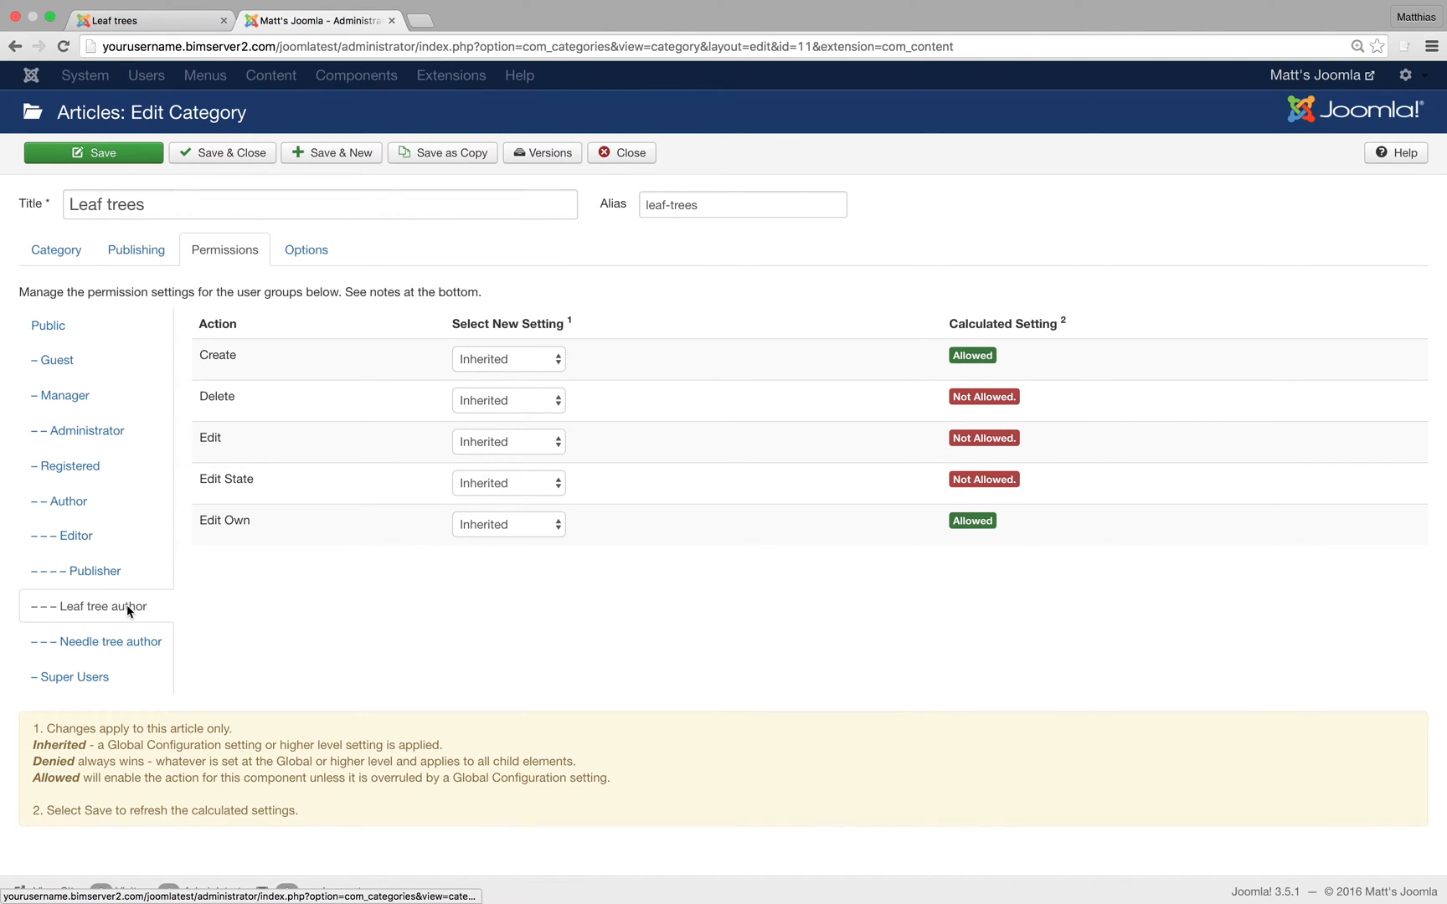
{"action": "left_click", "coordinate": [89, 606]}
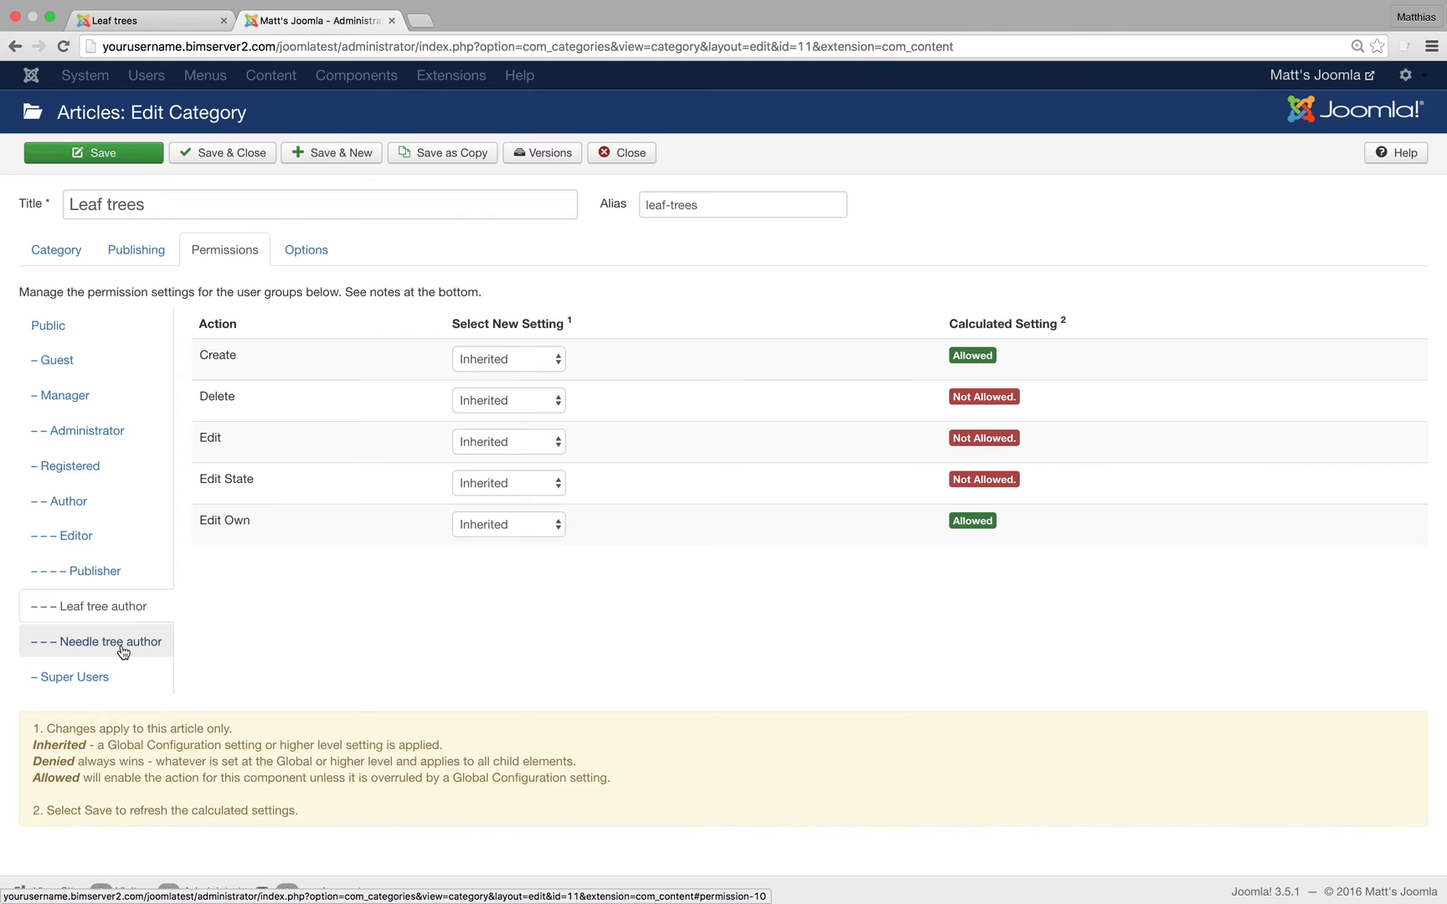
{"action": "mouse_move", "coordinate": [270, 313]}
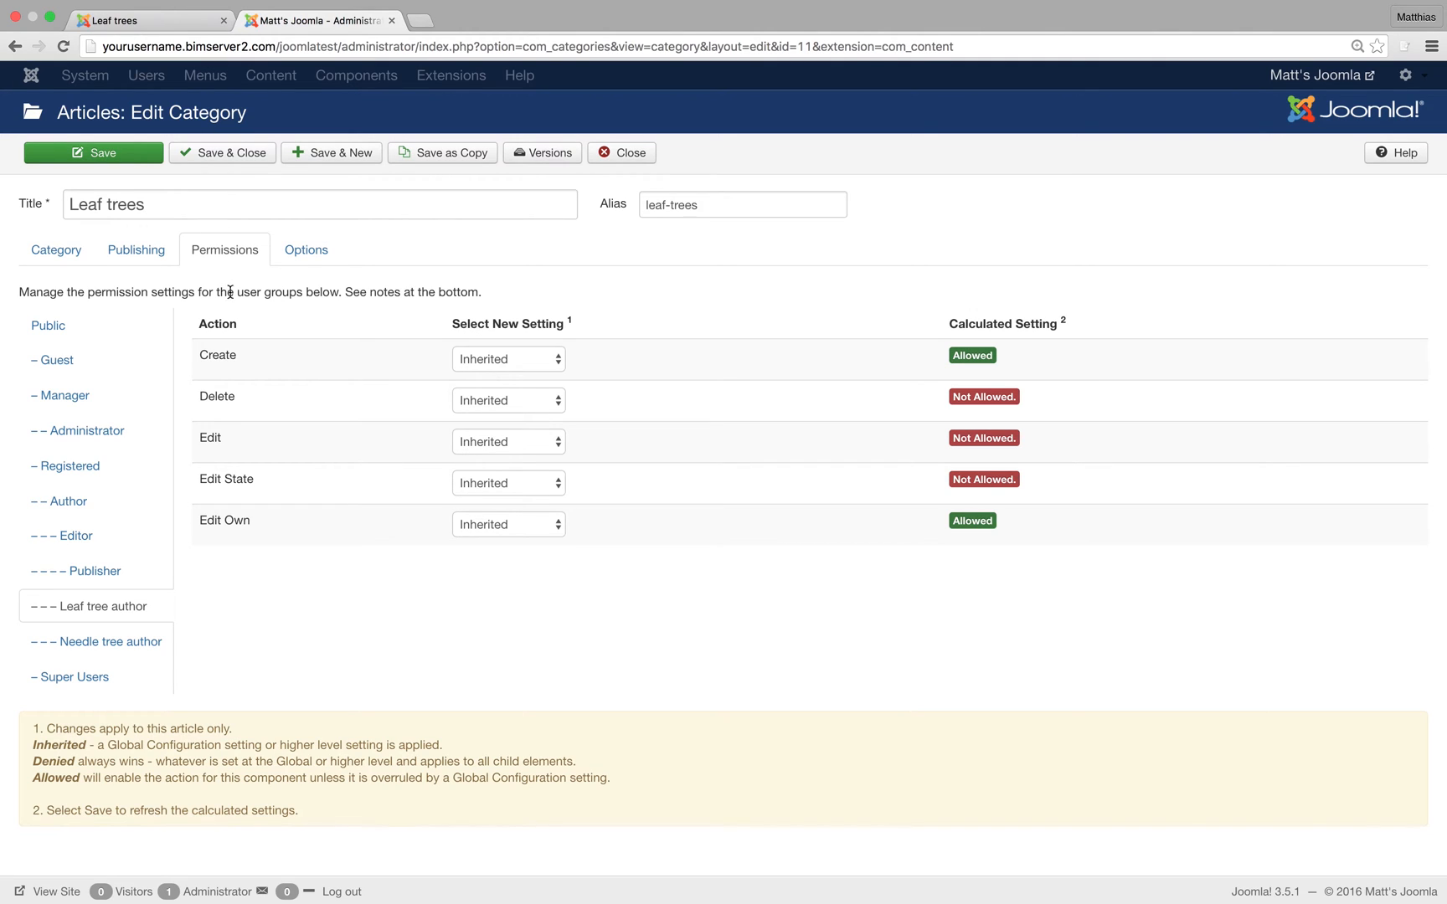
{"action": "mouse_move", "coordinate": [98, 641]}
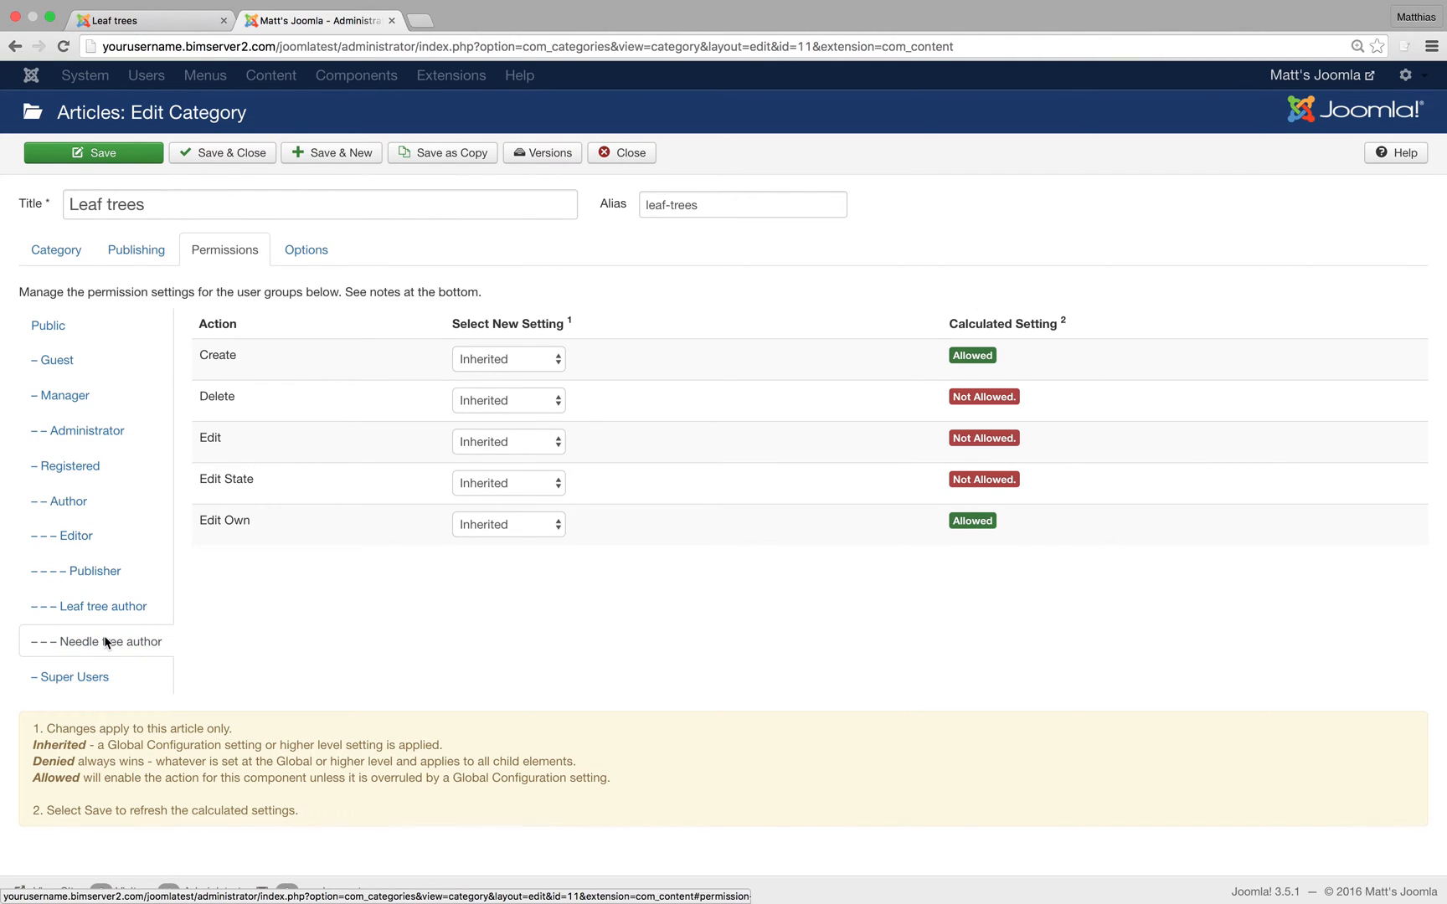
Deny Create for the Needle tree author group in Leaf trees, then save and close the category.
{"action": "left_click", "coordinate": [507, 358]}
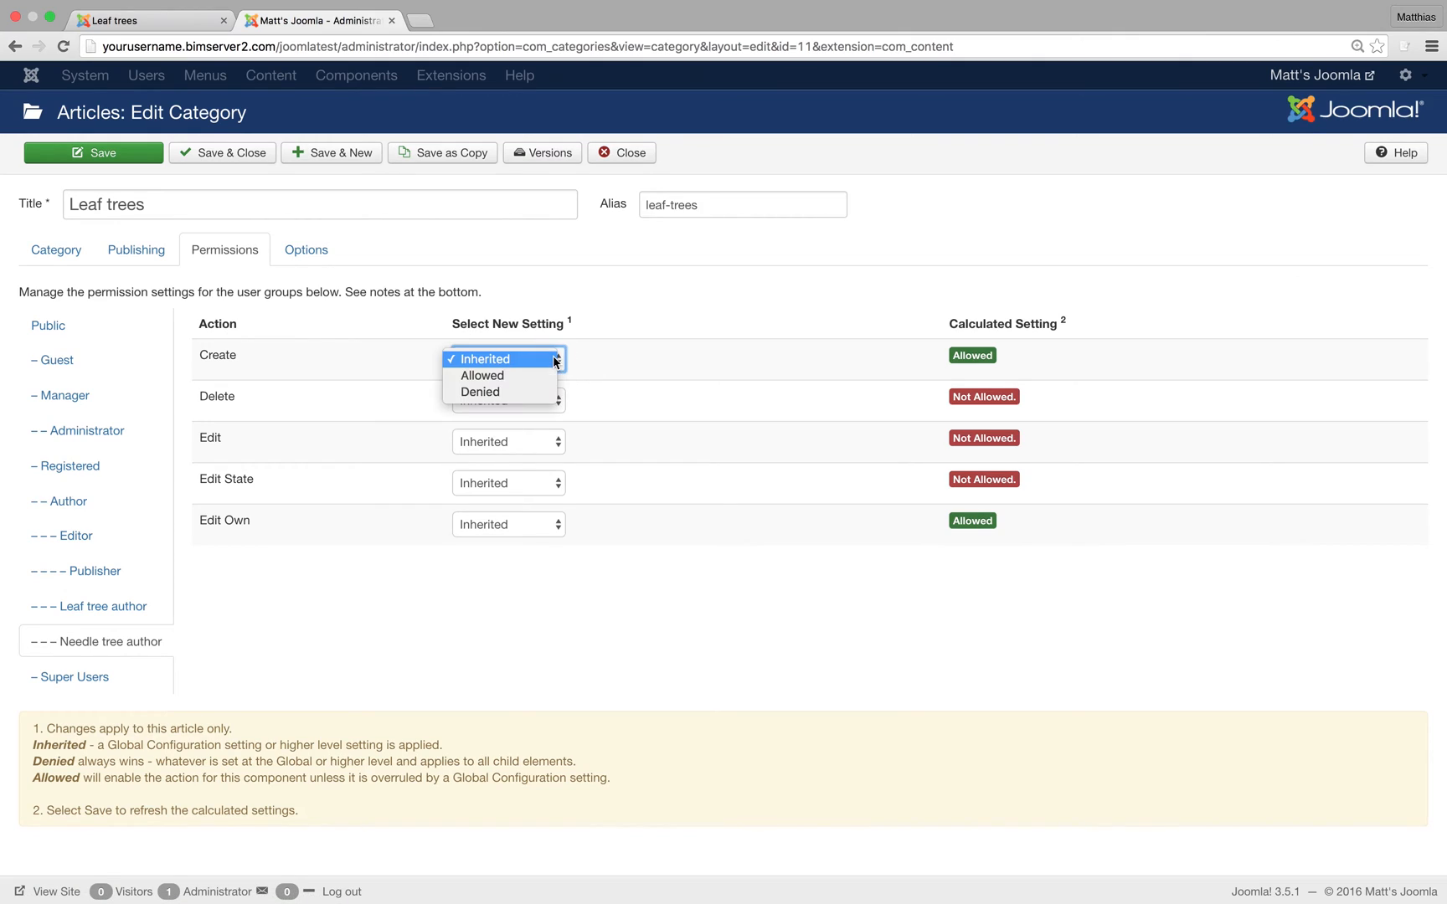
{"action": "mouse_move", "coordinate": [499, 391]}
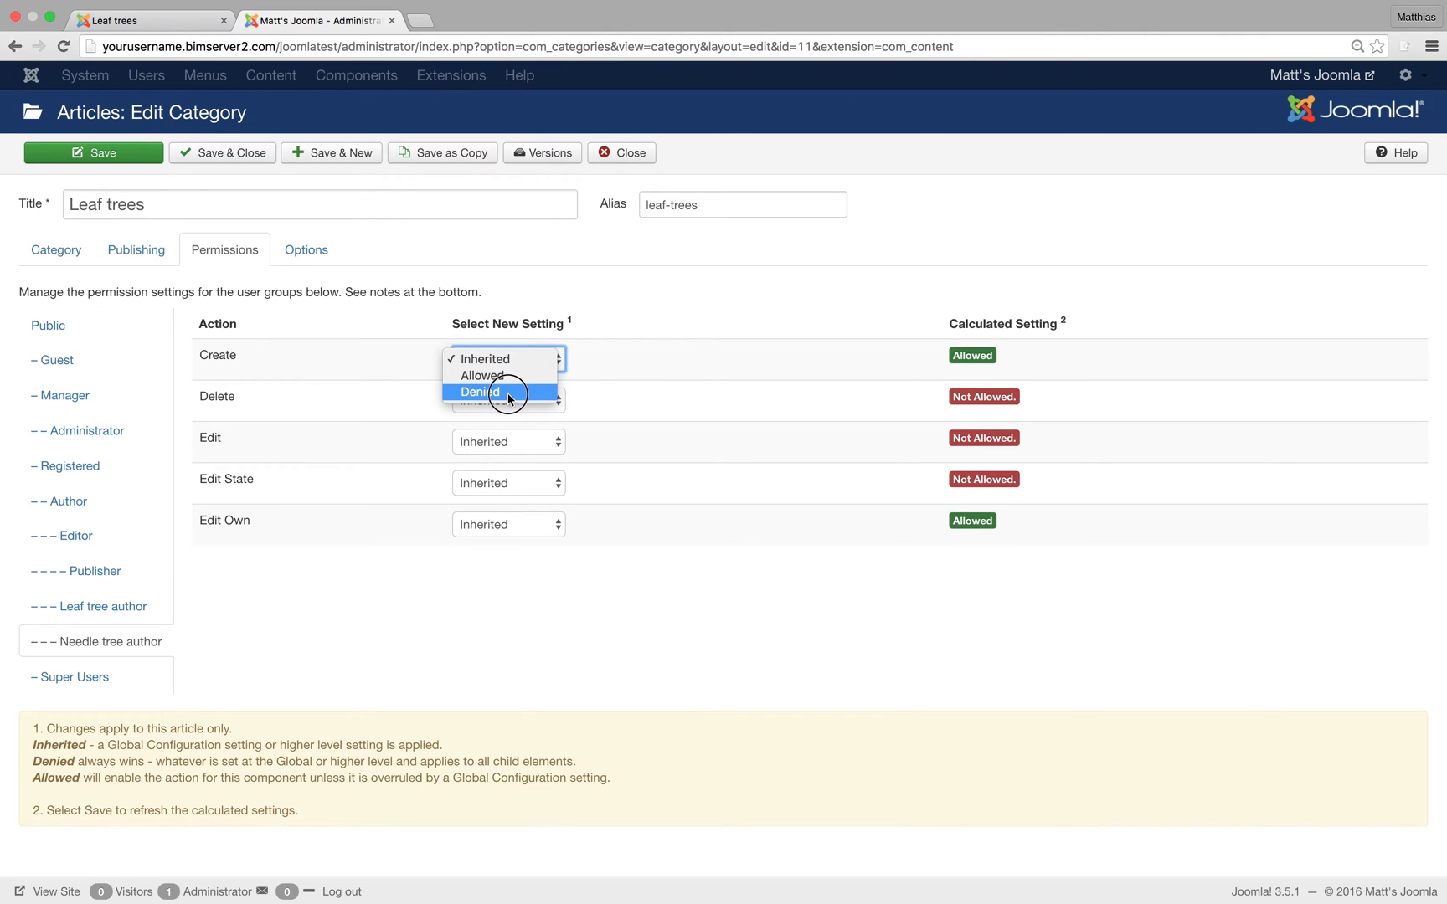
{"action": "left_click", "coordinate": [477, 392]}
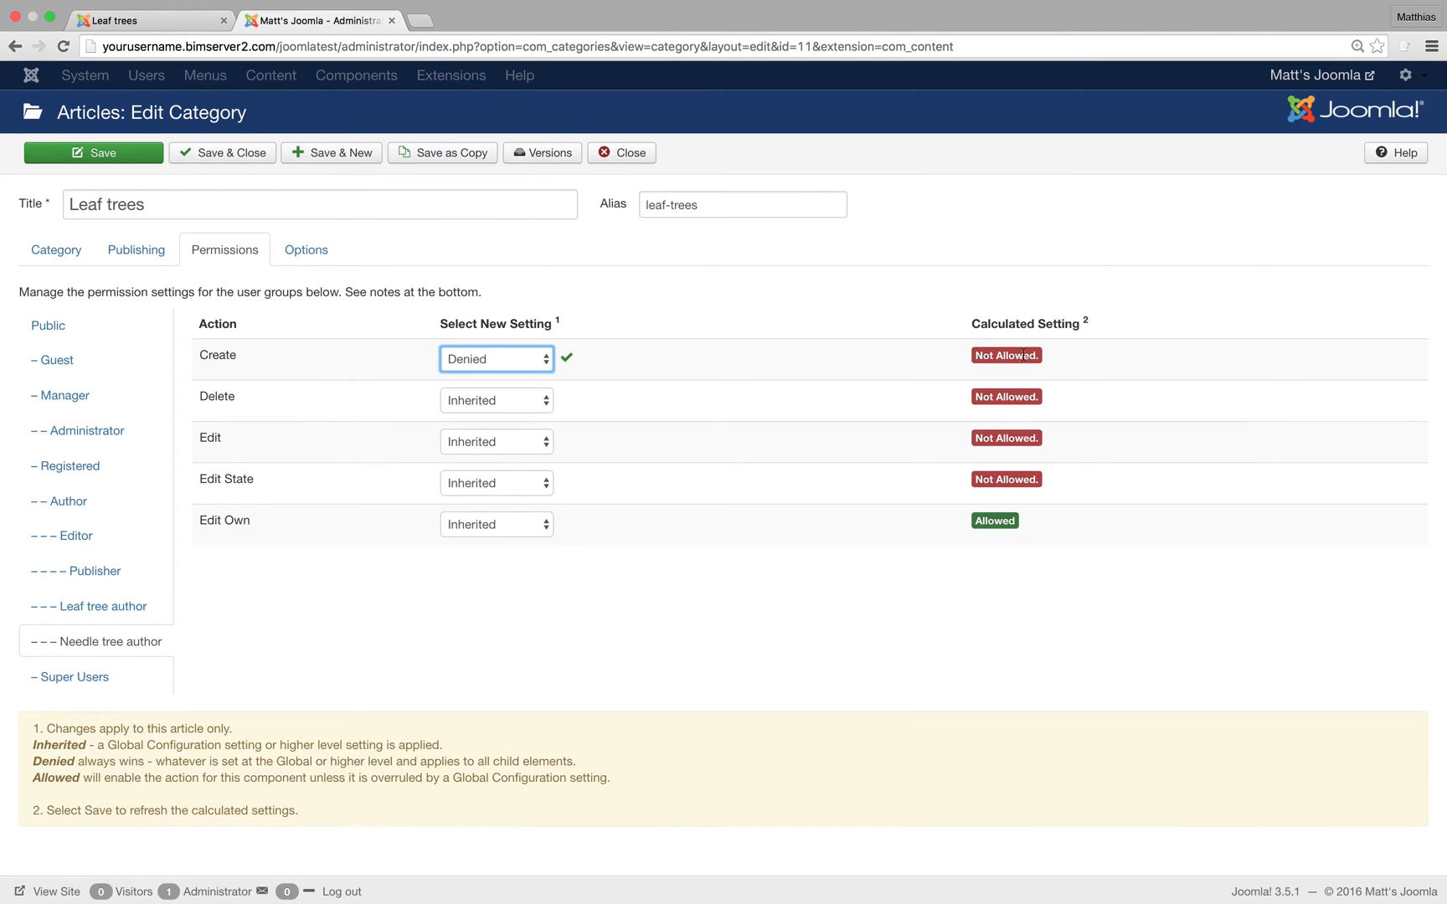
{"action": "mouse_move", "coordinate": [993, 372]}
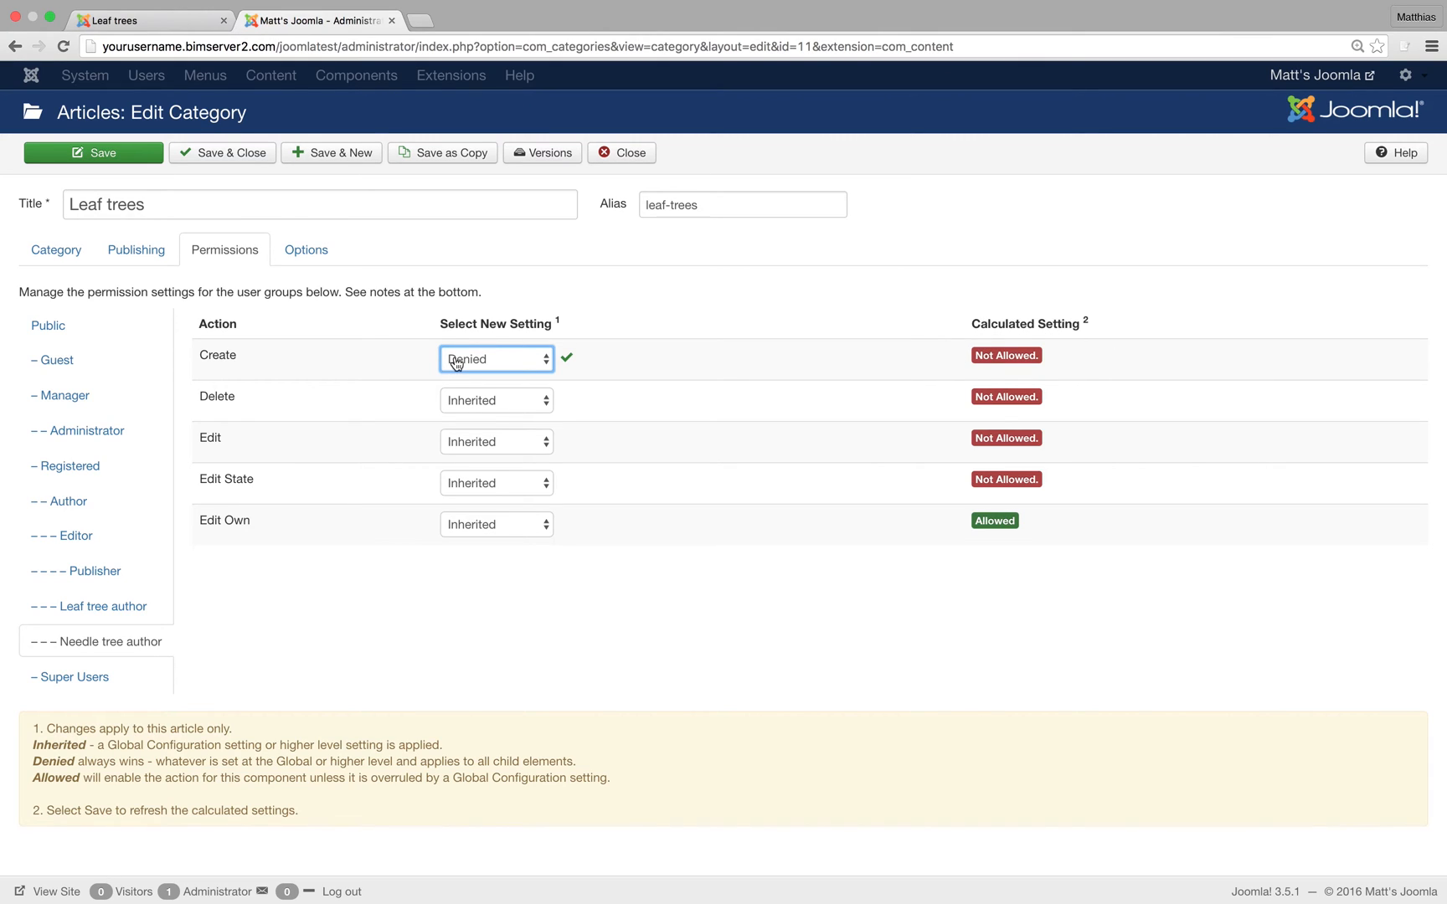
{"action": "mouse_move", "coordinate": [1003, 366]}
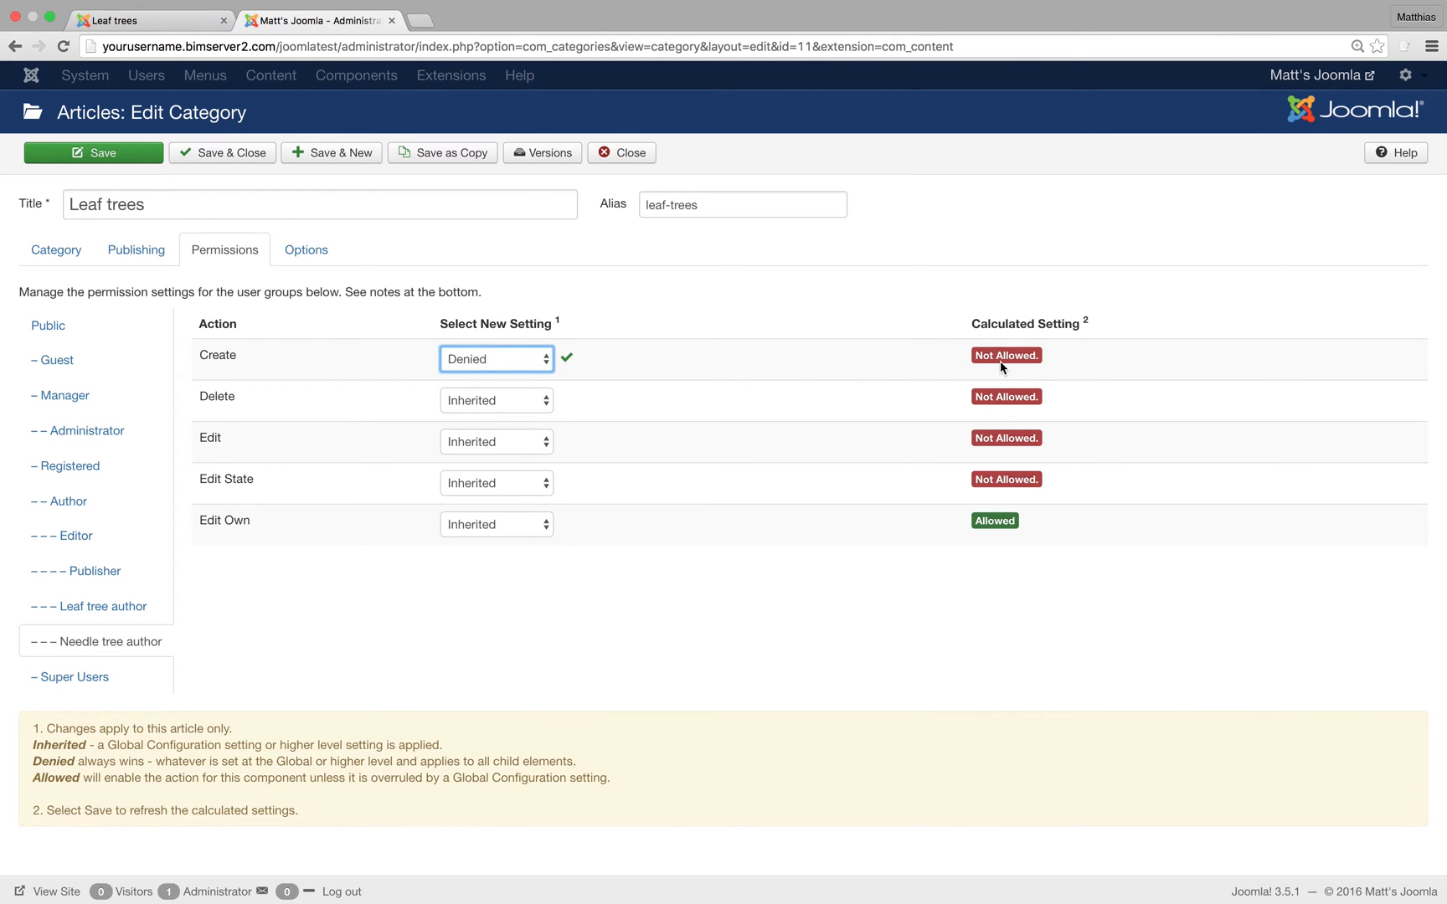
{"action": "mouse_move", "coordinate": [1016, 341]}
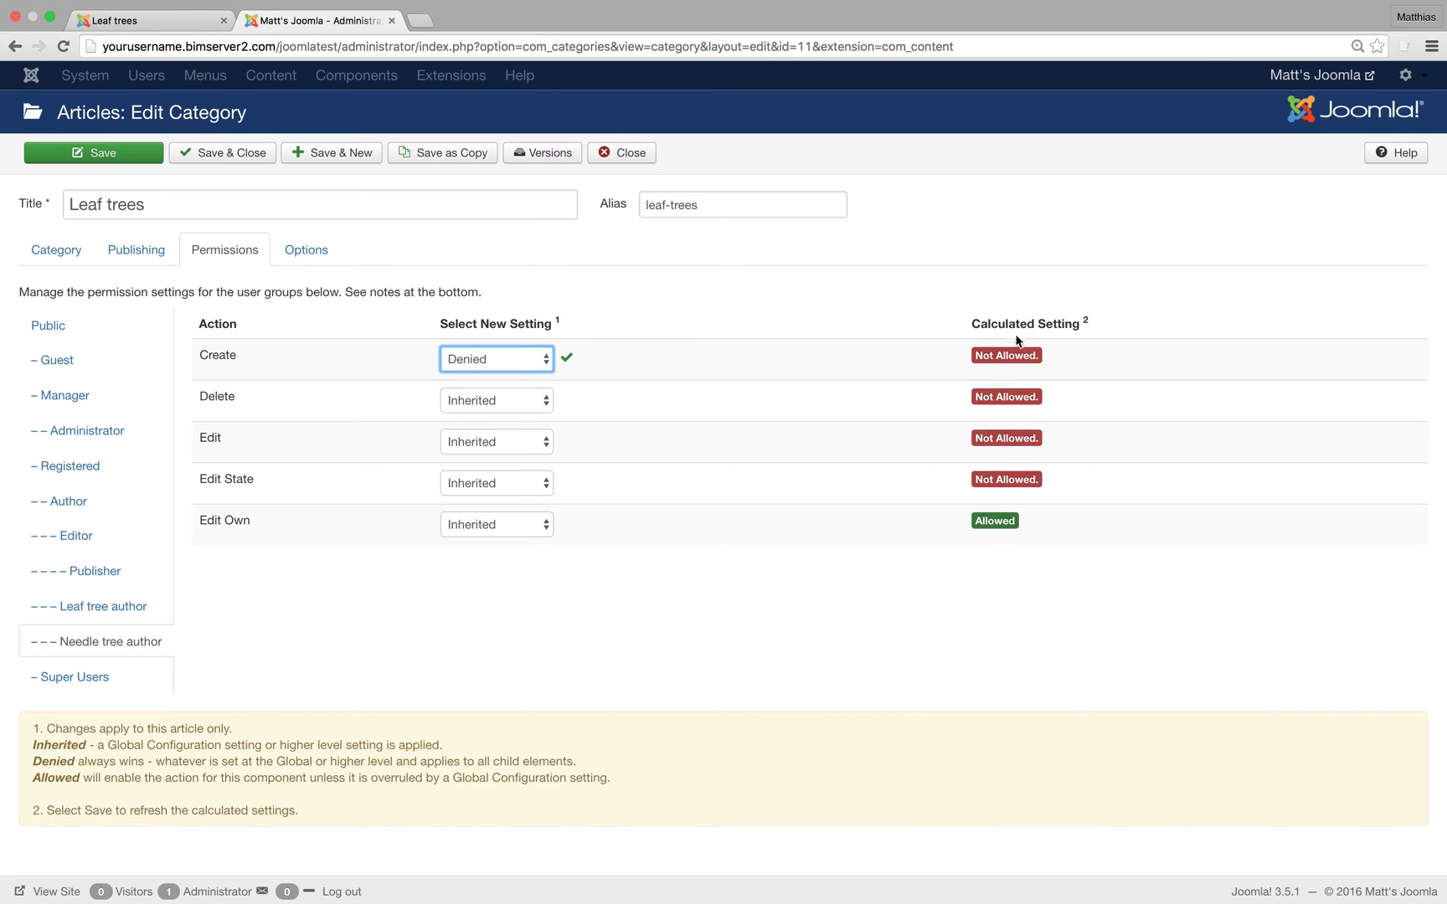
{"action": "mouse_move", "coordinate": [770, 457]}
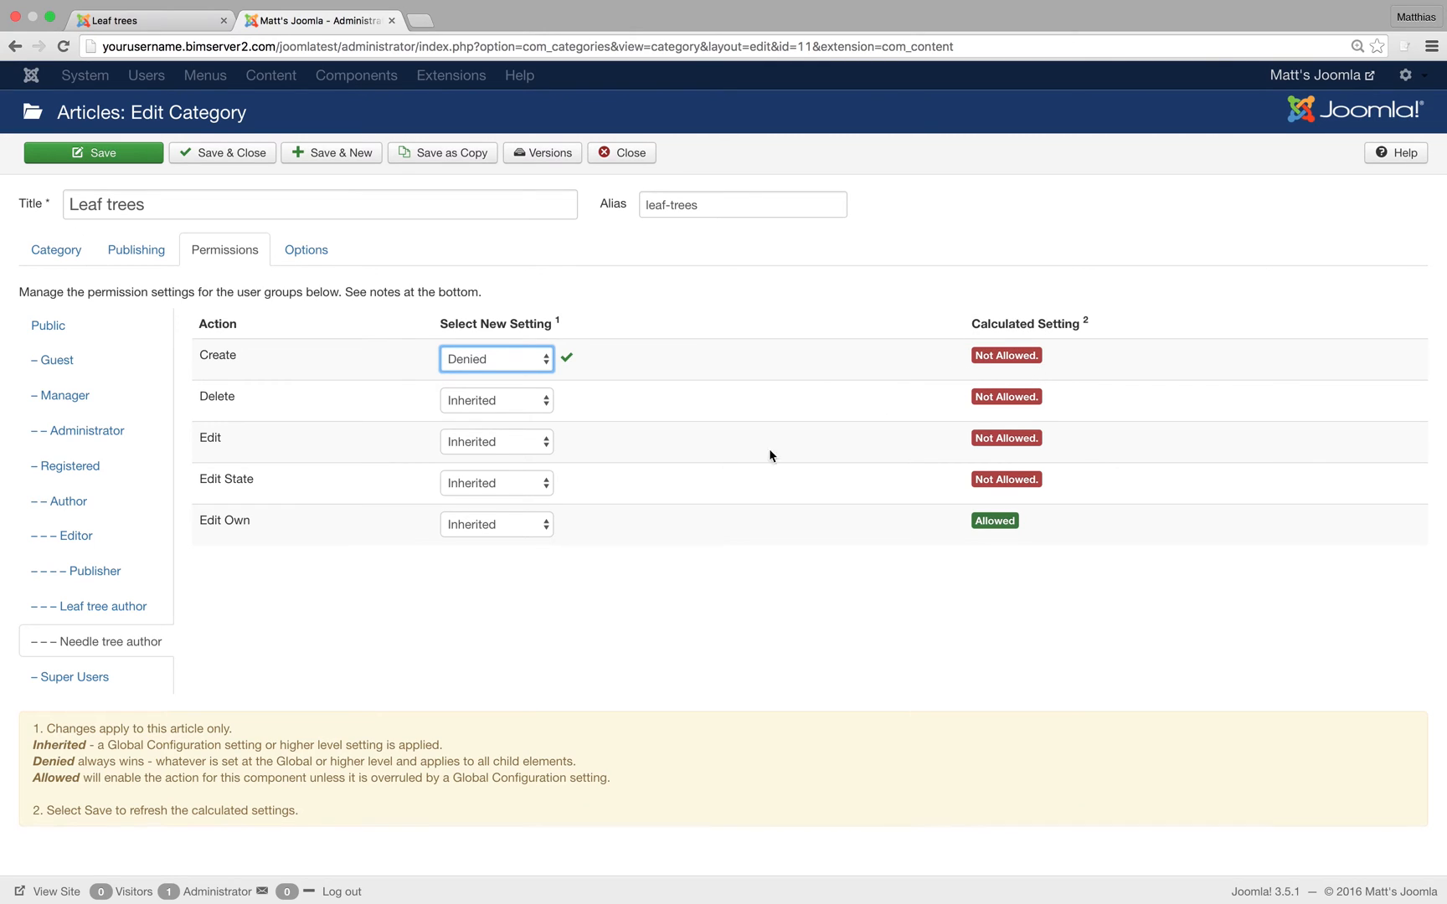
{"action": "mouse_move", "coordinate": [431, 514]}
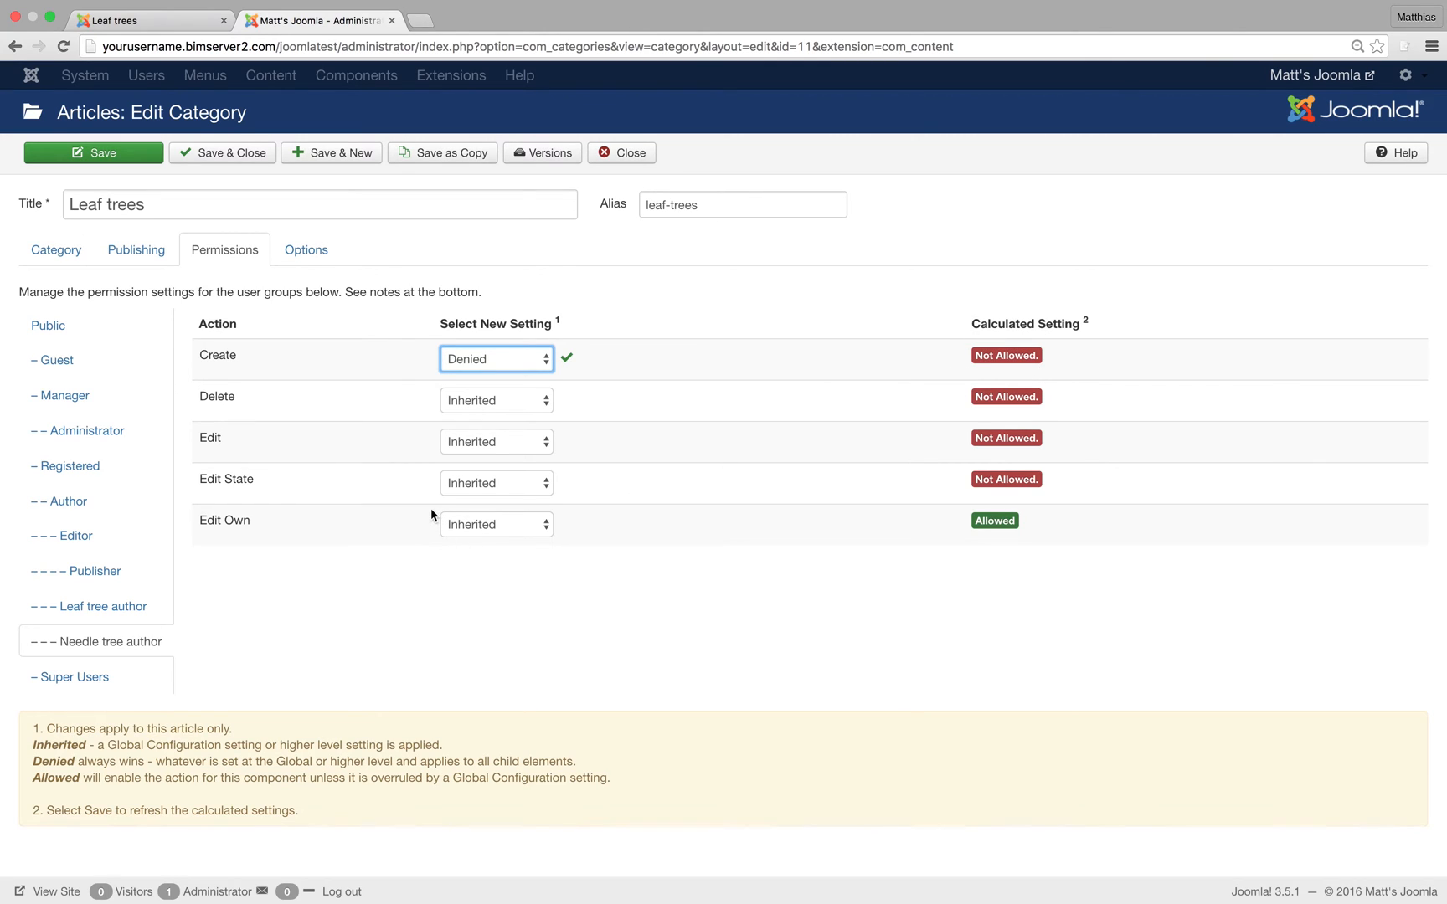
{"action": "mouse_move", "coordinate": [470, 540]}
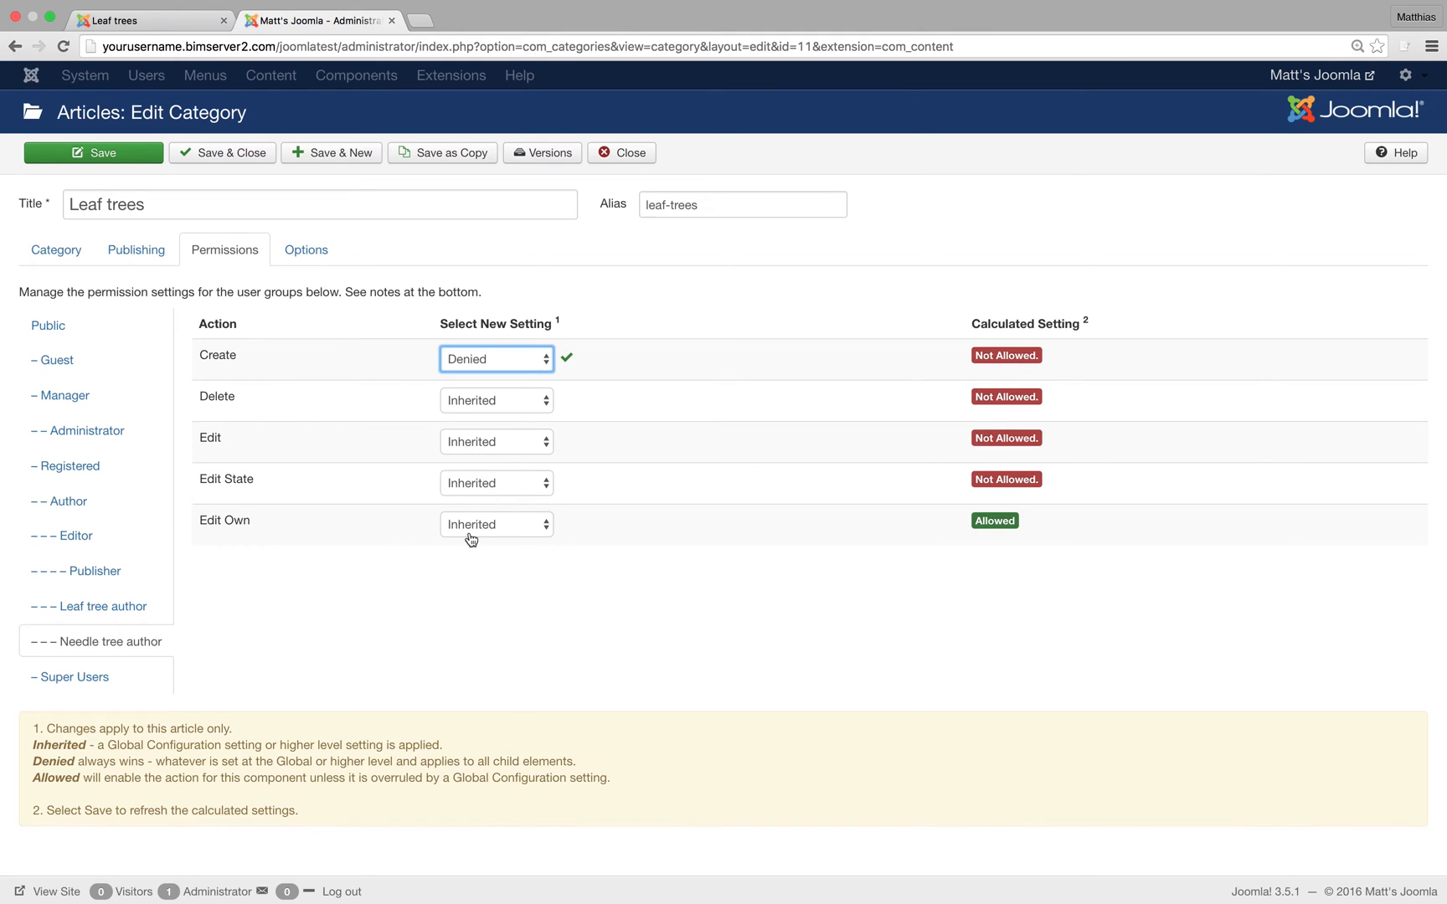
{"action": "mouse_move", "coordinate": [487, 536]}
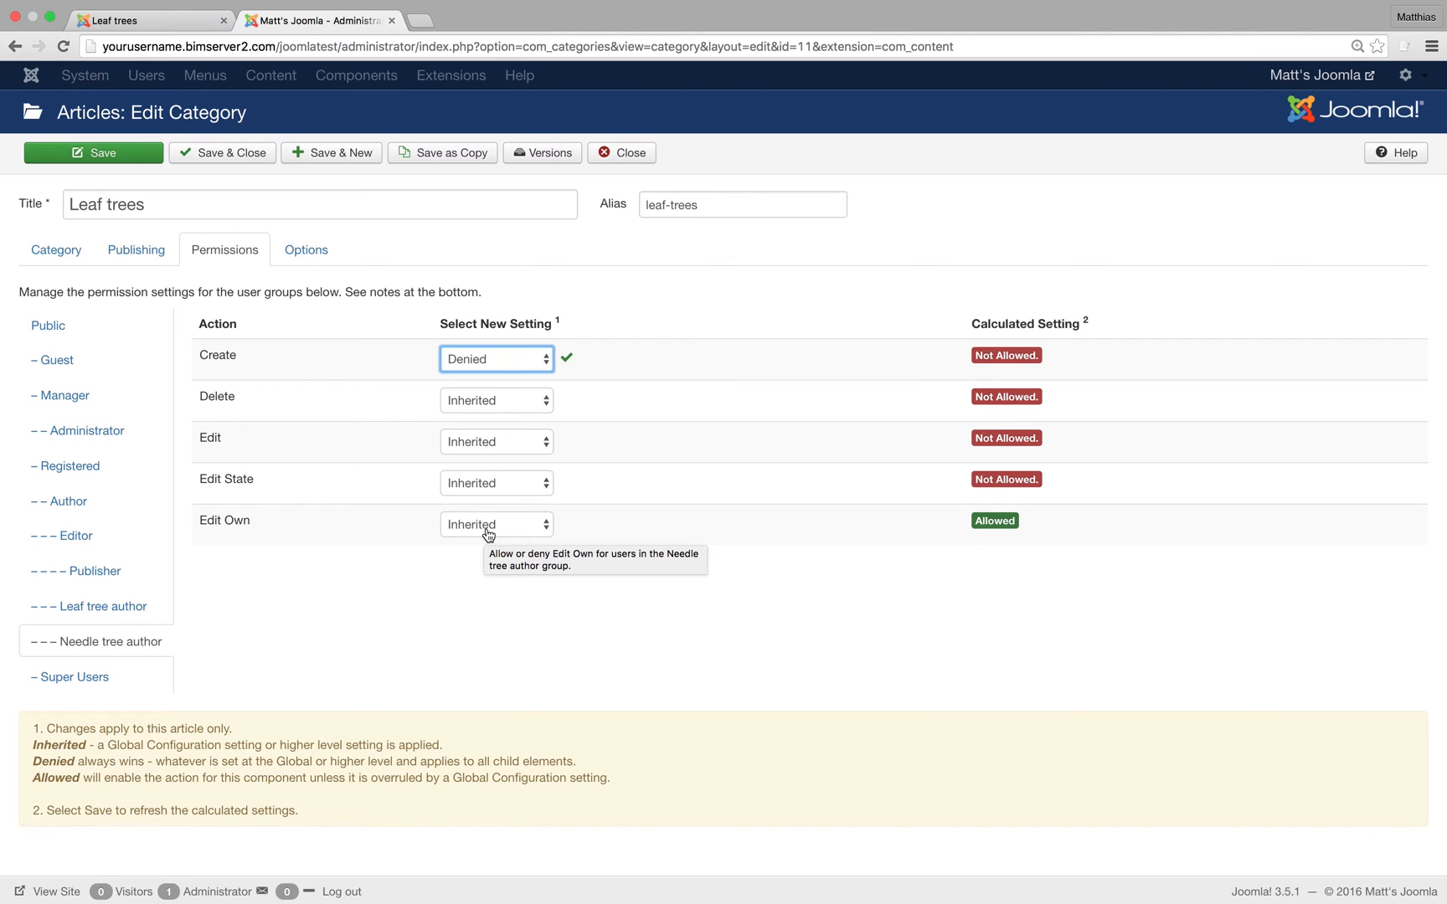
{"action": "mouse_move", "coordinate": [472, 544]}
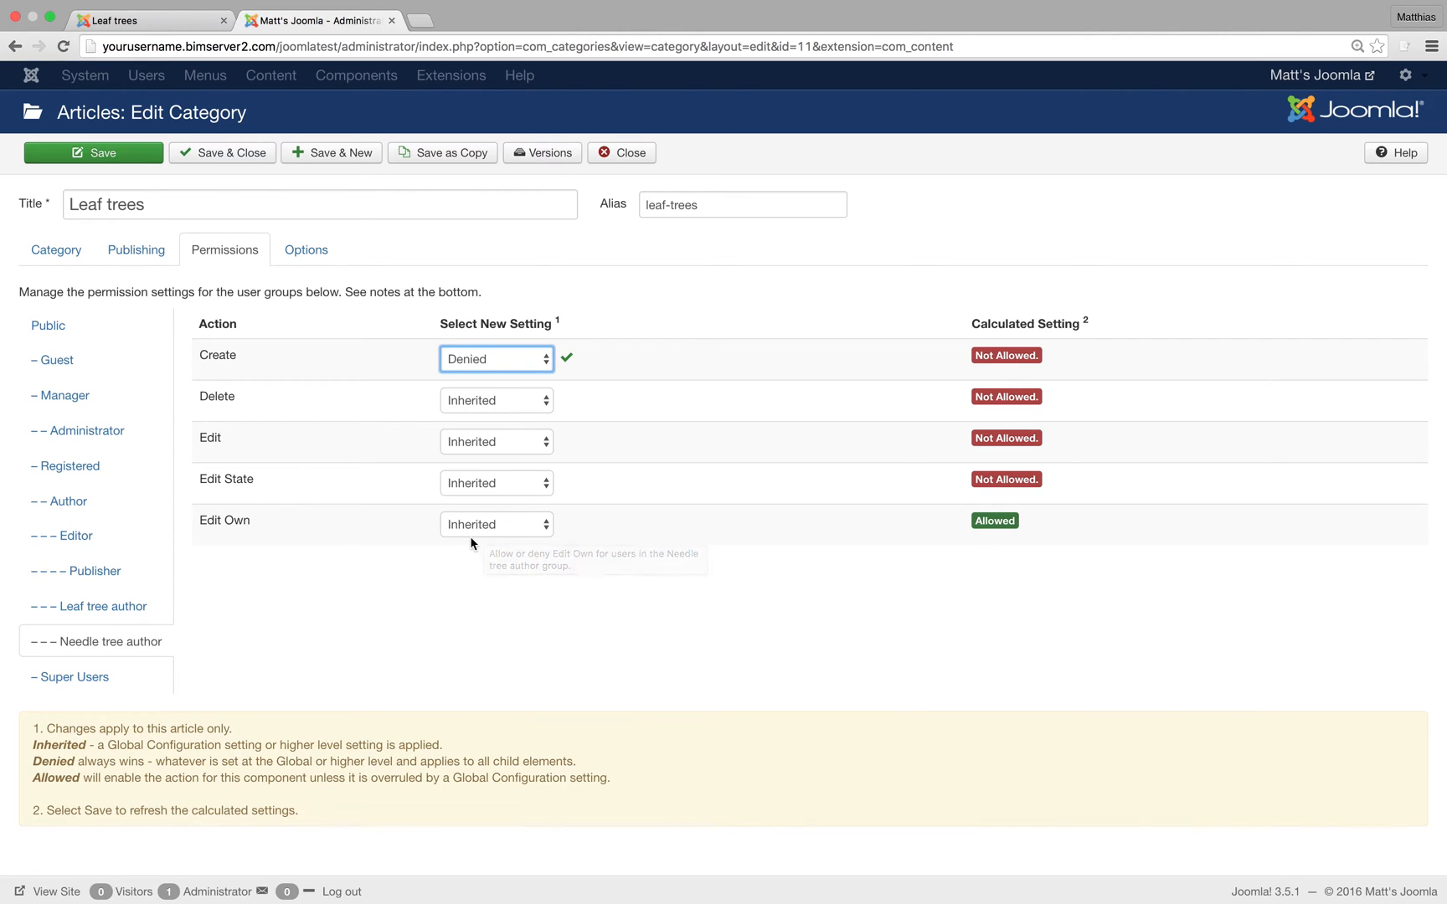
{"action": "mouse_move", "coordinate": [206, 657]}
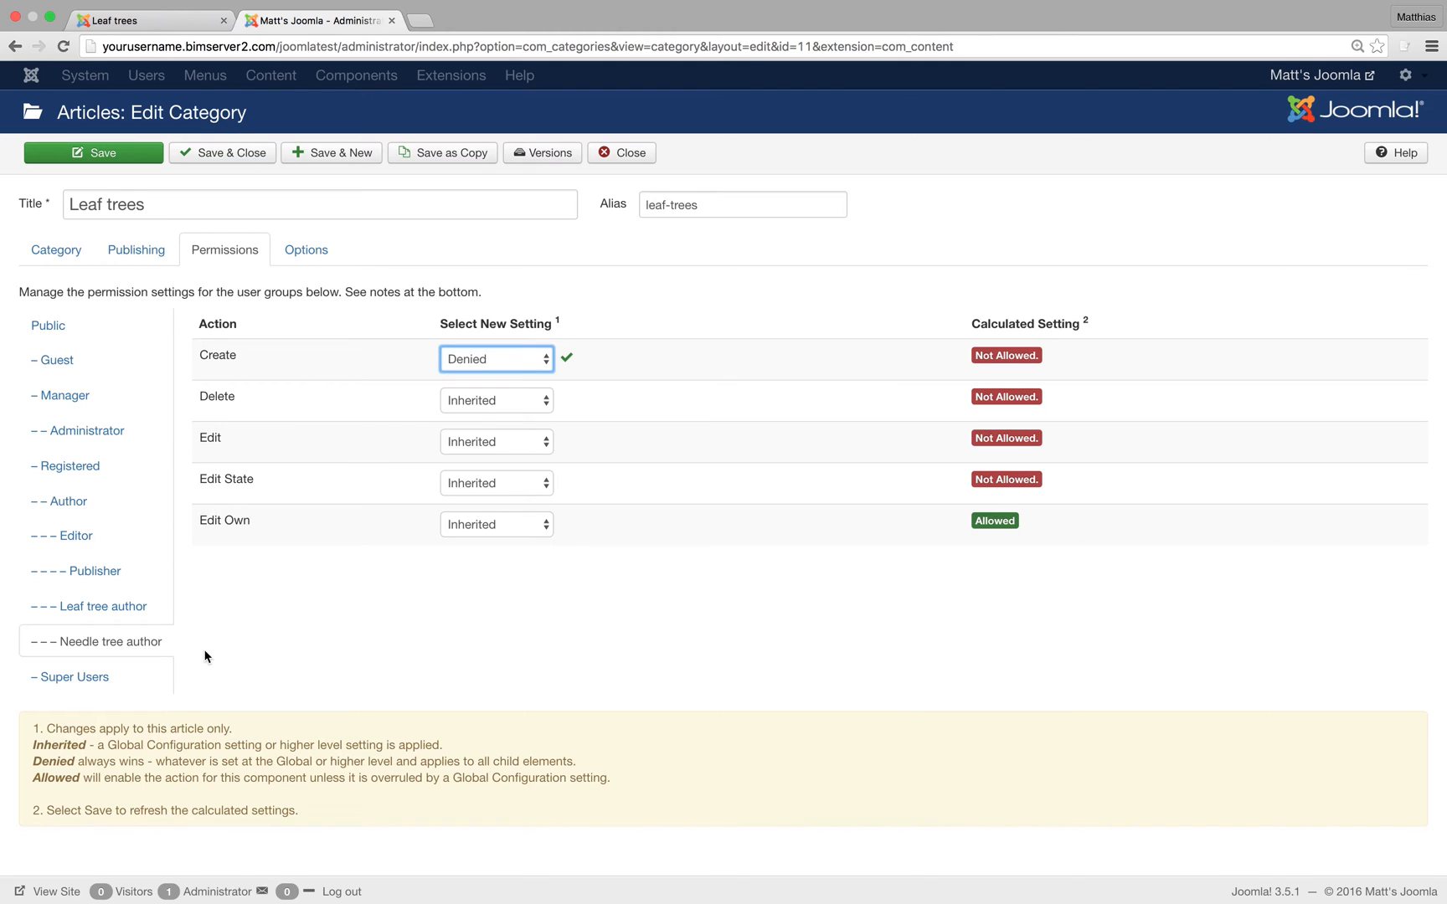
{"action": "mouse_move", "coordinate": [184, 655]}
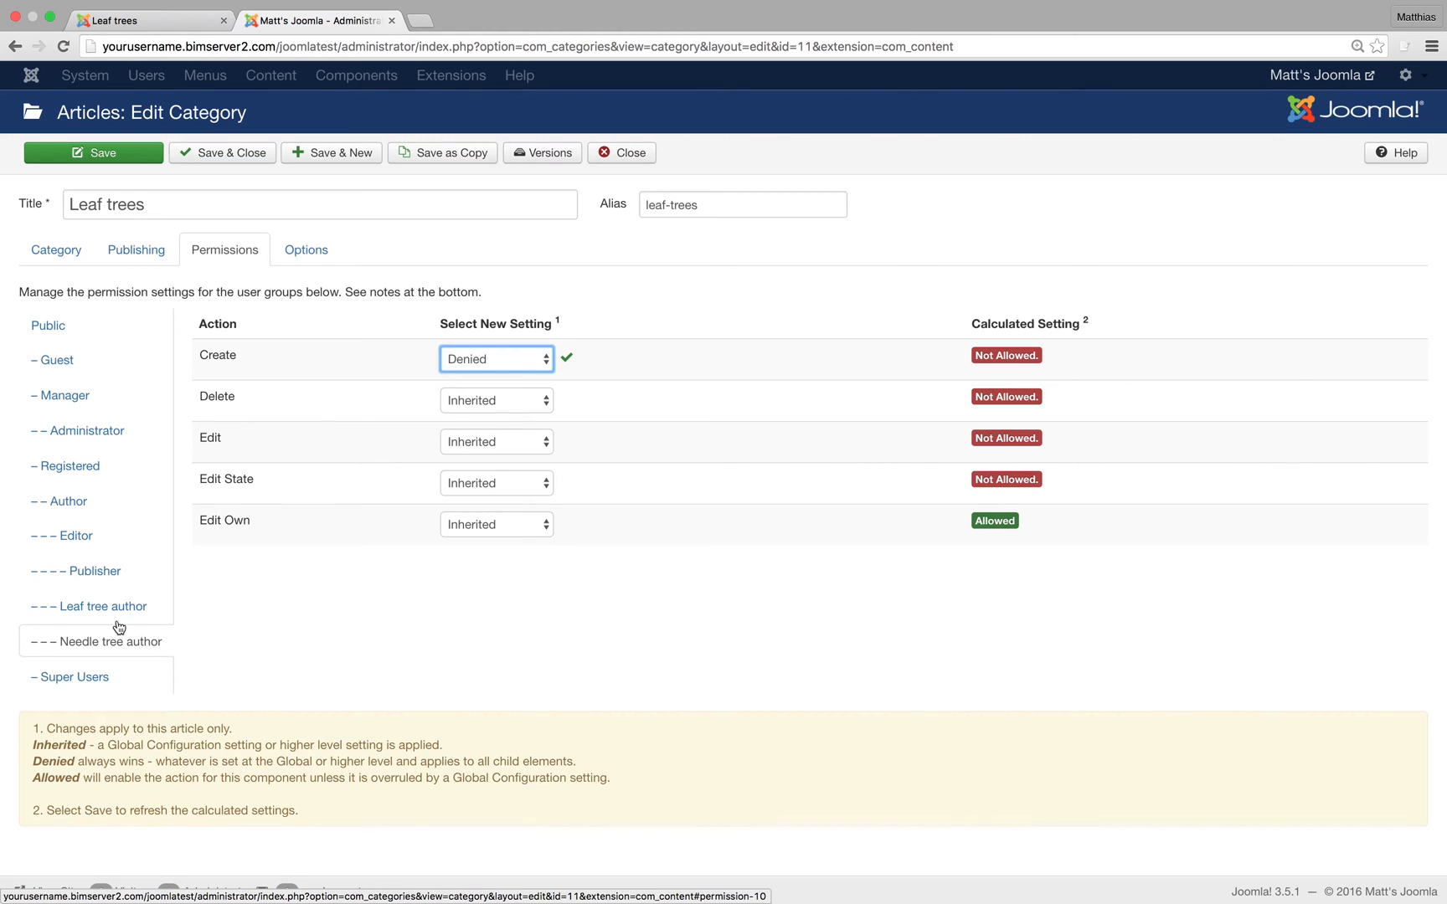
{"action": "left_click", "coordinate": [94, 606]}
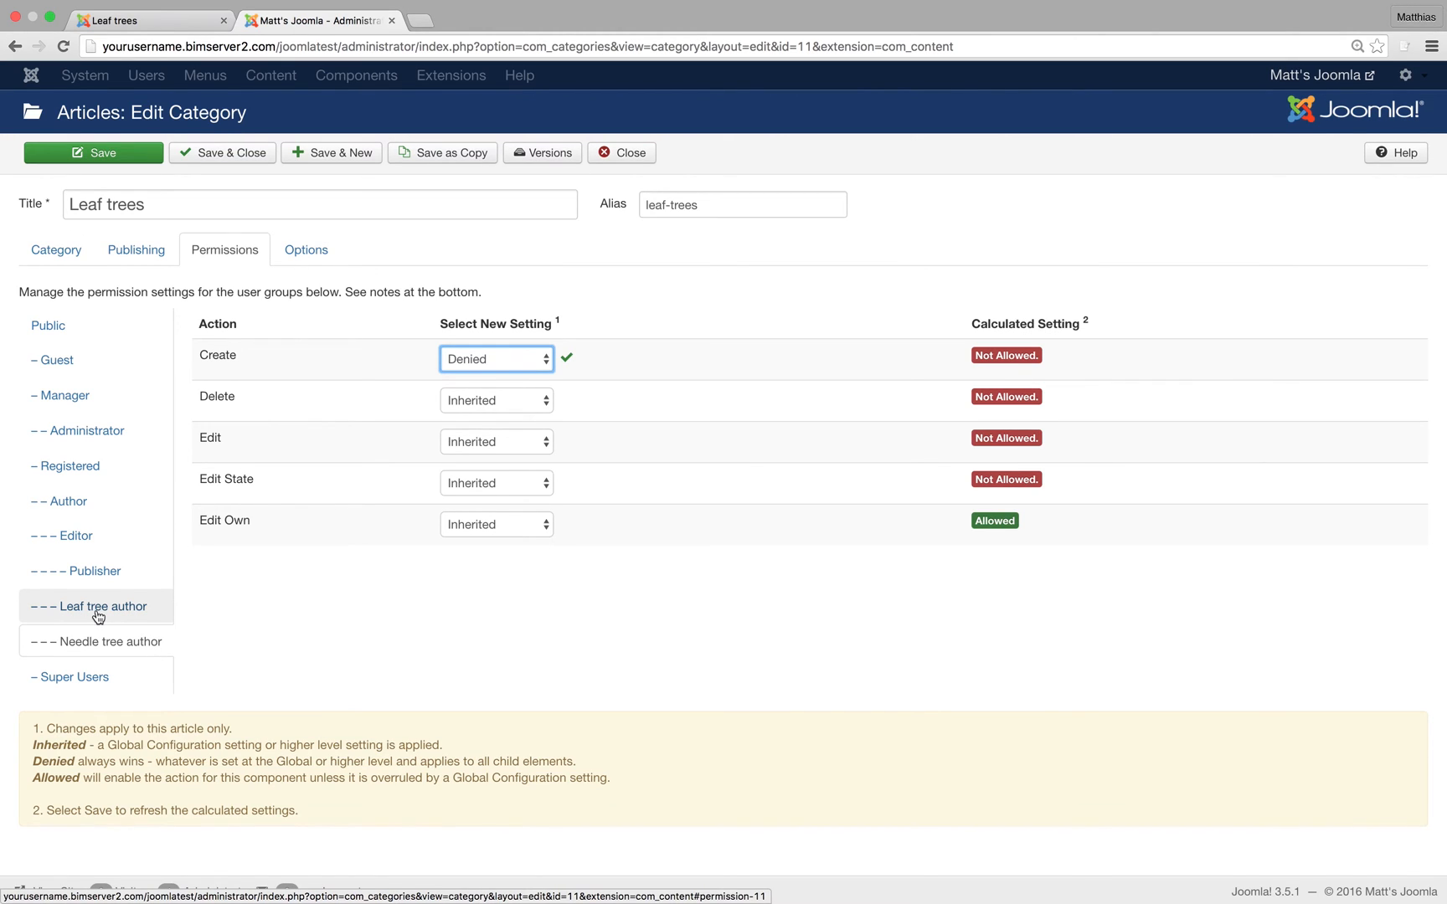
{"action": "mouse_move", "coordinate": [156, 641]}
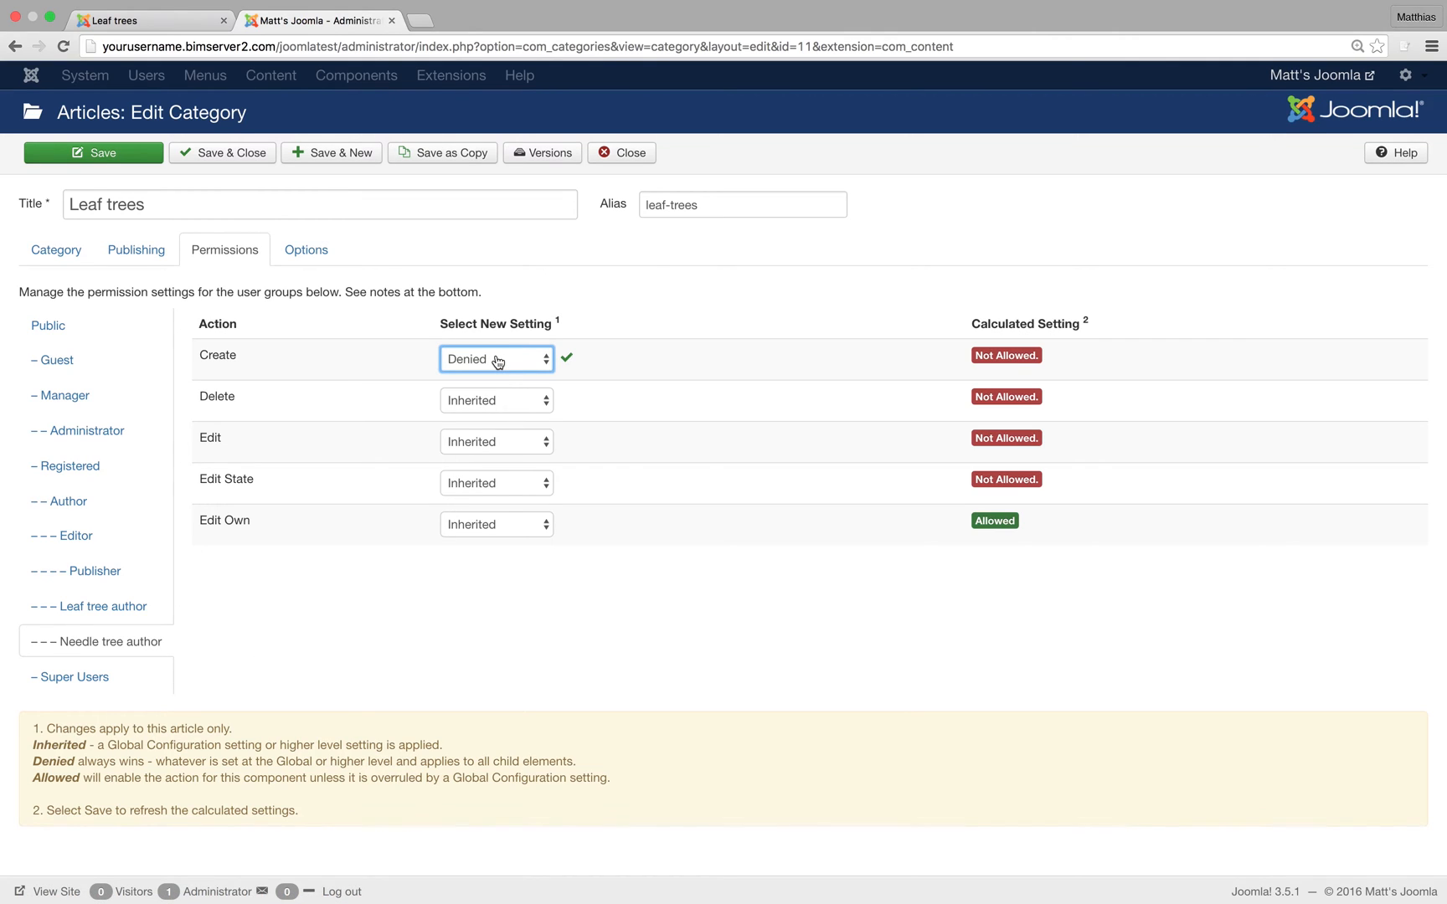
{"action": "mouse_move", "coordinate": [496, 358]}
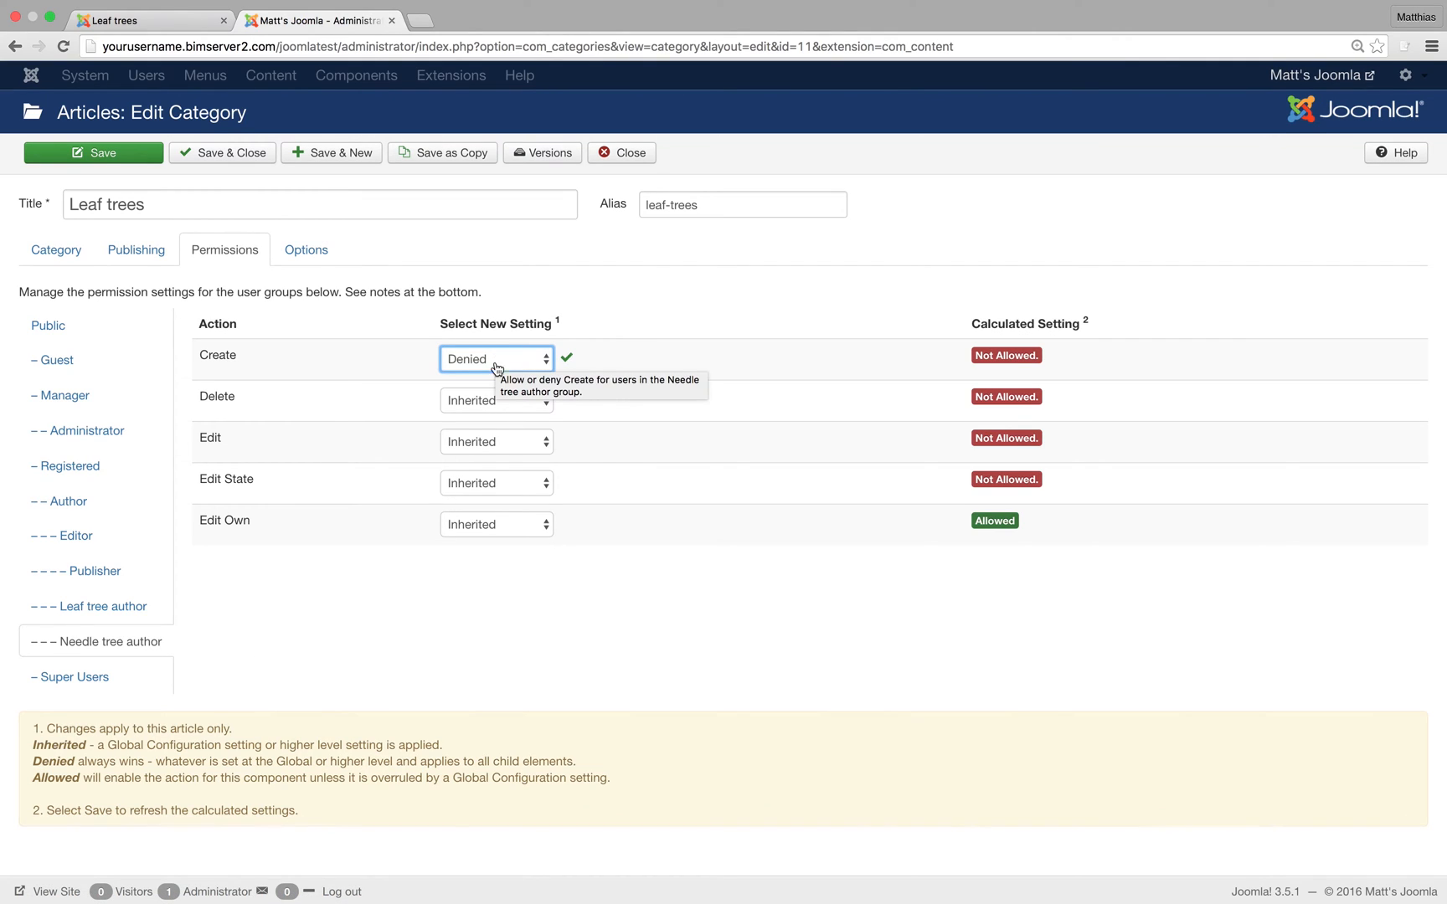
{"action": "mouse_move", "coordinate": [452, 604]}
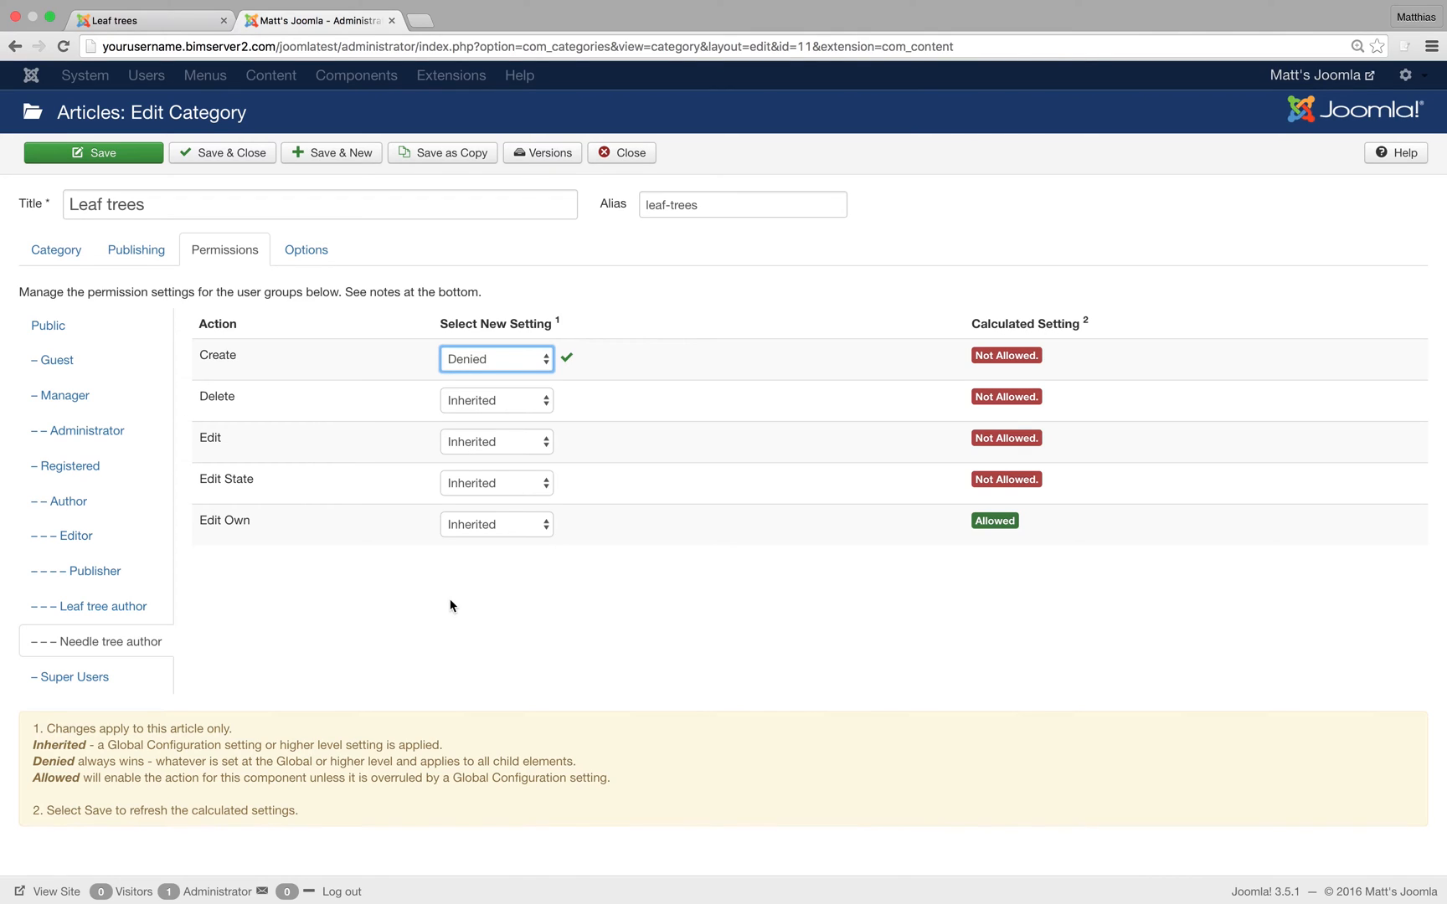
{"action": "mouse_move", "coordinate": [514, 537]}
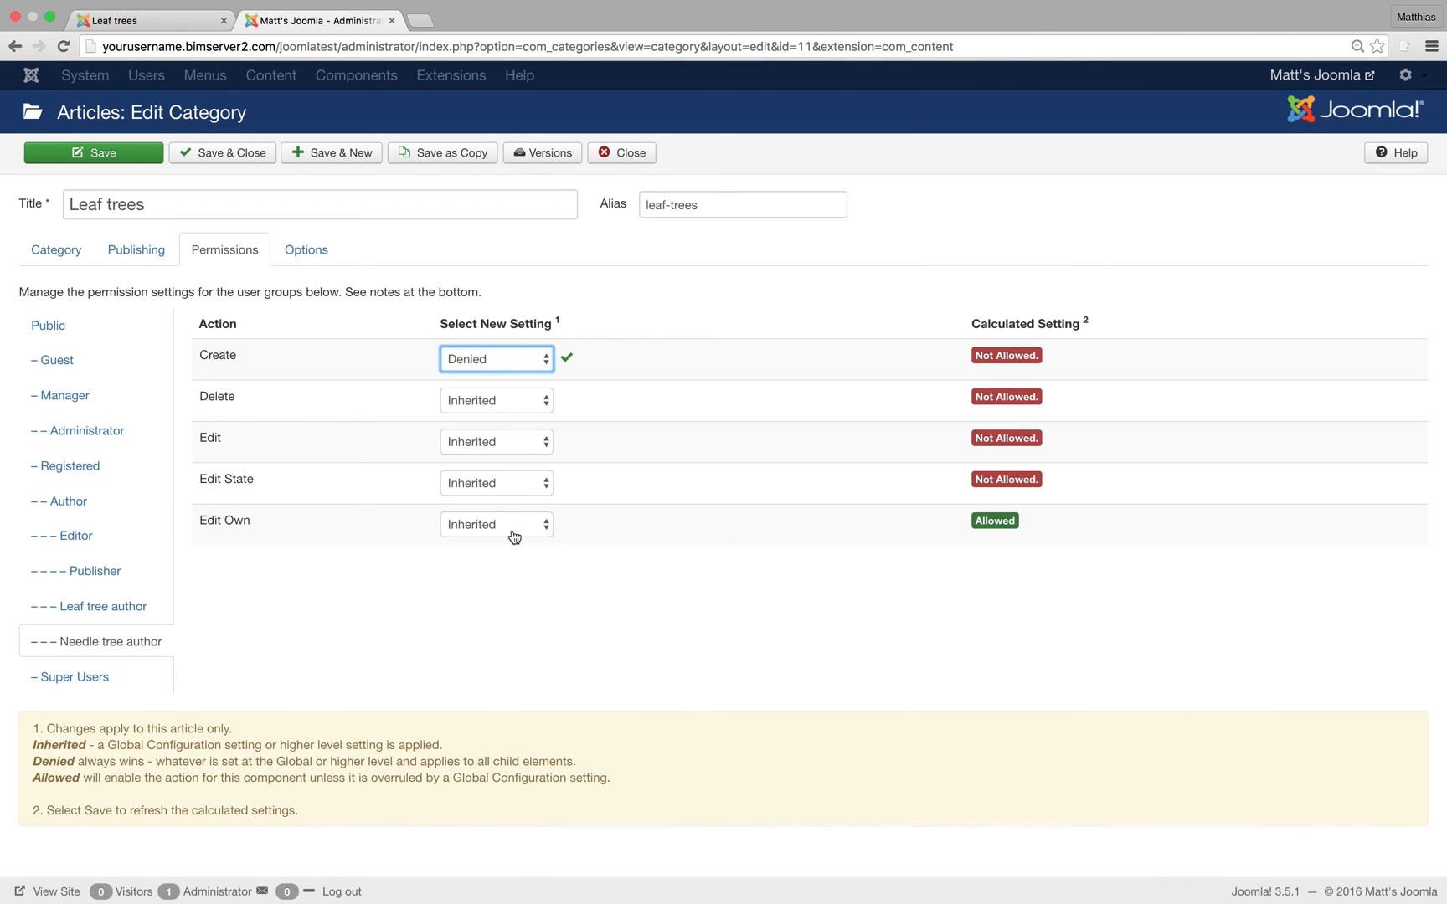
{"action": "mouse_move", "coordinate": [358, 368]}
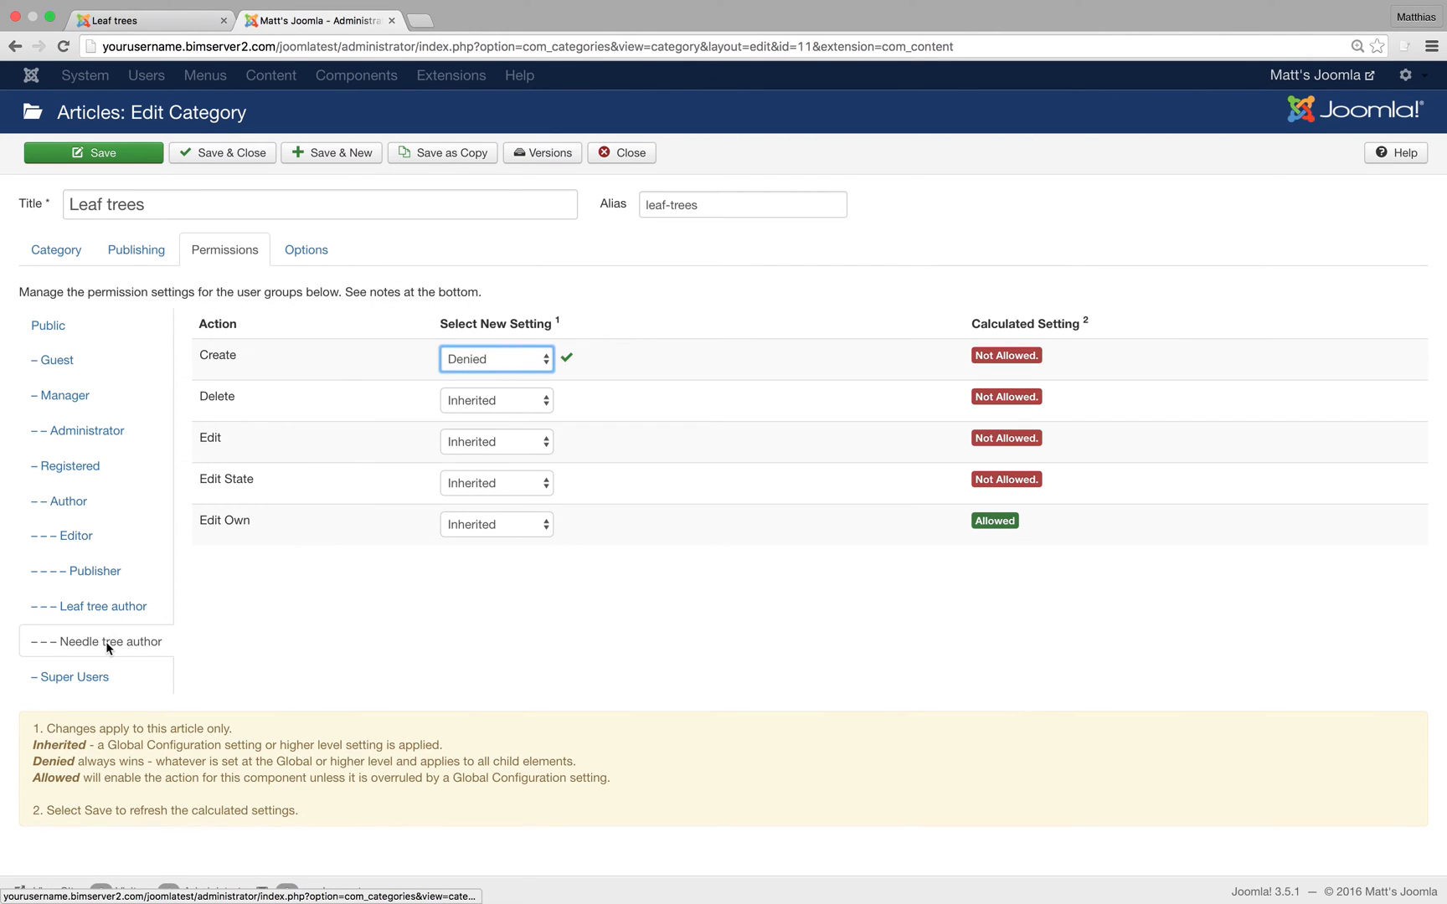
{"action": "mouse_move", "coordinate": [353, 358]}
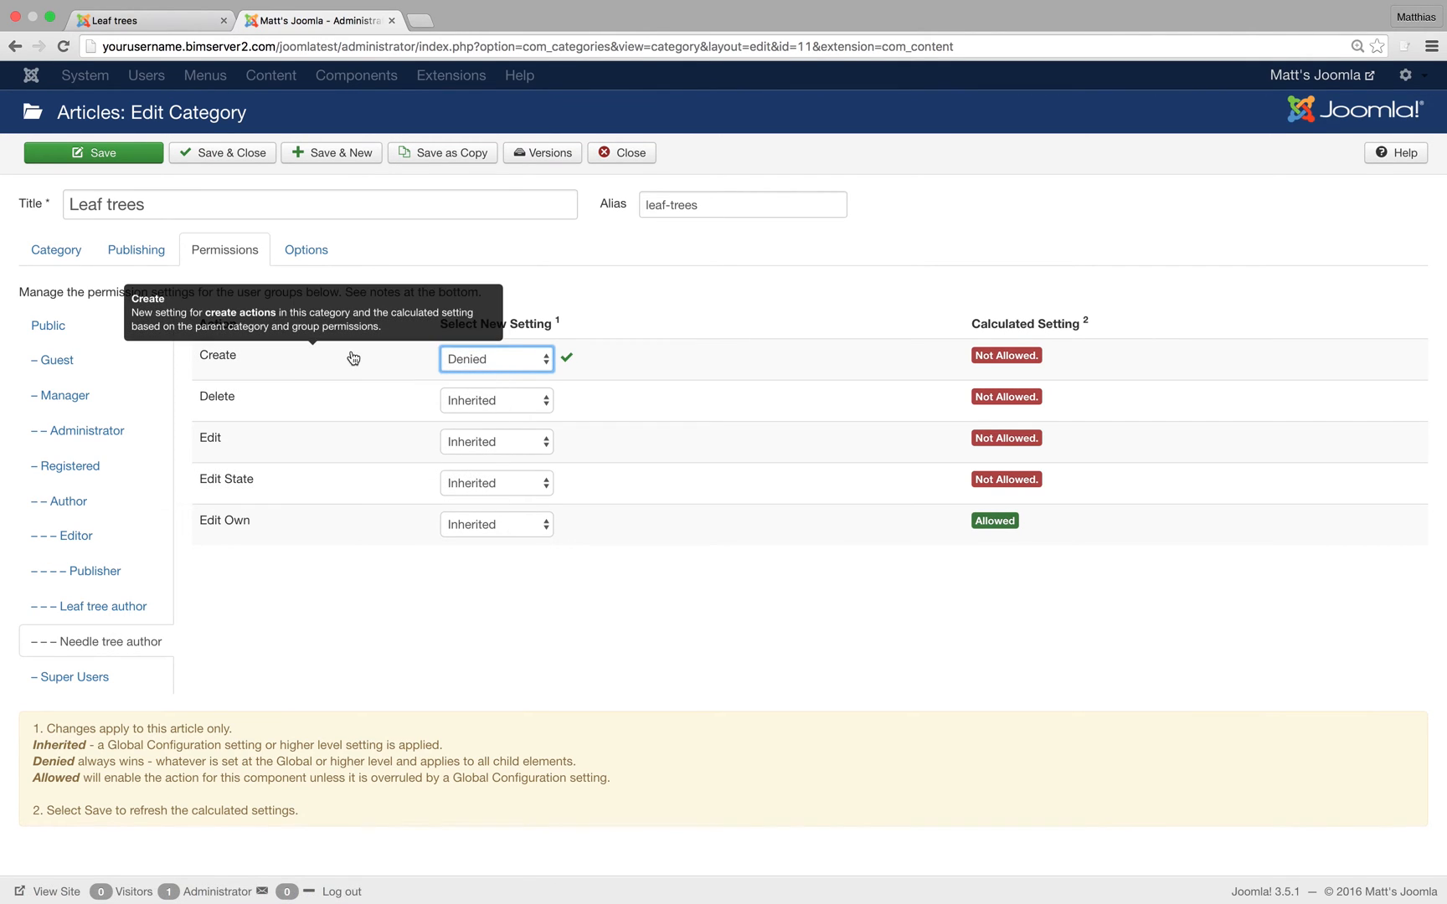
{"action": "mouse_move", "coordinate": [265, 278]}
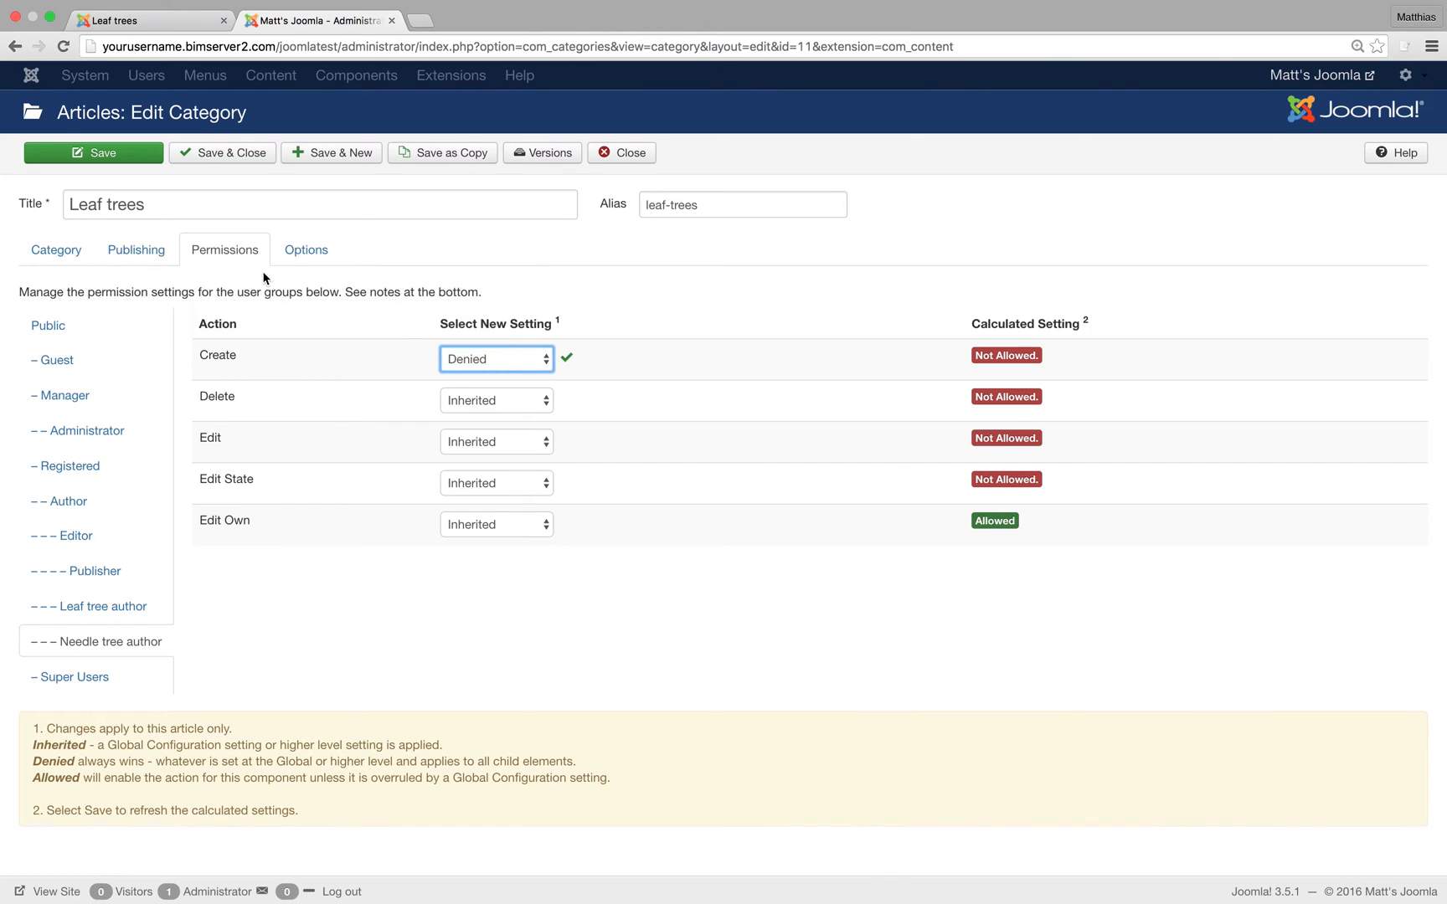
{"action": "mouse_move", "coordinate": [171, 206]}
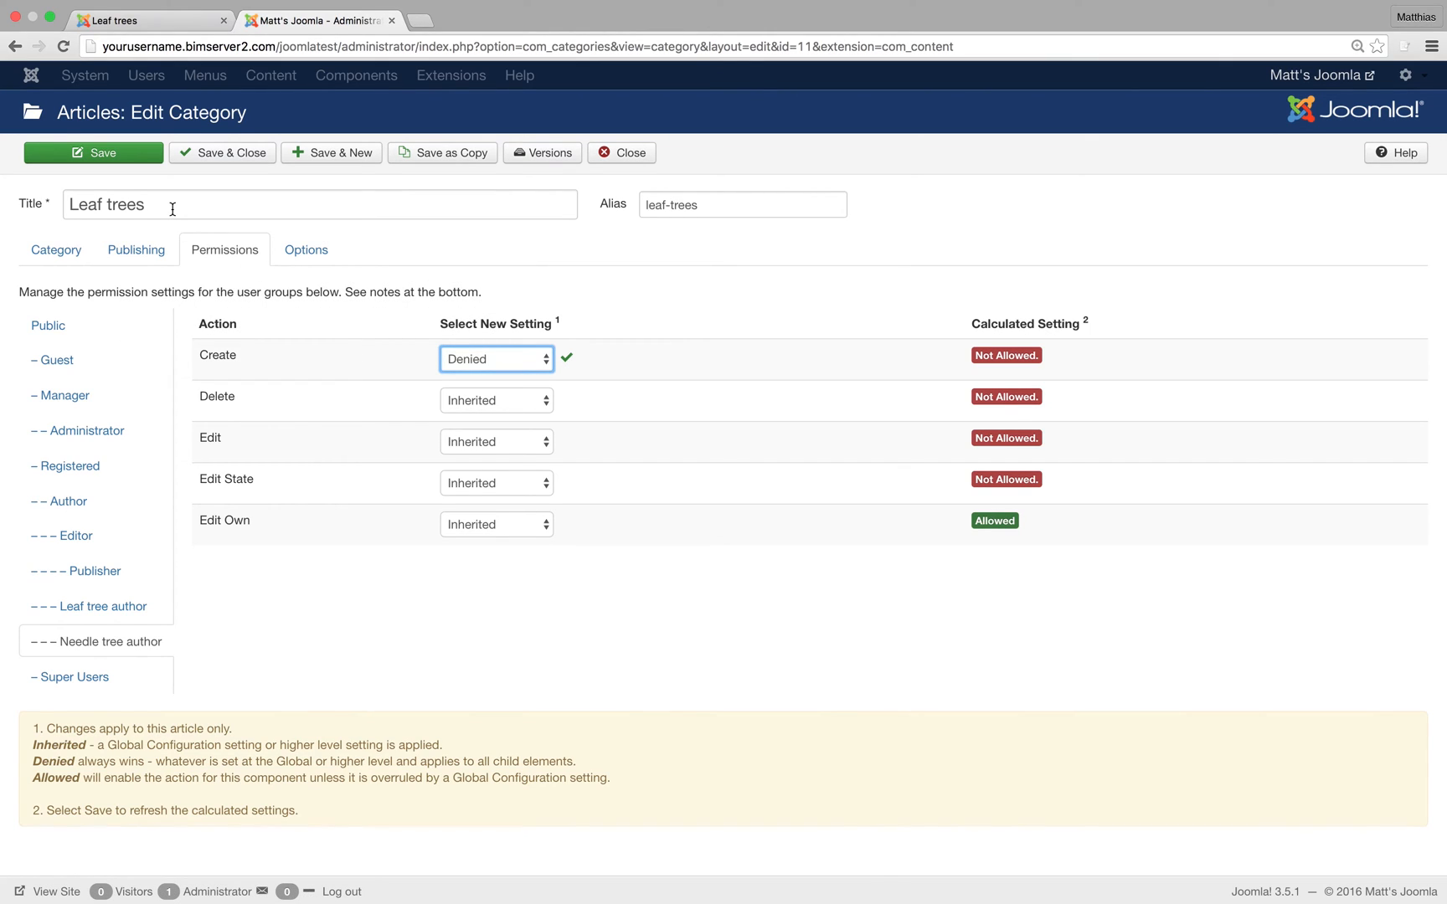
{"action": "left_click", "coordinate": [221, 152]}
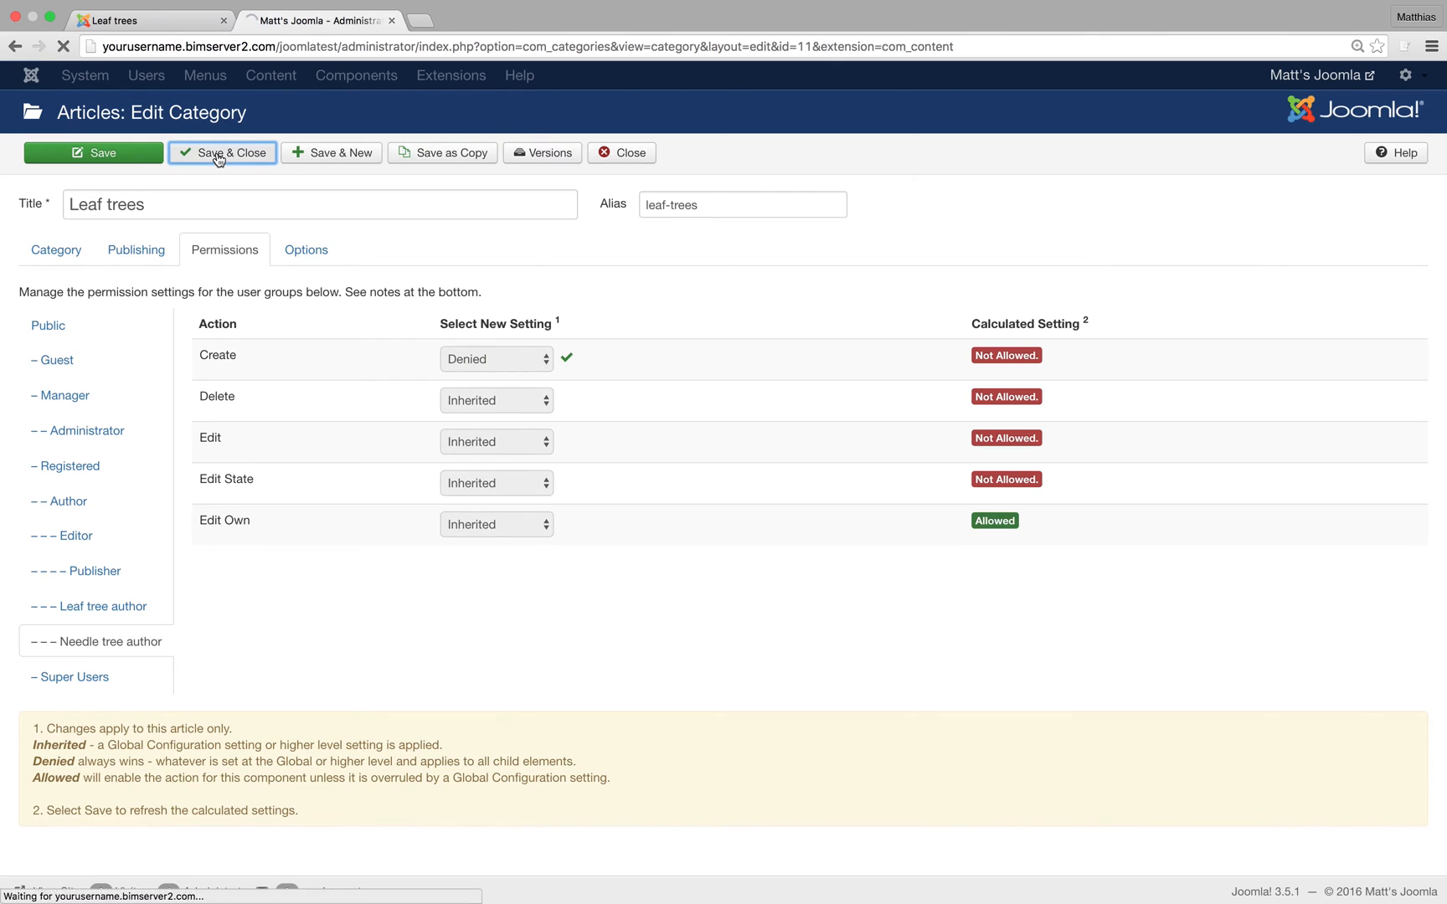
Edit the Needle trees category and select the Leaf tree author group in its permissions.
{"action": "left_click", "coordinate": [221, 152]}
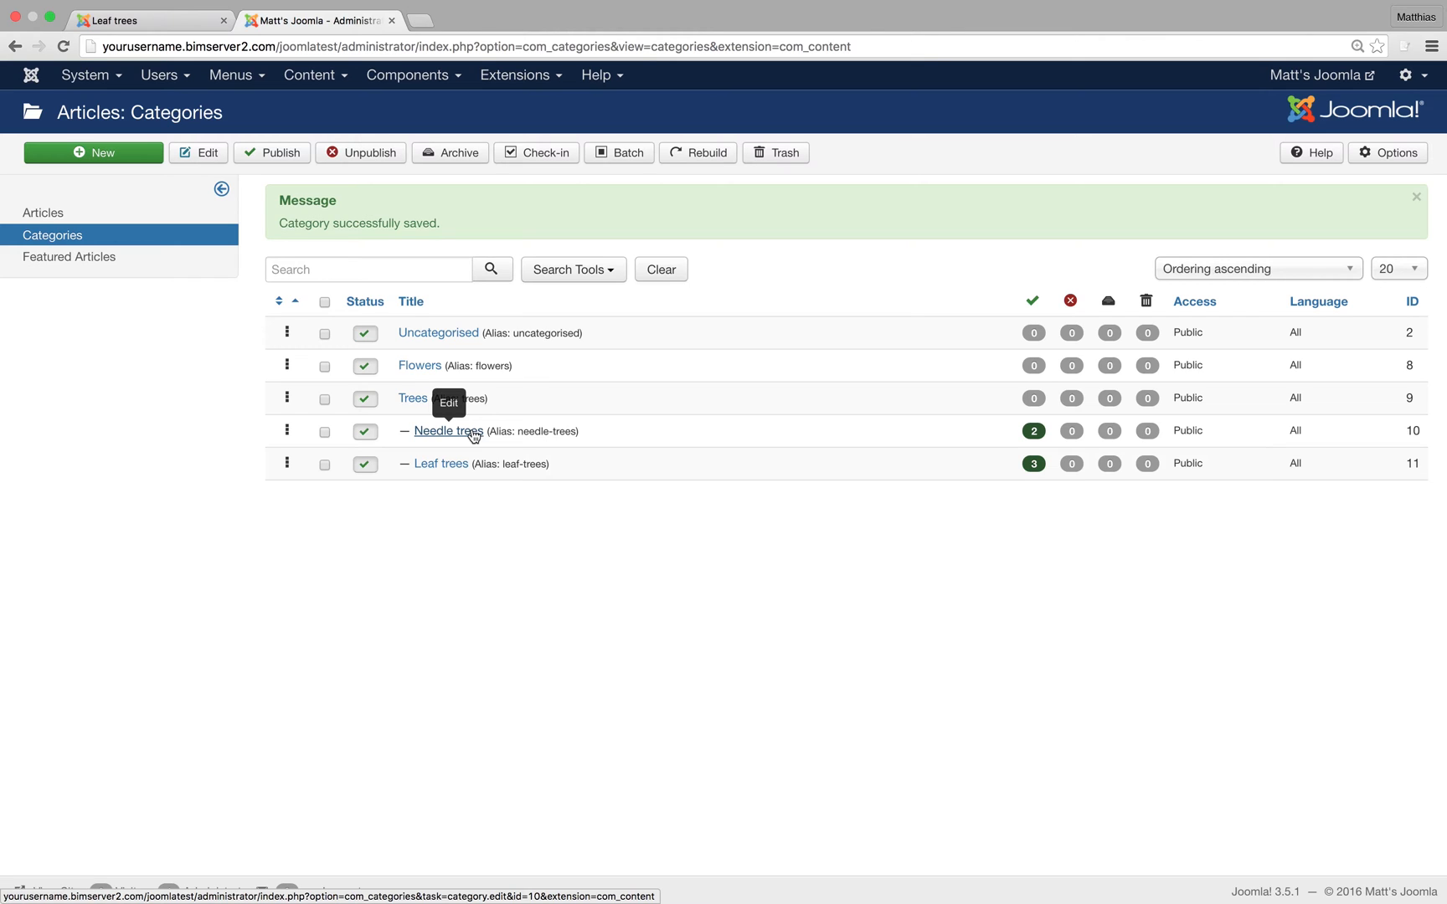
{"action": "left_click", "coordinate": [445, 431]}
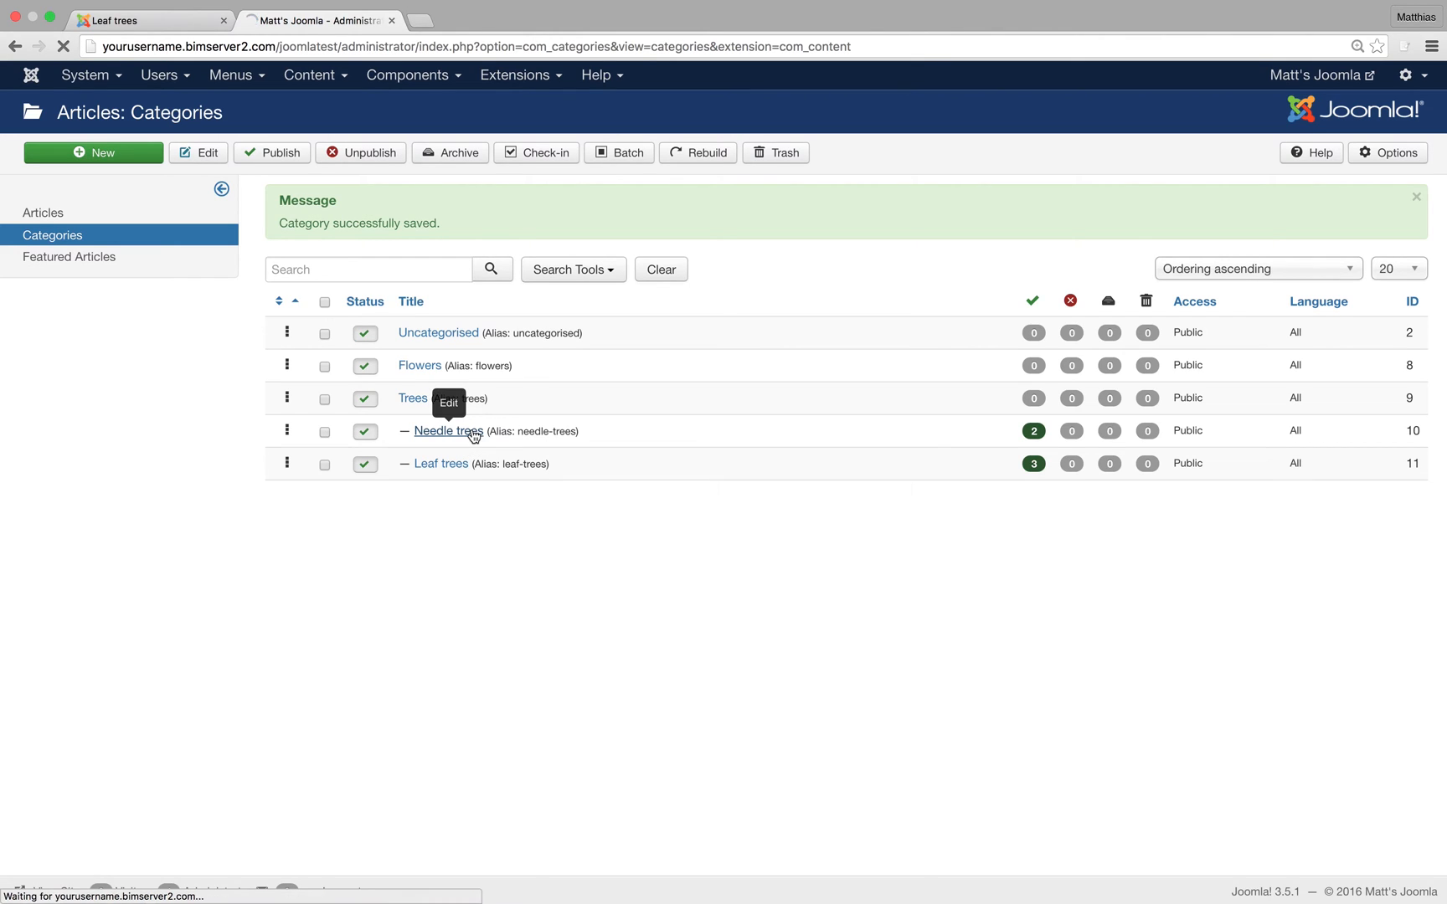
{"action": "left_click", "coordinate": [445, 431]}
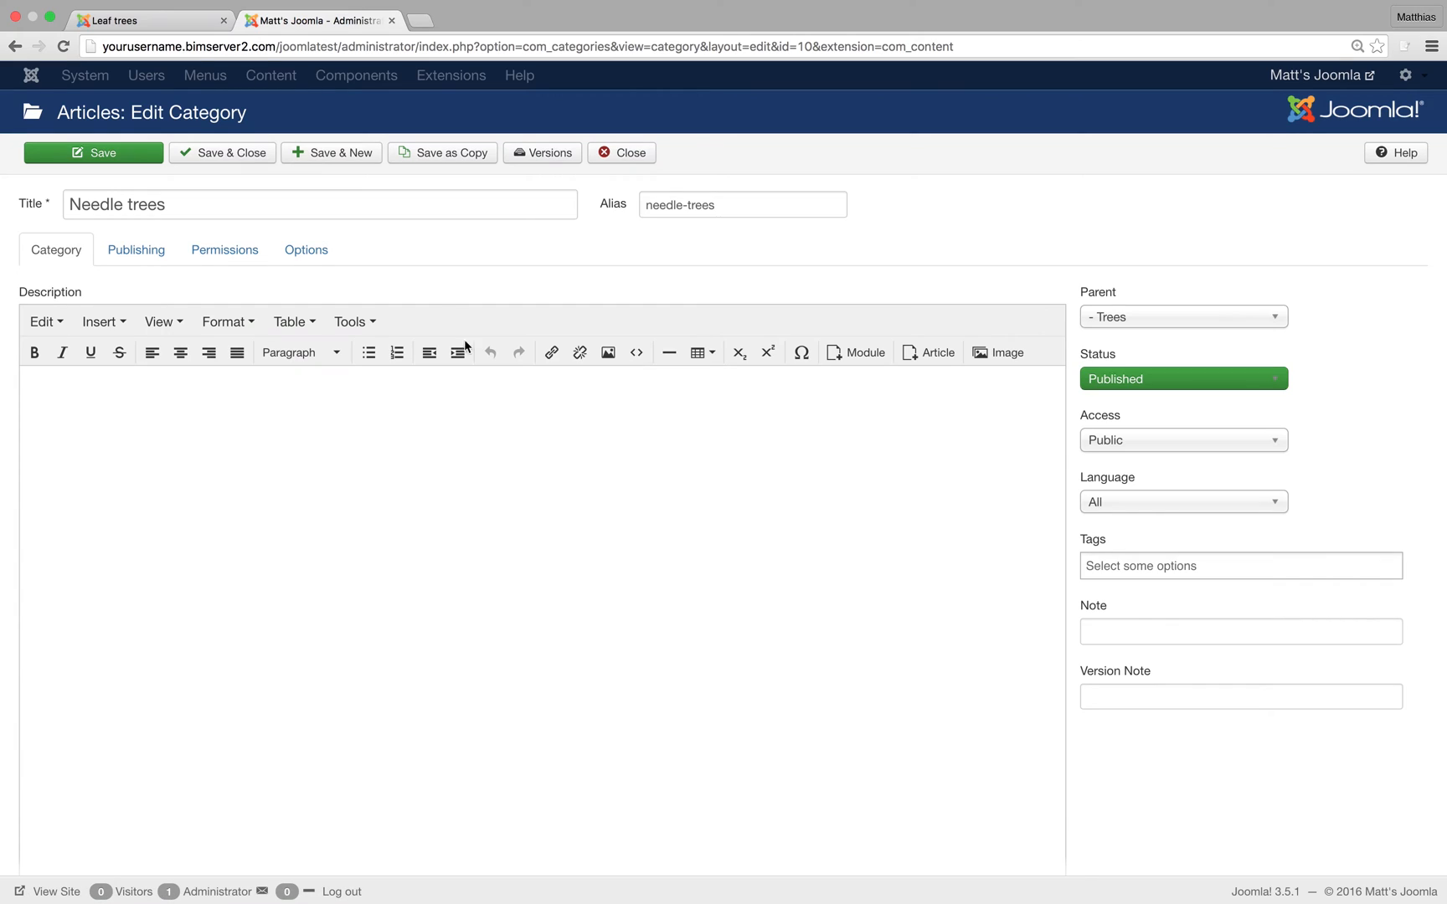
{"action": "left_click", "coordinate": [222, 250]}
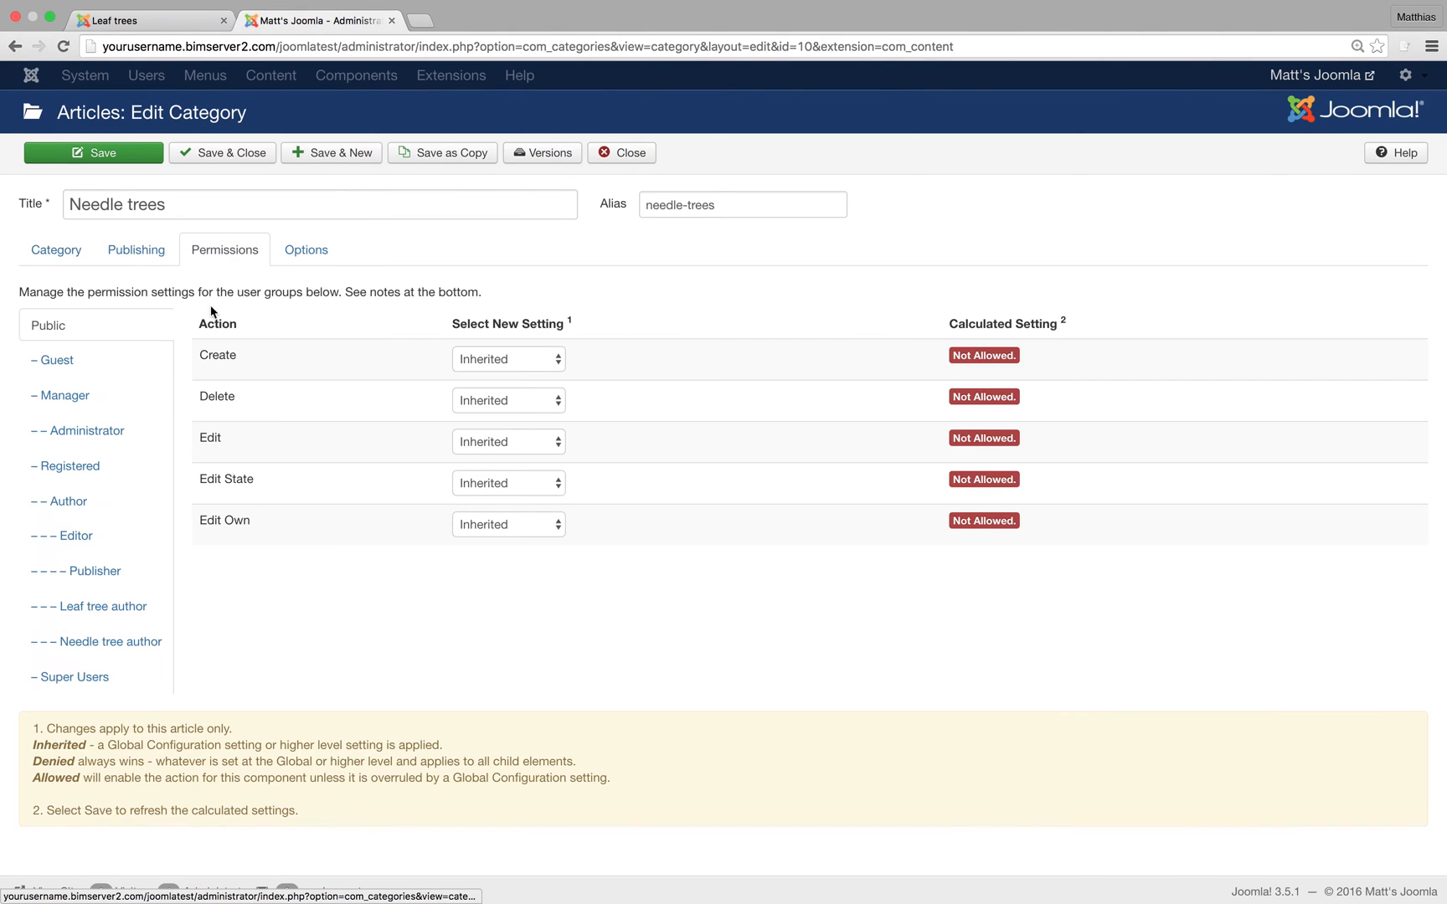
{"action": "left_click", "coordinate": [96, 641]}
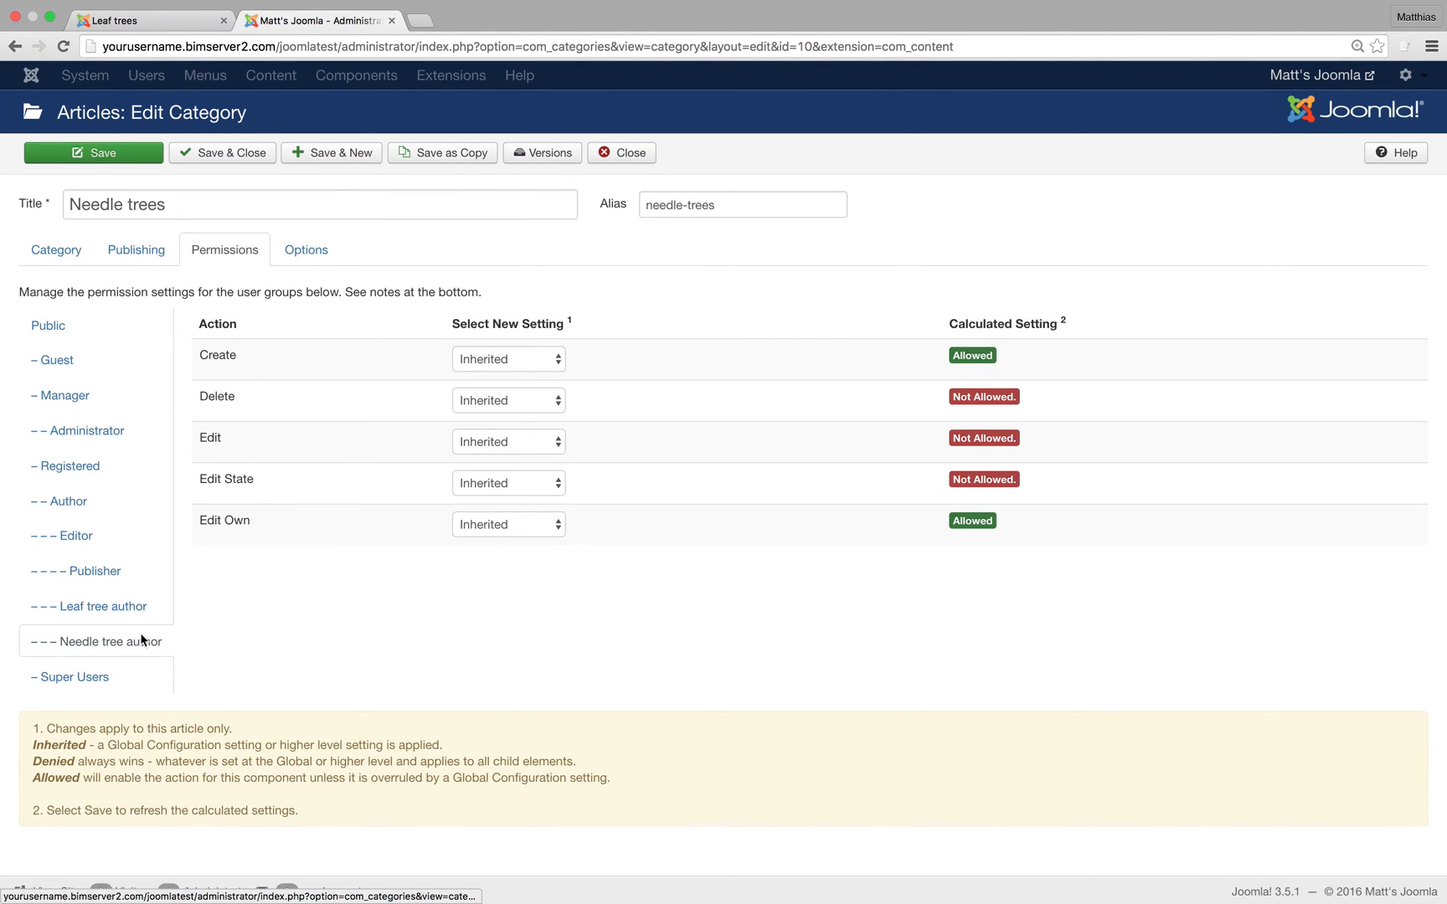
{"action": "mouse_move", "coordinate": [92, 606]}
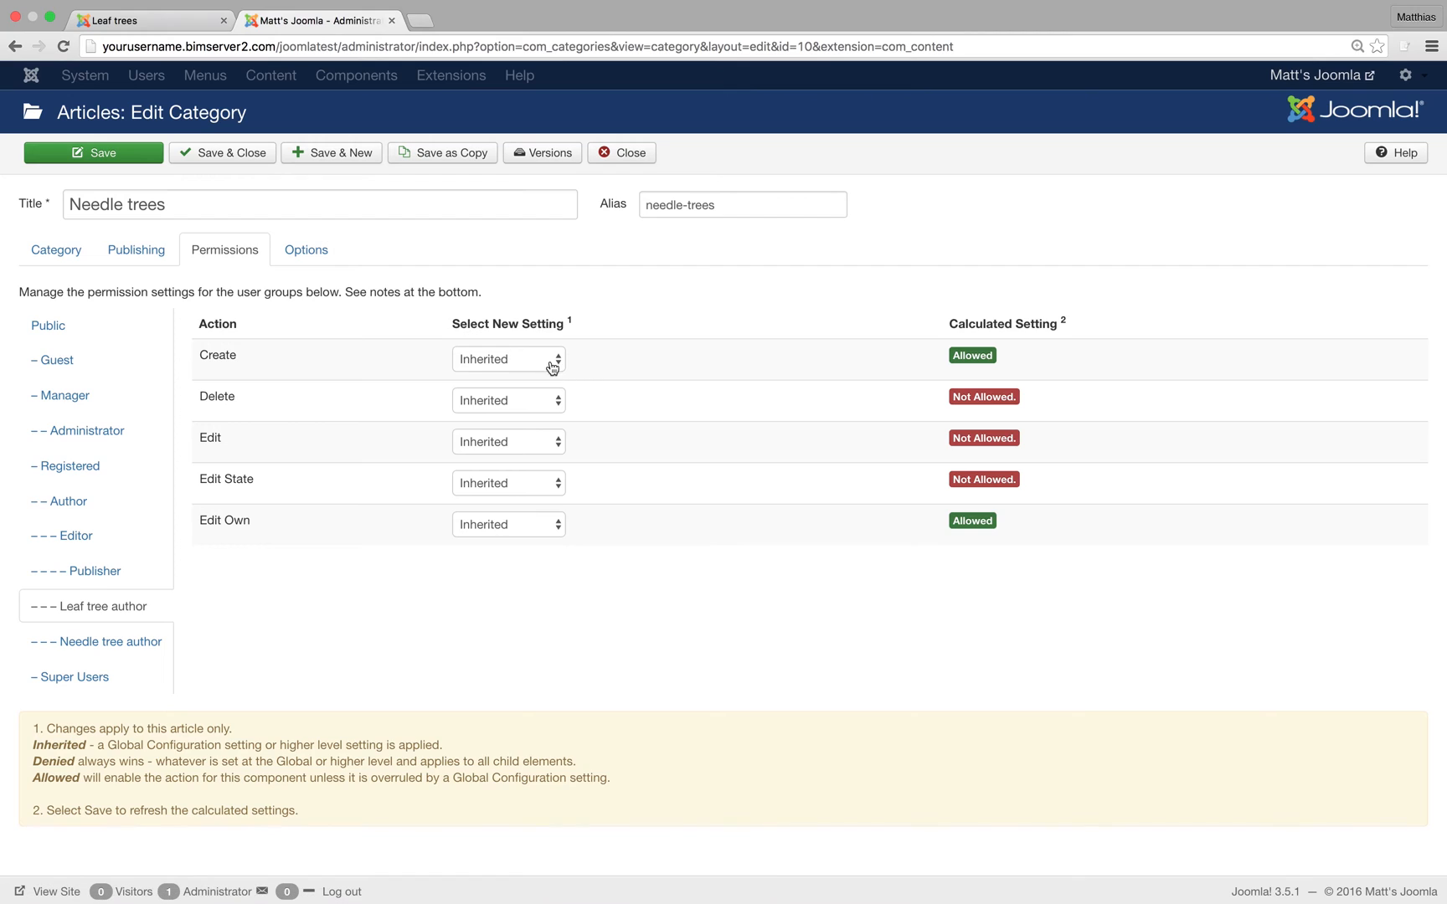
Deny Create for the Leaf tree author group in Needle trees, then save and close the category.
{"action": "left_click", "coordinate": [507, 358]}
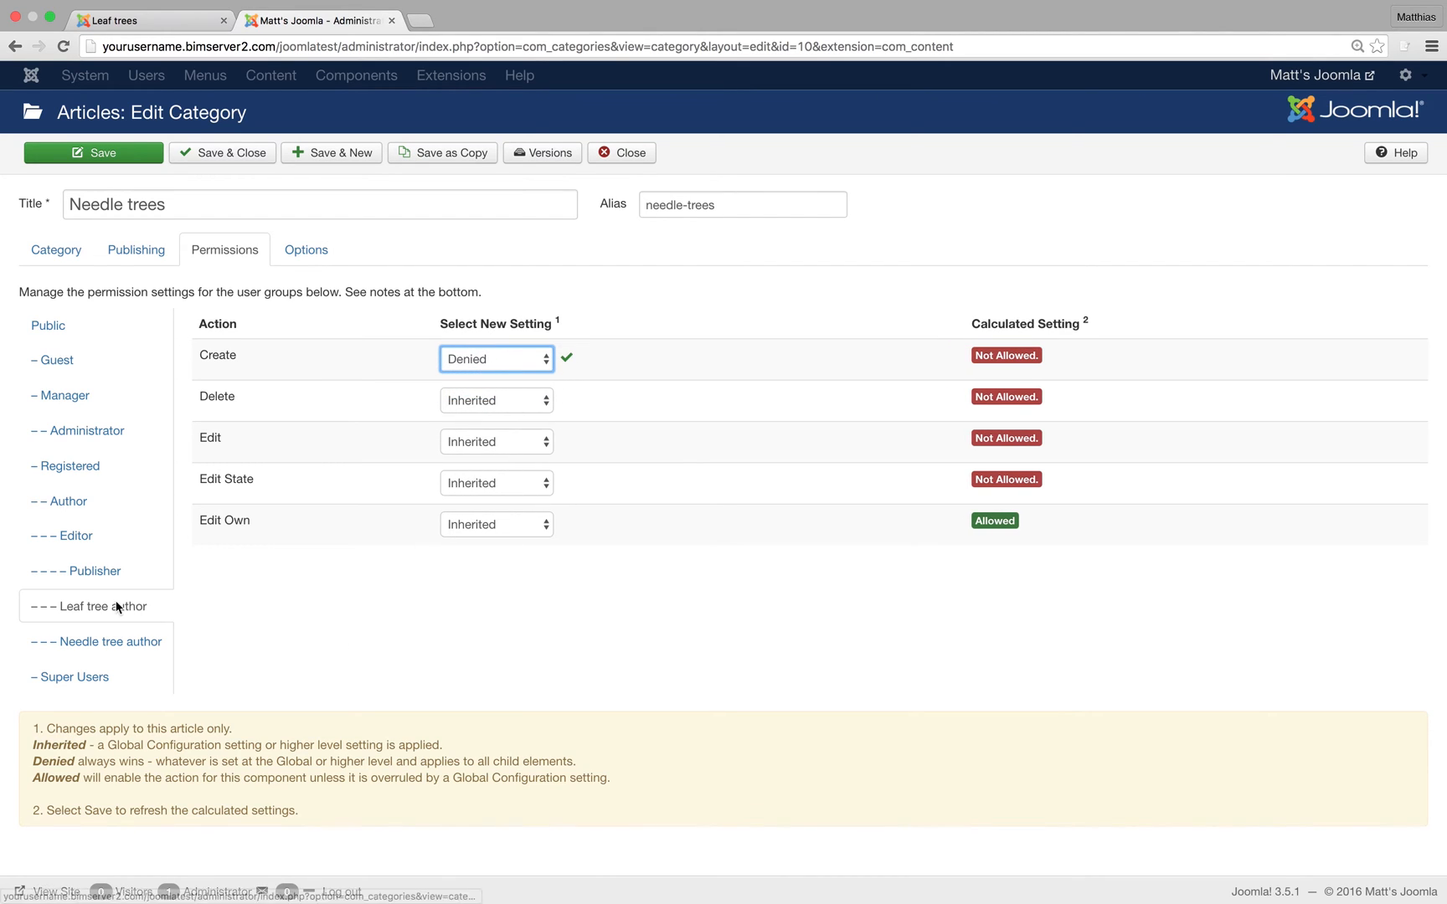
{"action": "mouse_move", "coordinate": [174, 216]}
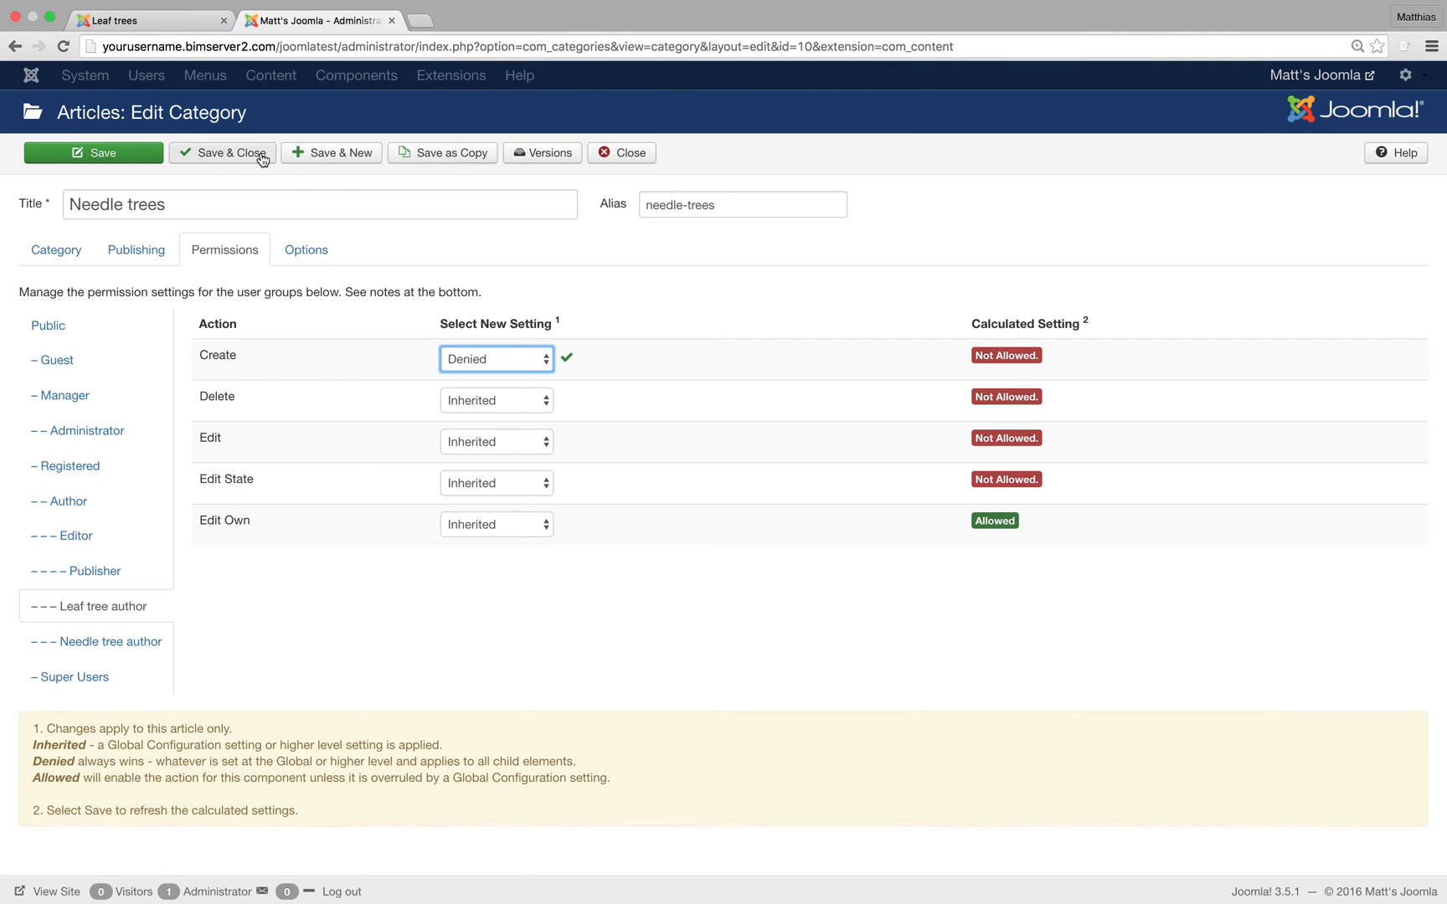
{"action": "left_click", "coordinate": [223, 153]}
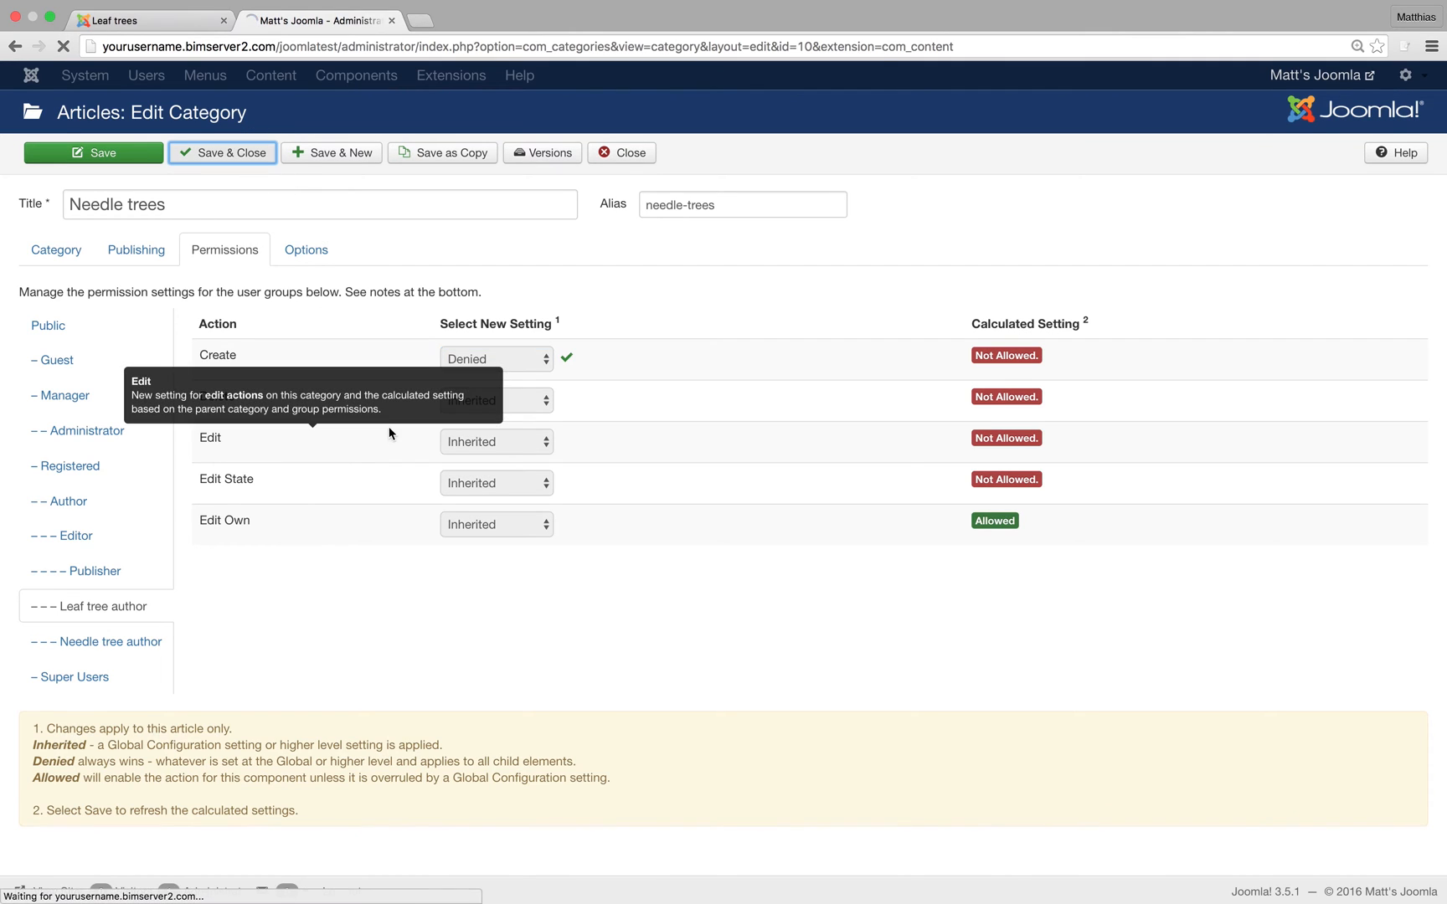
{"action": "left_click", "coordinate": [221, 152]}
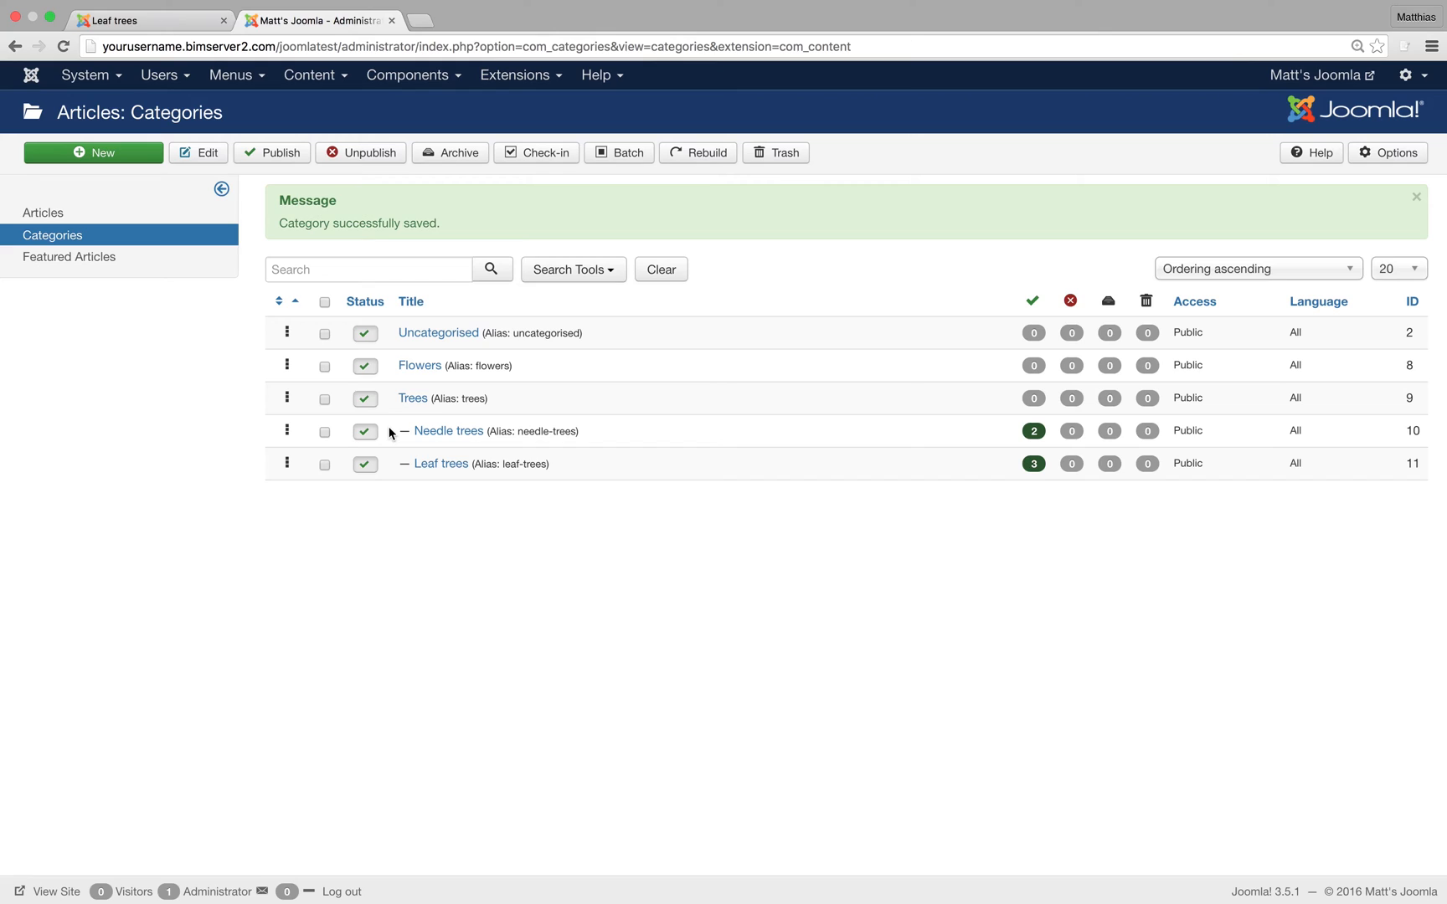
{"action": "mouse_move", "coordinate": [524, 578]}
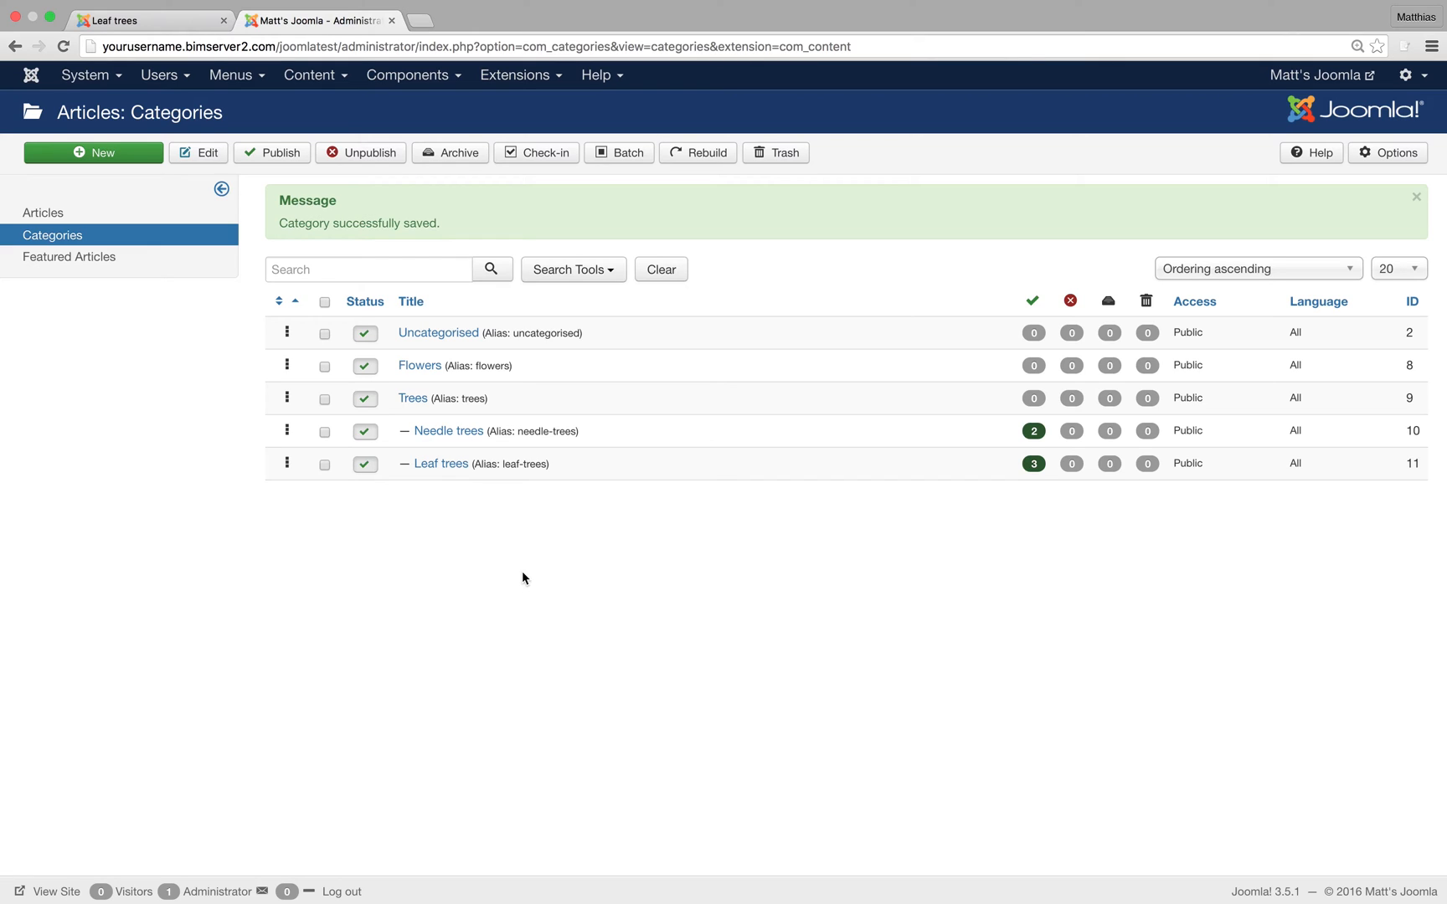
{"action": "mouse_move", "coordinate": [256, 111]}
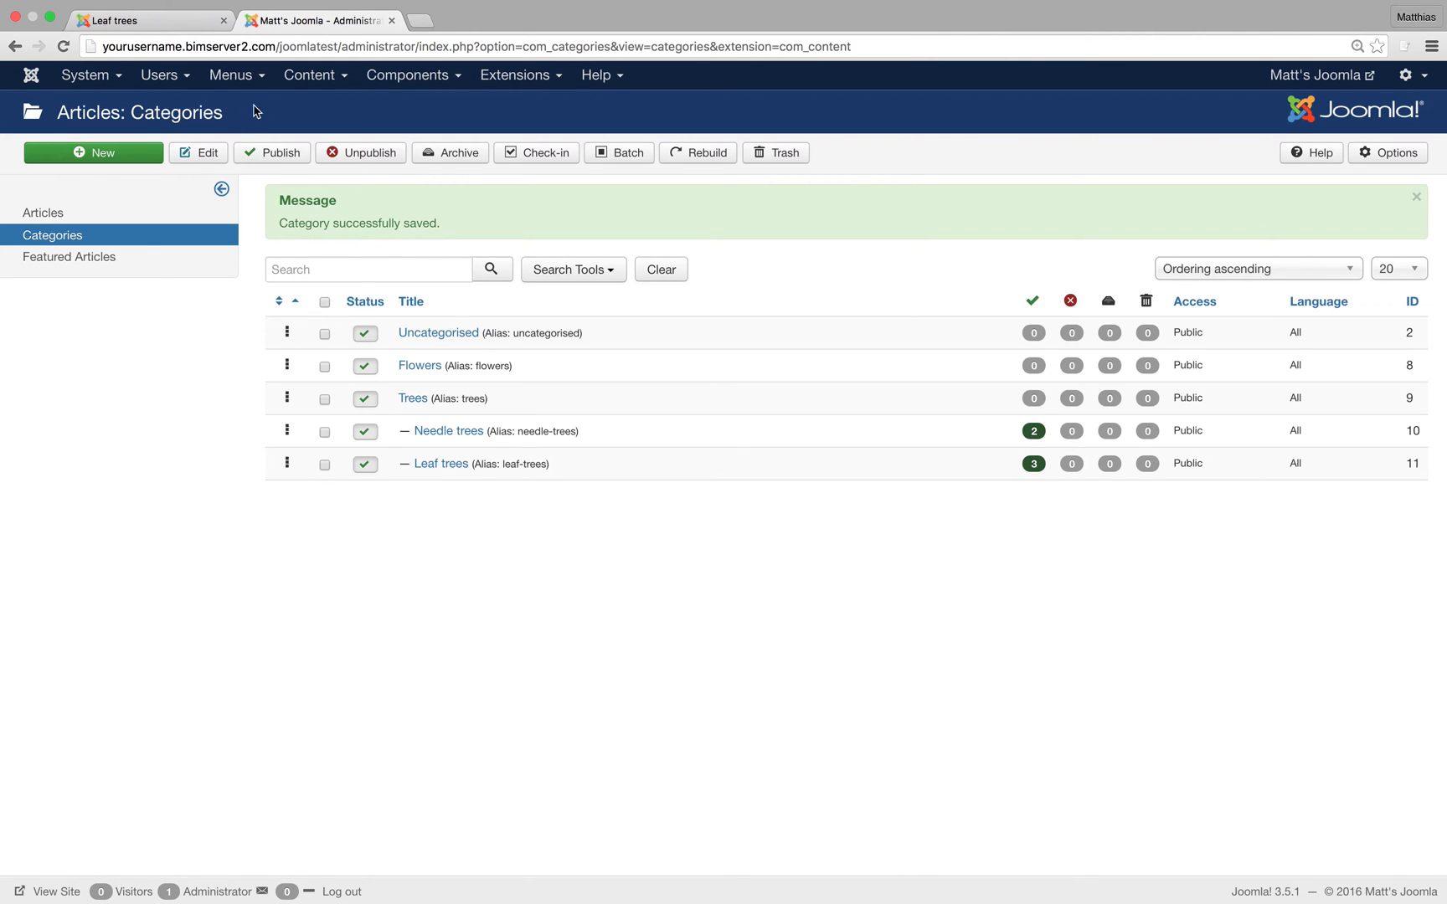
Start adding a new user account from the Users manage menu.
{"action": "left_click", "coordinate": [159, 75]}
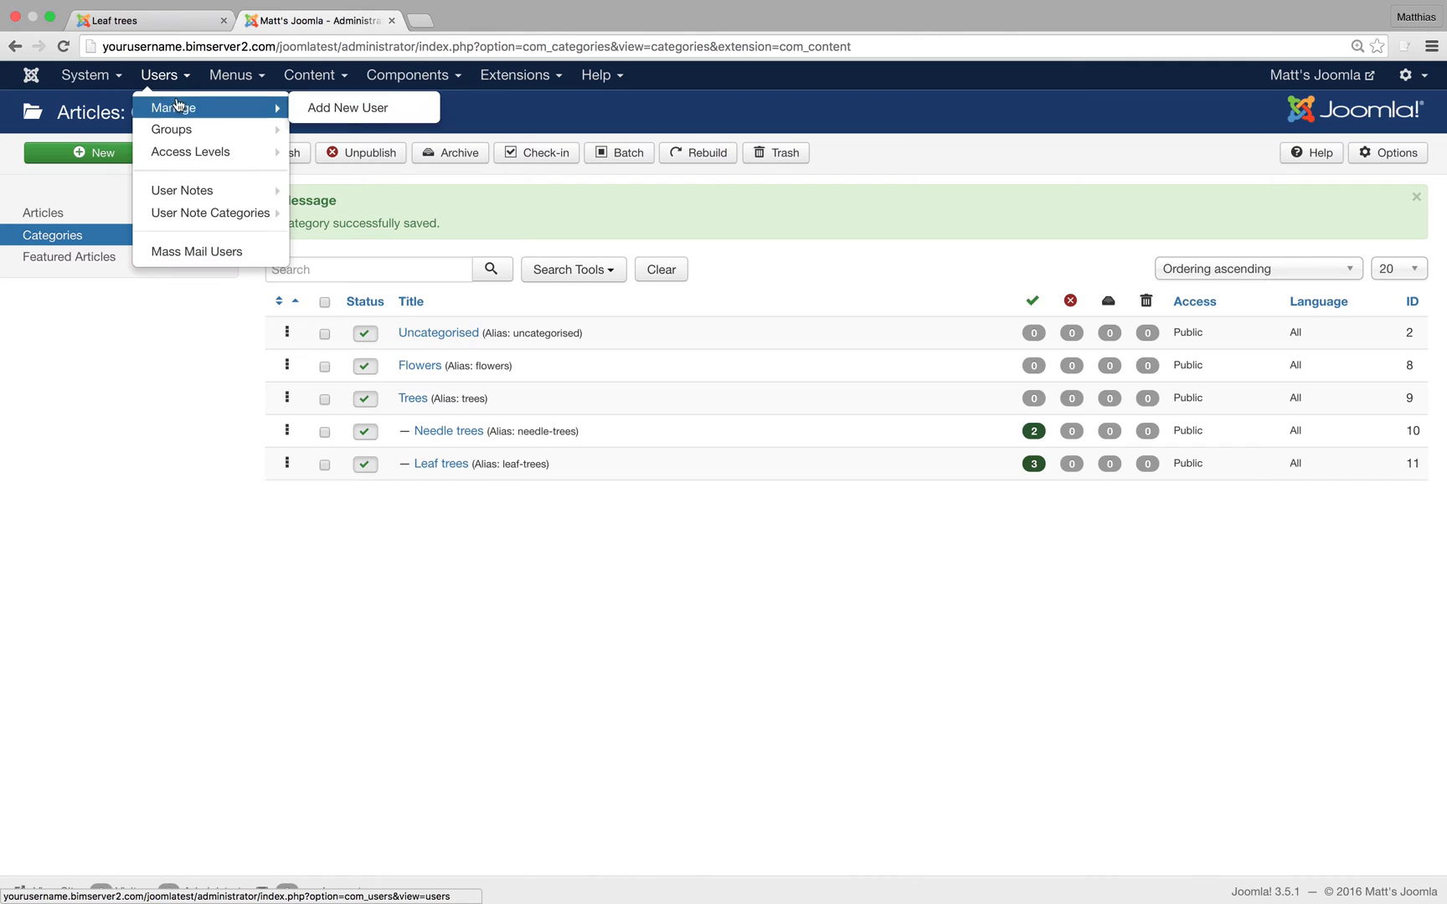
{"action": "mouse_move", "coordinate": [359, 107]}
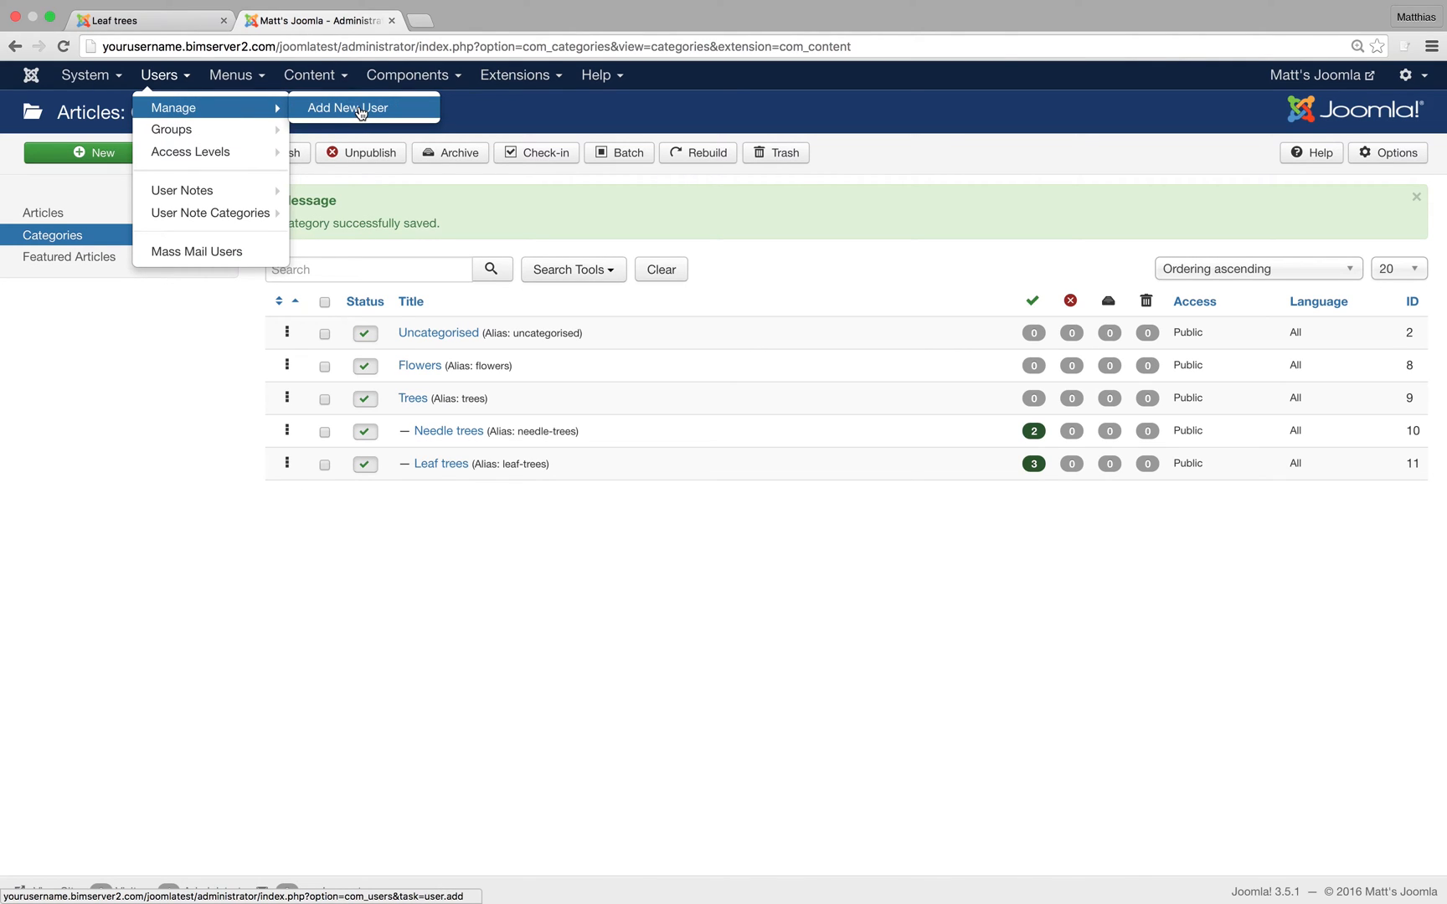
{"action": "left_click", "coordinate": [348, 107]}
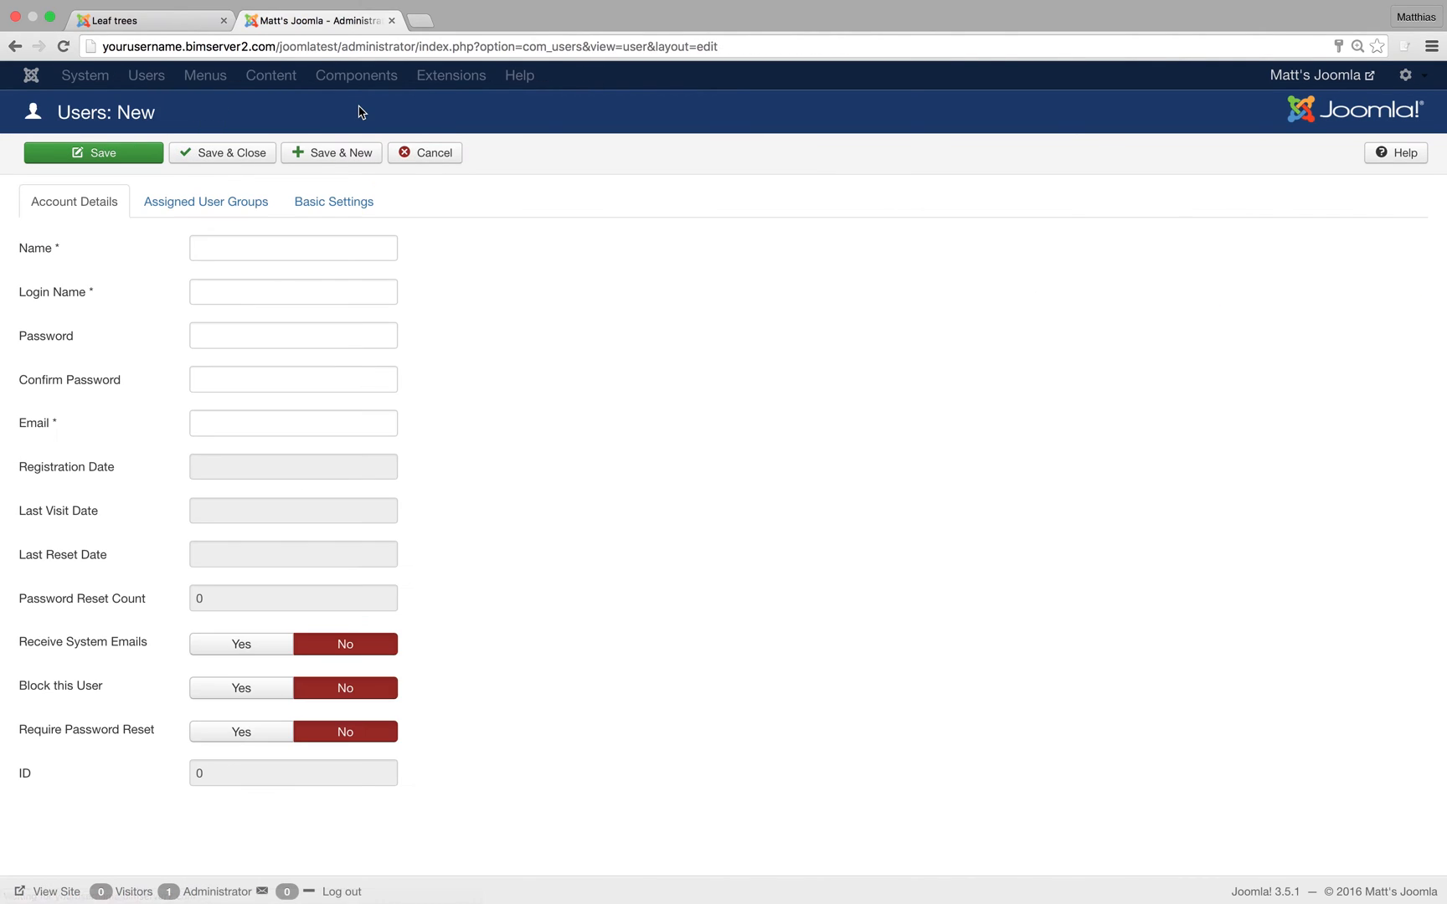
{"action": "left_click", "coordinate": [293, 248]}
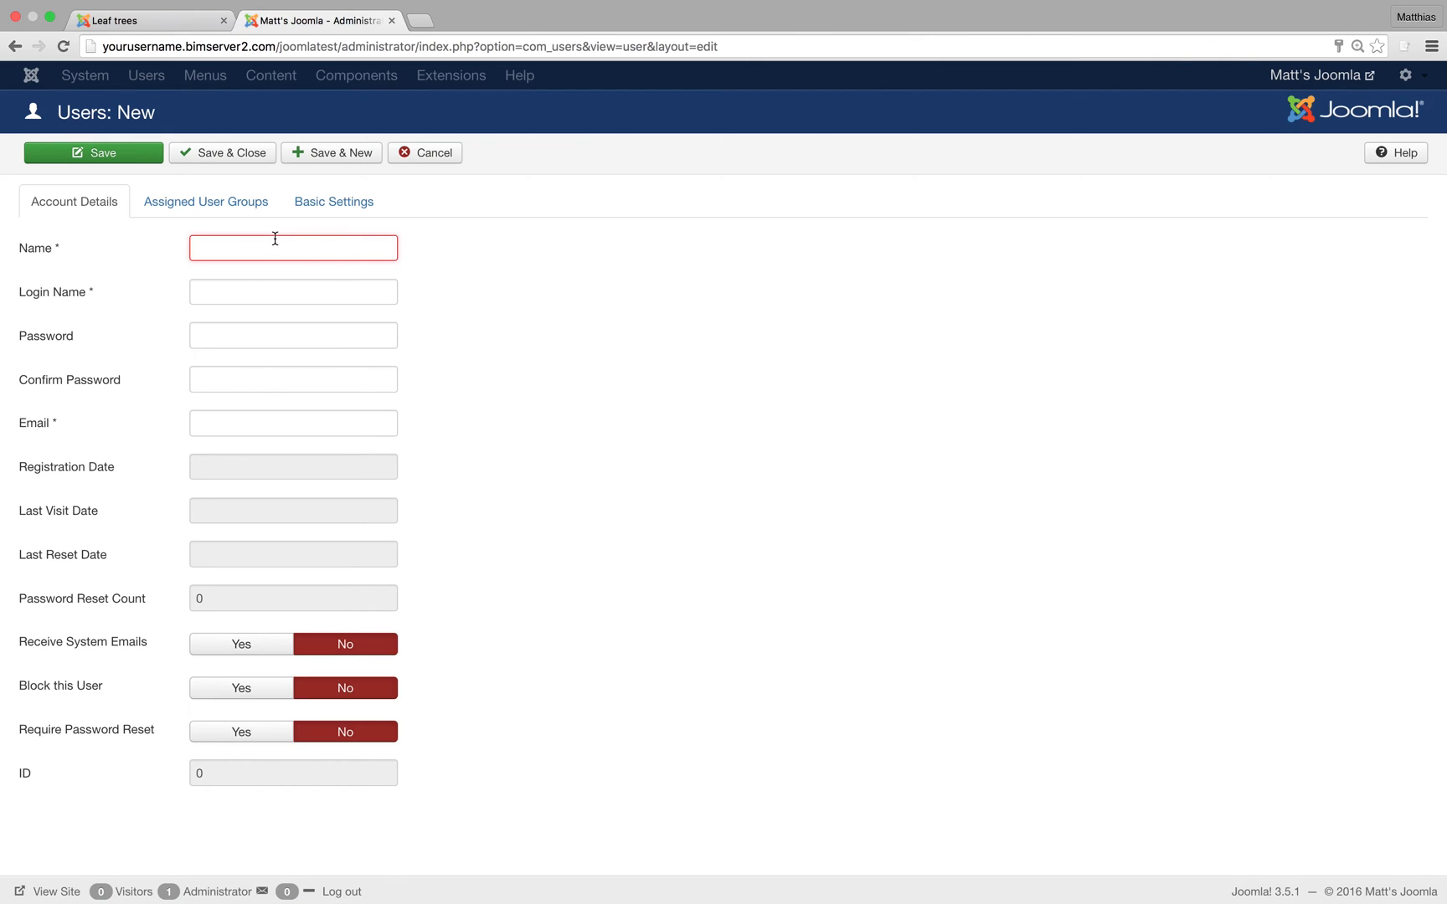
{"action": "type", "text": "peter"}
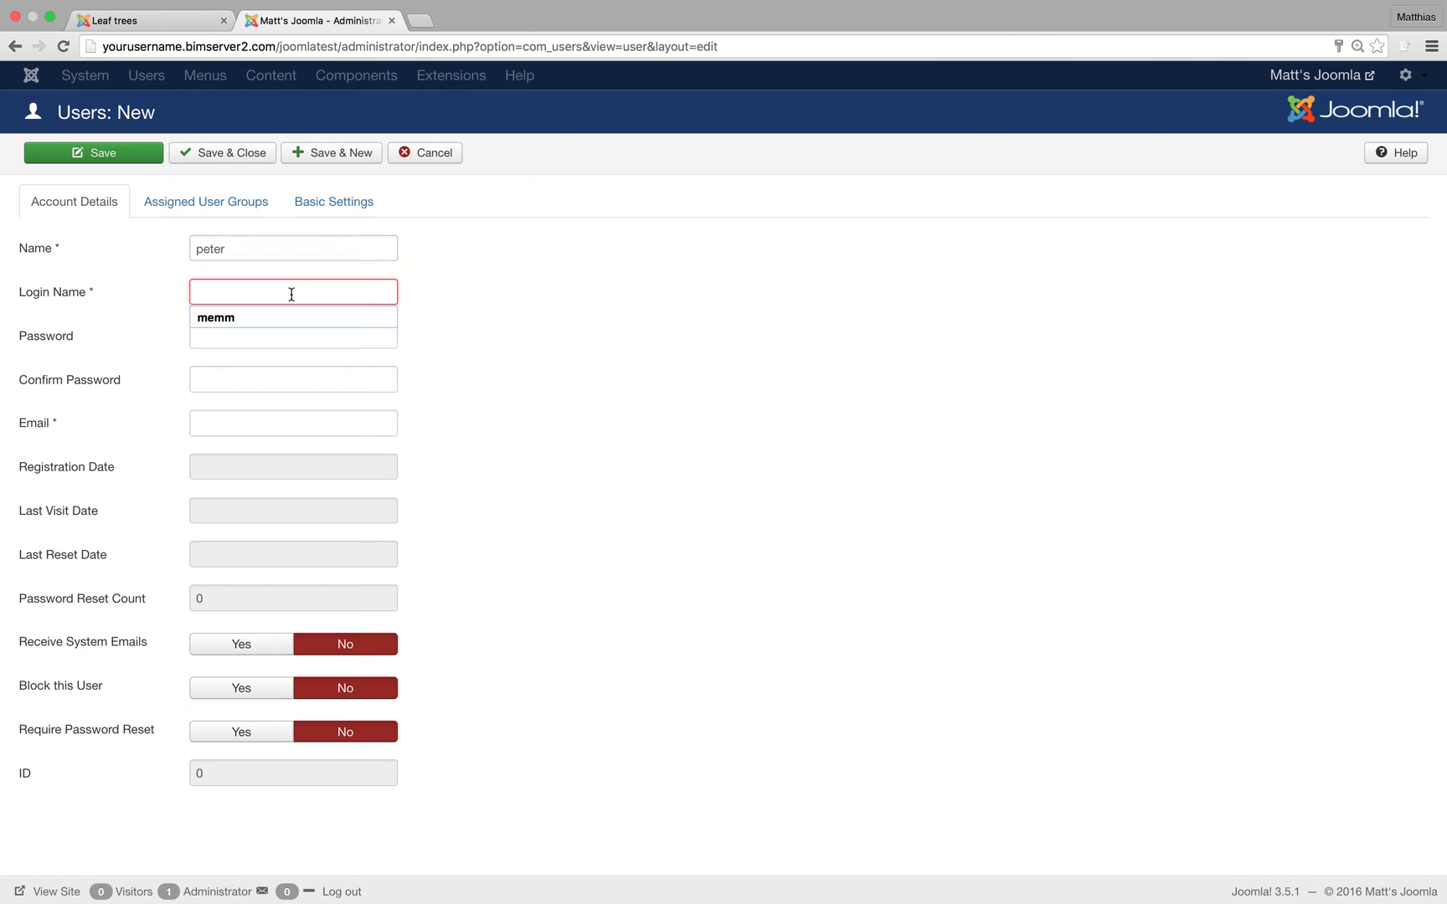
{"action": "type", "text": "peter"}
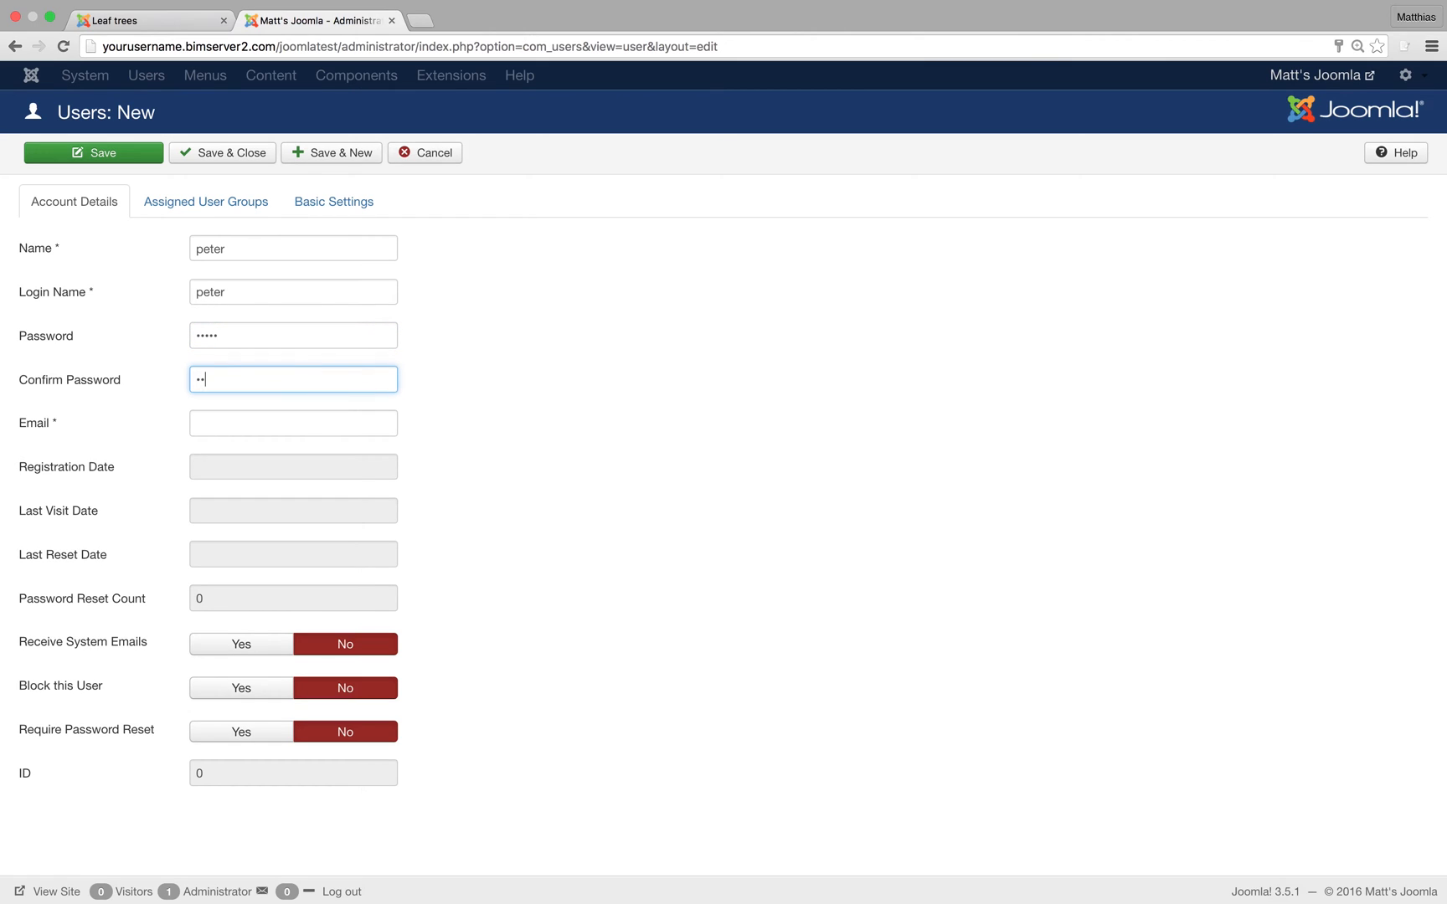
{"action": "left_click", "coordinate": [293, 422]}
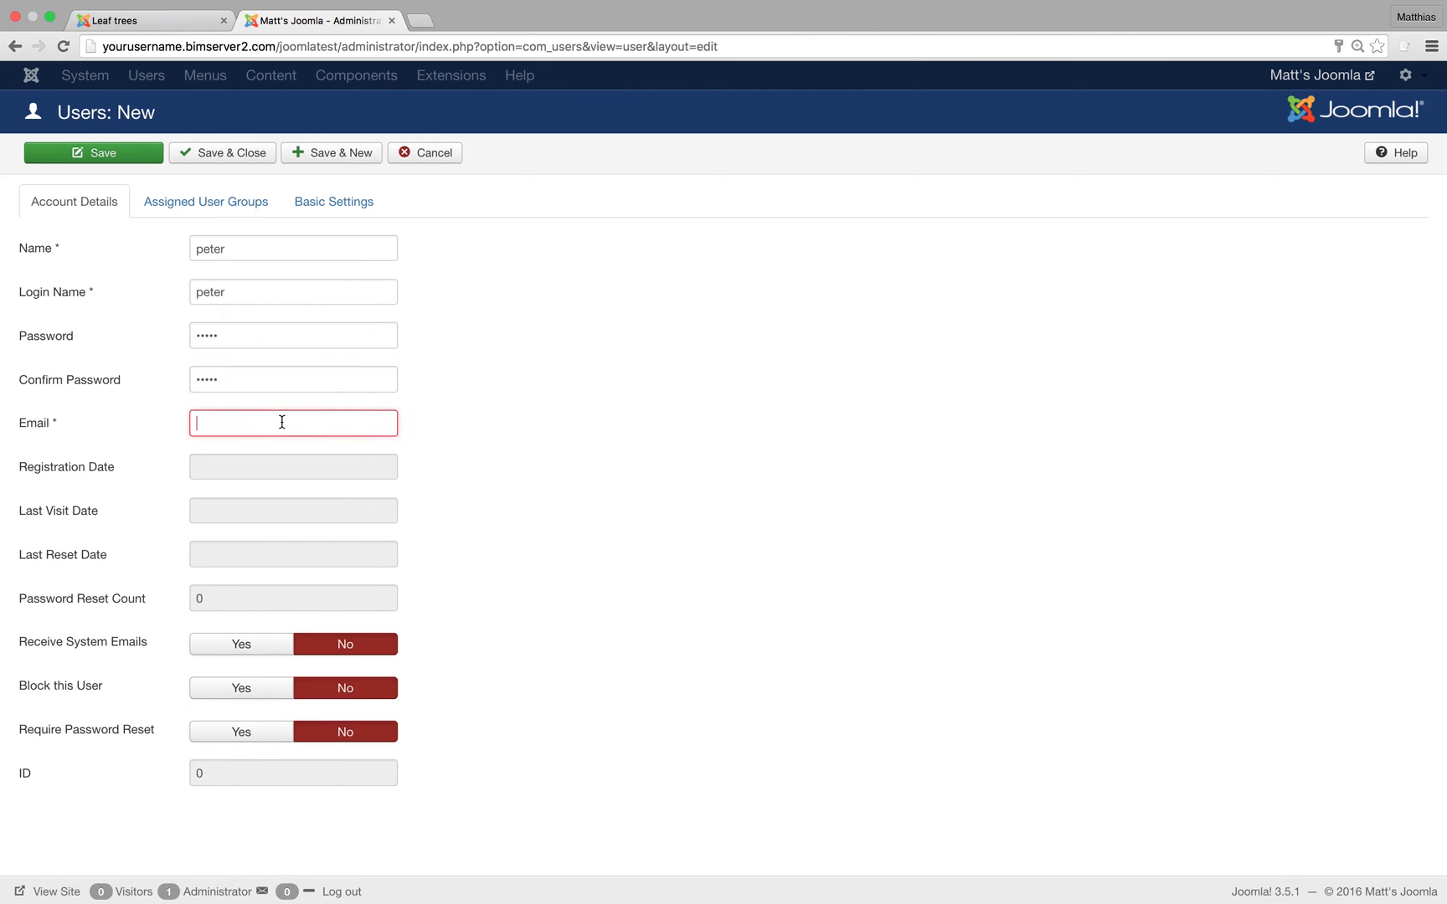
{"action": "type", "text": "pete"}
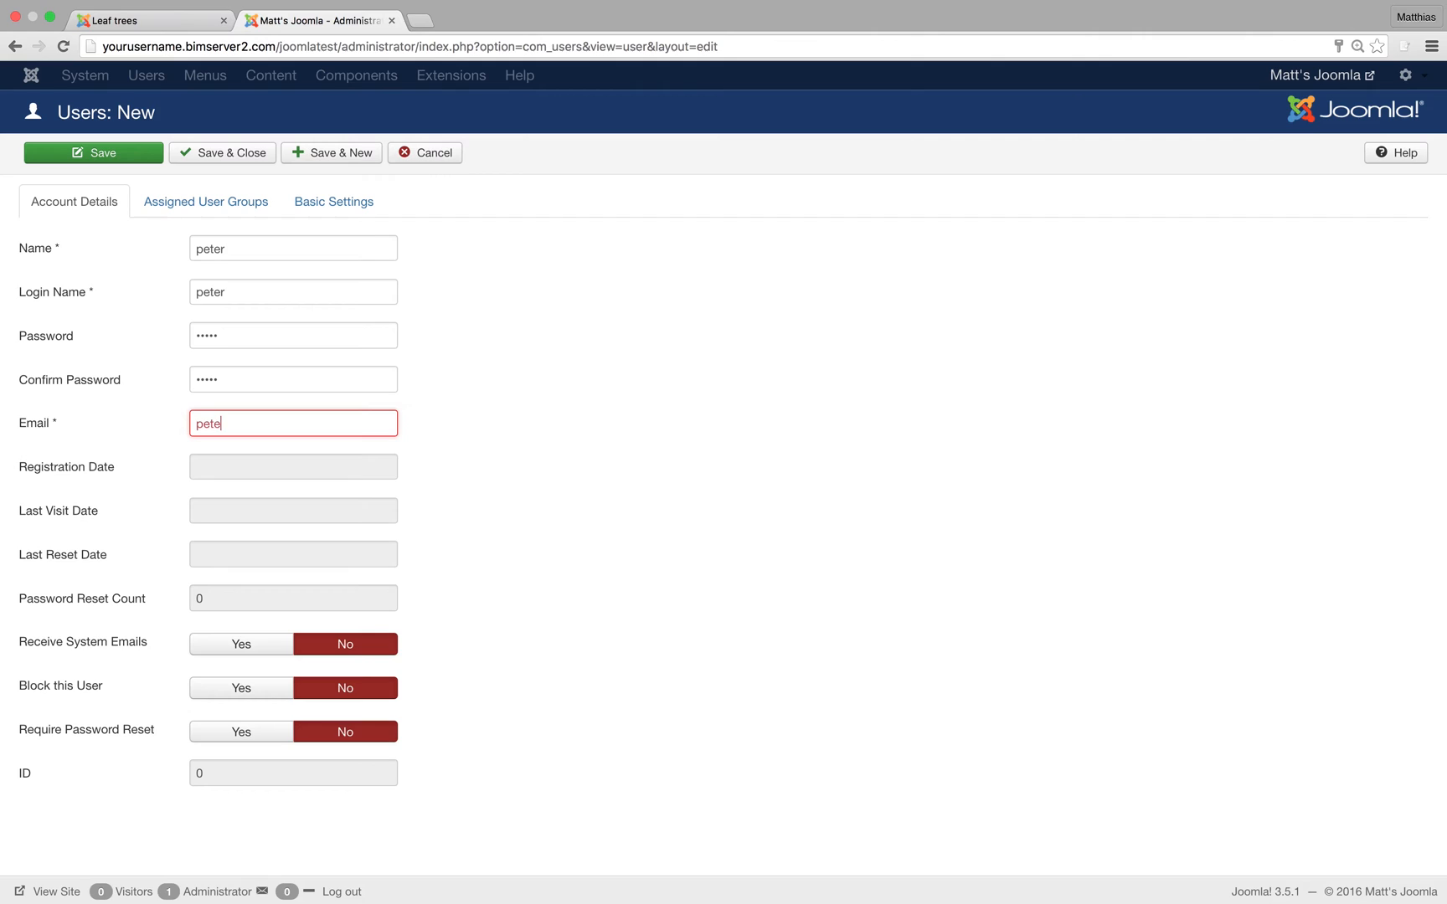
{"action": "type", "text": "r@test.test"}
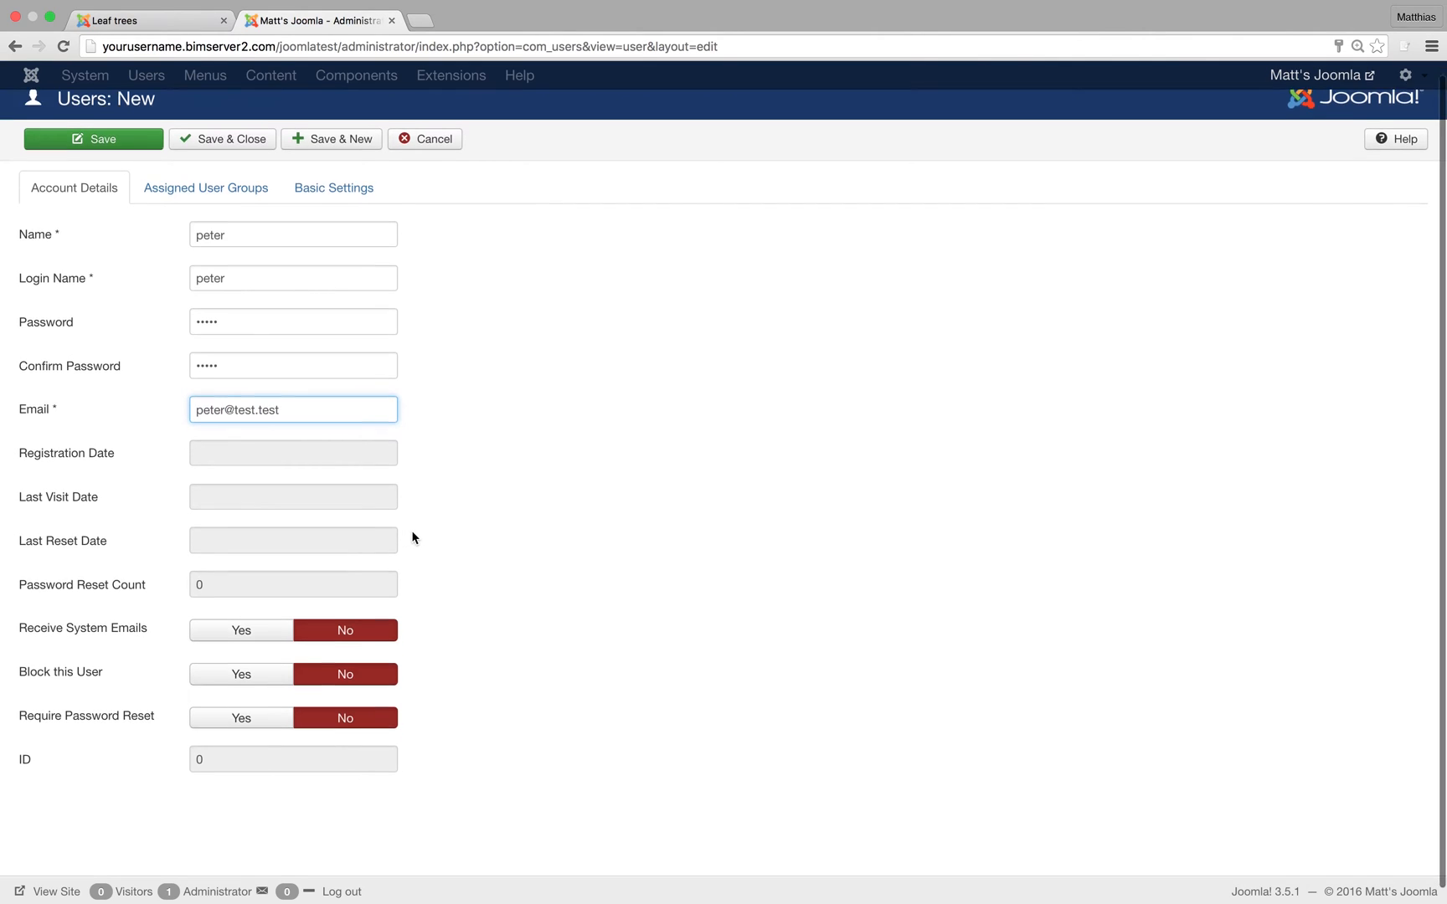
{"action": "scroll", "scroll_direction": "up", "scroll_amount": 3}
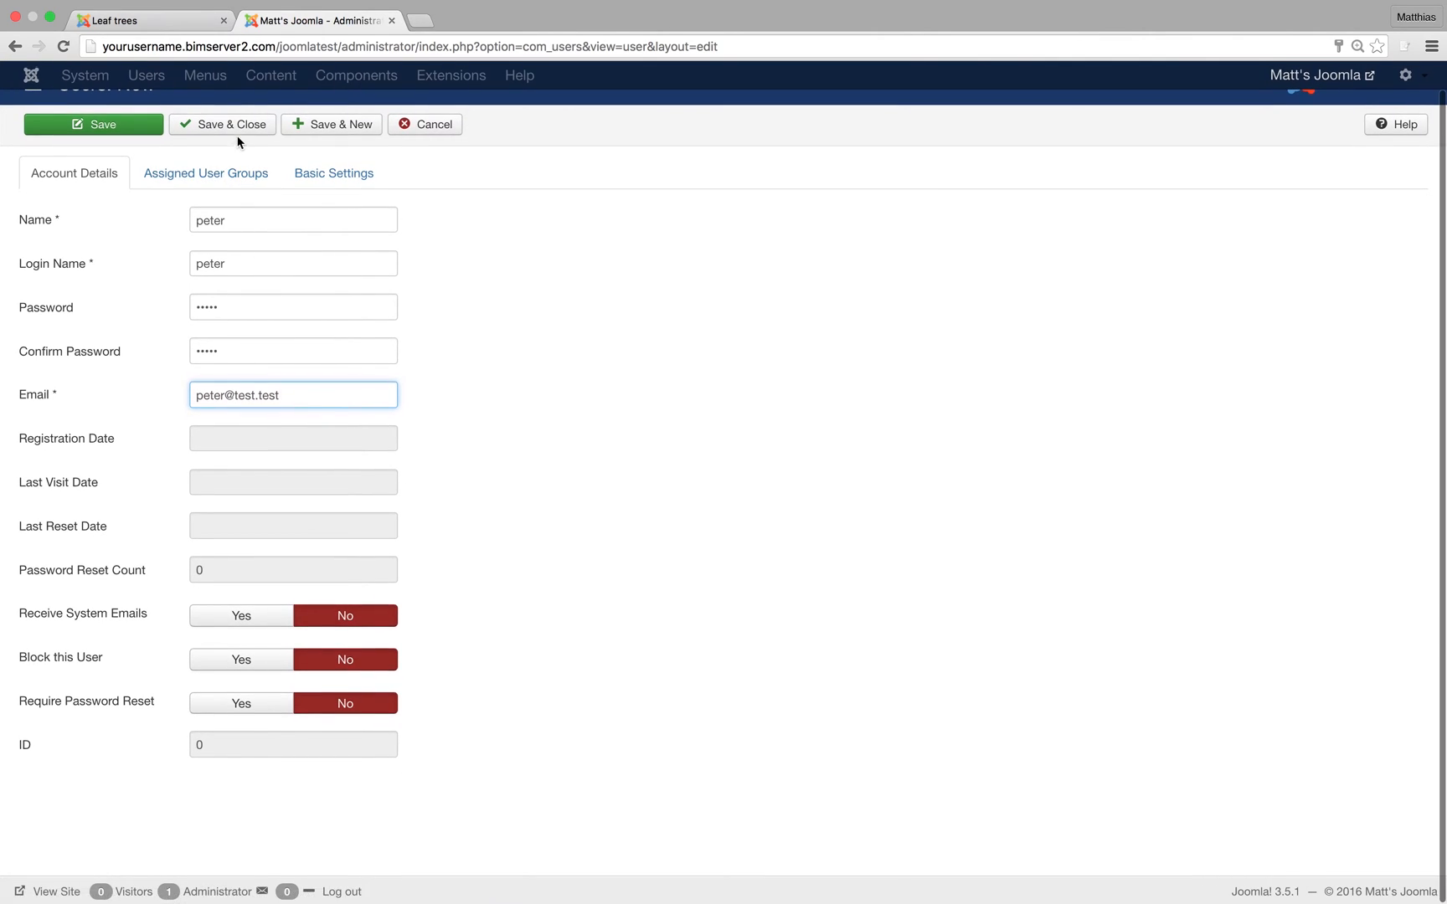
{"action": "mouse_move", "coordinate": [241, 134]}
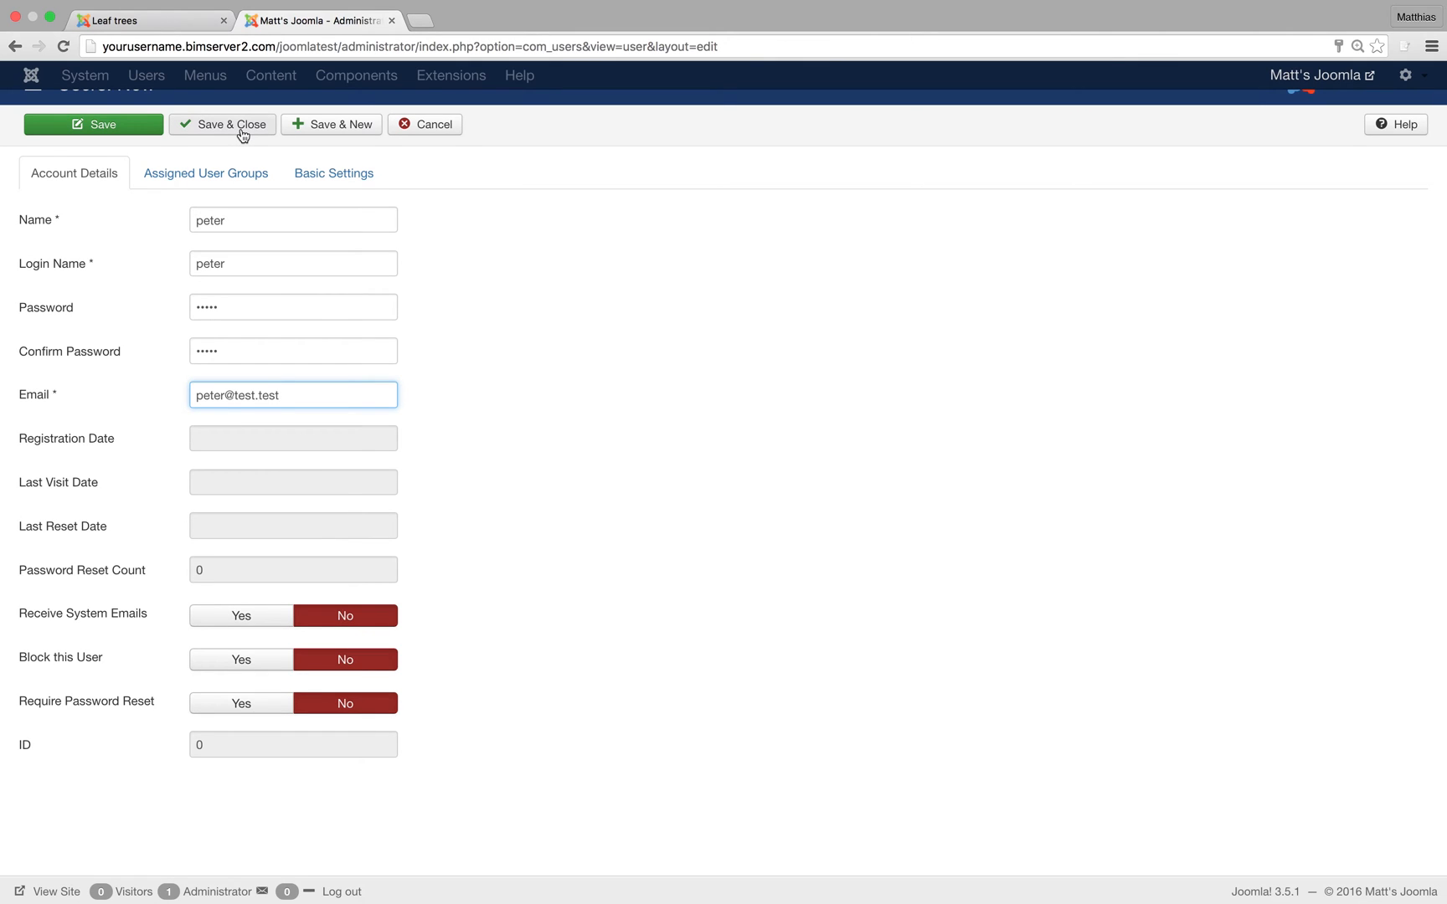
{"action": "mouse_move", "coordinate": [206, 172]}
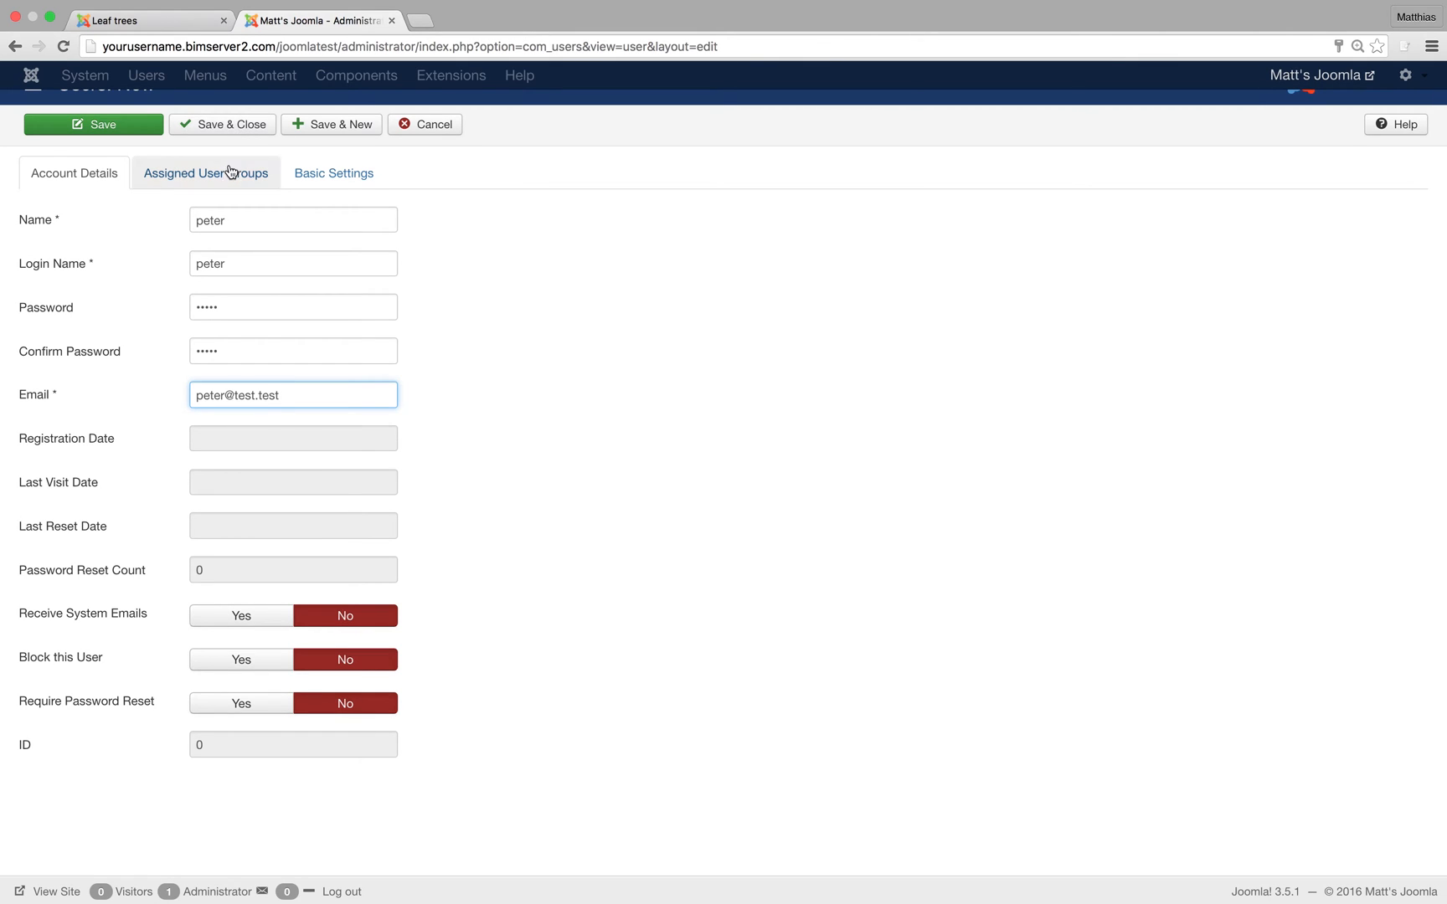
Assign peter to the Registered and Leaf tree author groups and save, then go to the public site.
{"action": "left_click", "coordinate": [206, 172]}
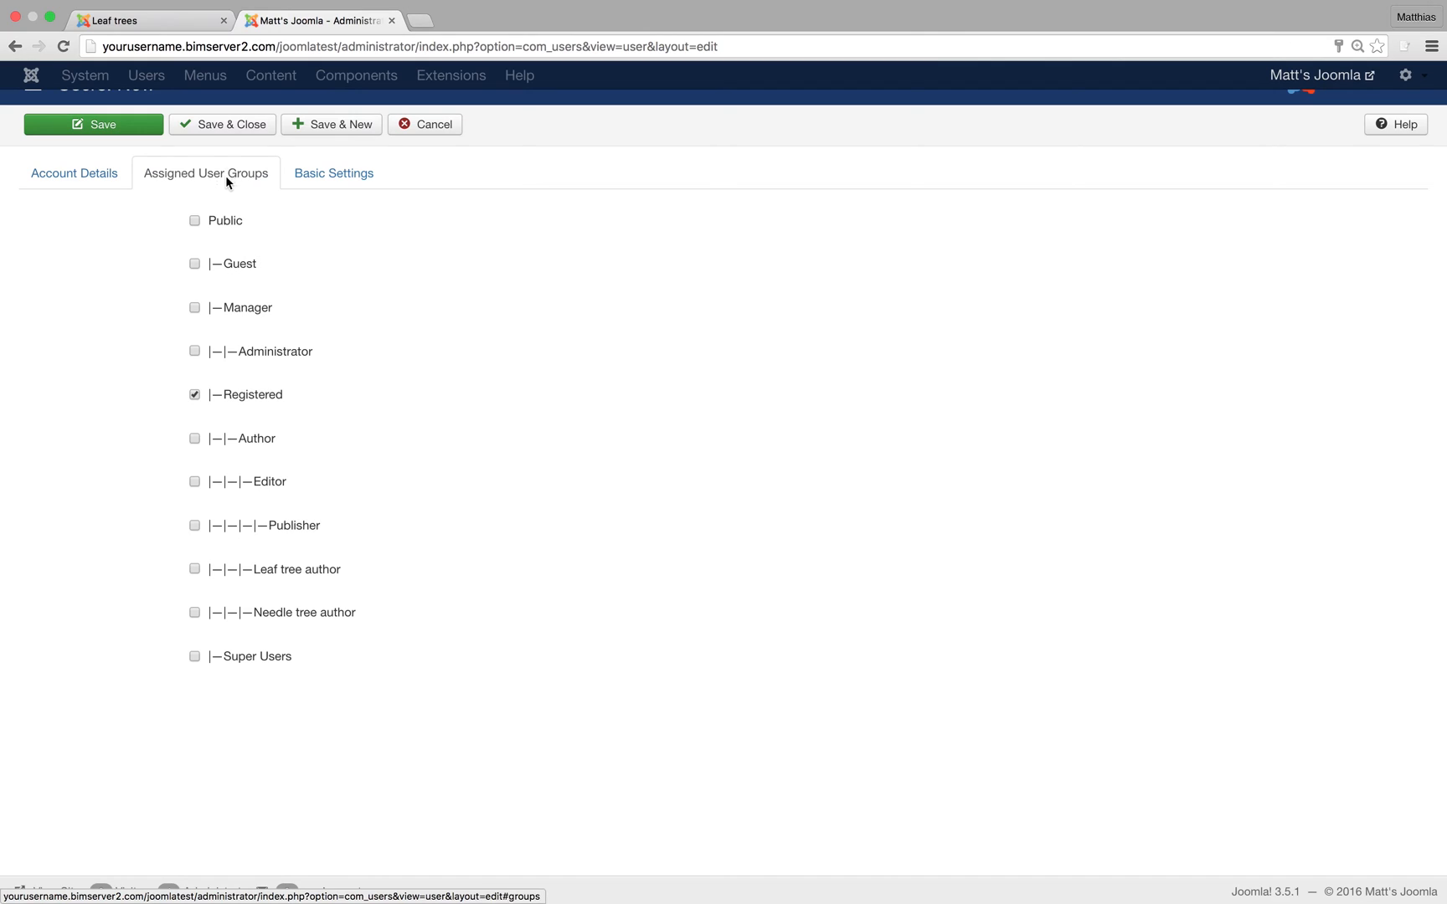
{"action": "mouse_move", "coordinate": [190, 591]}
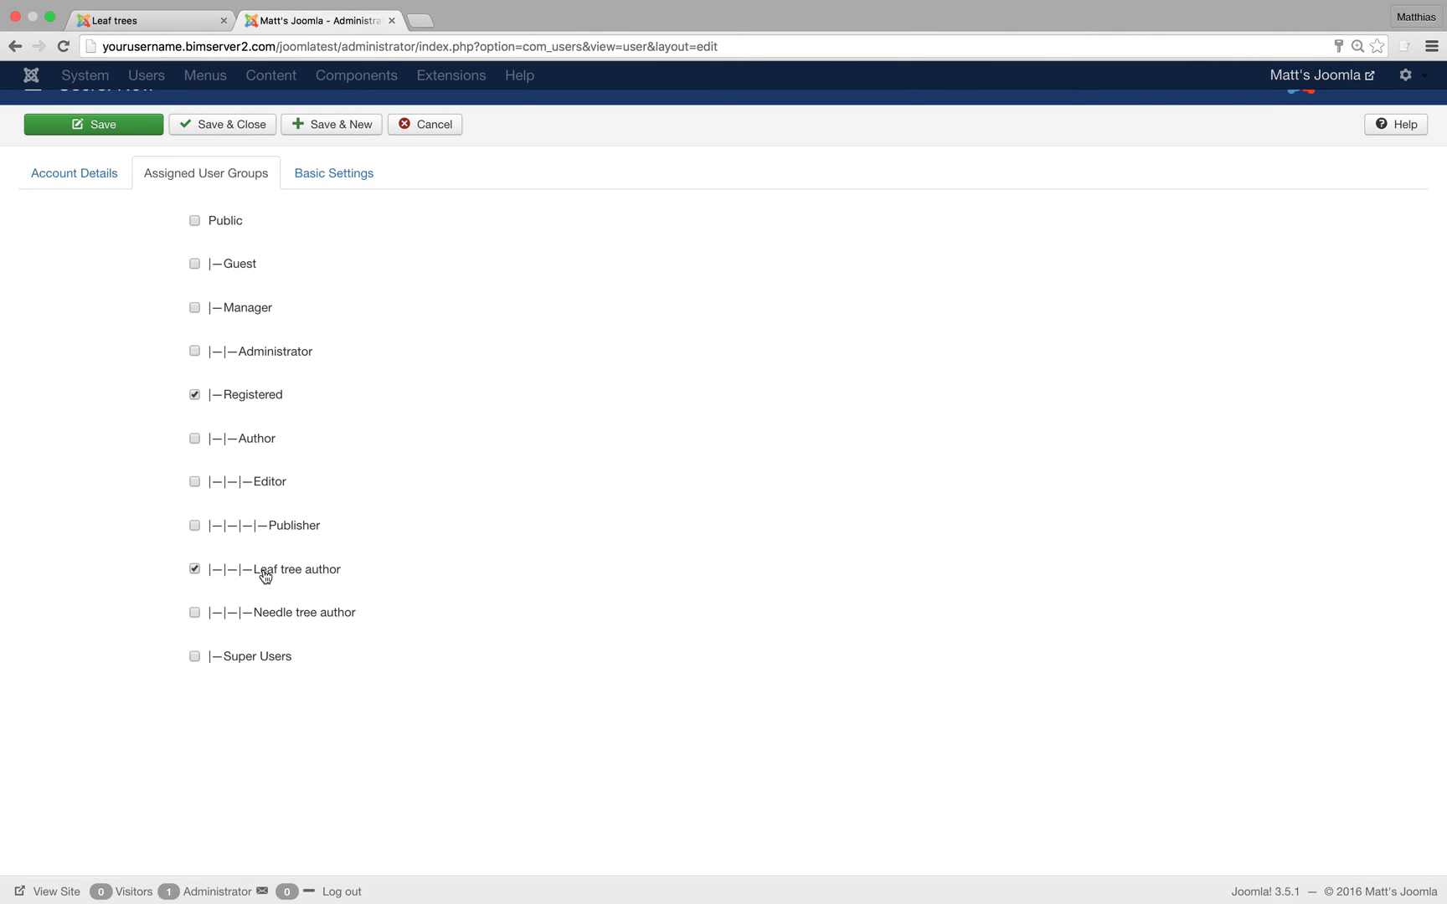
{"action": "mouse_move", "coordinate": [298, 576]}
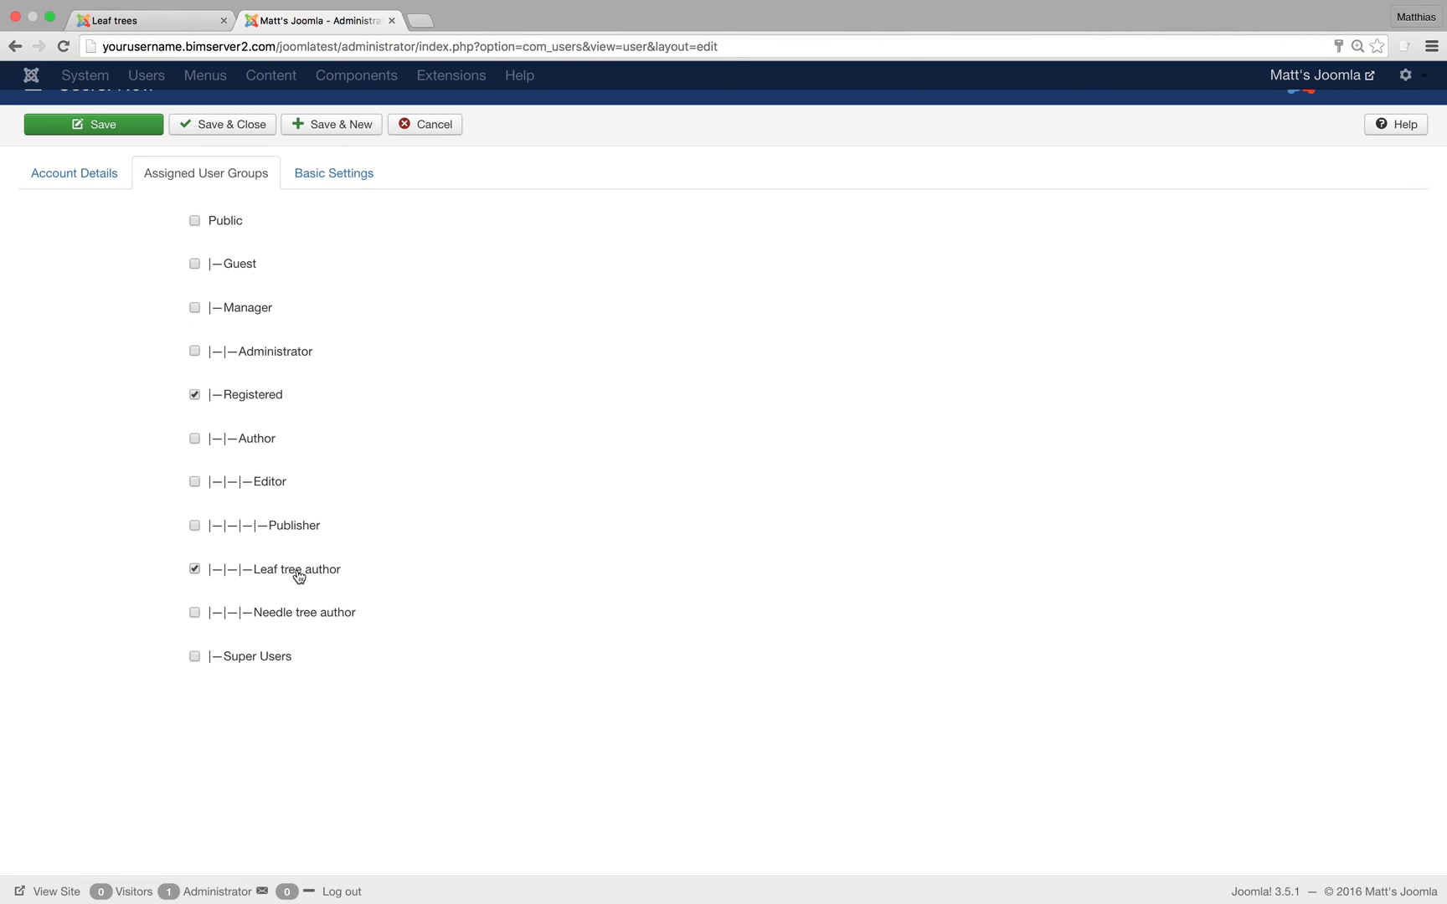
{"action": "mouse_move", "coordinate": [282, 622]}
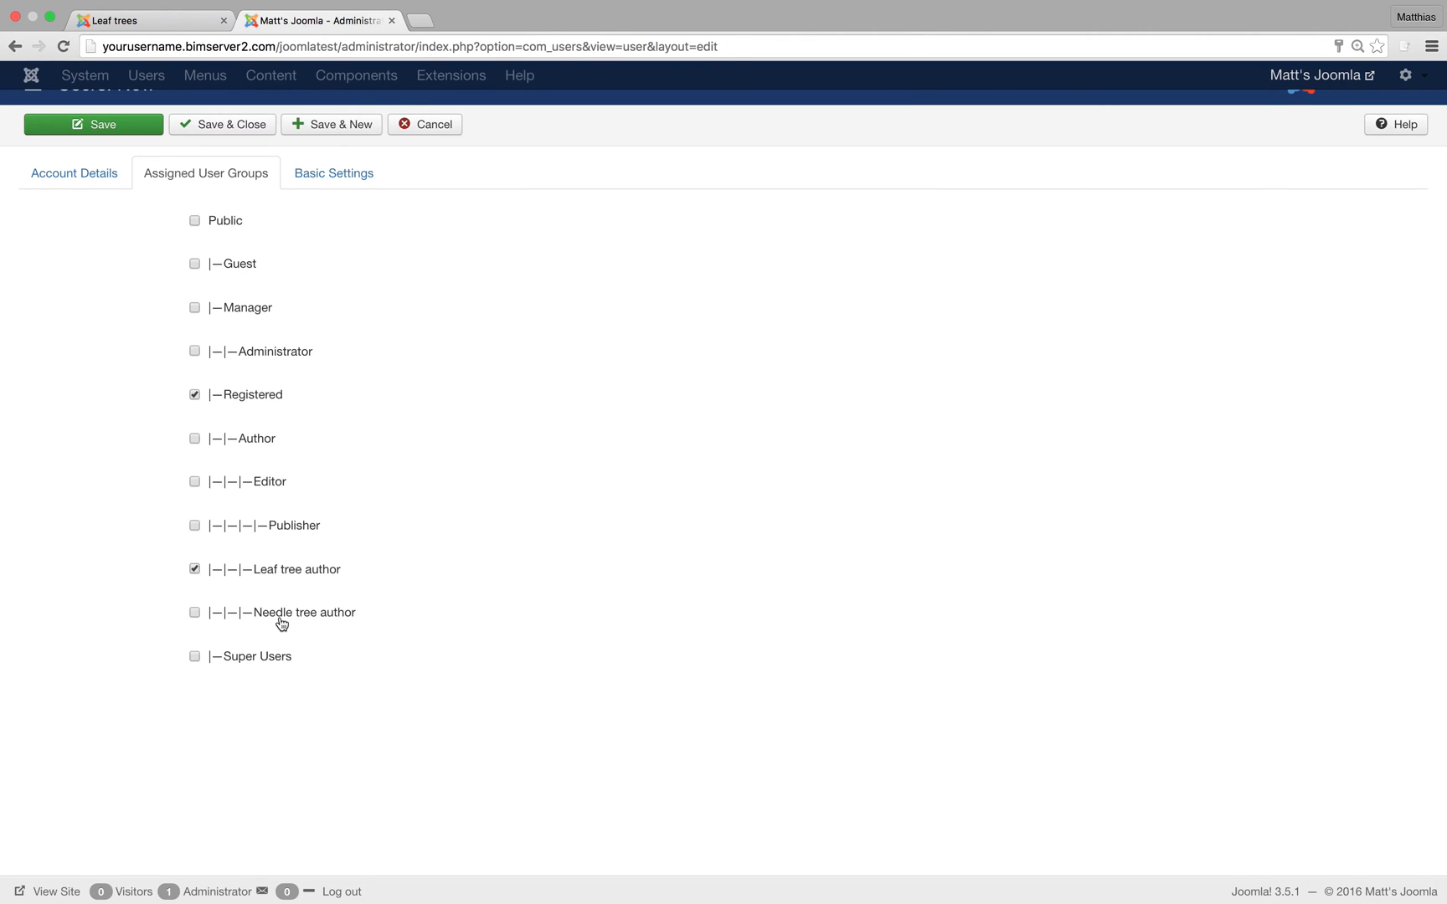
{"action": "left_click", "coordinate": [221, 123]}
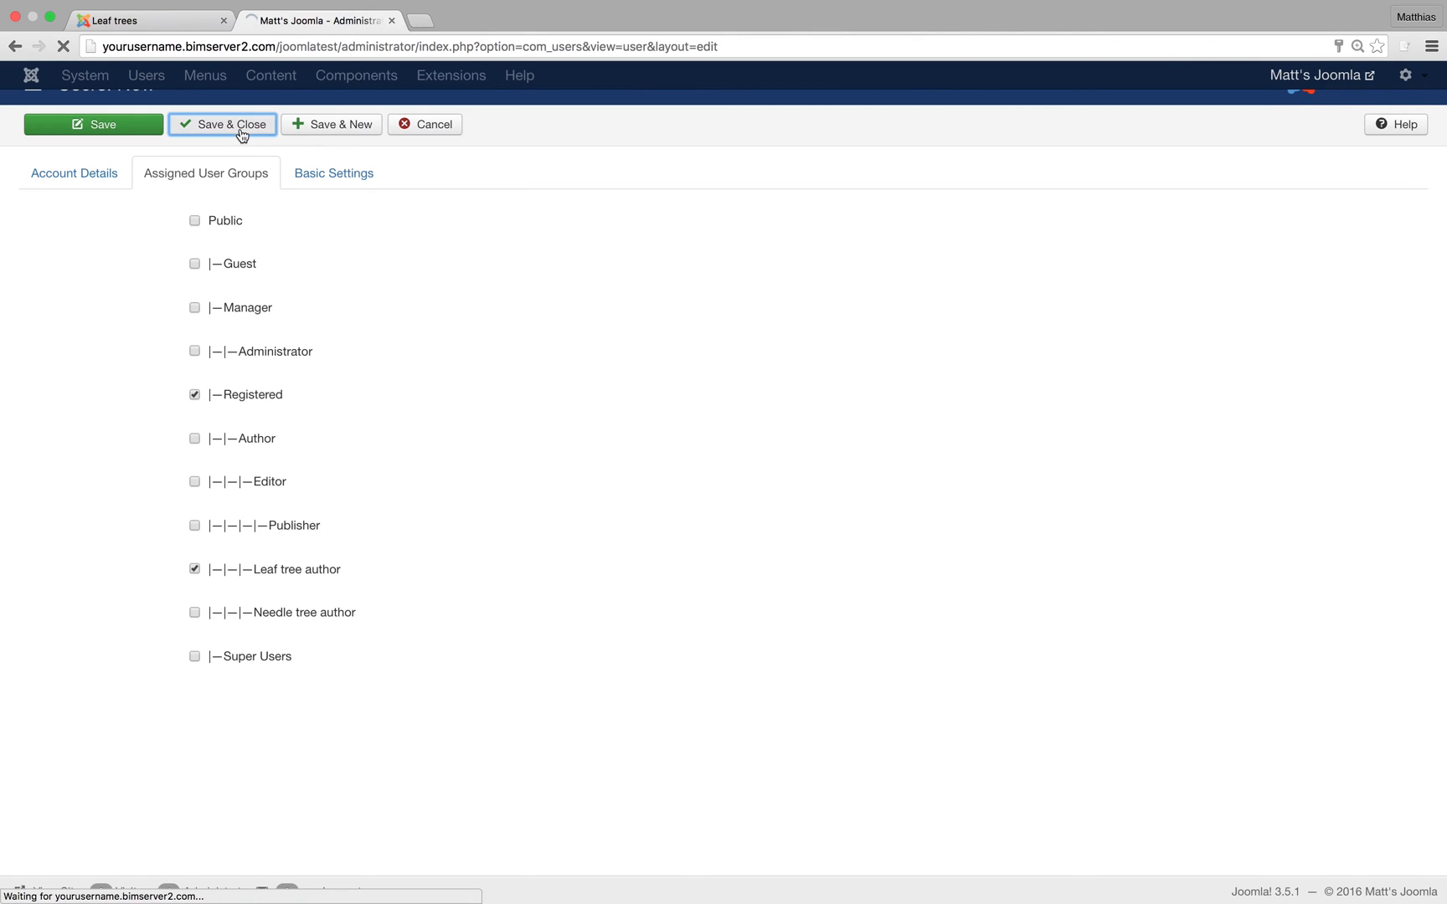
{"action": "left_click", "coordinate": [222, 124]}
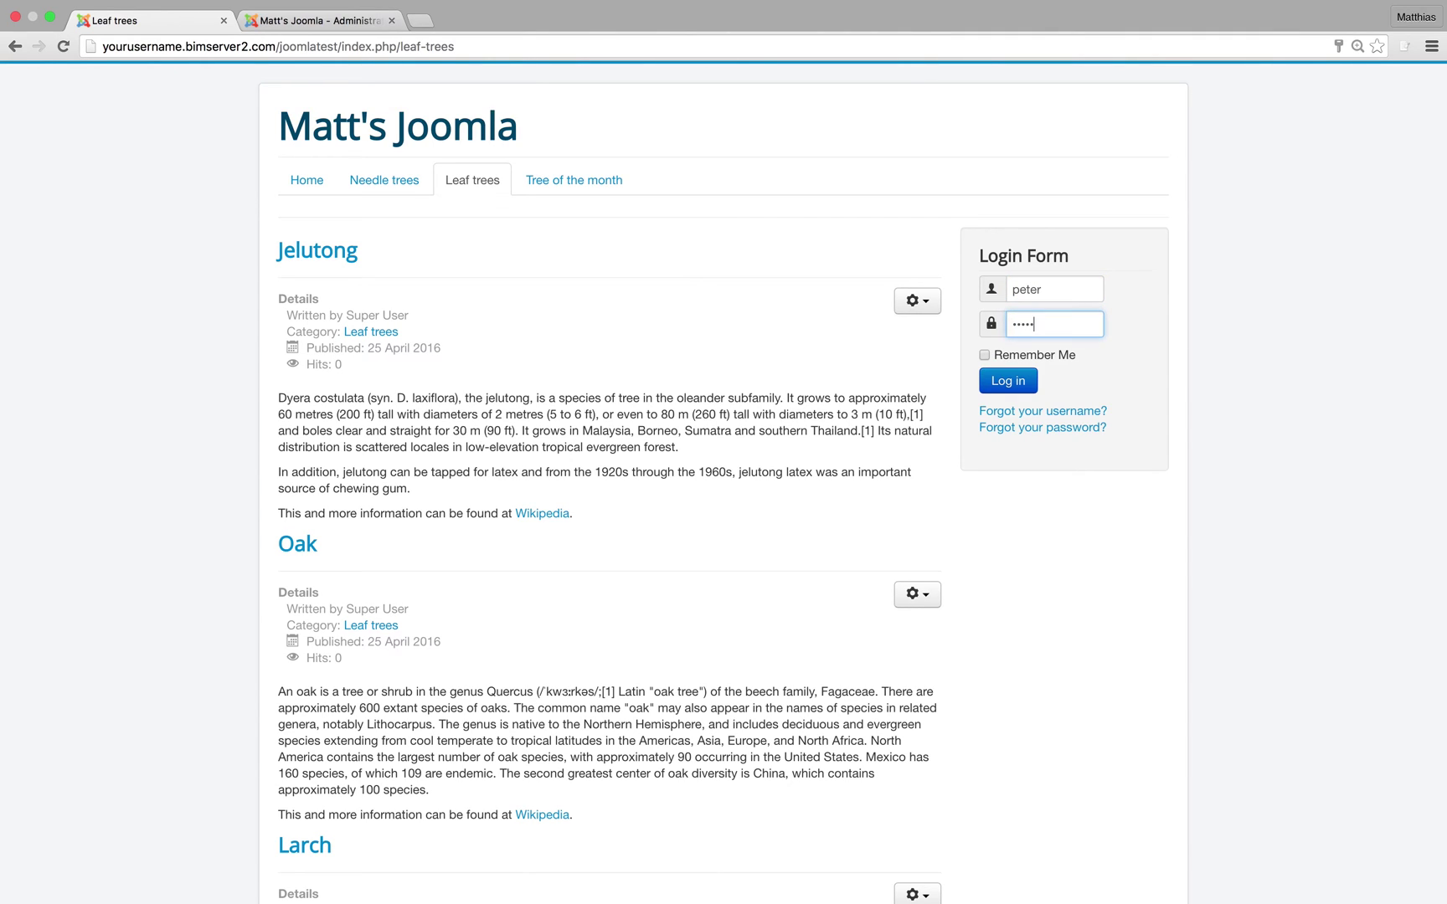
Log in to the public site as peter and view the Home page greeting.
{"action": "left_click", "coordinate": [1008, 380]}
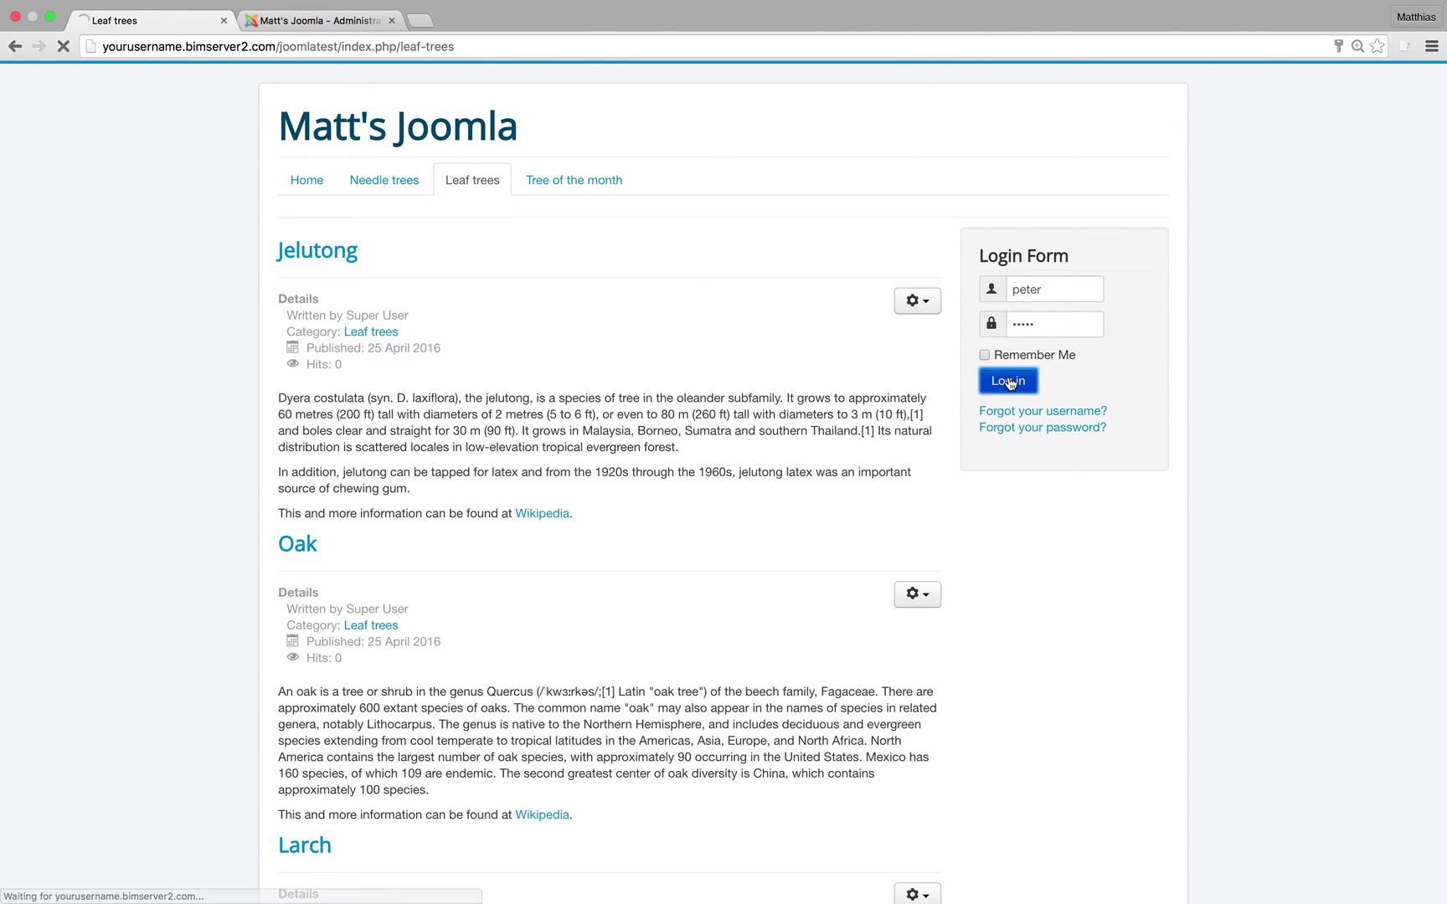
{"action": "left_click", "coordinate": [1008, 380]}
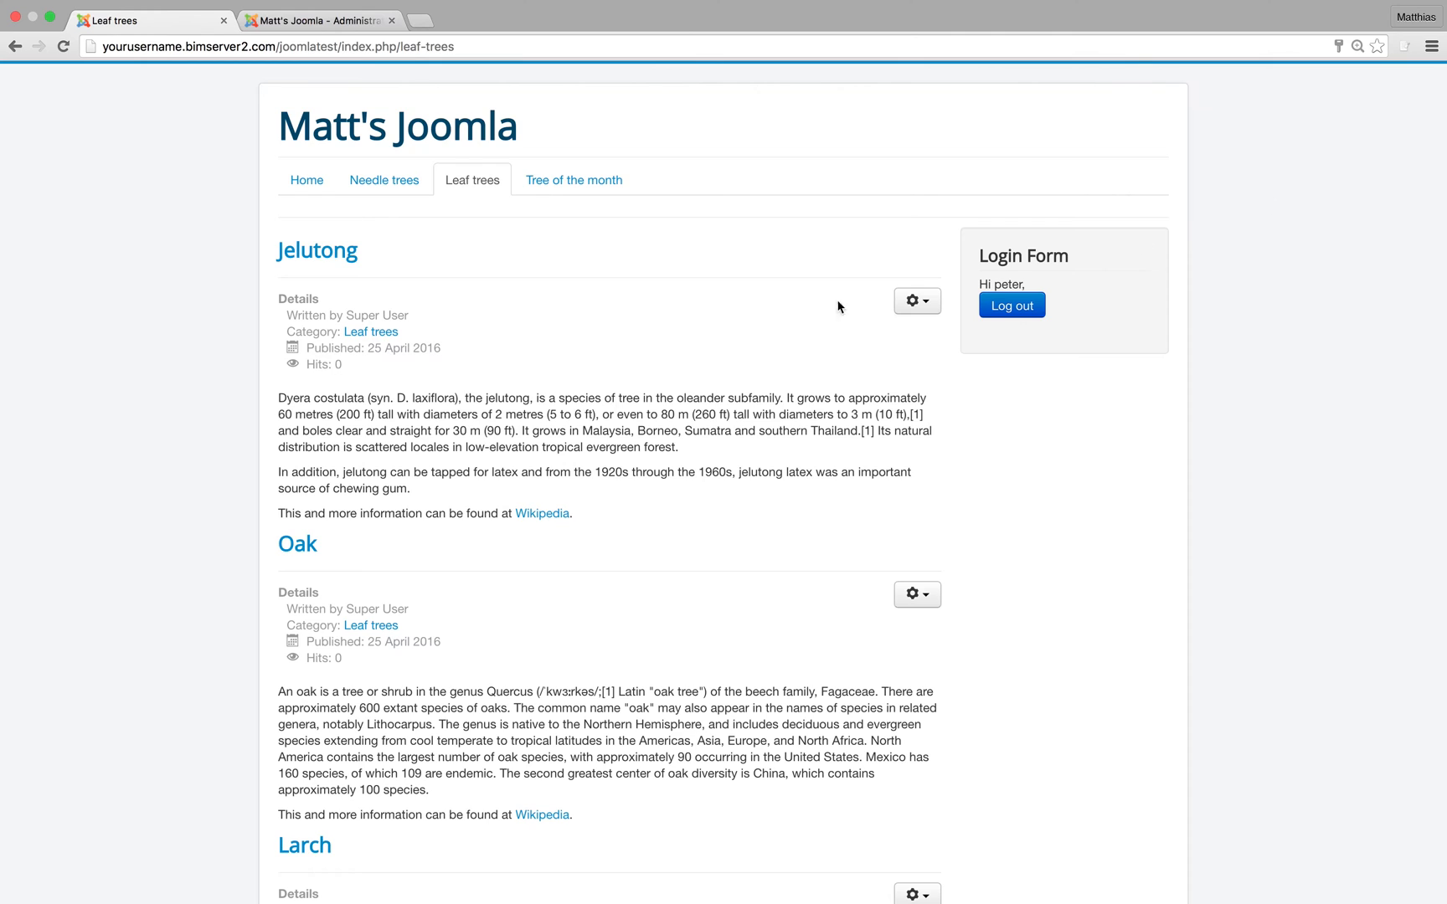
{"action": "scroll", "scroll_direction": "down", "scroll_amount": 3}
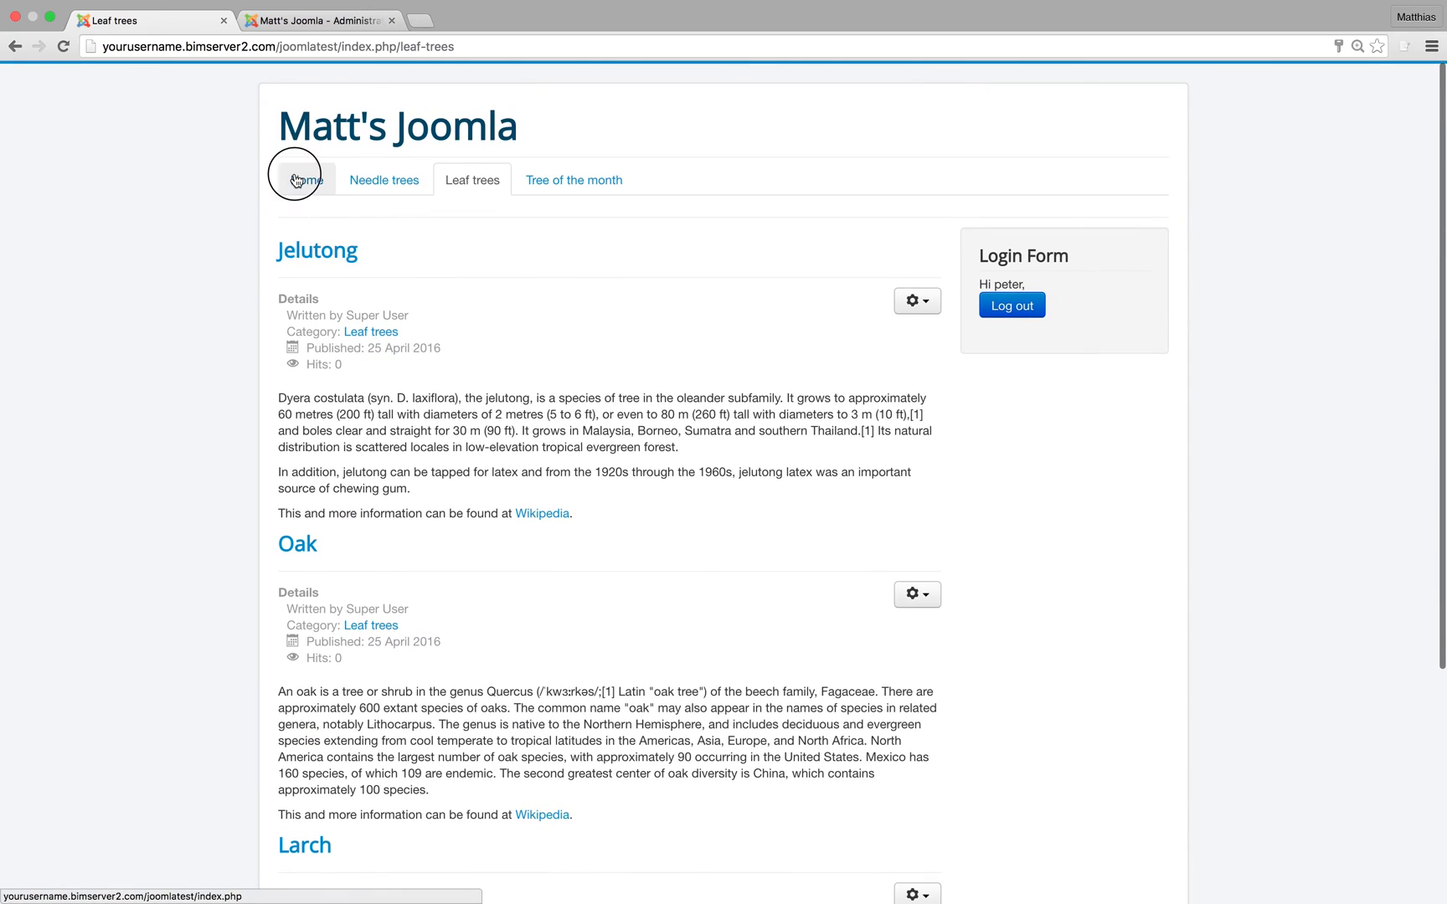
{"action": "left_click", "coordinate": [305, 179]}
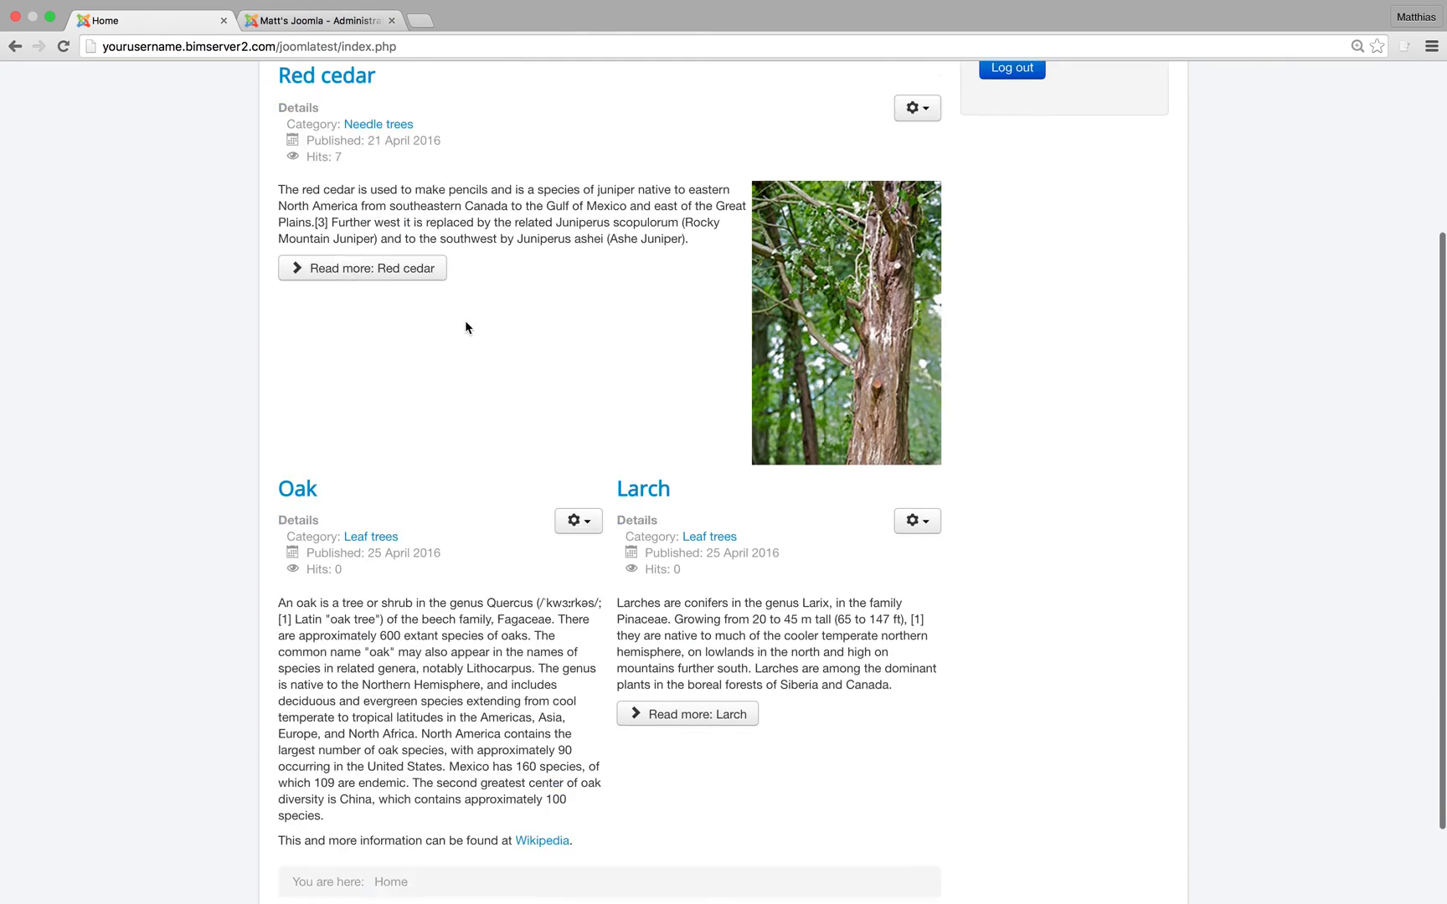
Return to the administrator users list in the other browser tab.
{"action": "scroll", "scroll_direction": "up", "scroll_amount": 3}
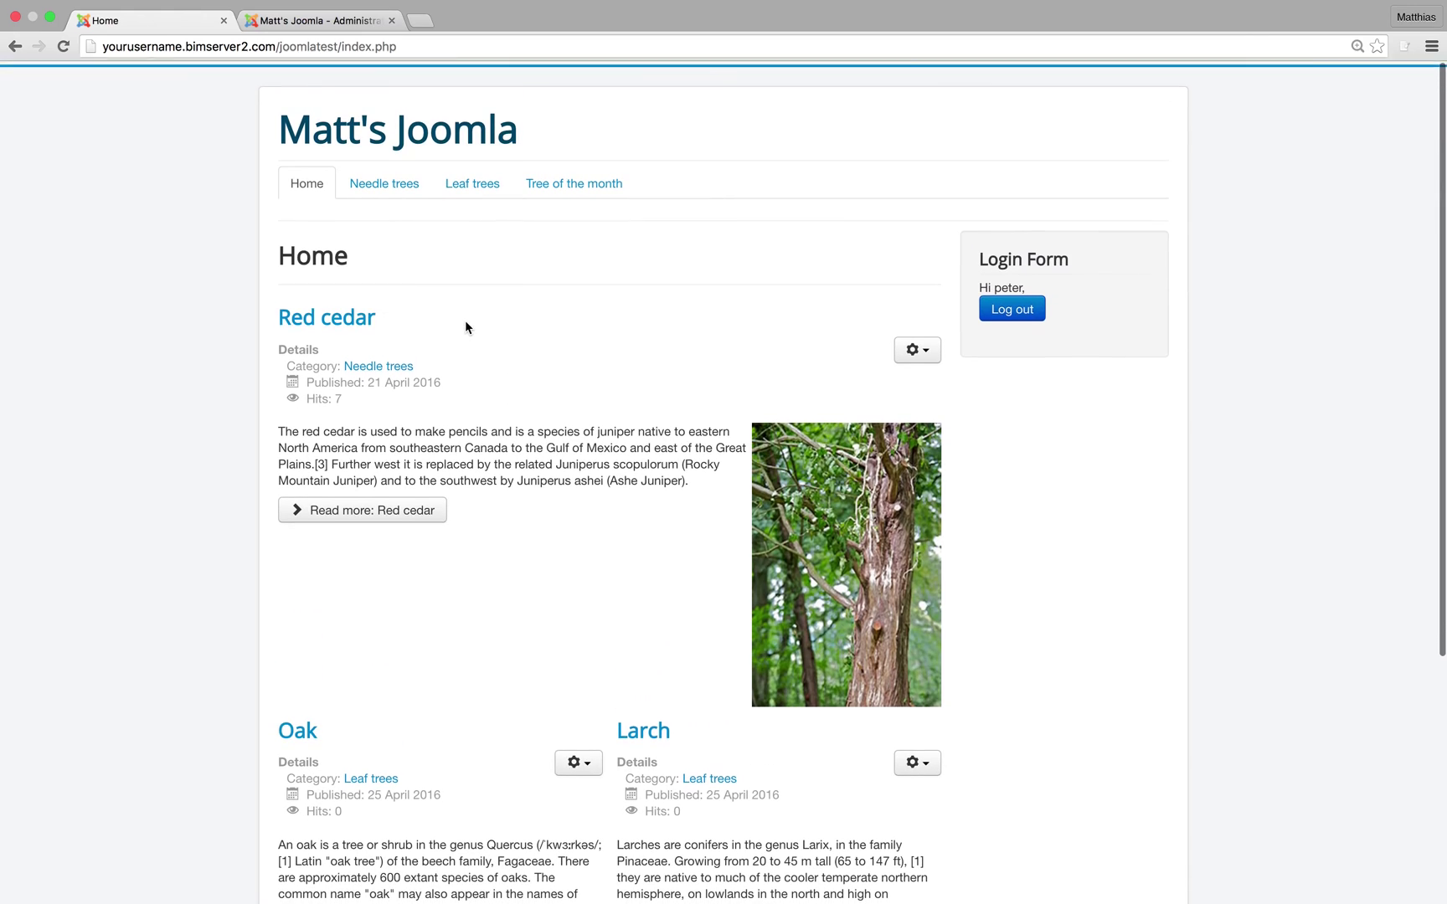
{"action": "scroll", "scroll_direction": "down", "scroll_amount": 3}
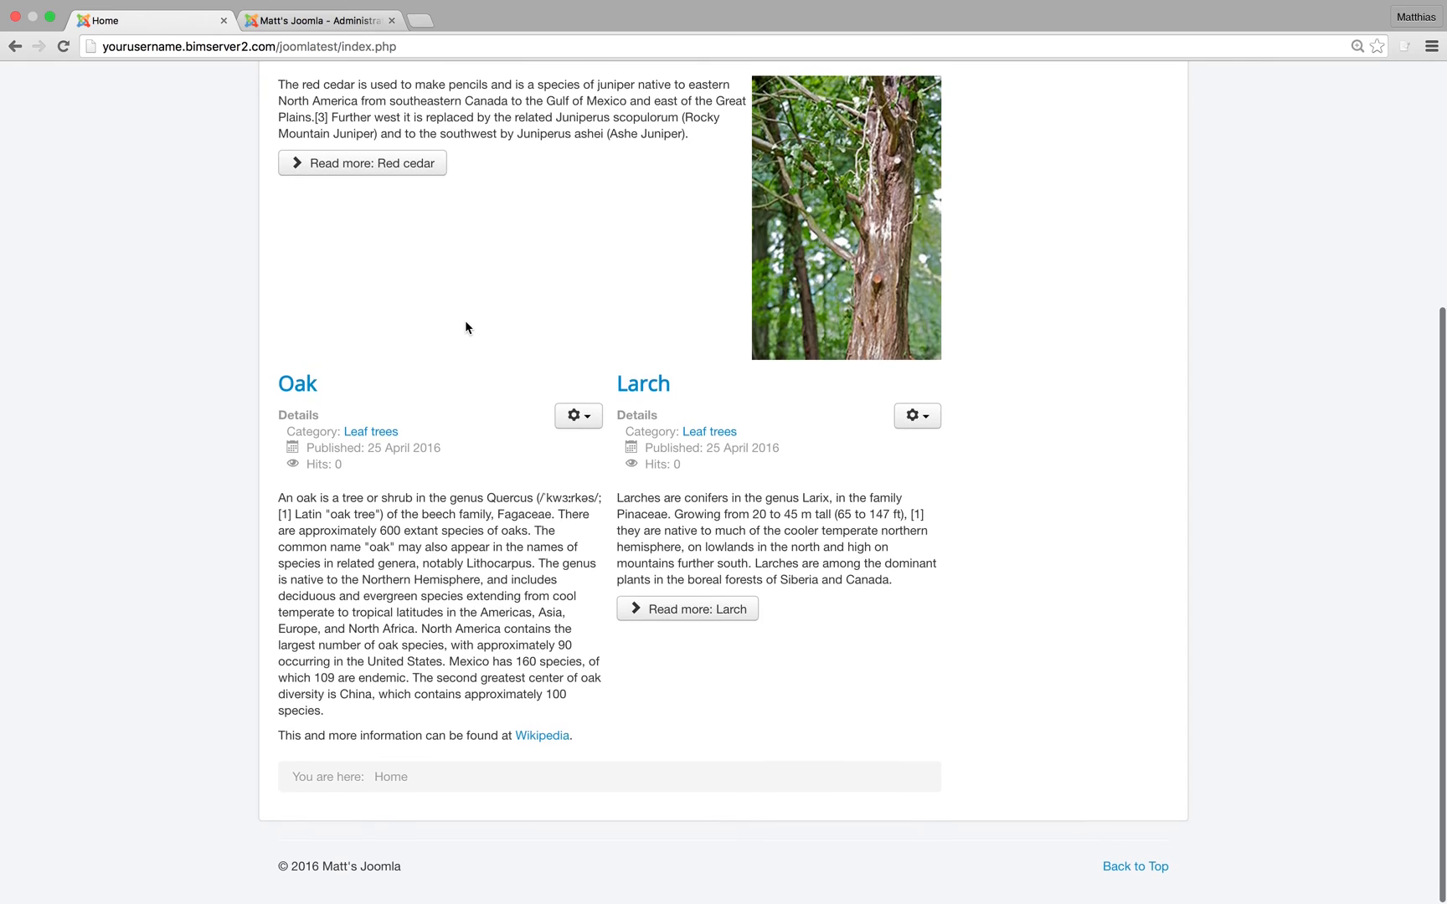
{"action": "left_click", "coordinate": [318, 20]}
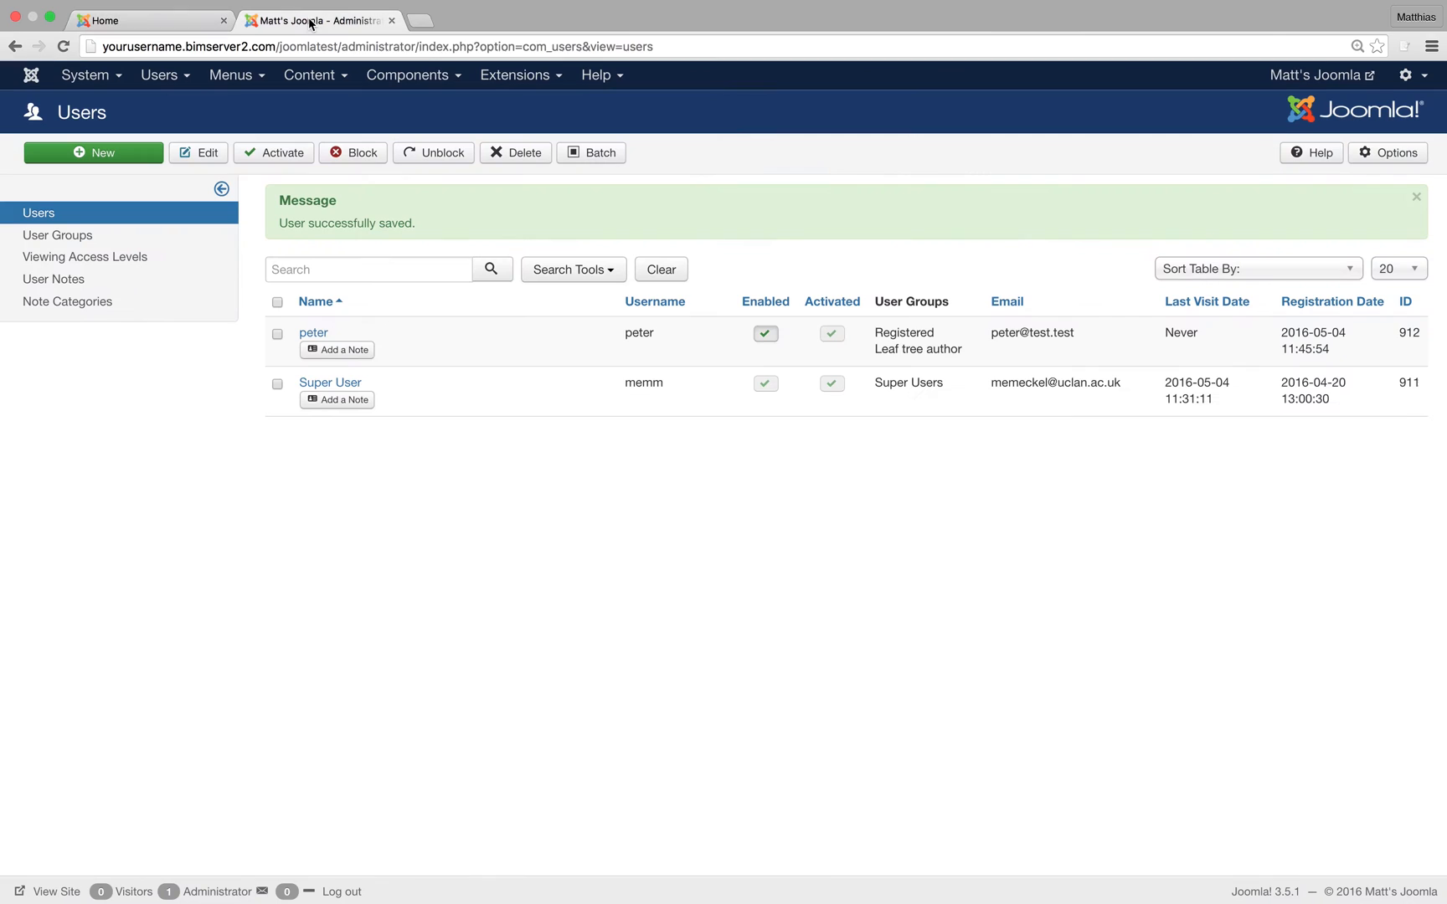
{"action": "mouse_move", "coordinate": [1241, 114]}
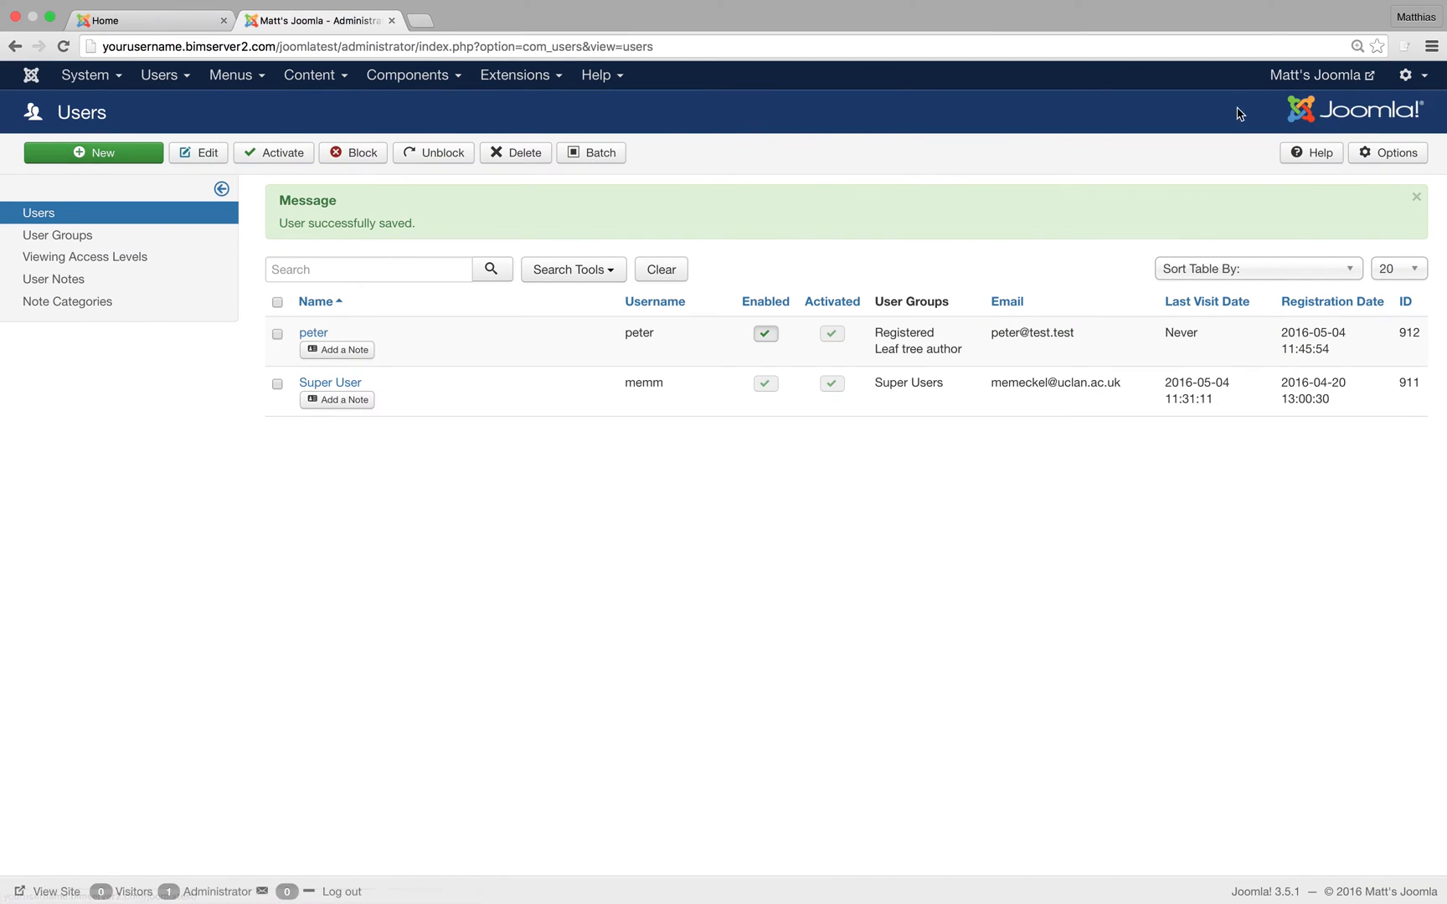
Log out of the administrator and try a backend login as peter, which is refused.
{"action": "left_click", "coordinate": [1428, 75]}
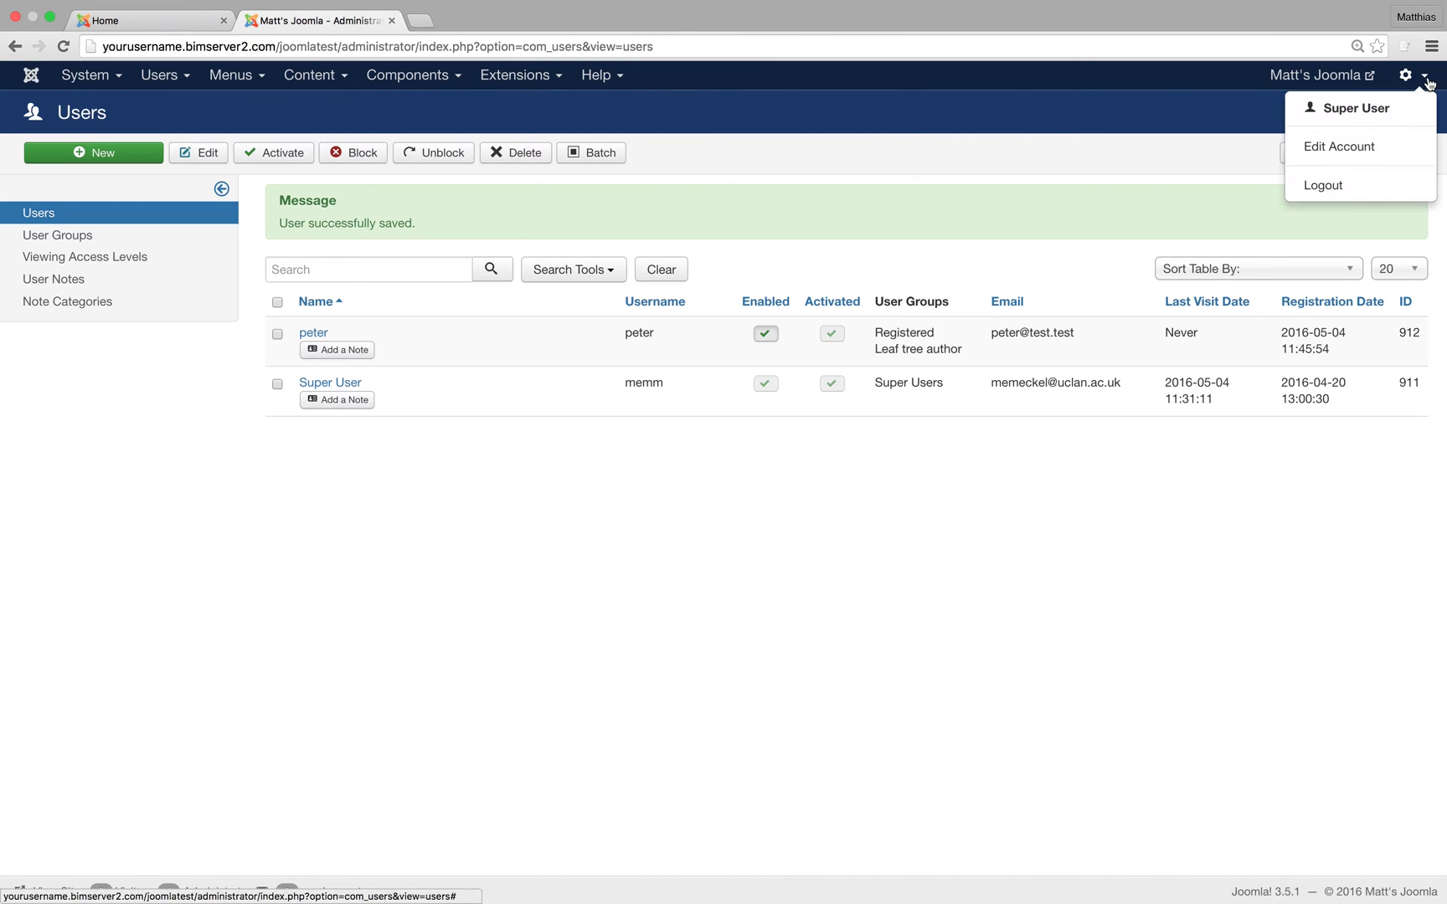
{"action": "left_click", "coordinate": [1322, 184]}
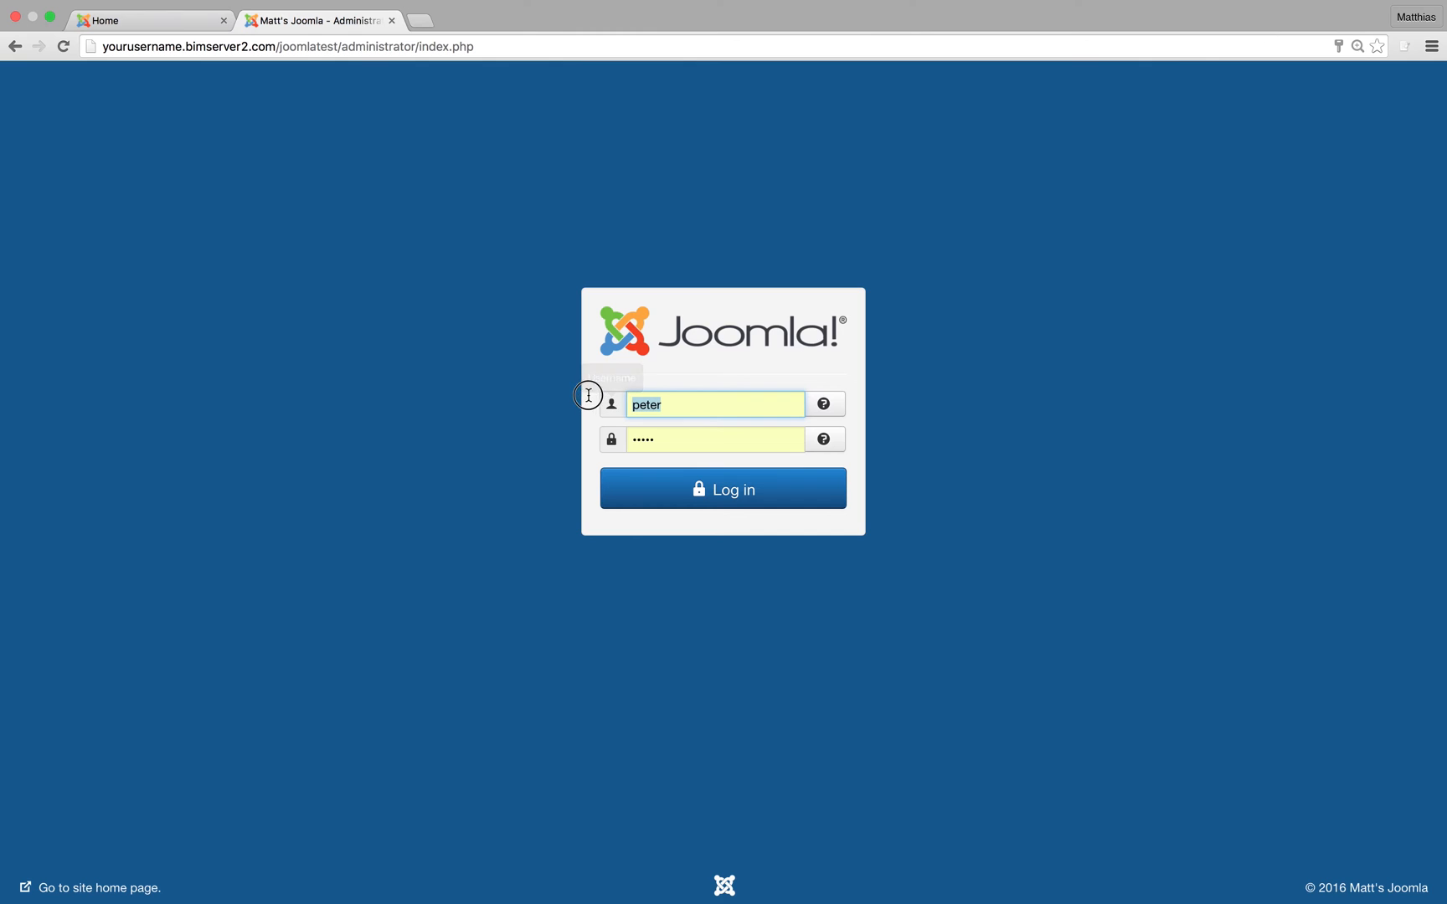
{"action": "left_click", "coordinate": [715, 439]}
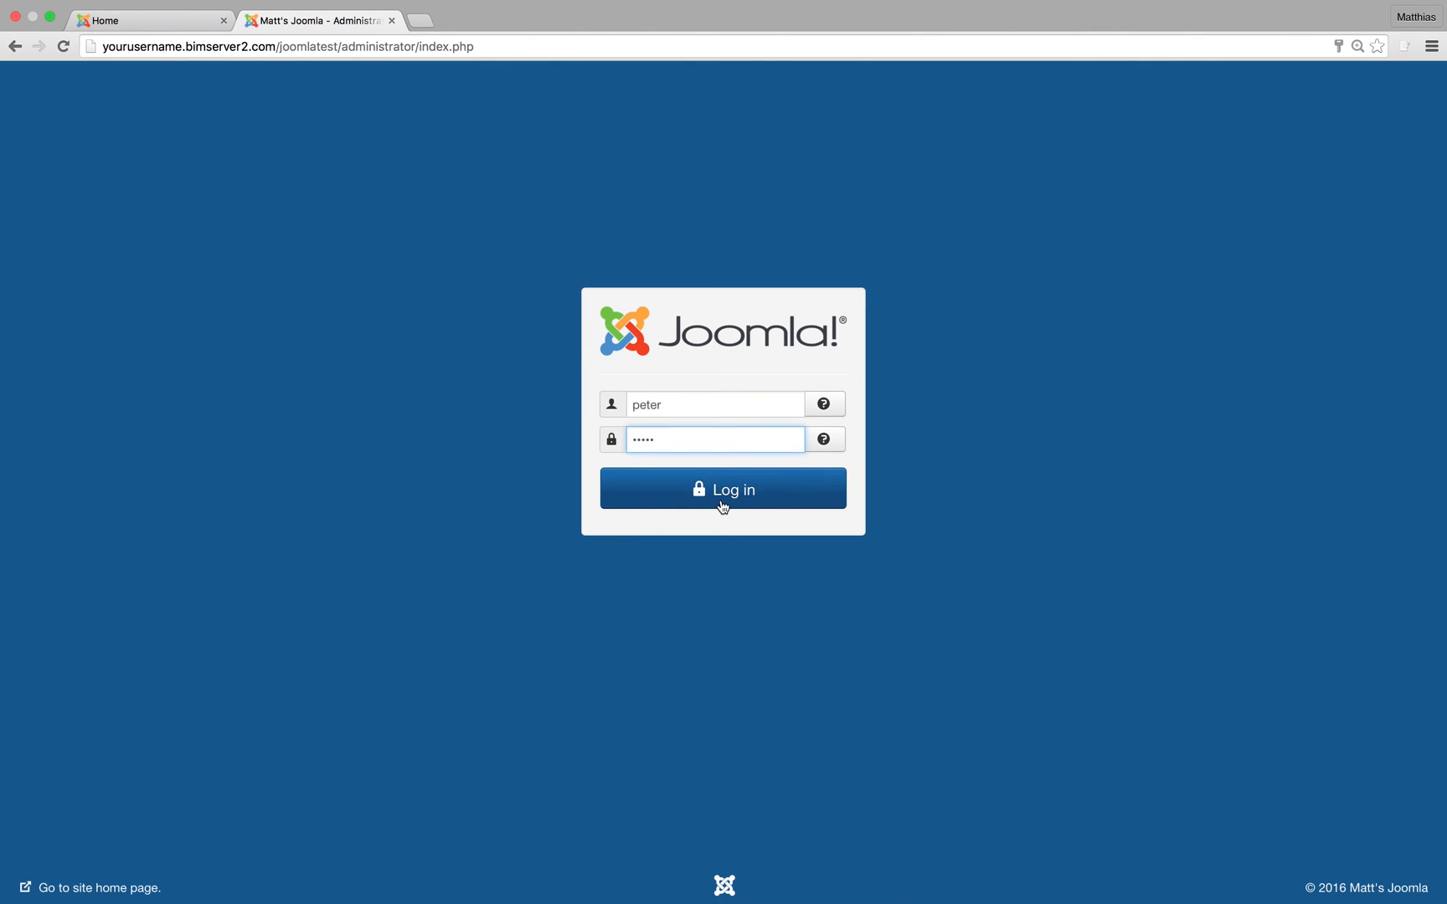
{"action": "left_click", "coordinate": [721, 488]}
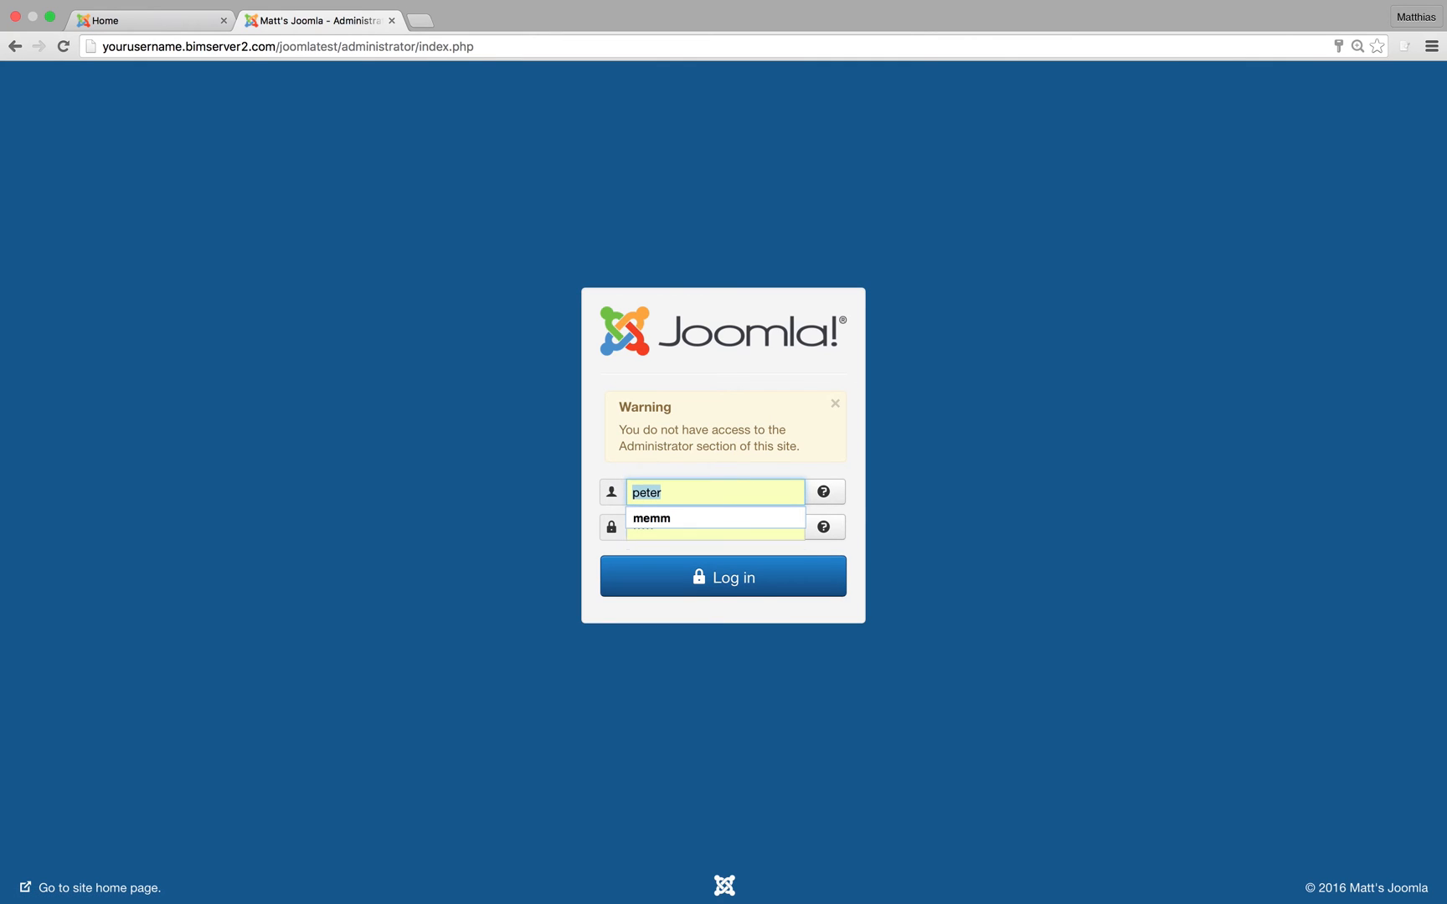
{"action": "left_click", "coordinate": [722, 576]}
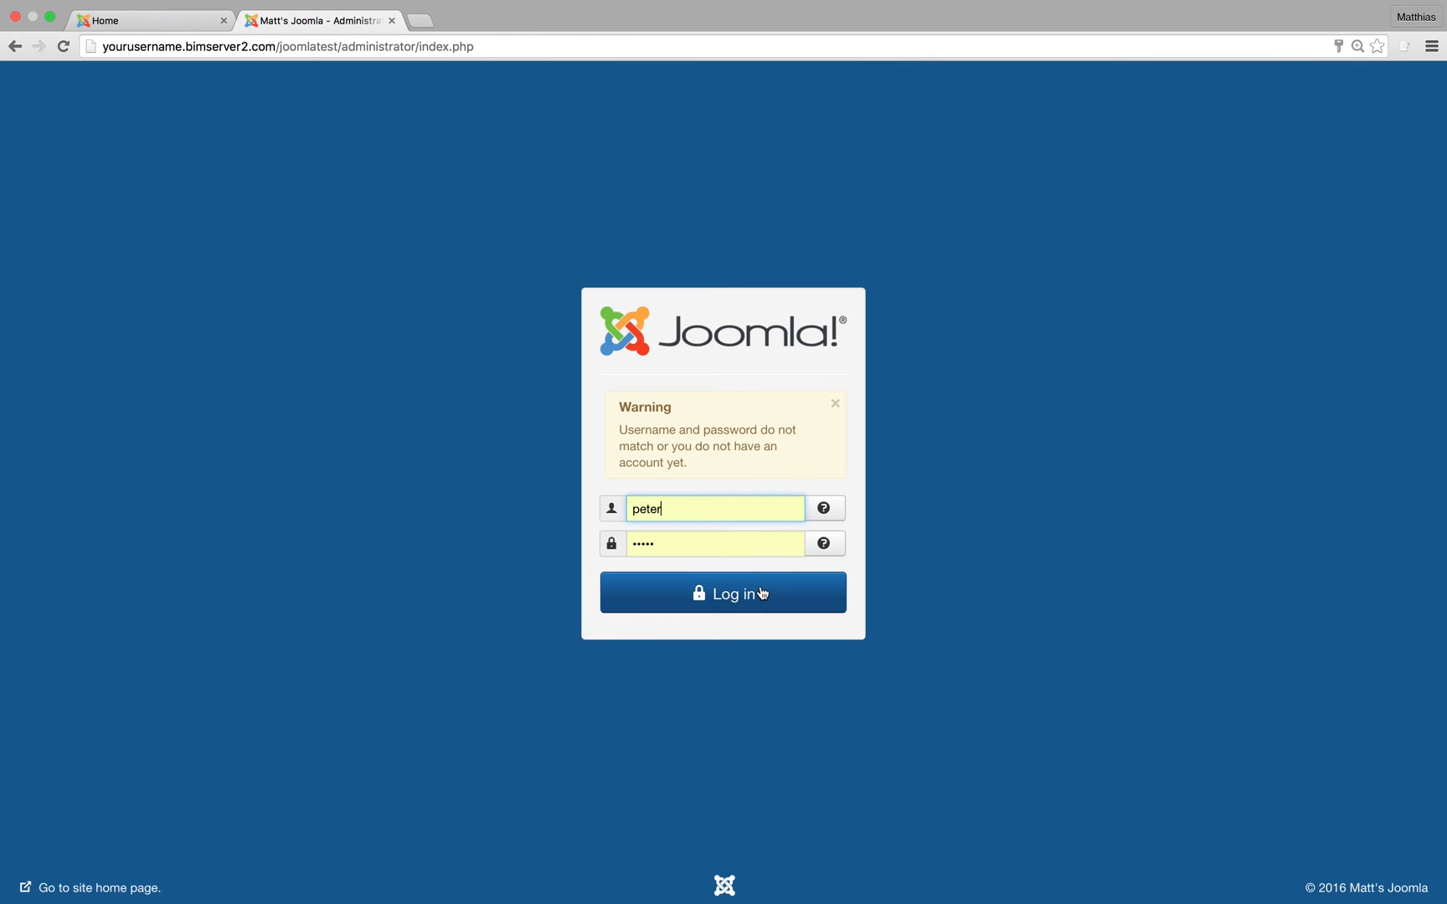
{"action": "mouse_move", "coordinate": [713, 509]}
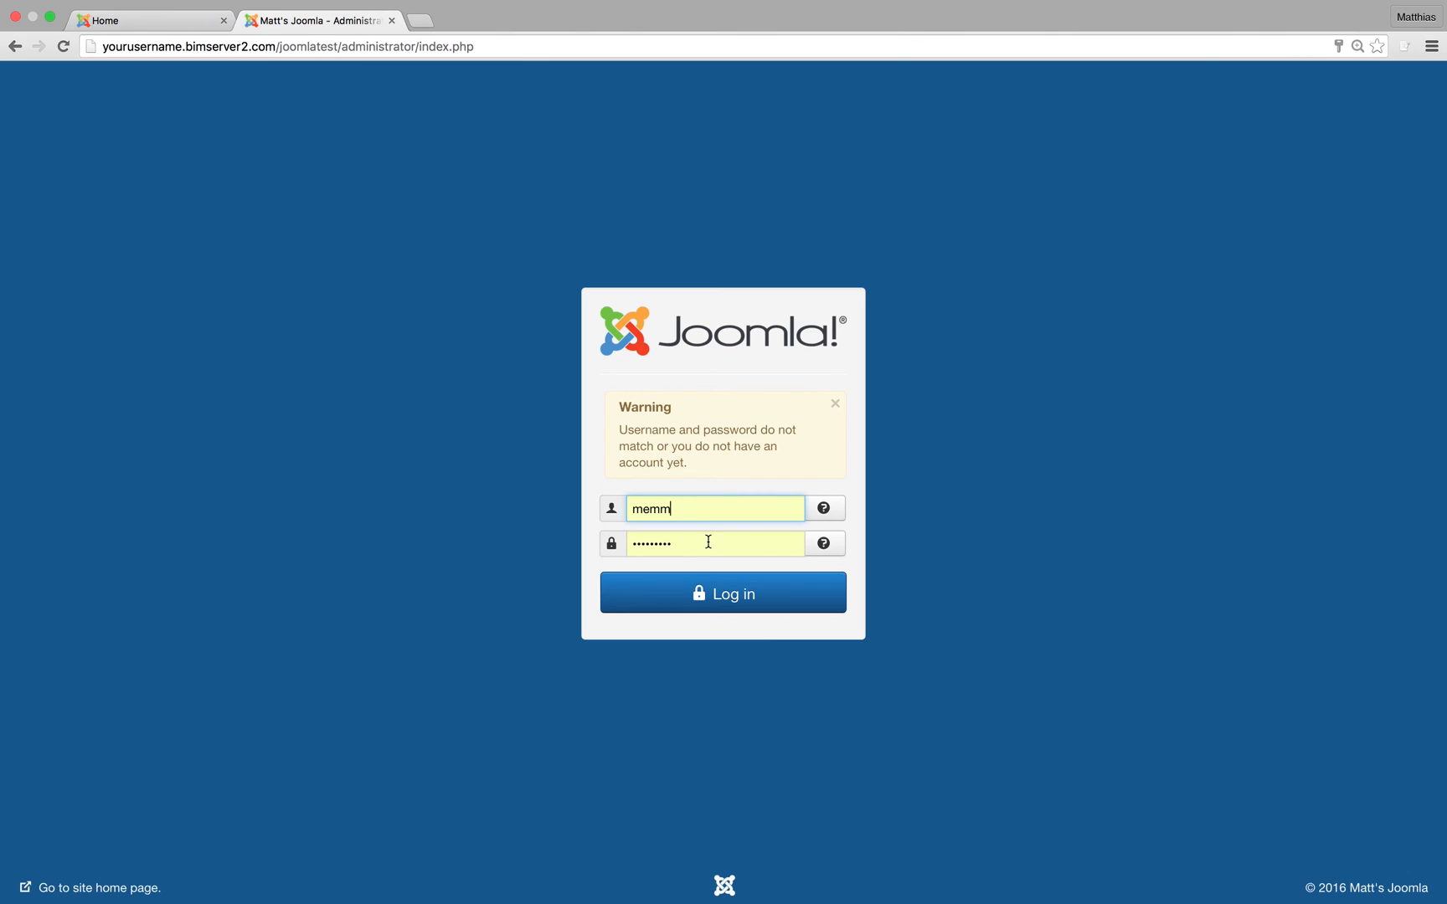
Log back in to the backend with the super user's credentials, reopening the Control Panel.
{"action": "left_click", "coordinate": [713, 544]}
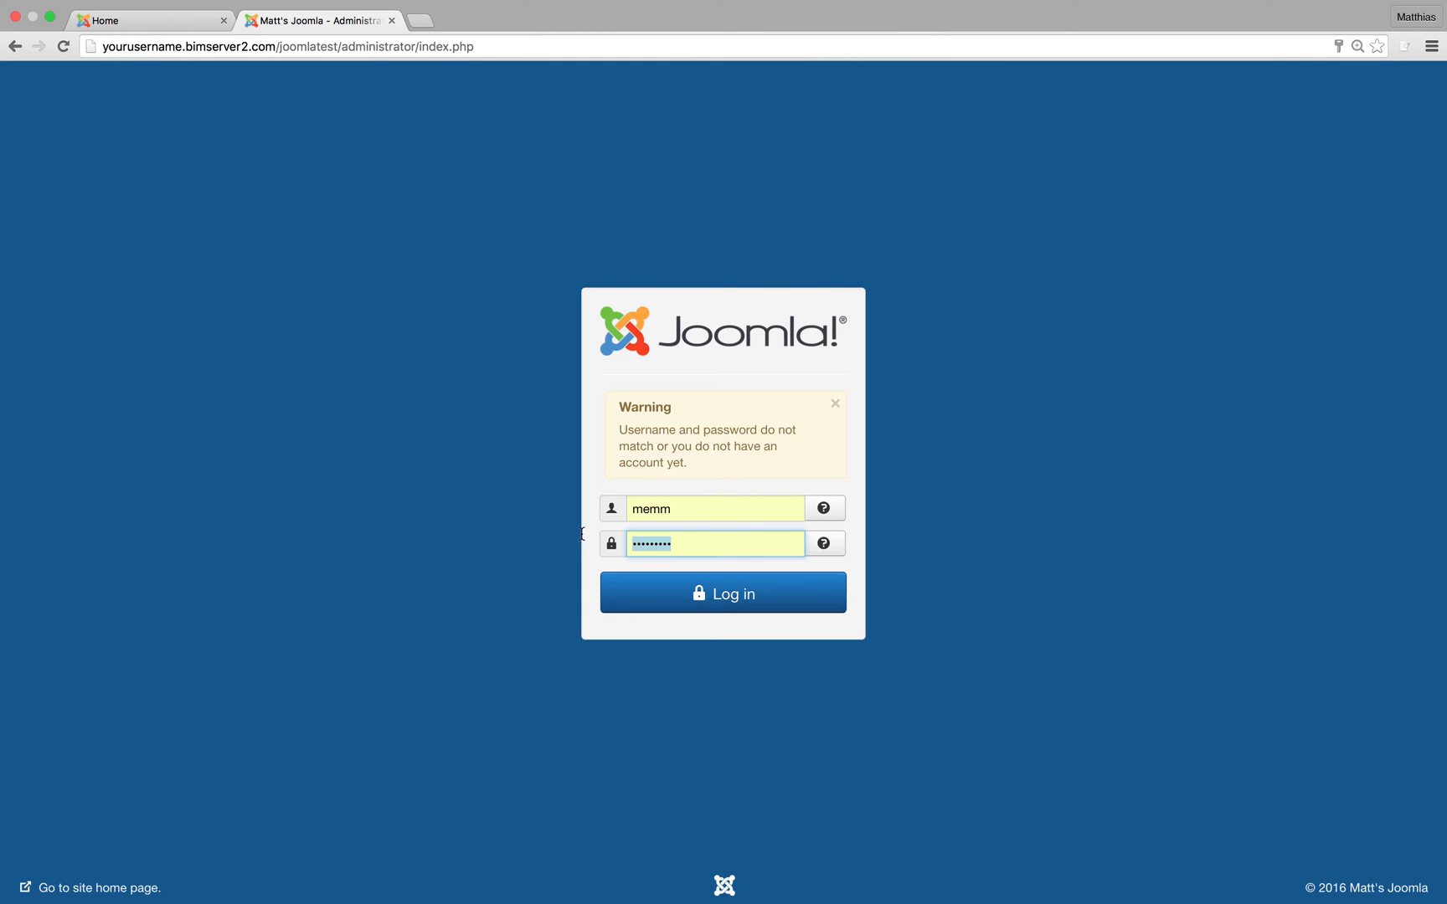
{"action": "key", "text": "backspace"}
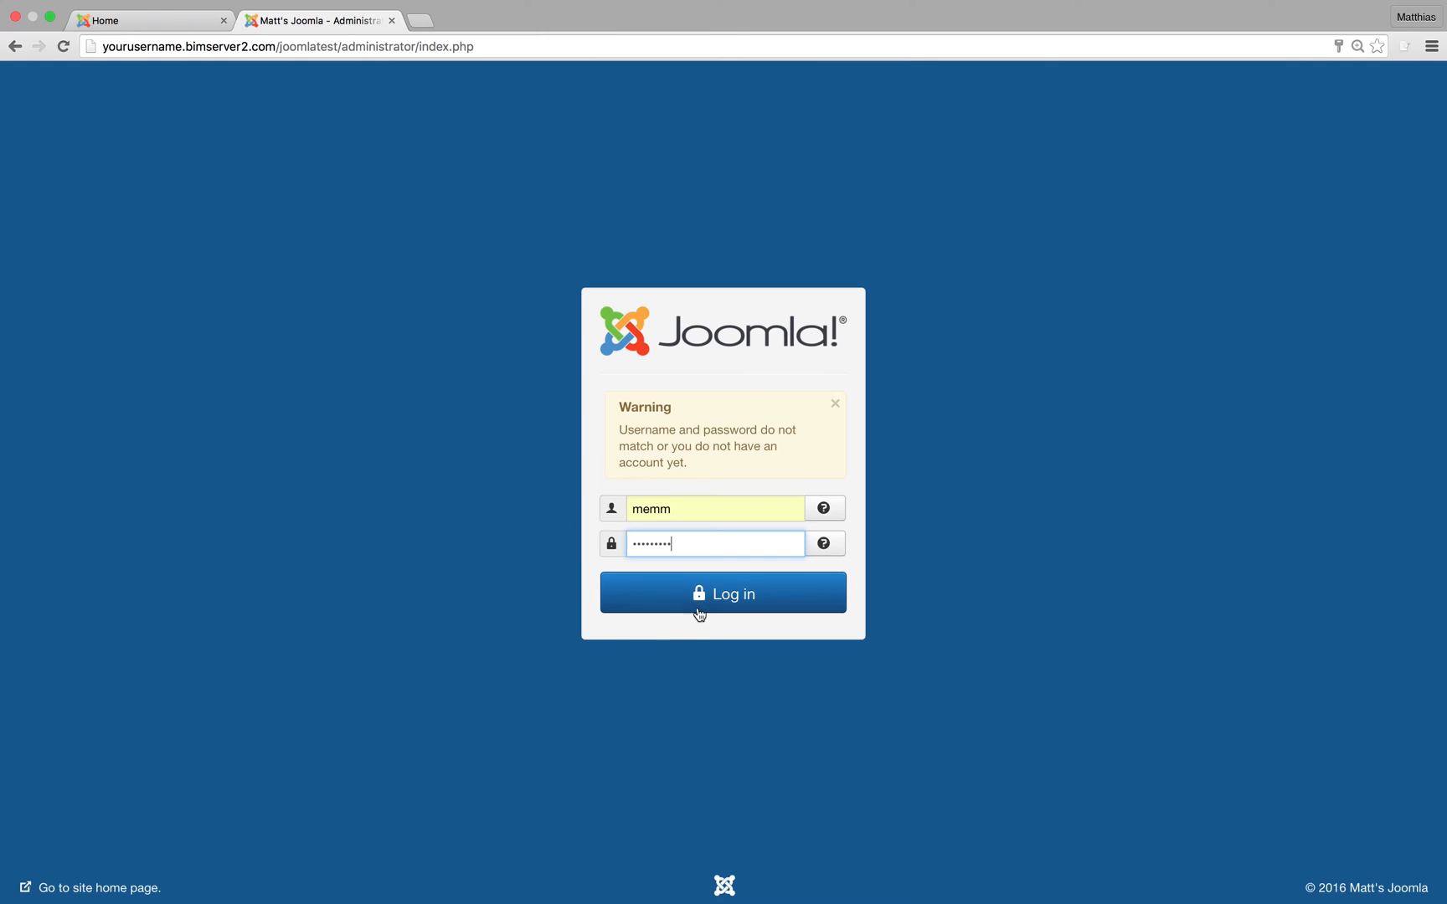
{"action": "left_click", "coordinate": [722, 593]}
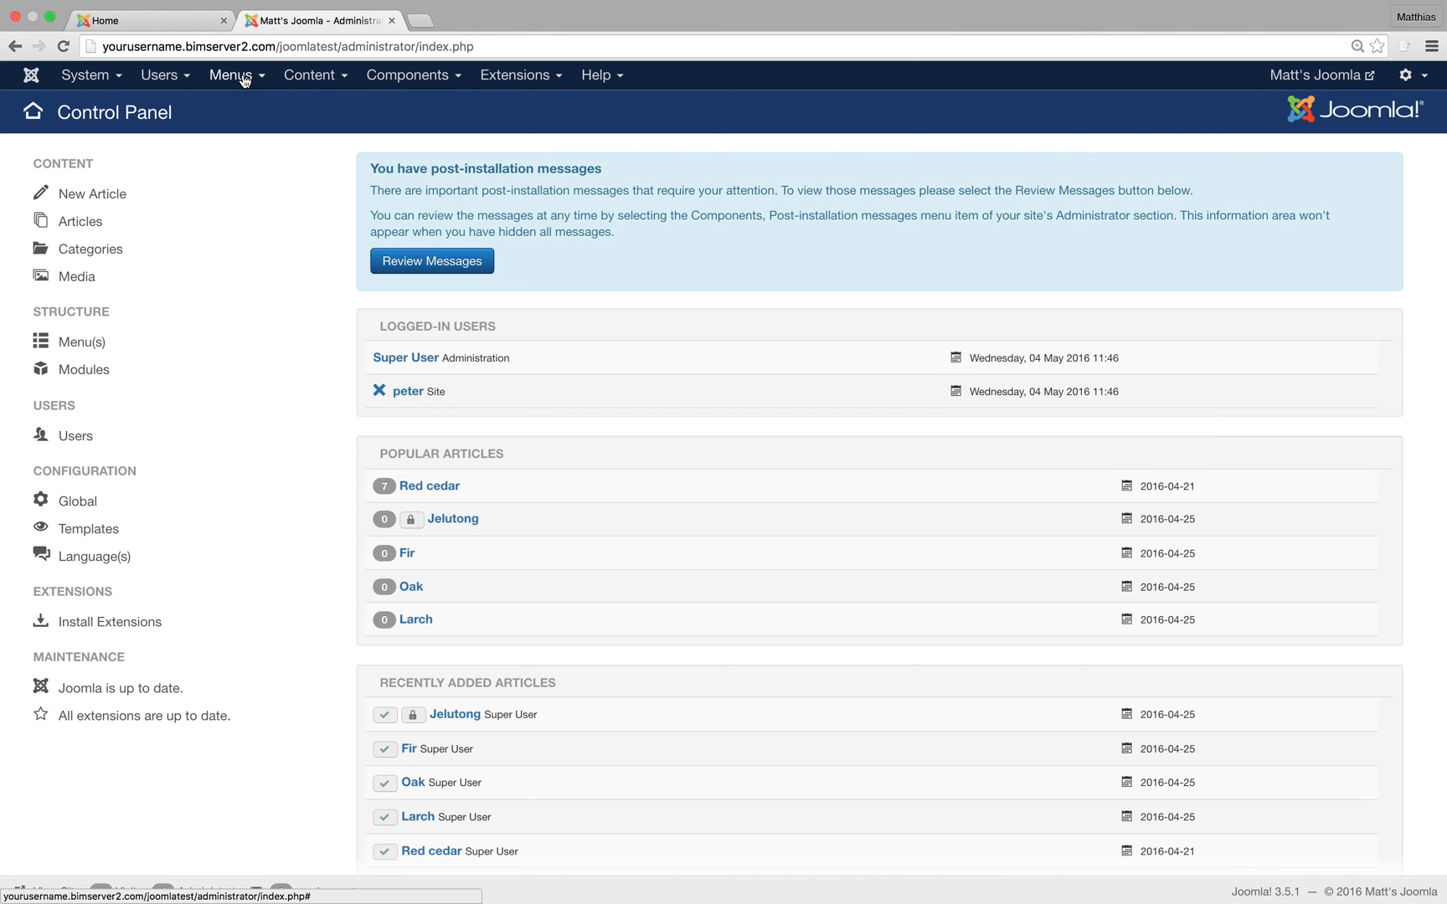
Go to Menus > Main Menu and start a blank new menu item.
{"action": "left_click", "coordinate": [231, 76]}
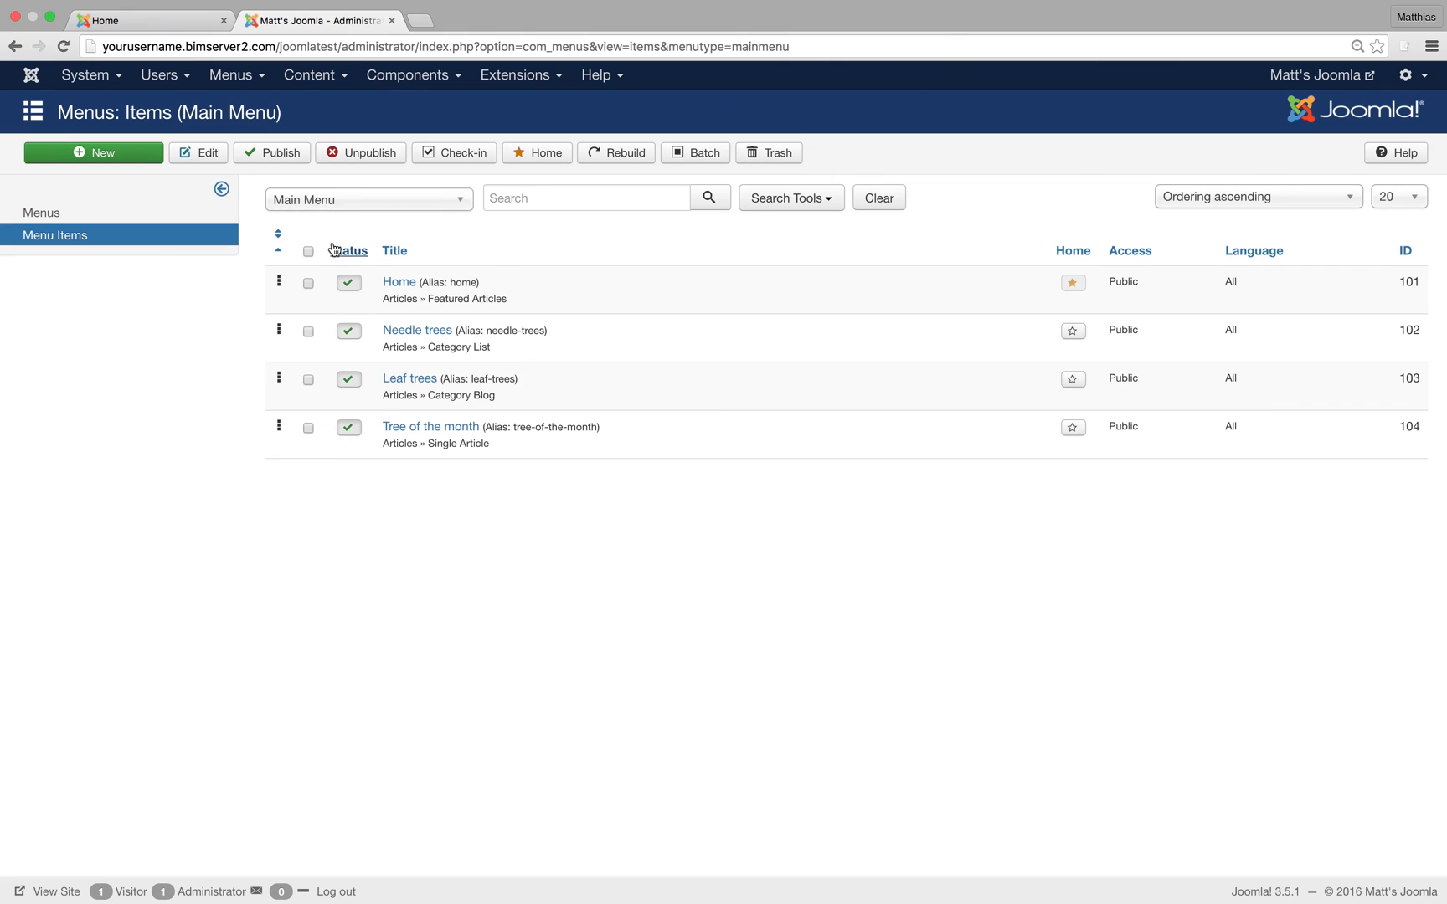
{"action": "mouse_move", "coordinate": [409, 378]}
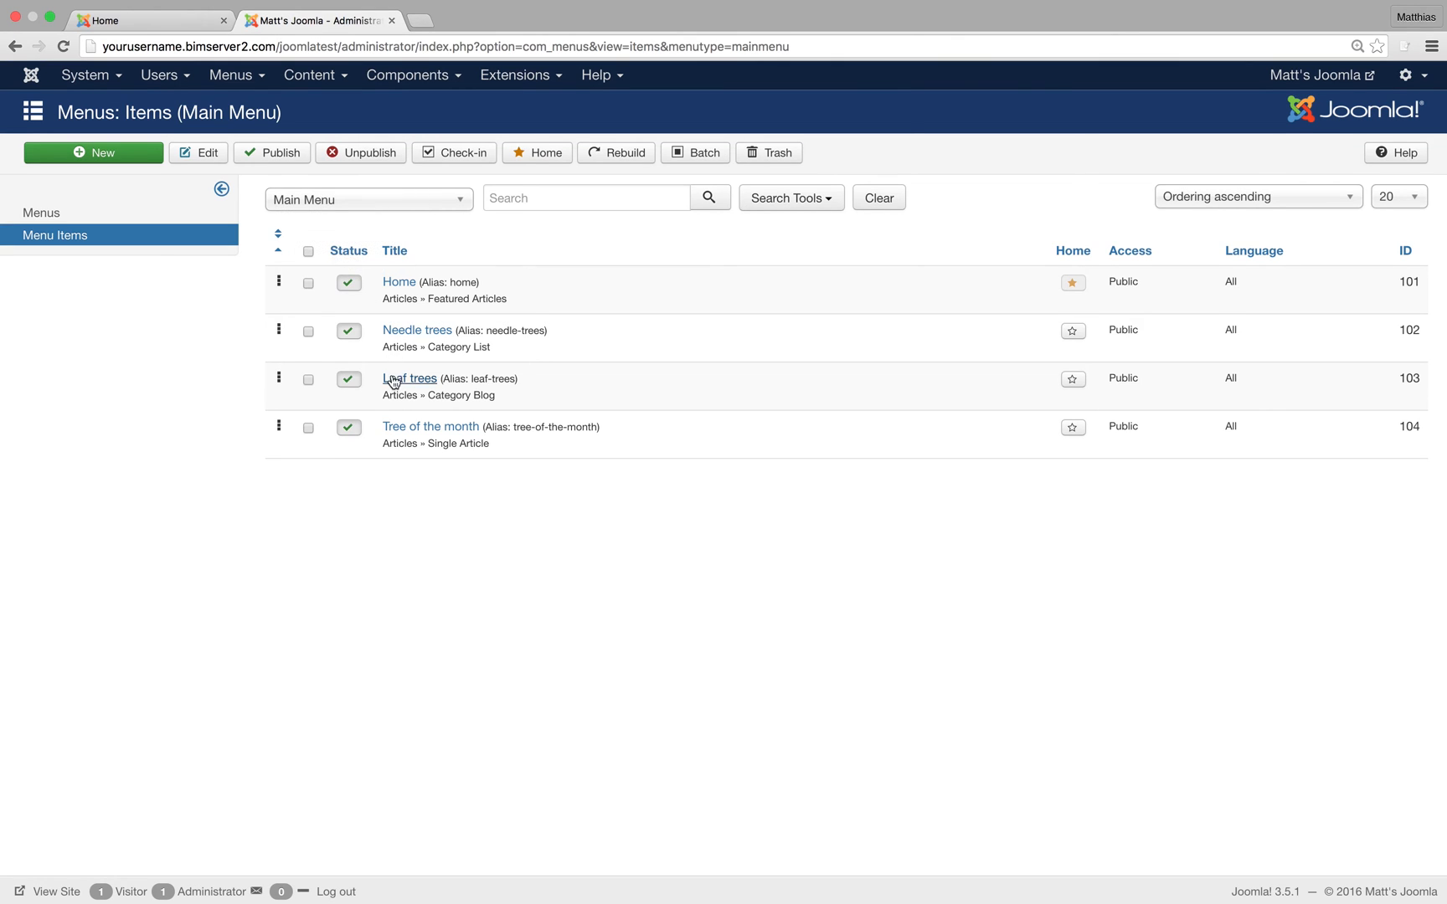
{"action": "mouse_move", "coordinate": [119, 160]}
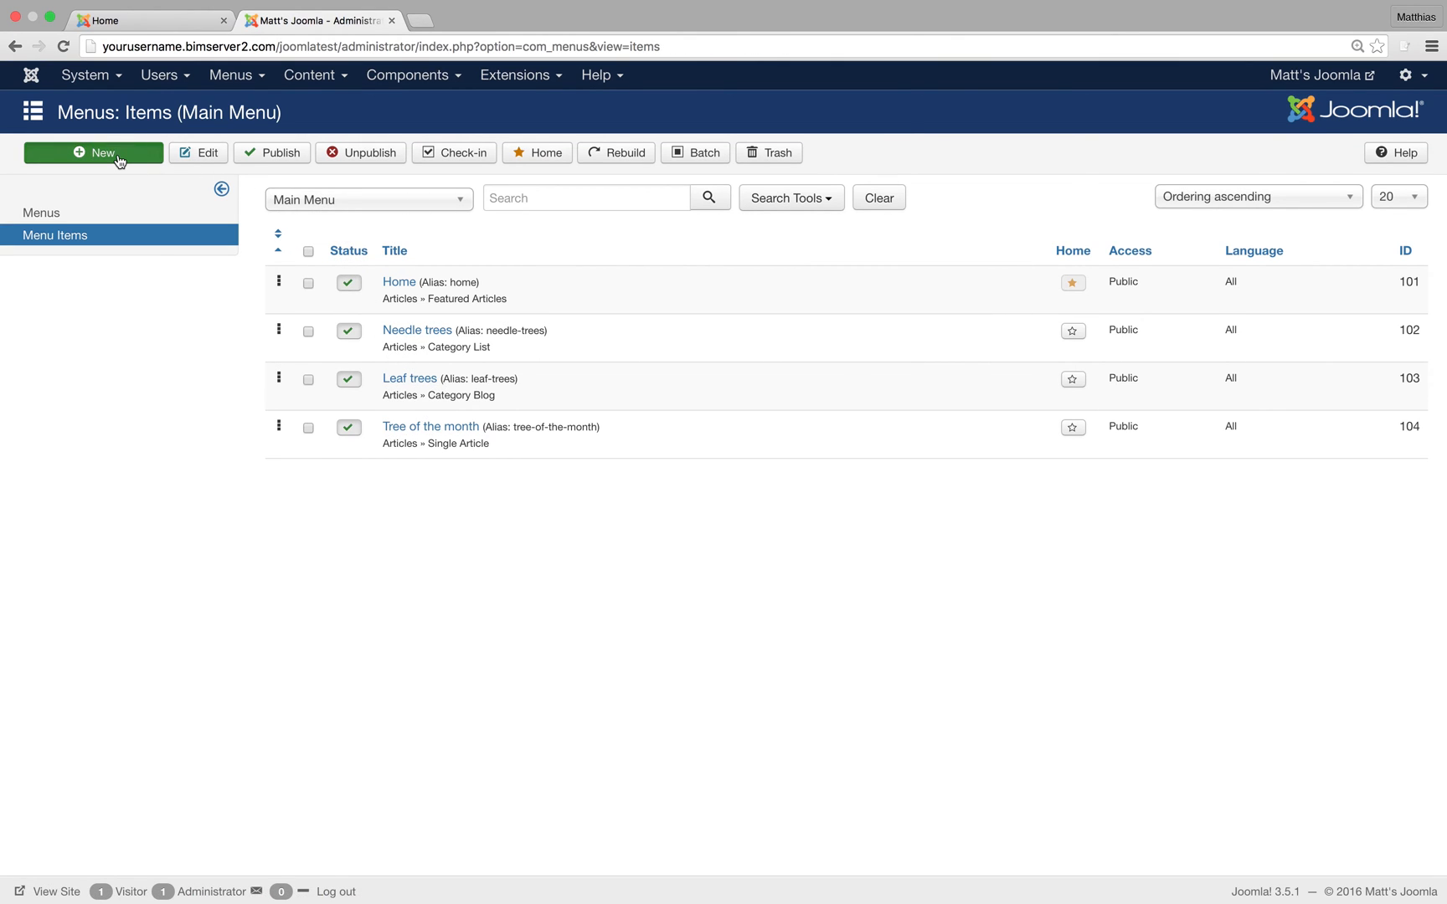
{"action": "left_click", "coordinate": [92, 153]}
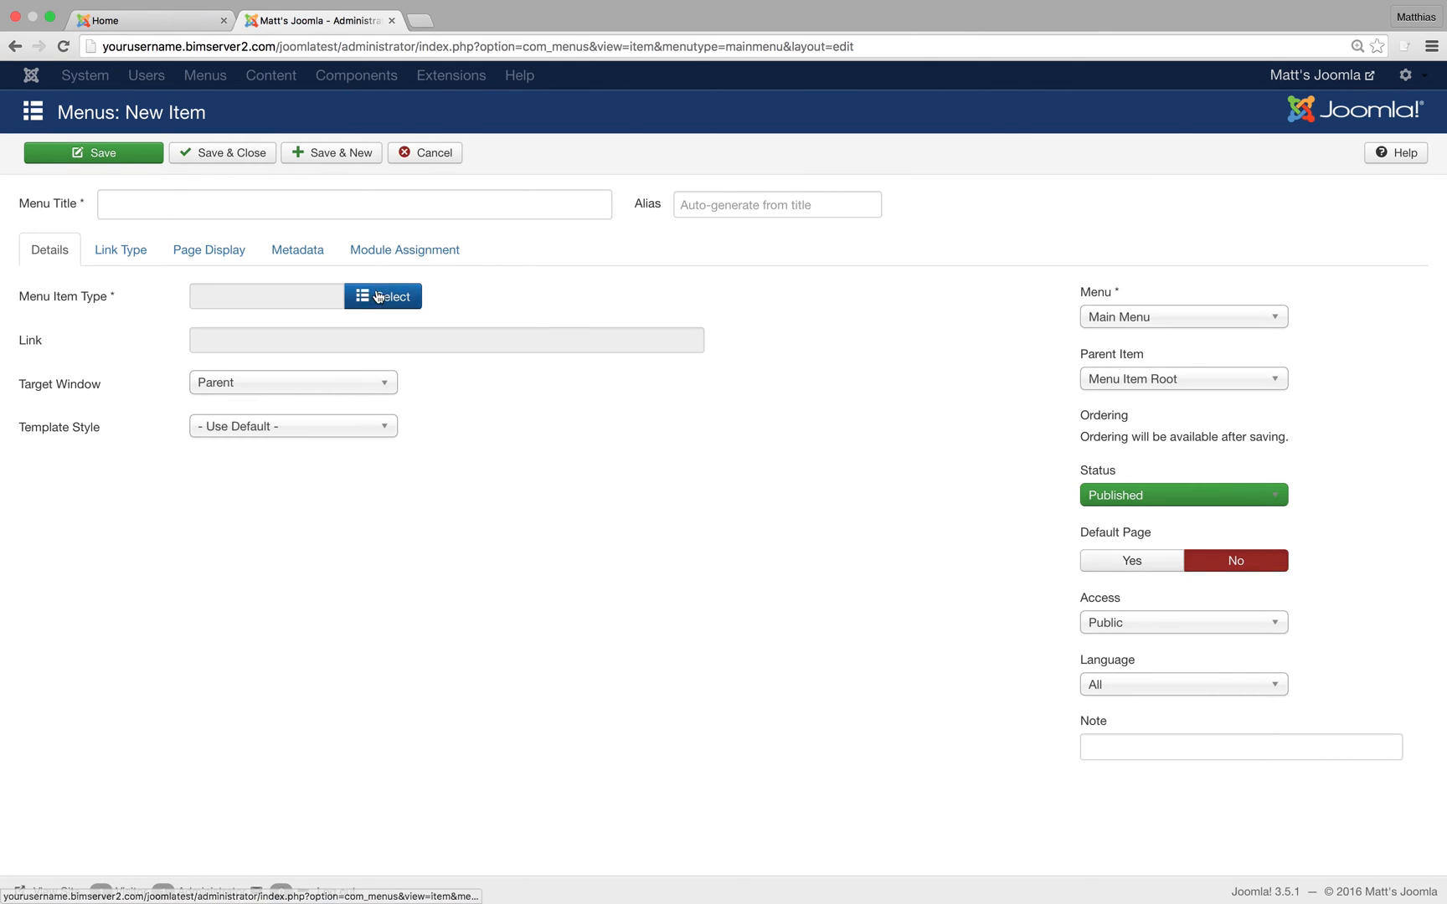
Make the item a Create Article type titled 'Create an article'.
{"action": "left_click", "coordinate": [382, 297]}
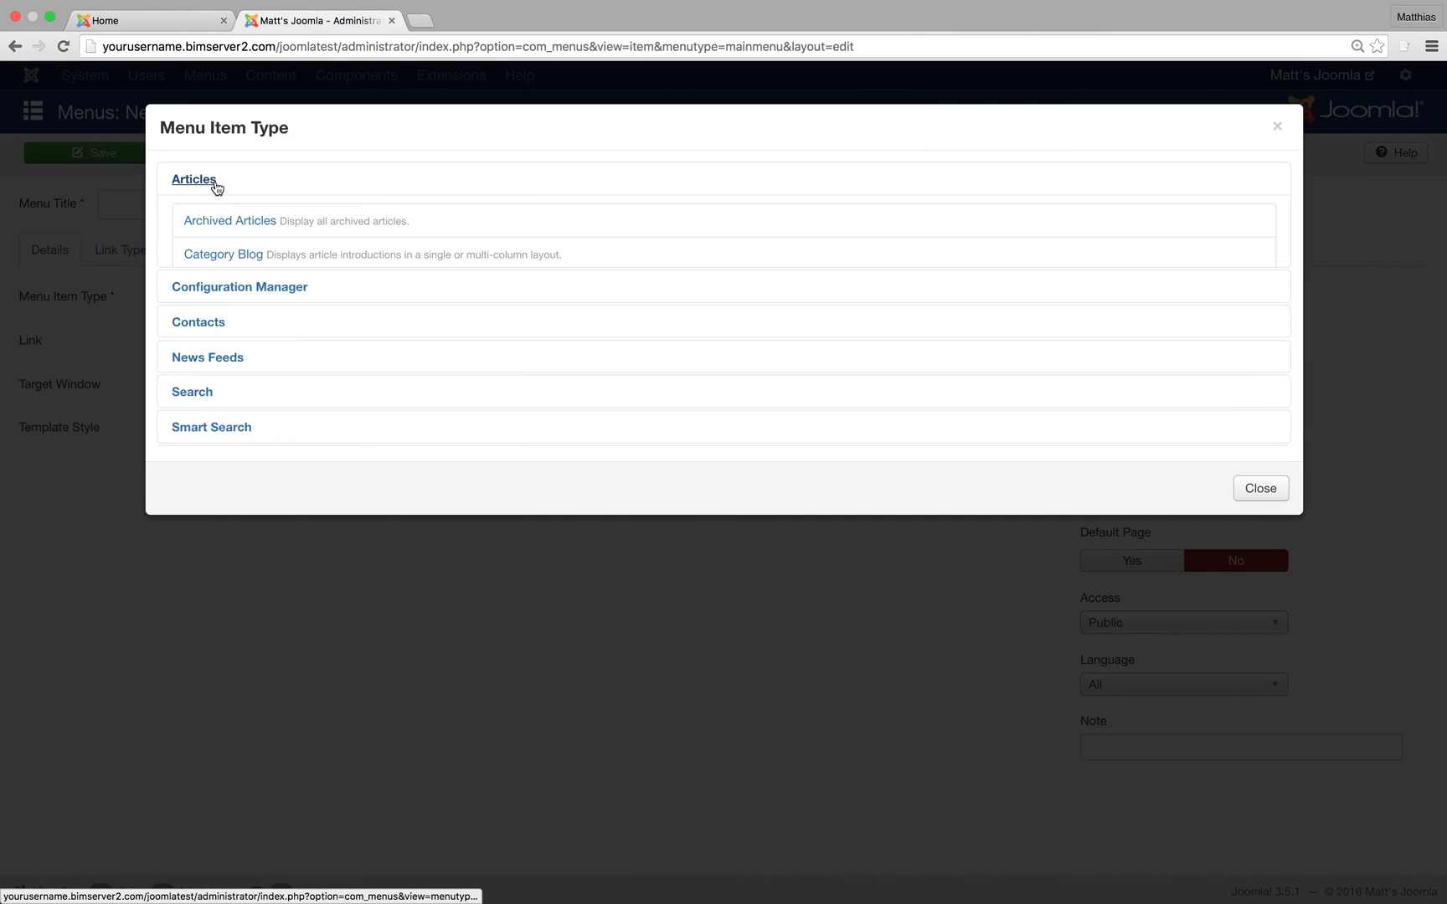
{"action": "left_click", "coordinate": [1259, 487]}
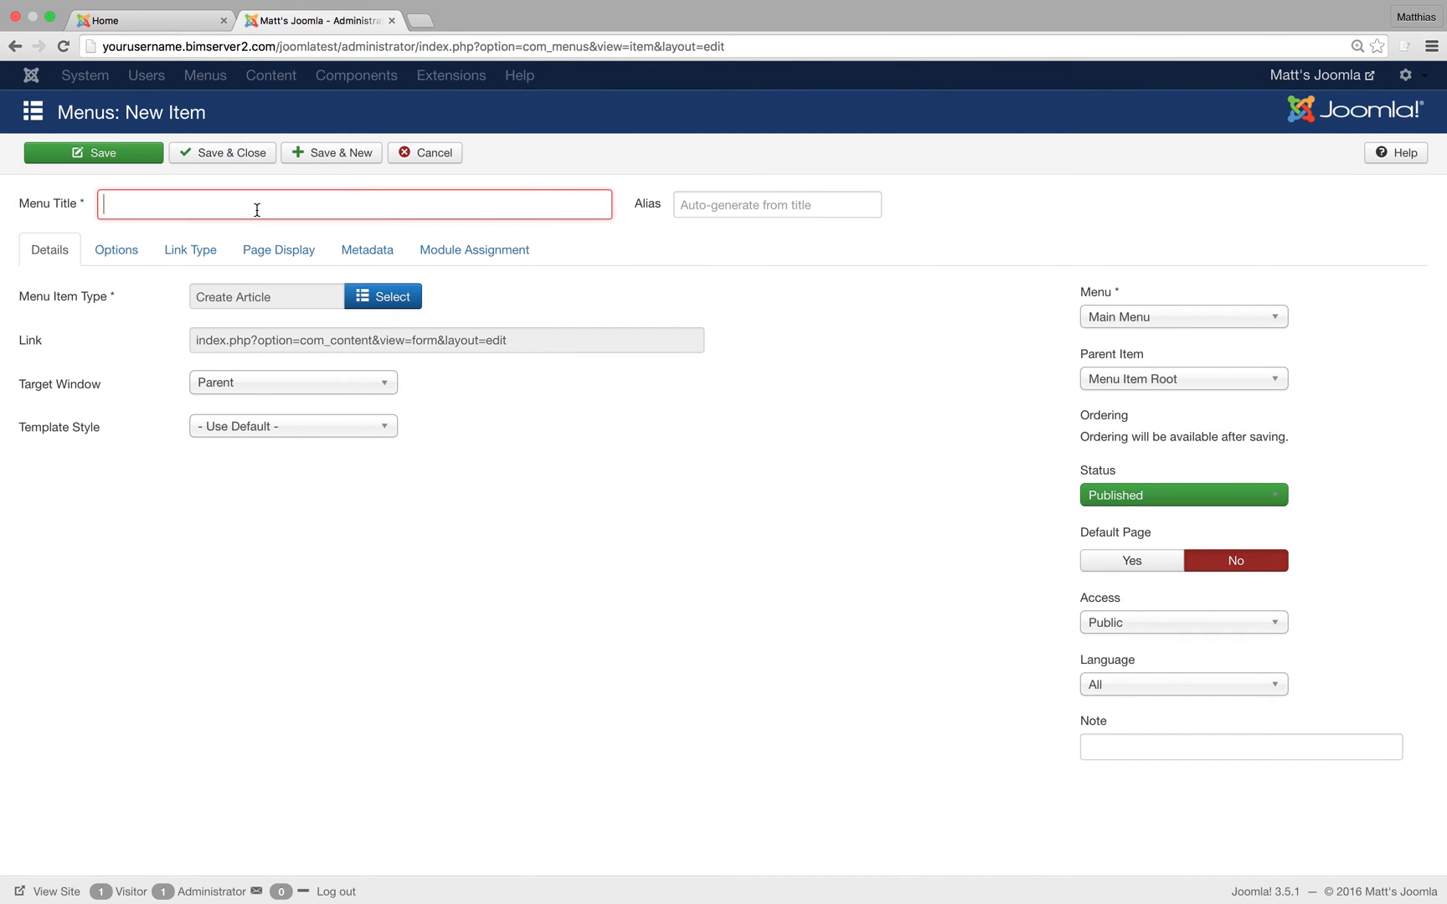
{"action": "type", "text": "Create"}
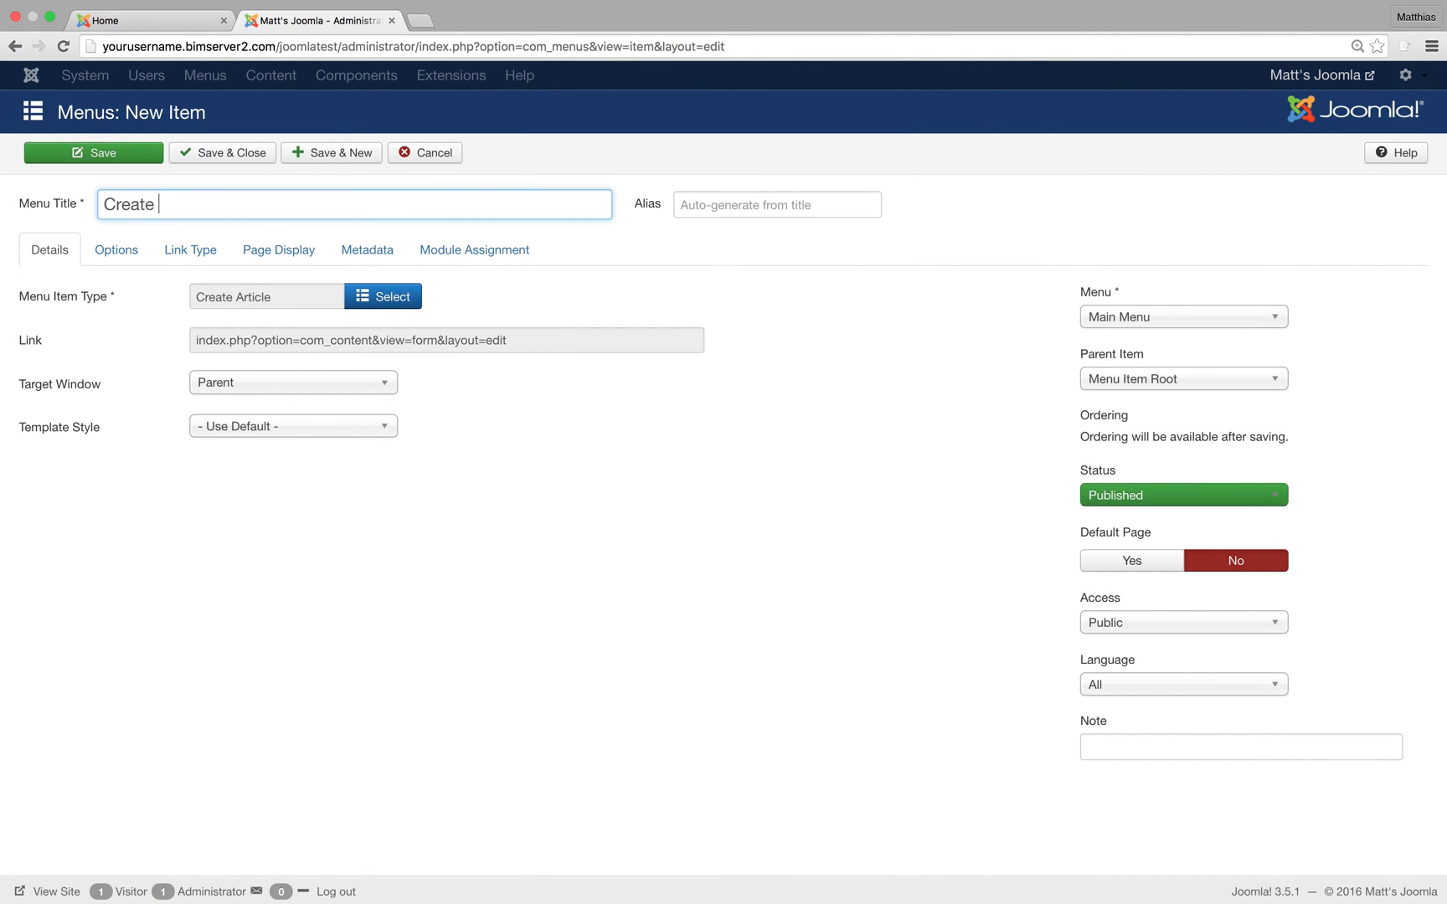
{"action": "type", "text": "article"}
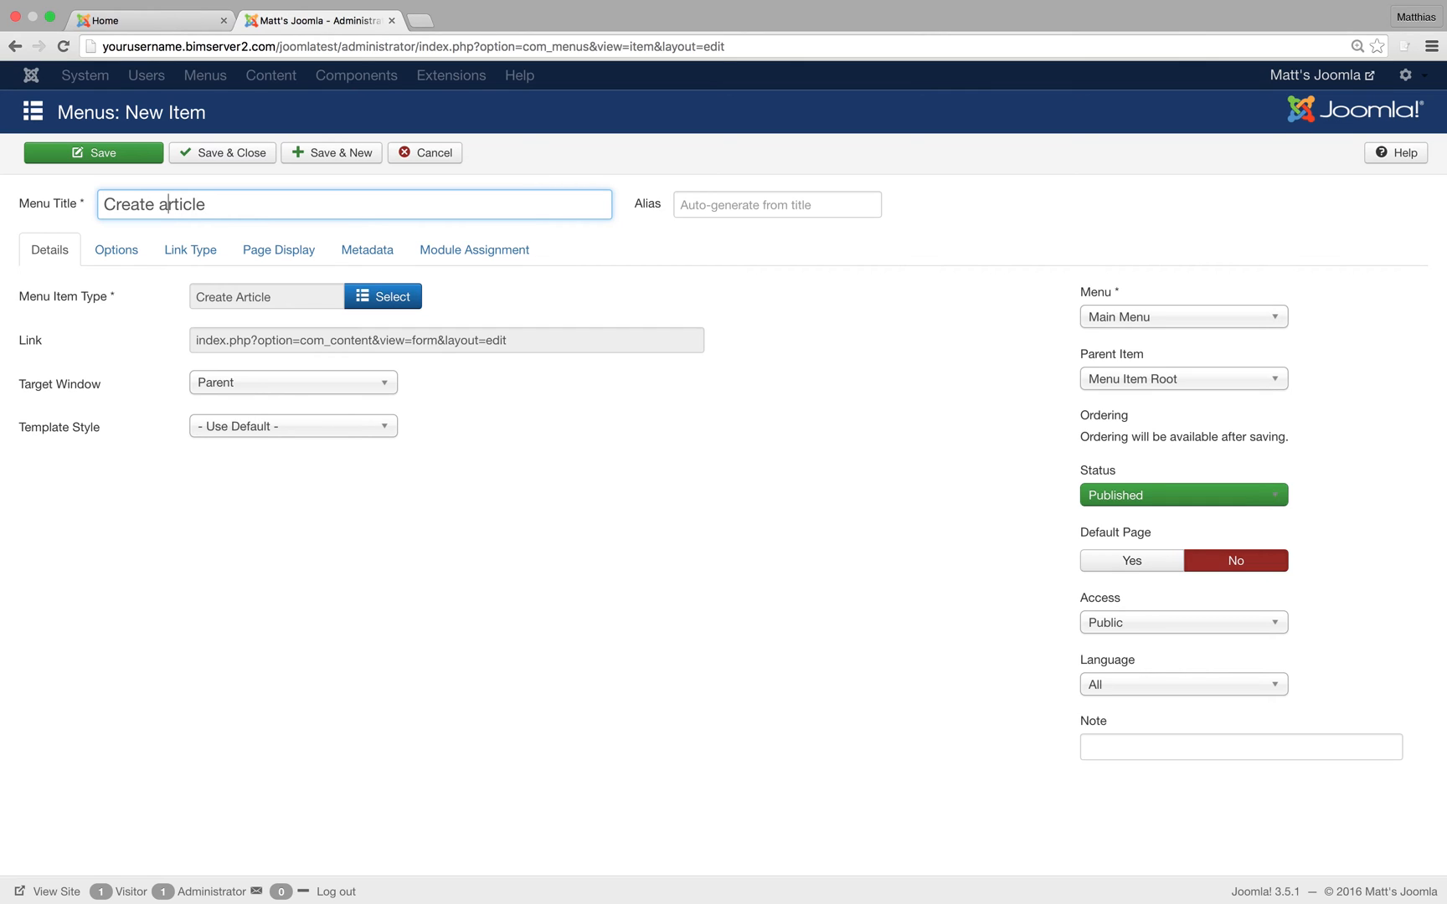
{"action": "type", "text": "an a"}
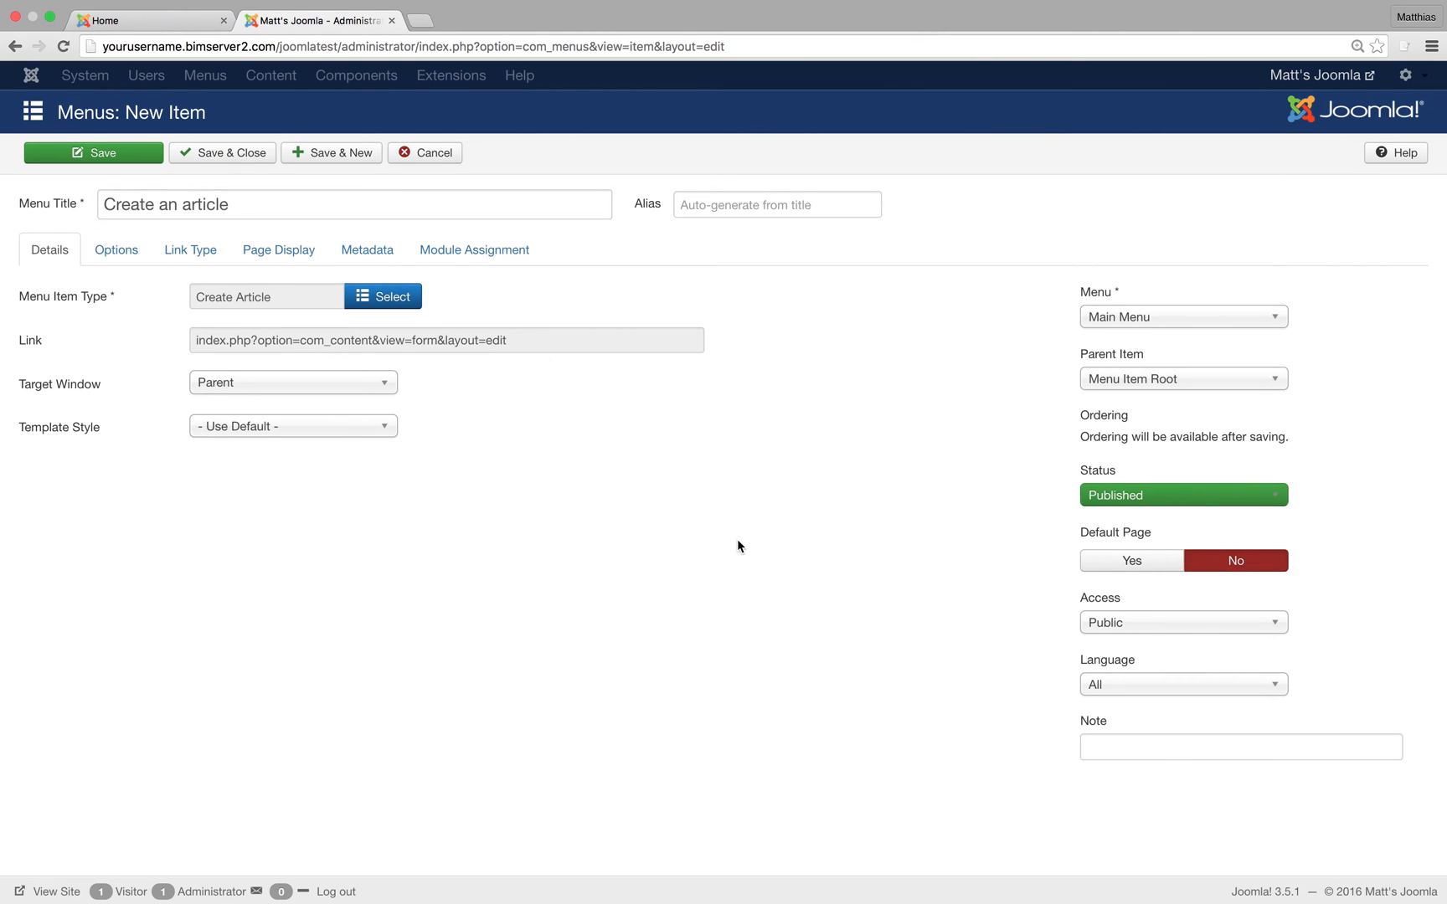
{"action": "mouse_move", "coordinate": [1202, 628]}
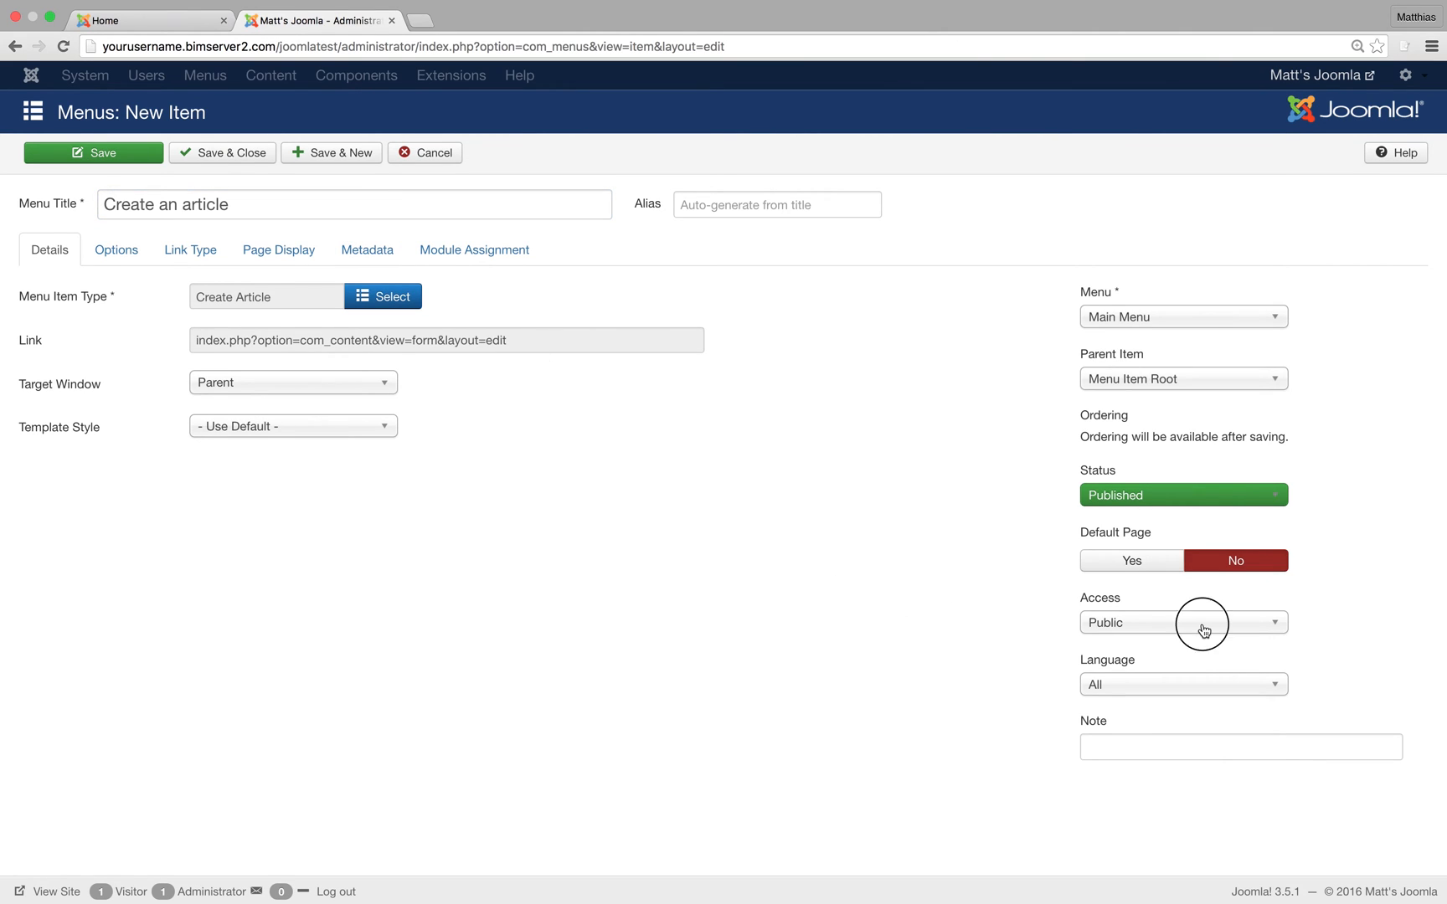
Restrict the menu item to Special access and save it back to the Main Menu list.
{"action": "left_click", "coordinate": [1182, 621]}
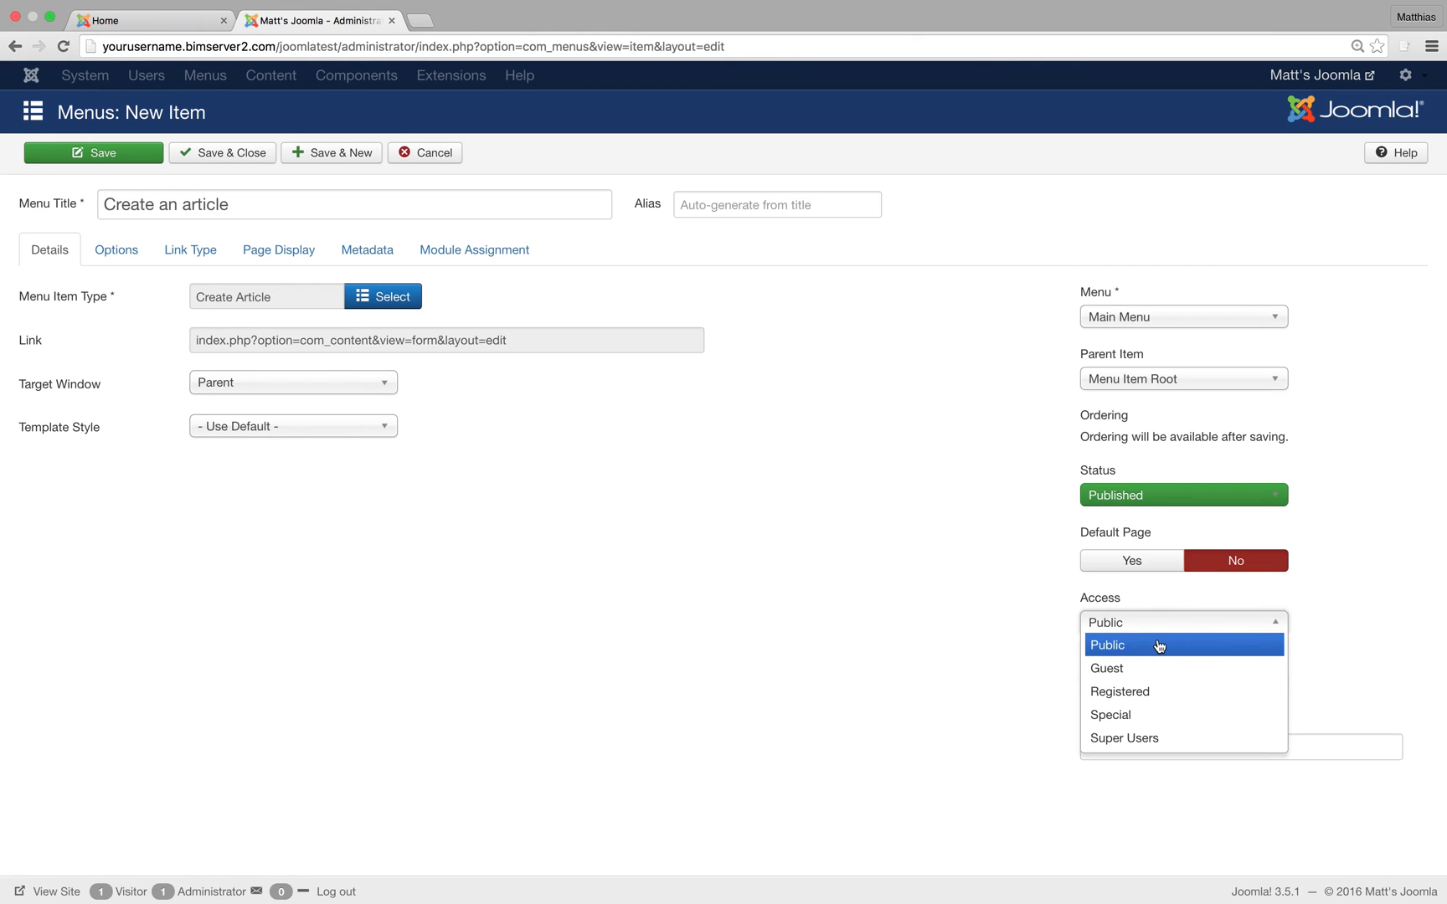
{"action": "mouse_move", "coordinate": [1157, 658]}
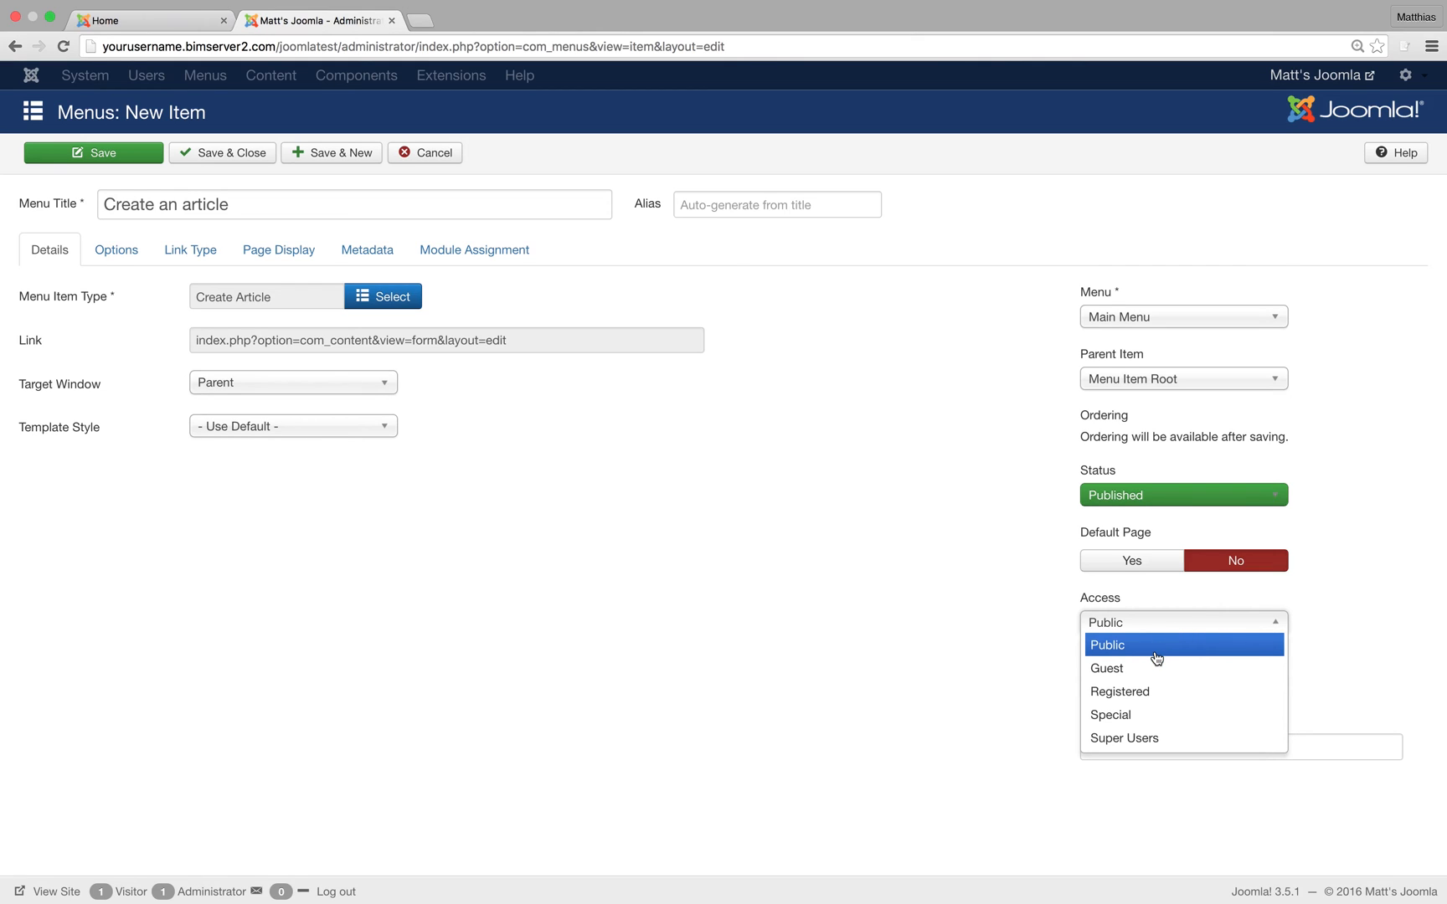
{"action": "mouse_move", "coordinate": [1122, 691]}
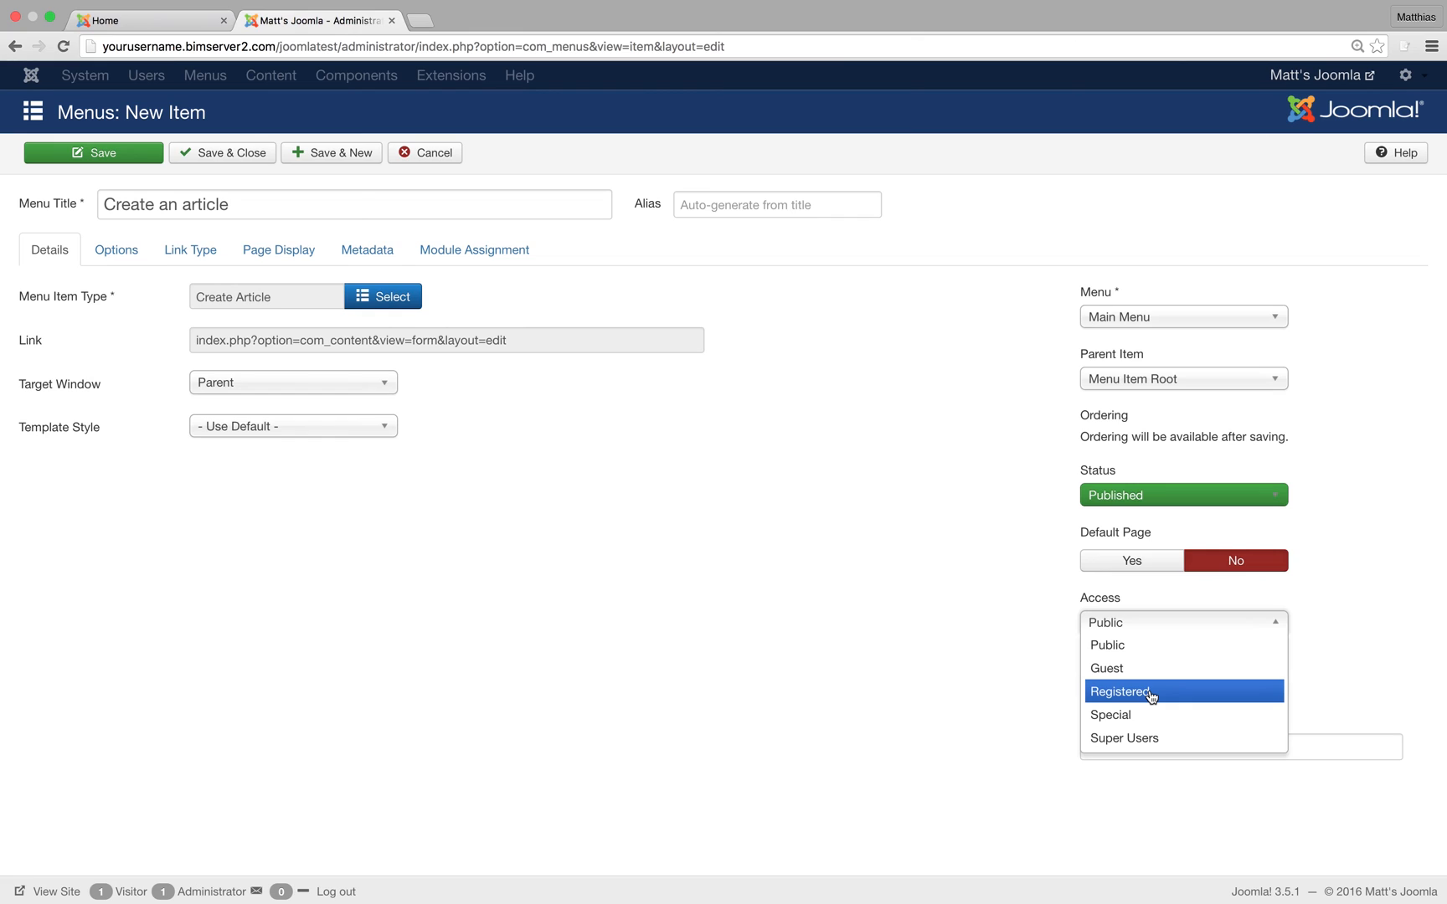
{"action": "mouse_move", "coordinate": [1147, 719]}
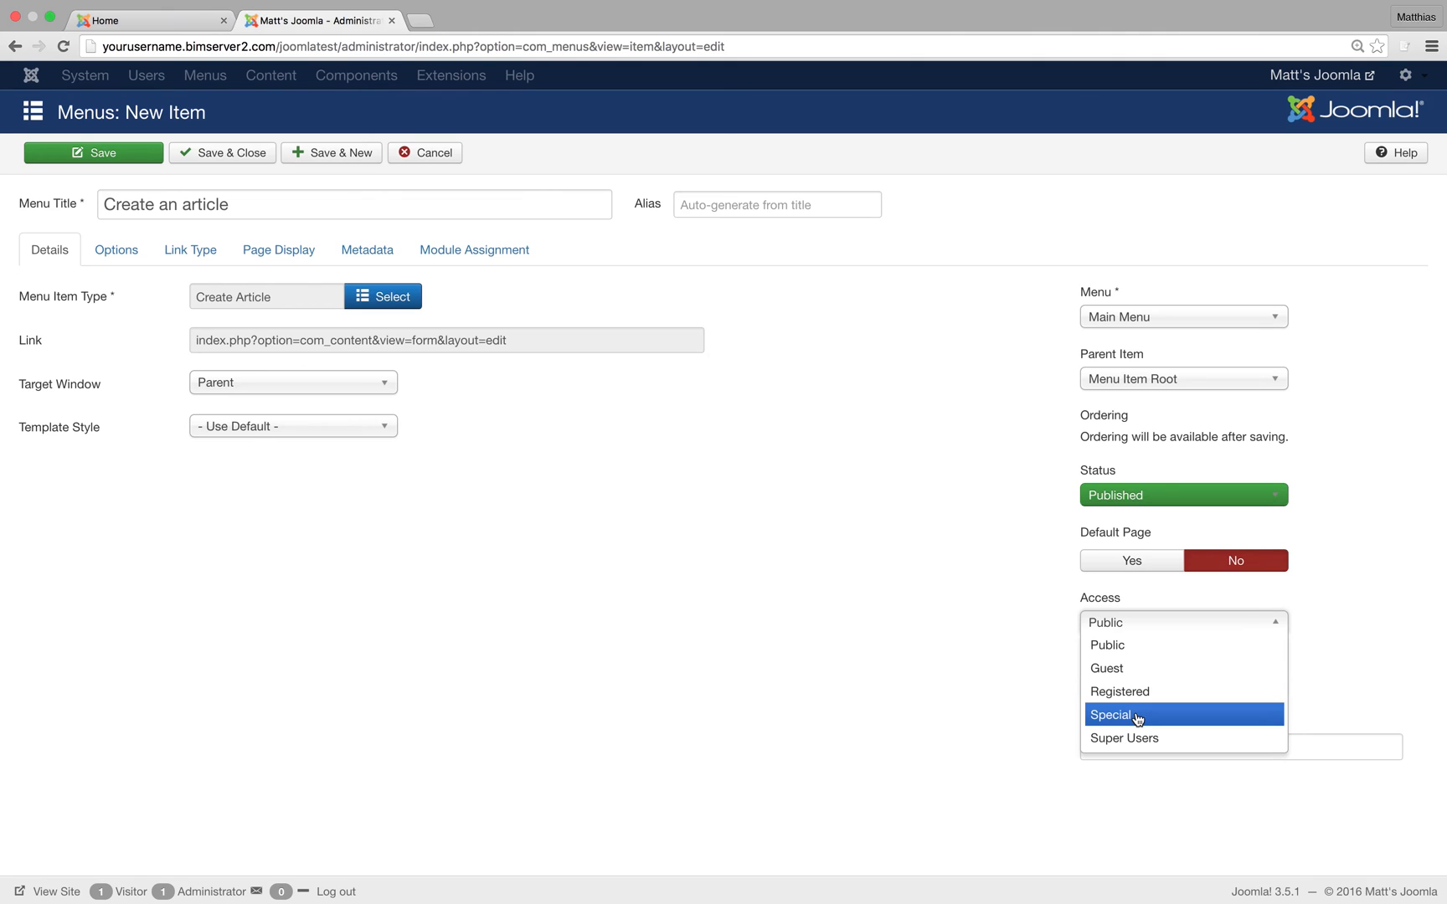
{"action": "left_click", "coordinate": [1112, 713]}
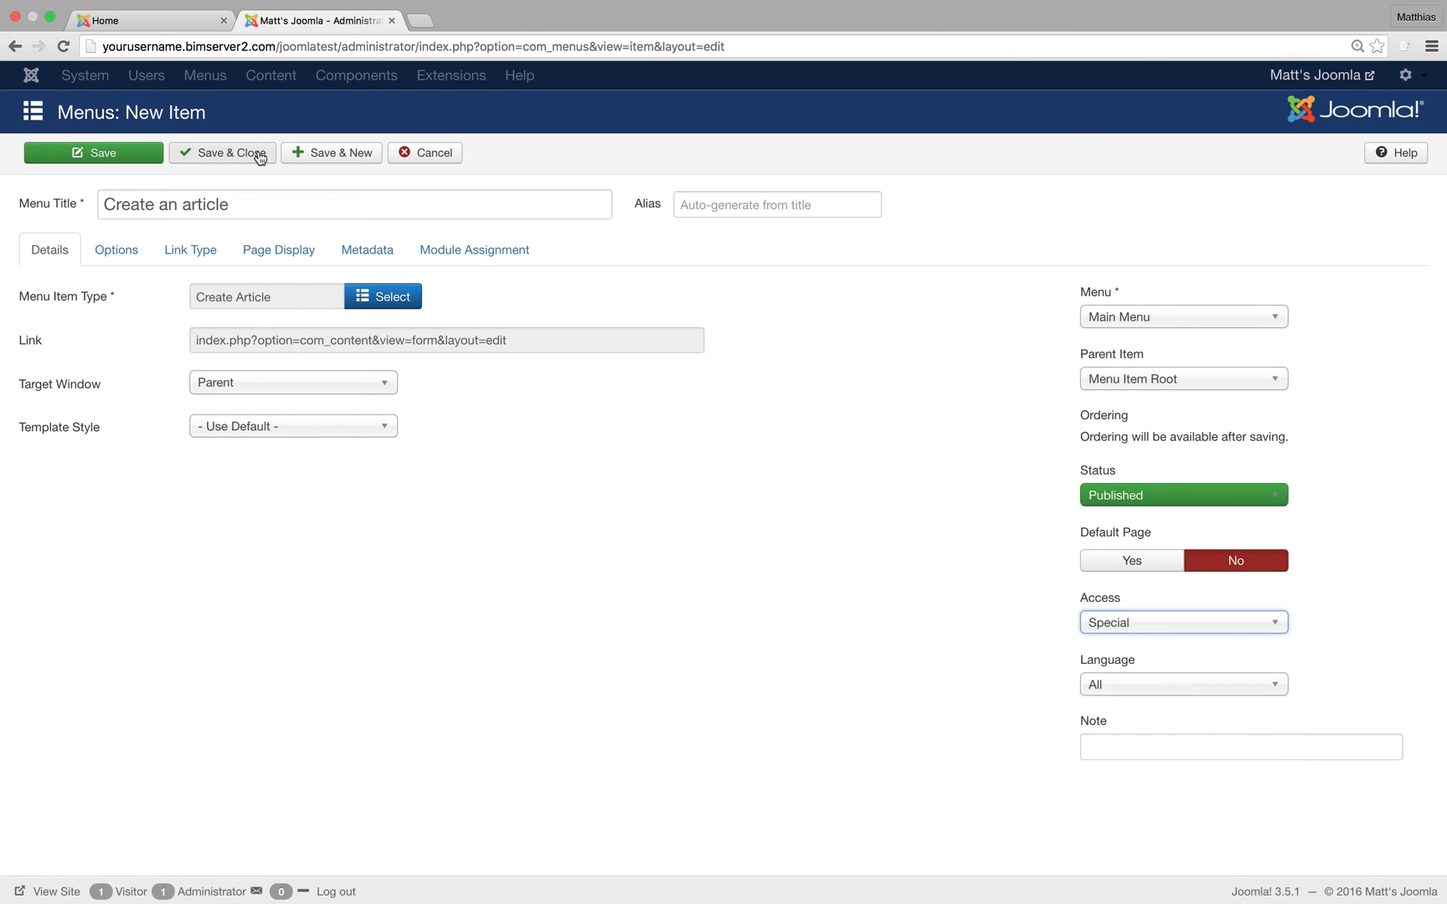
{"action": "left_click", "coordinate": [221, 152]}
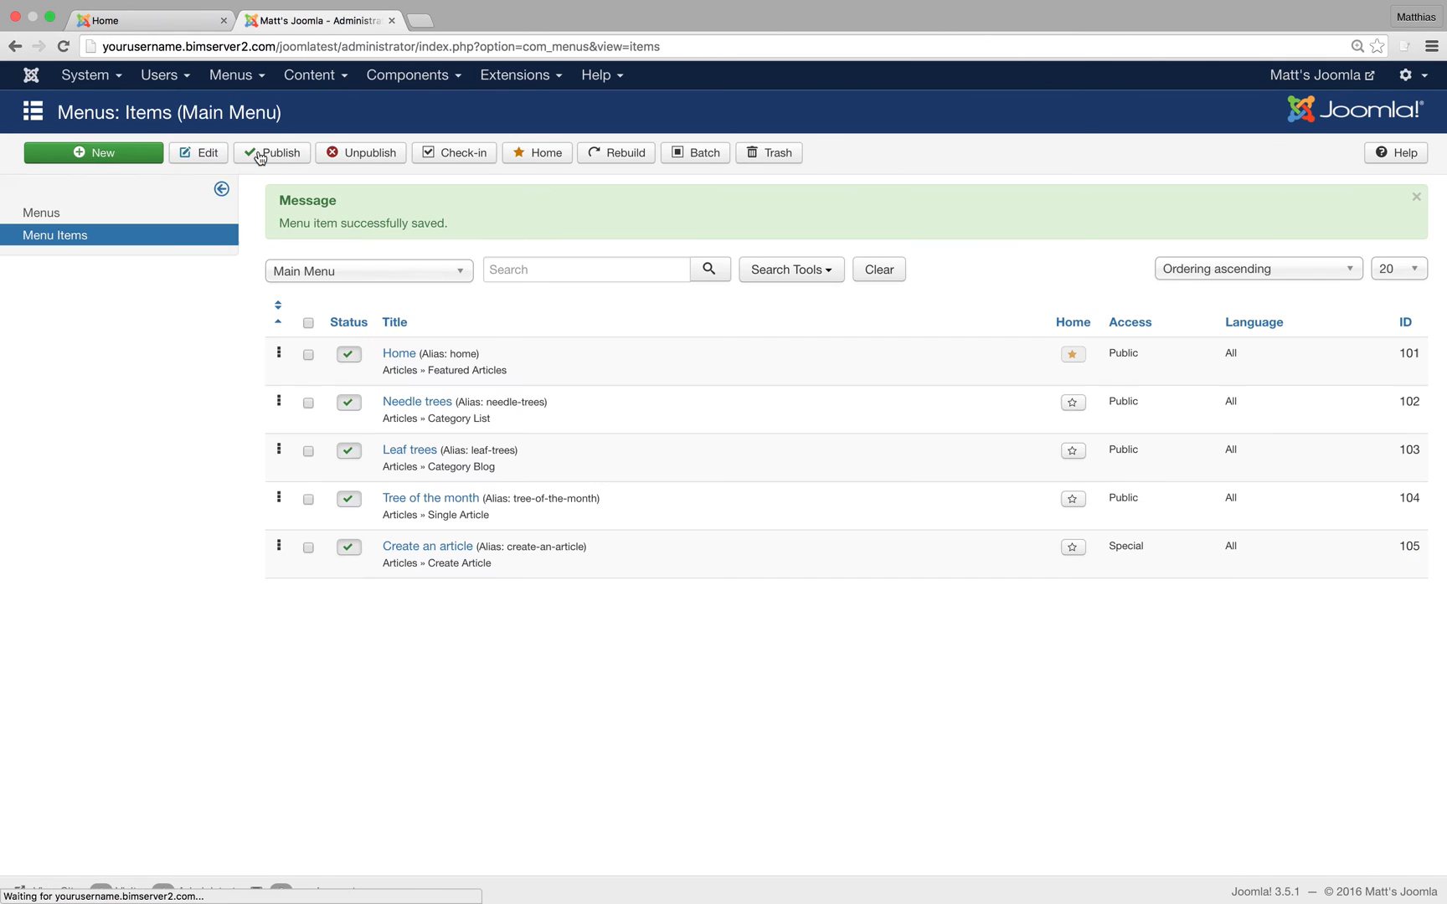
Reload the public Home page and follow the new Create an article link.
{"action": "left_click", "coordinate": [151, 20]}
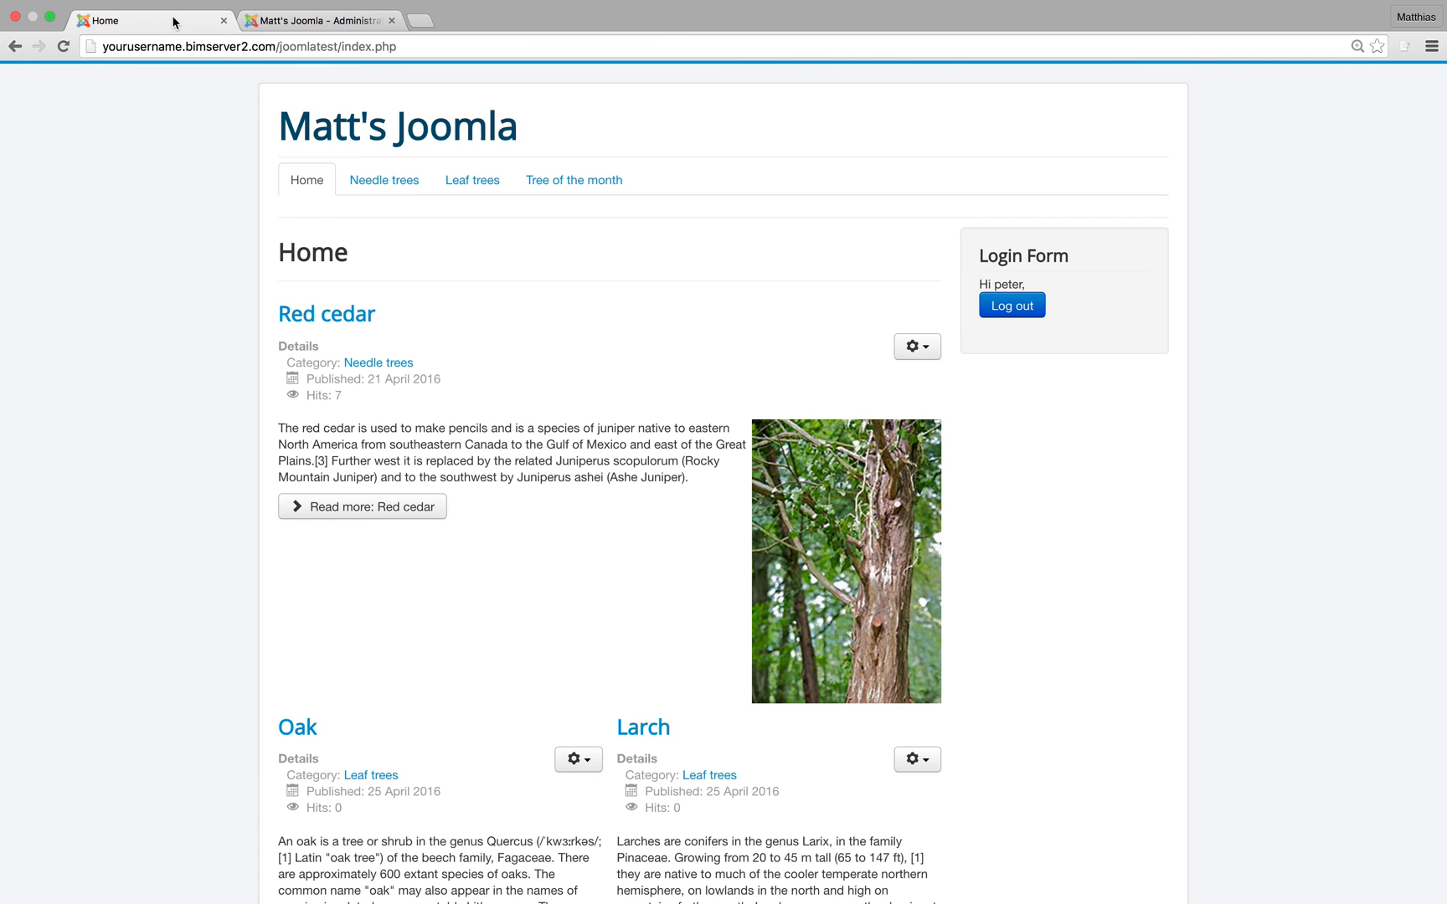
{"action": "left_click", "coordinate": [62, 47]}
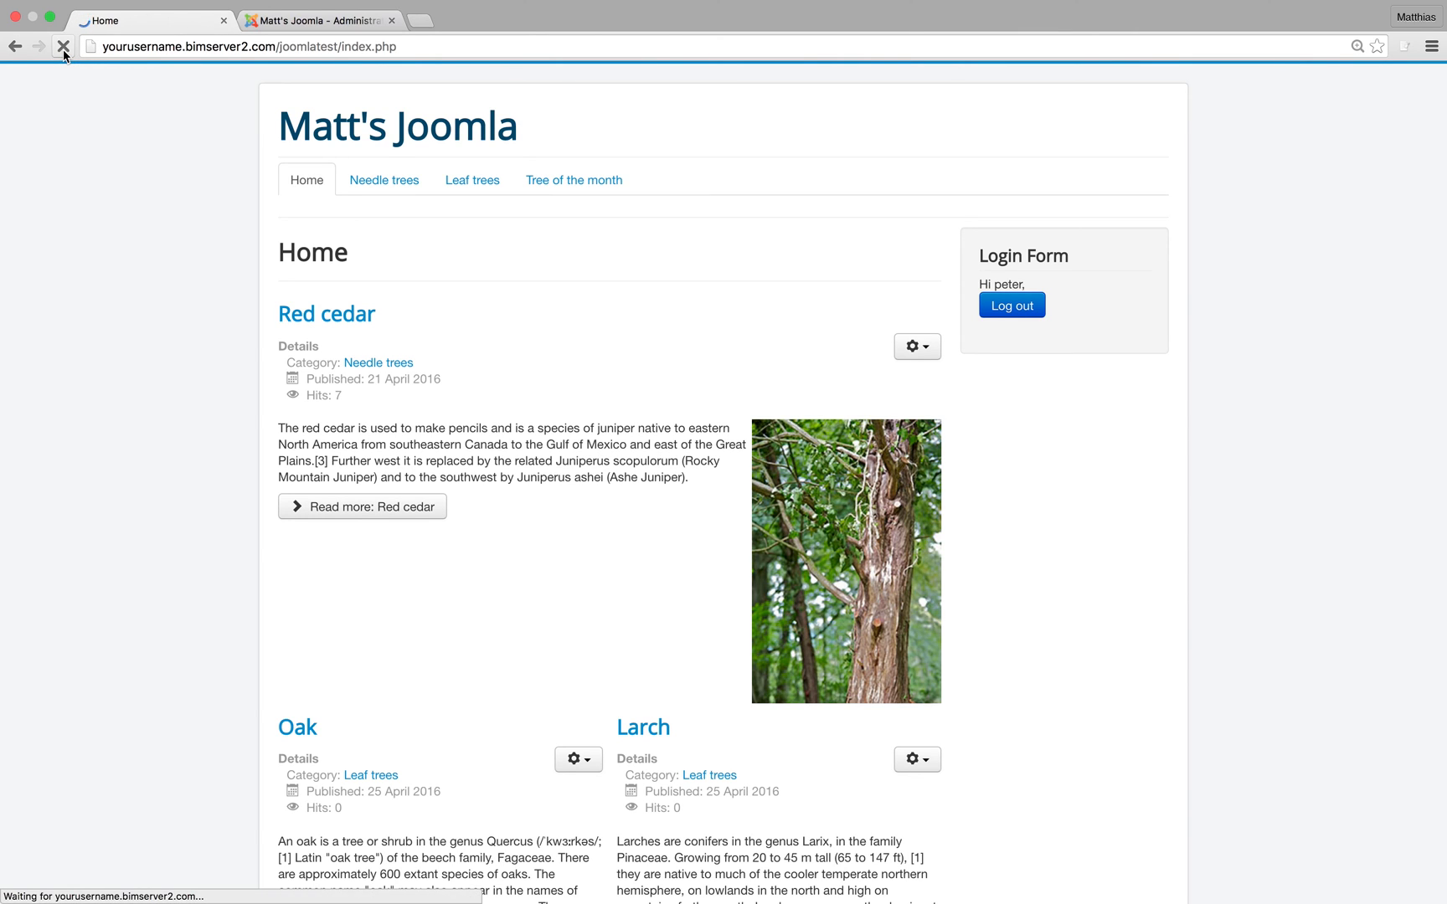
{"action": "mouse_move", "coordinate": [693, 179]}
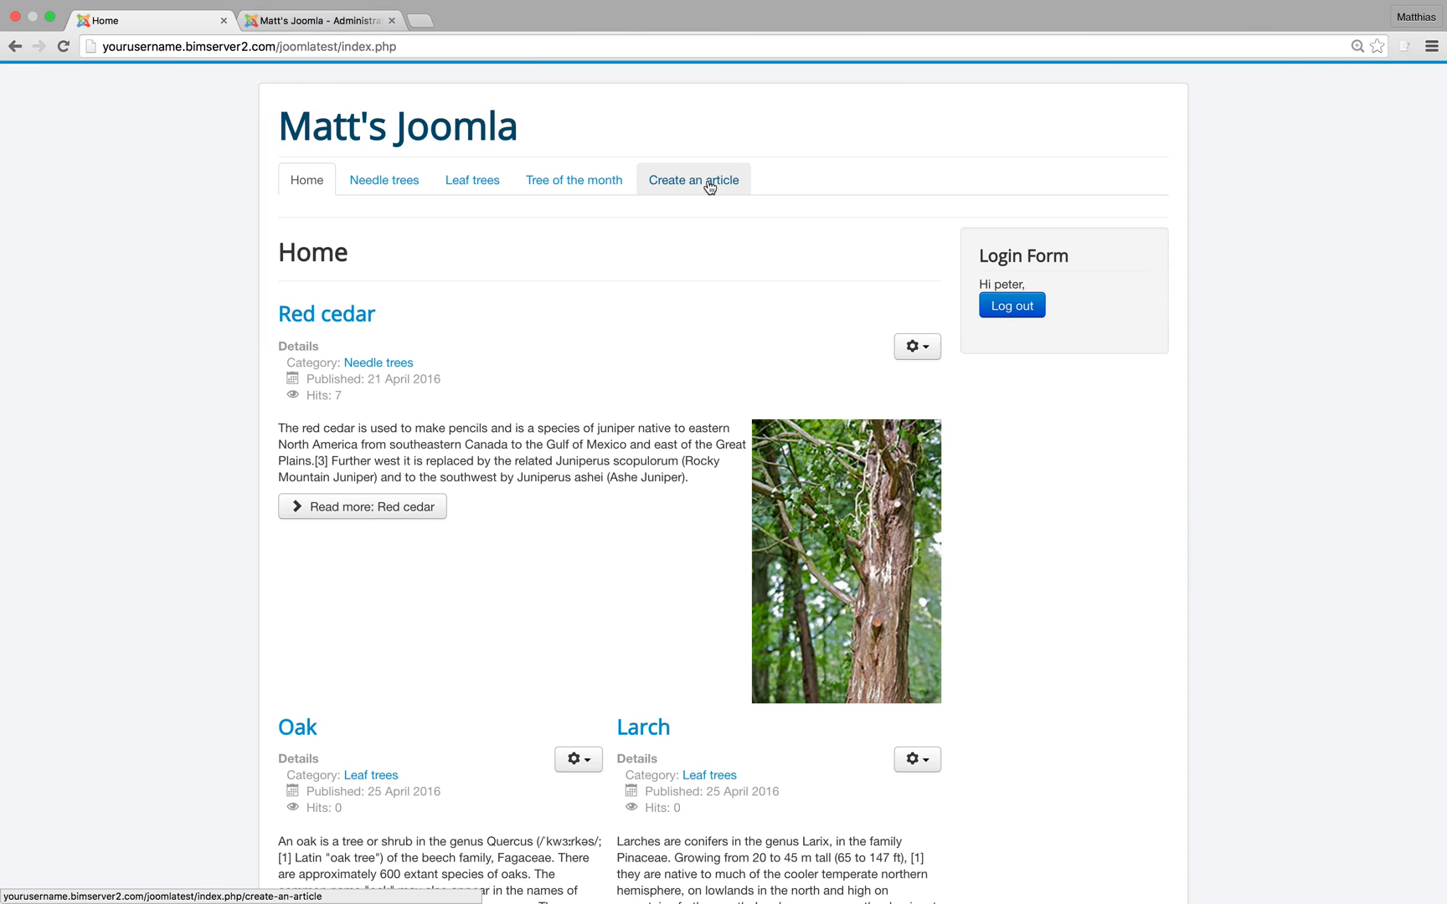
{"action": "left_click", "coordinate": [692, 180]}
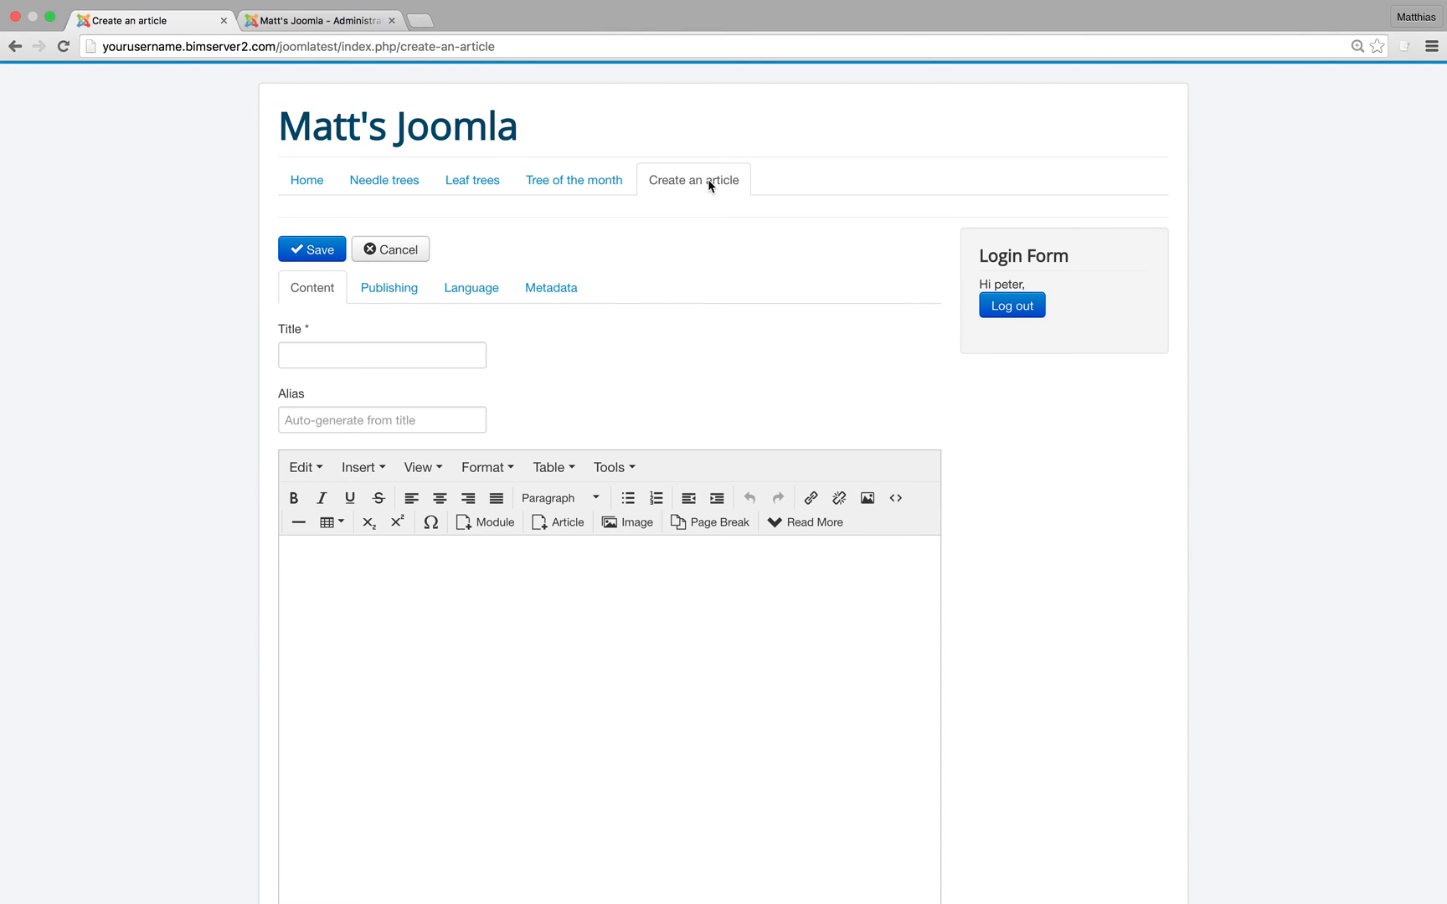
{"action": "scroll", "scroll_direction": "down", "scroll_amount": 3}
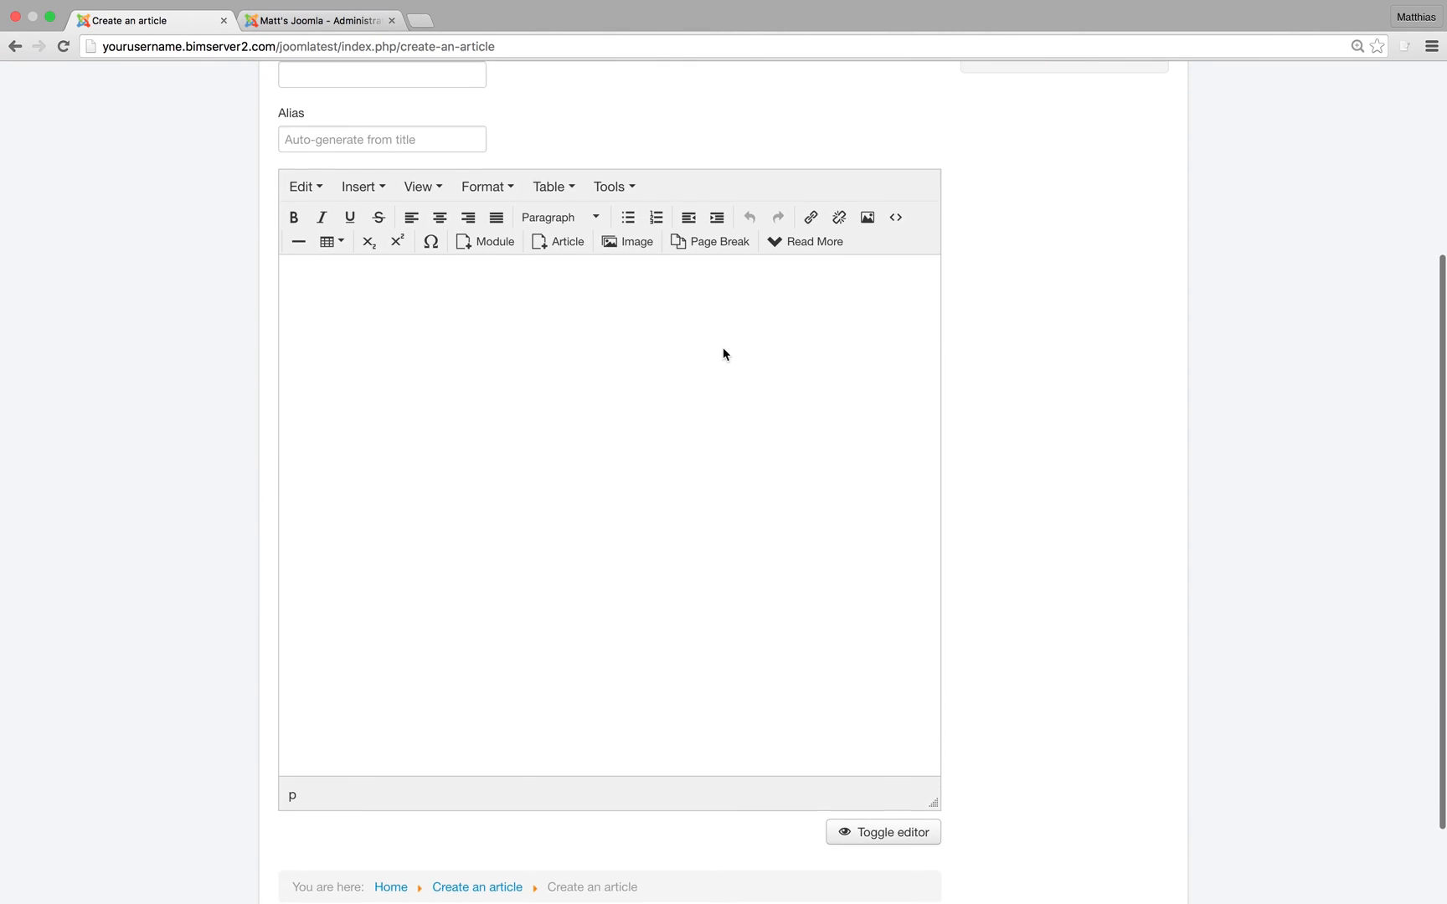
{"action": "scroll", "scroll_direction": "up", "scroll_amount": 3}
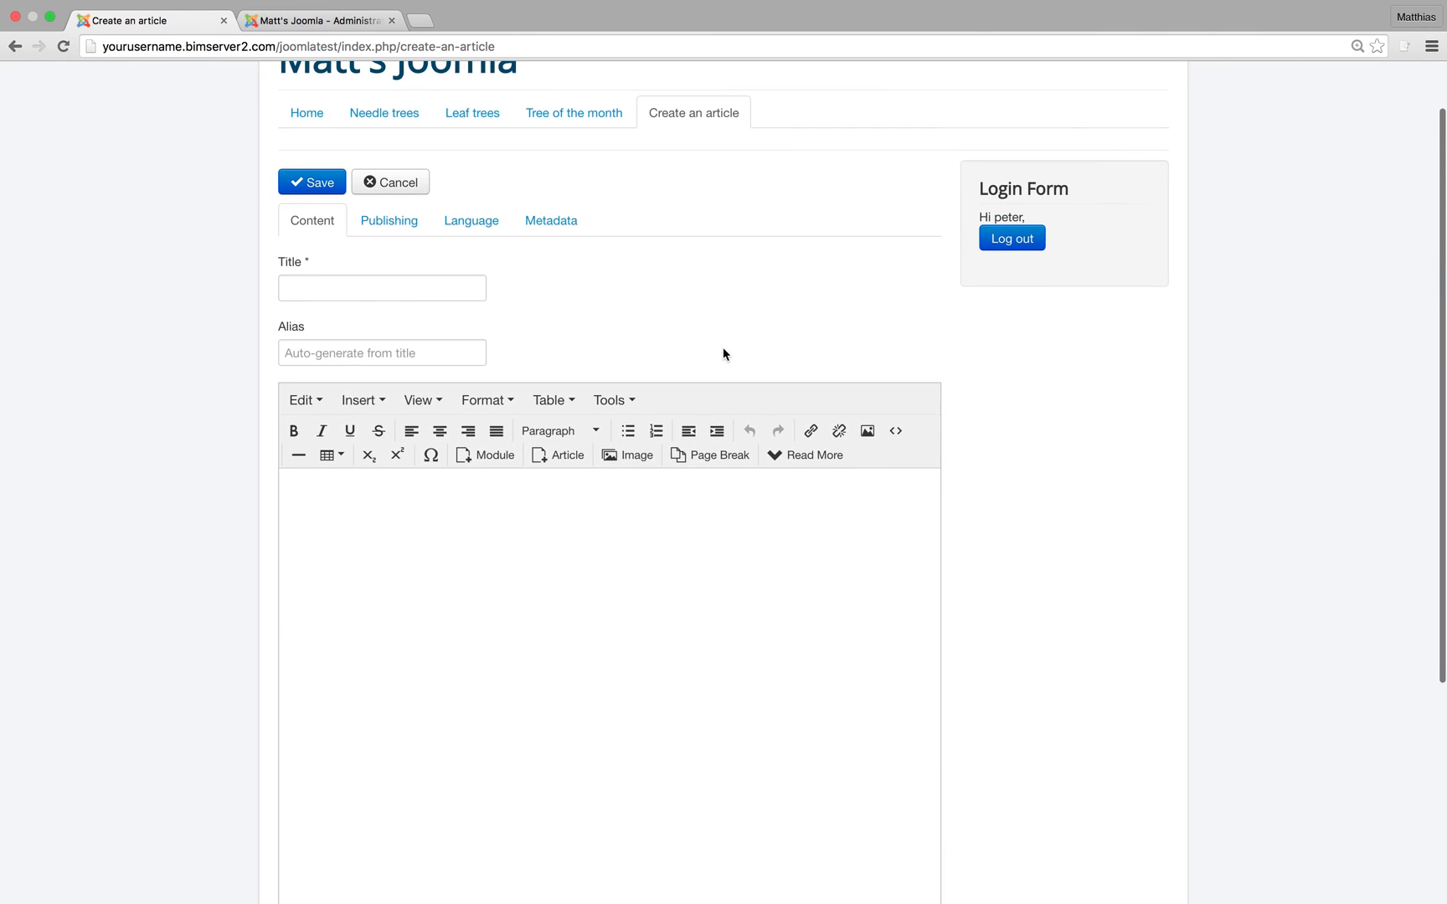
{"action": "mouse_move", "coordinate": [417, 323]}
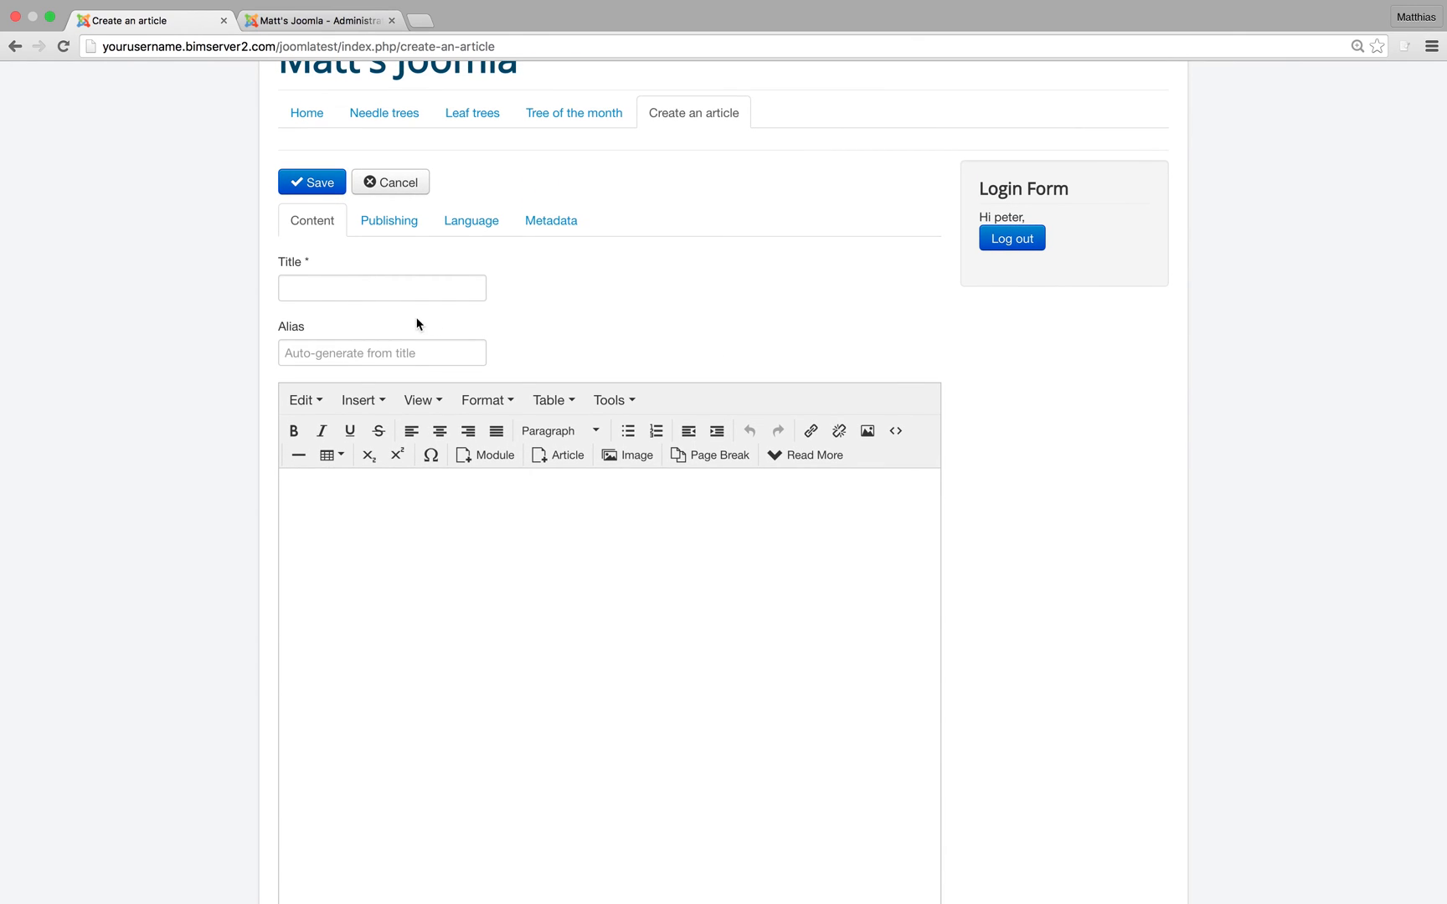
Enter the title 'Test tree' and the body text 'This is a test tree.'.
{"action": "left_click", "coordinate": [381, 287]}
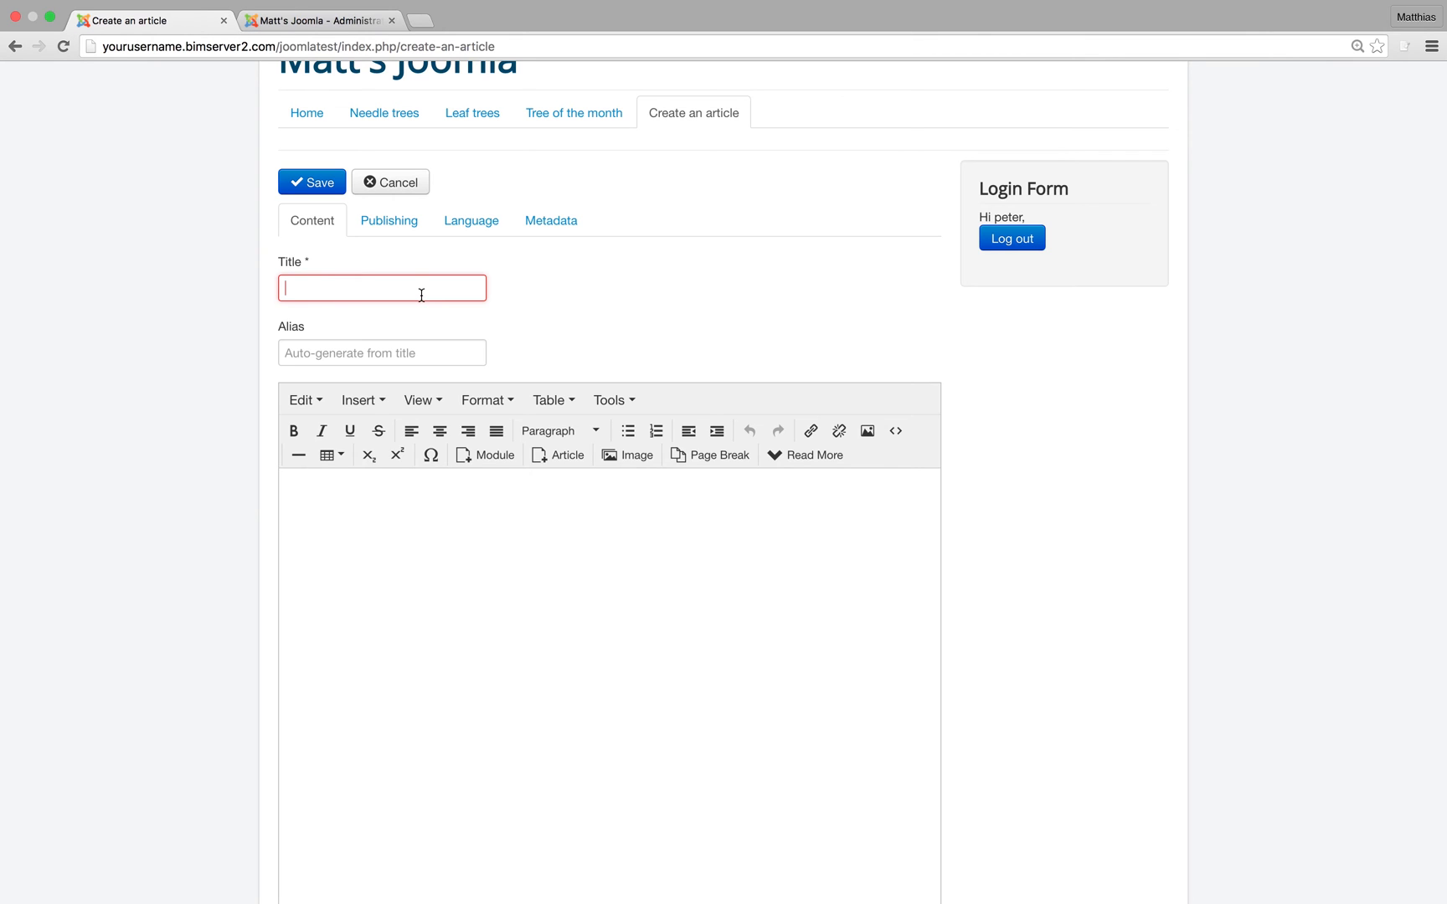
{"action": "type", "text": "t"}
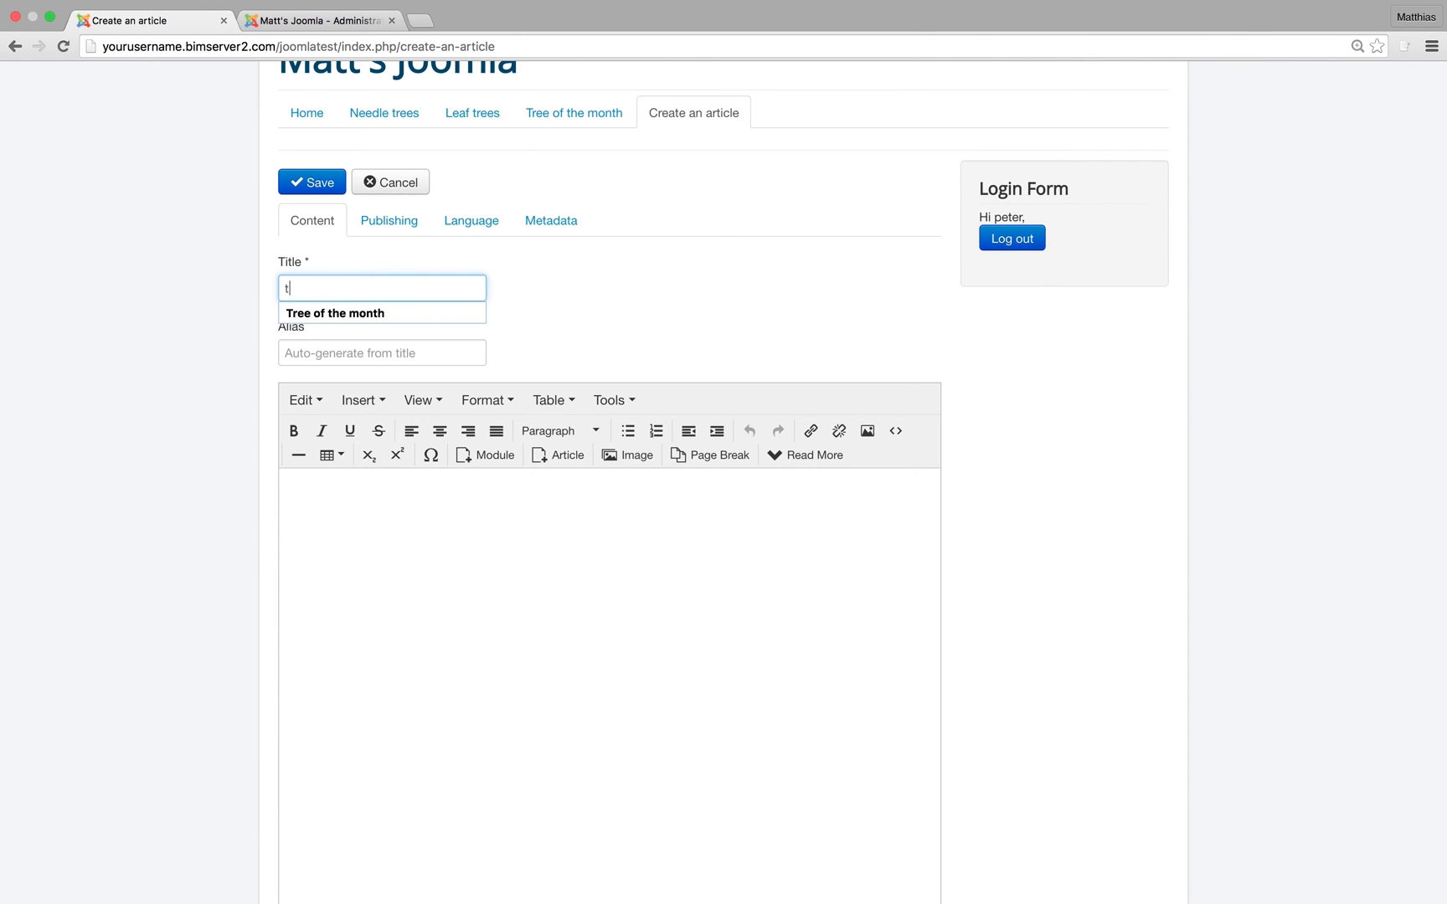
{"action": "type", "text": "Test tr"}
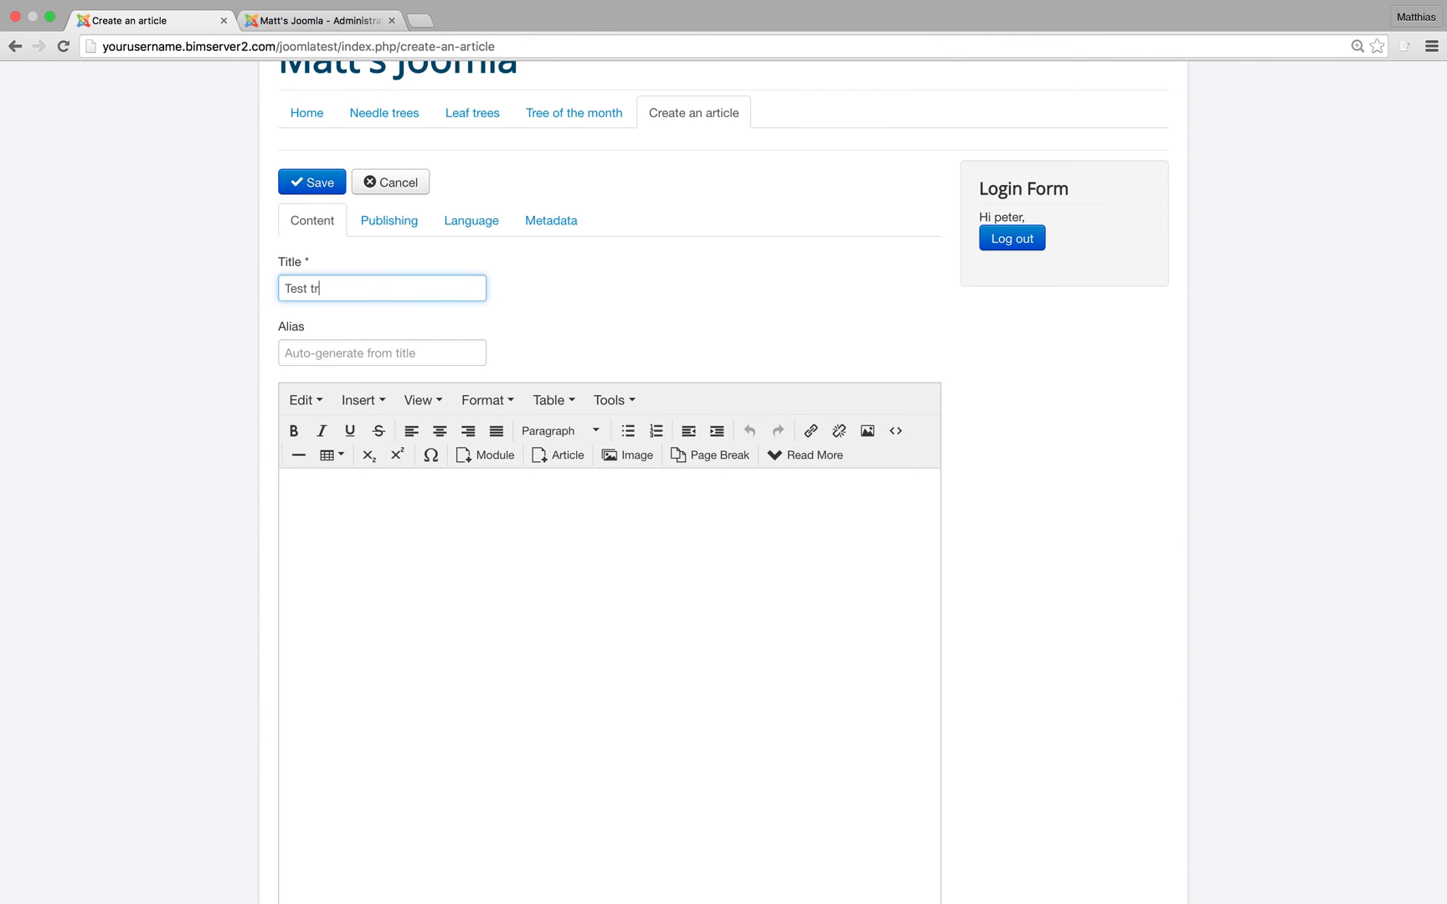
{"action": "type", "text": "ee"}
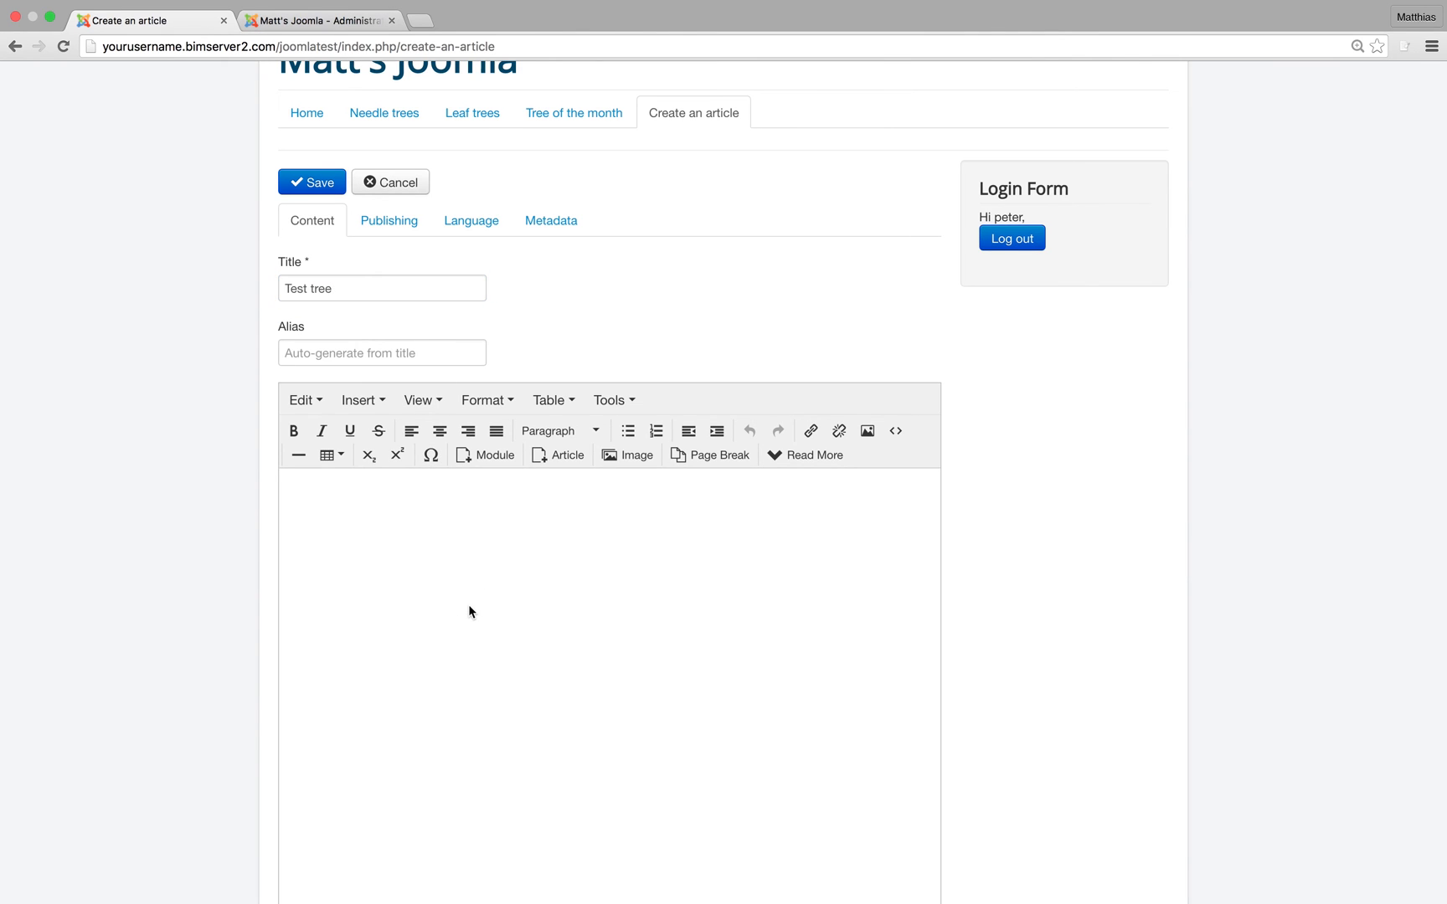
{"action": "type", "text": "This is a t"}
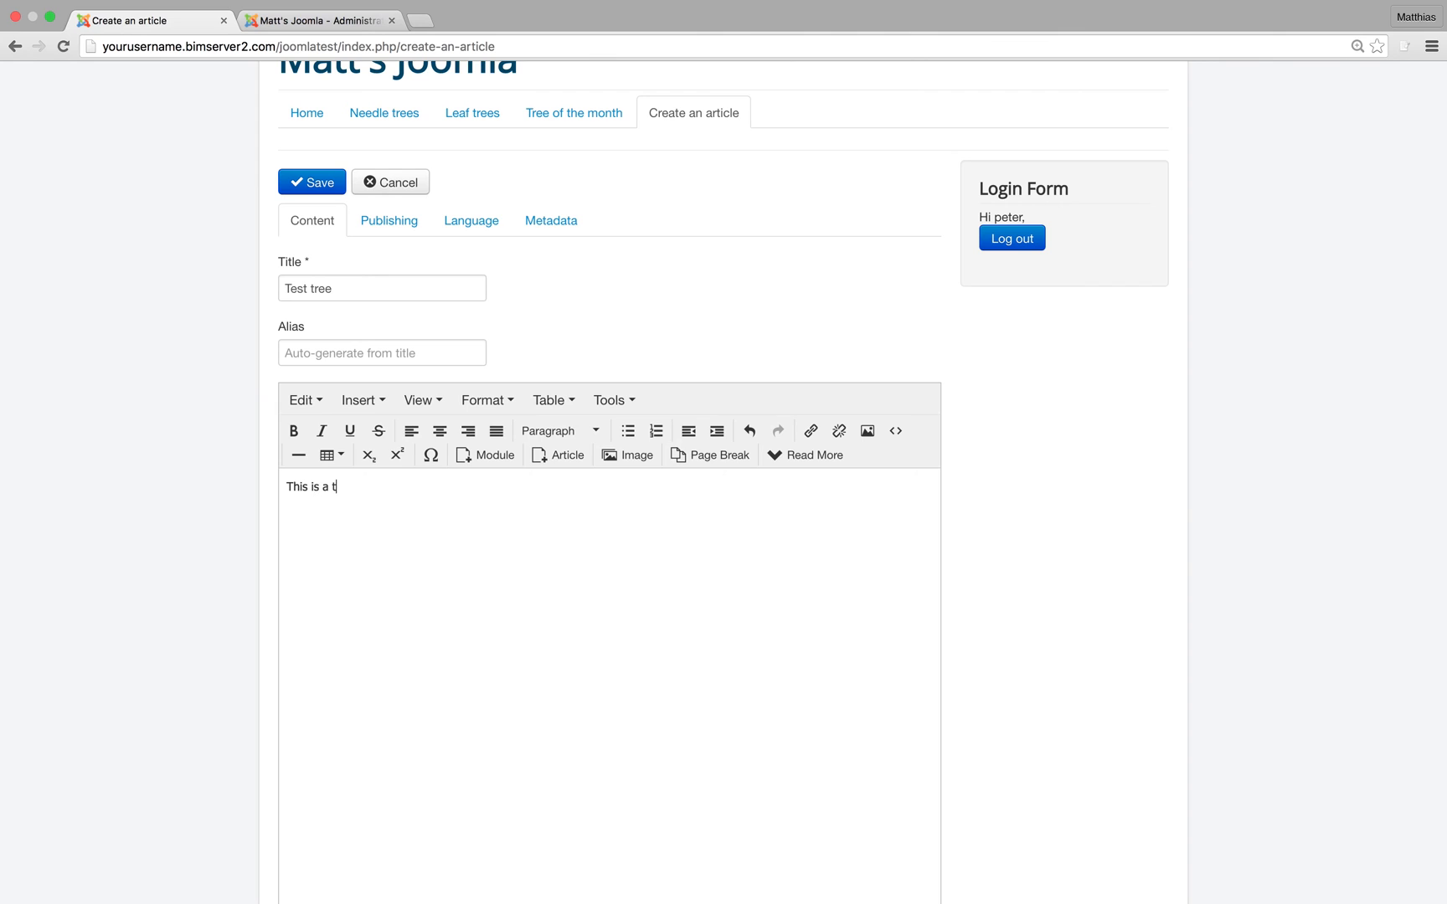
{"action": "type", "text": "est tree"}
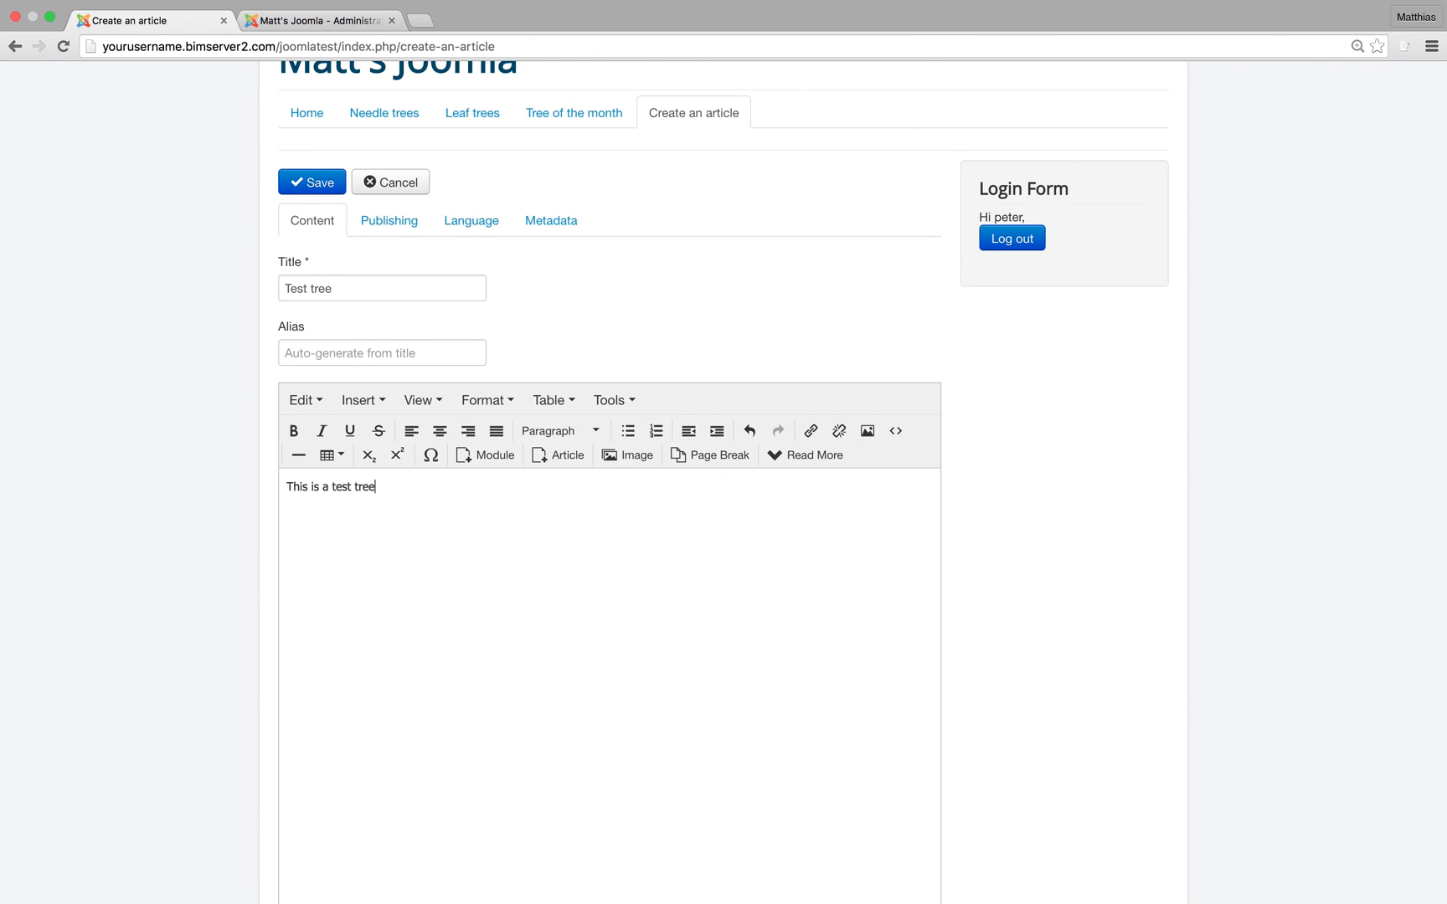
{"action": "type", "text": "."}
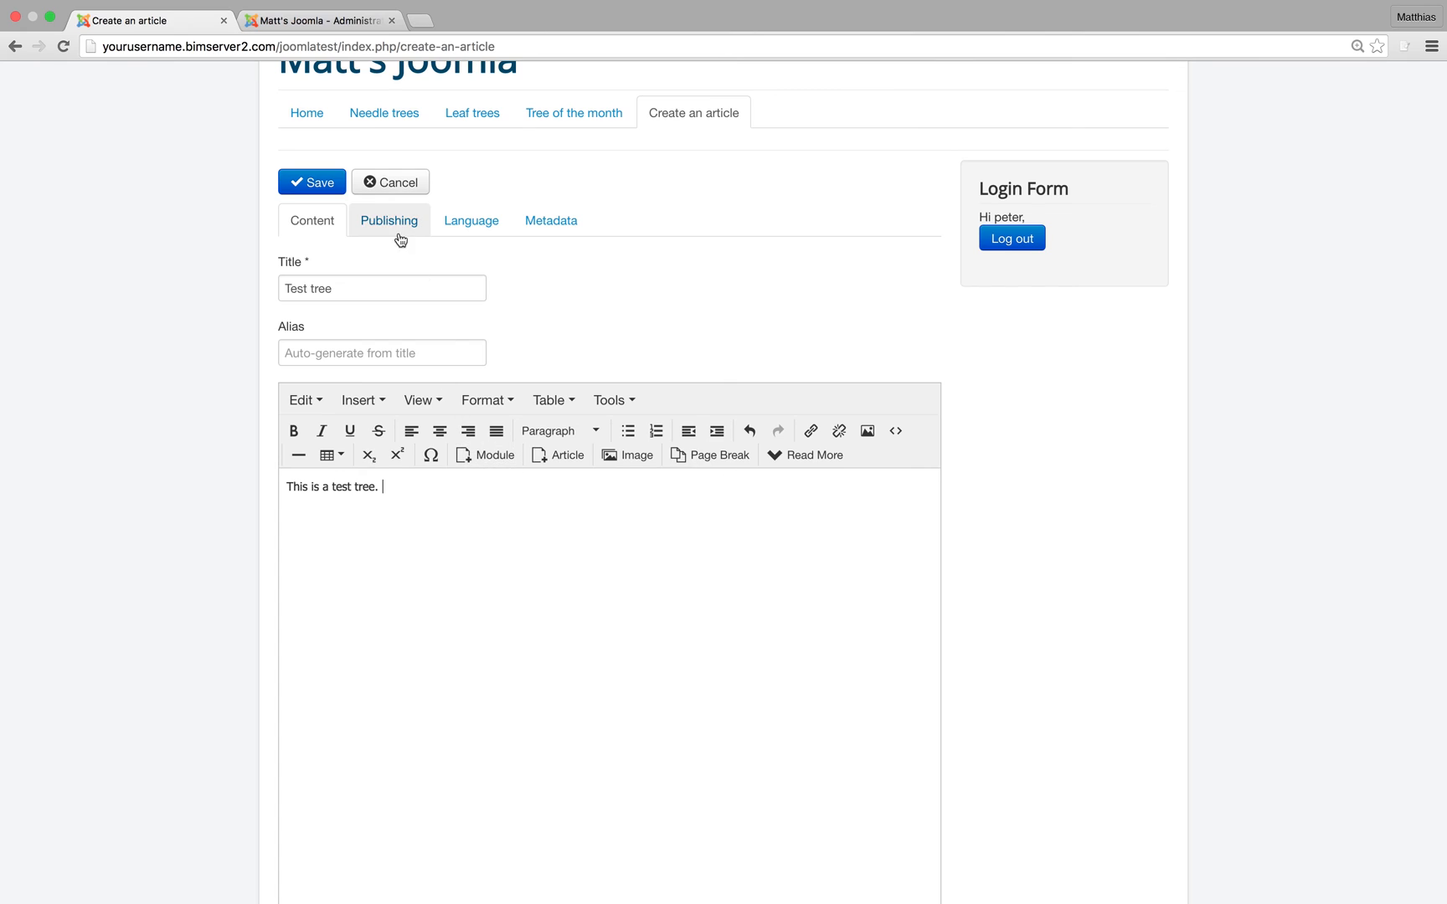
Under Publishing, set the article's category to Leaf trees.
{"action": "left_click", "coordinate": [388, 219]}
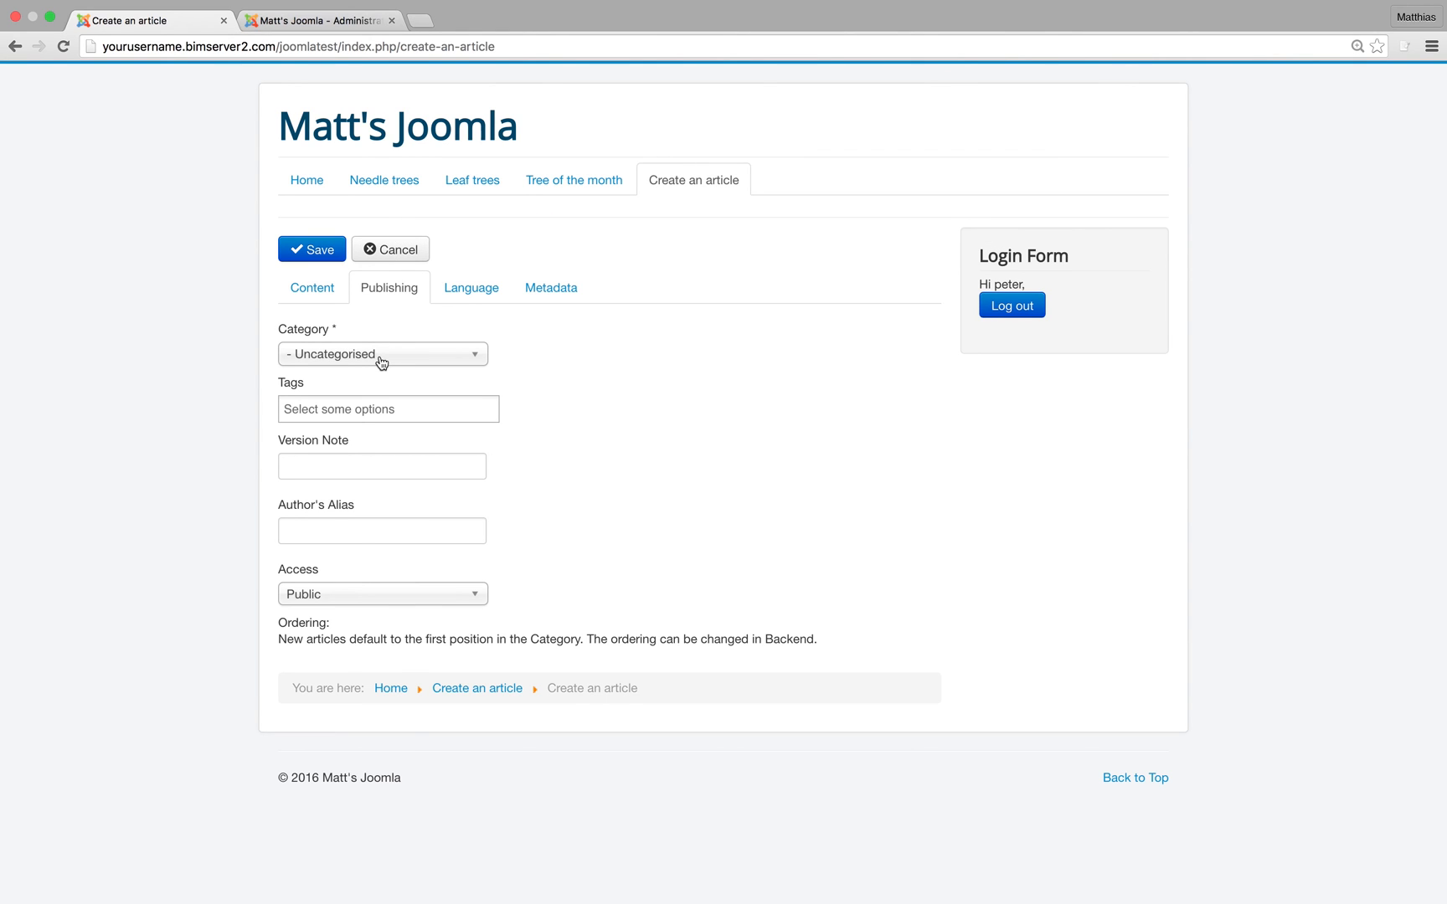
{"action": "left_click", "coordinate": [382, 353]}
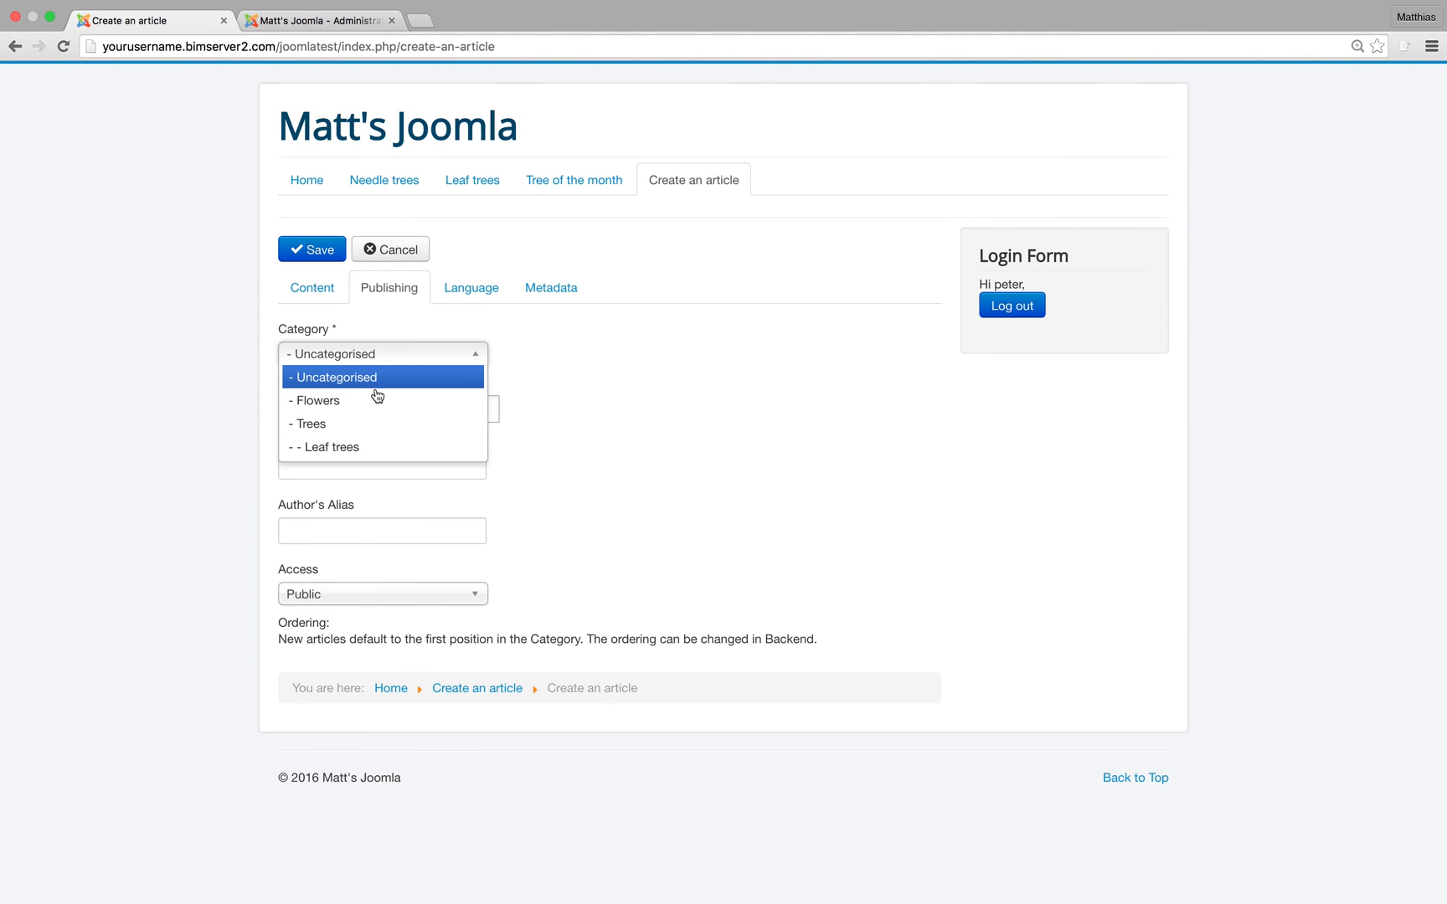
{"action": "mouse_move", "coordinate": [375, 430]}
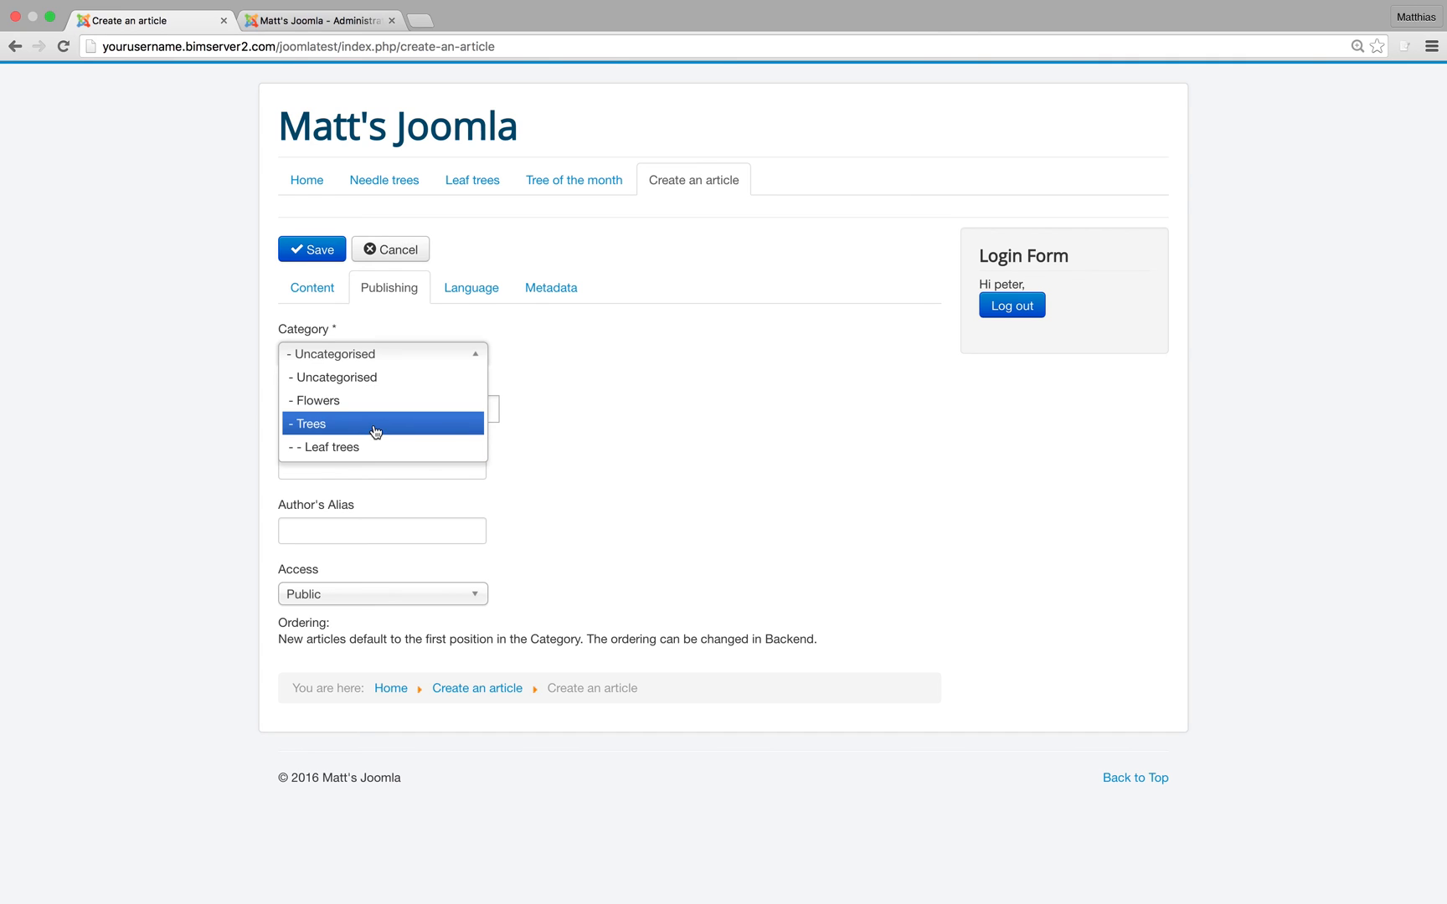
{"action": "mouse_move", "coordinate": [367, 452]}
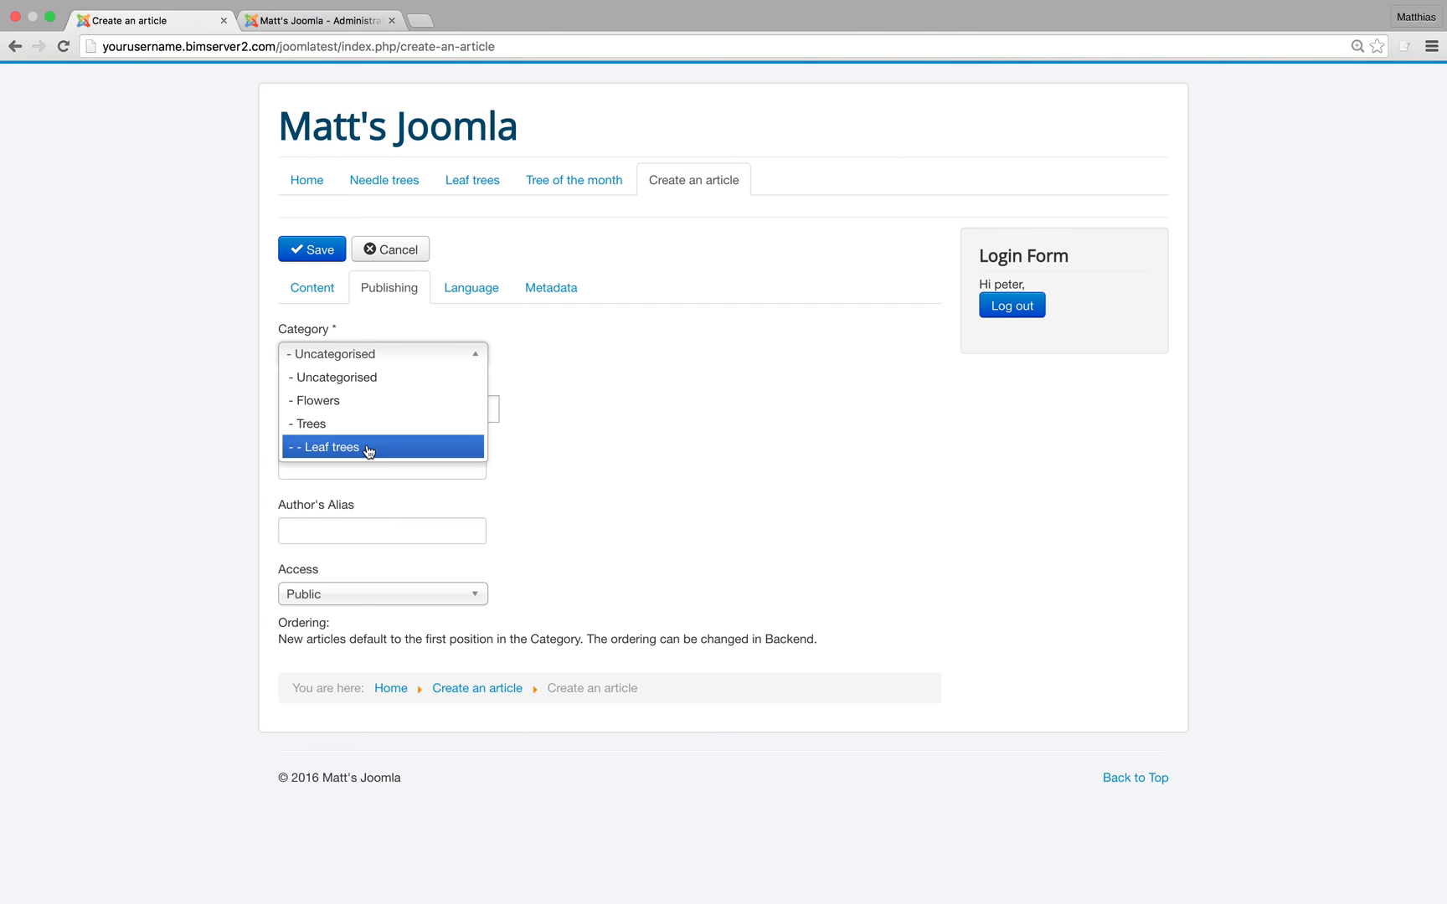
{"action": "left_click", "coordinate": [328, 447]}
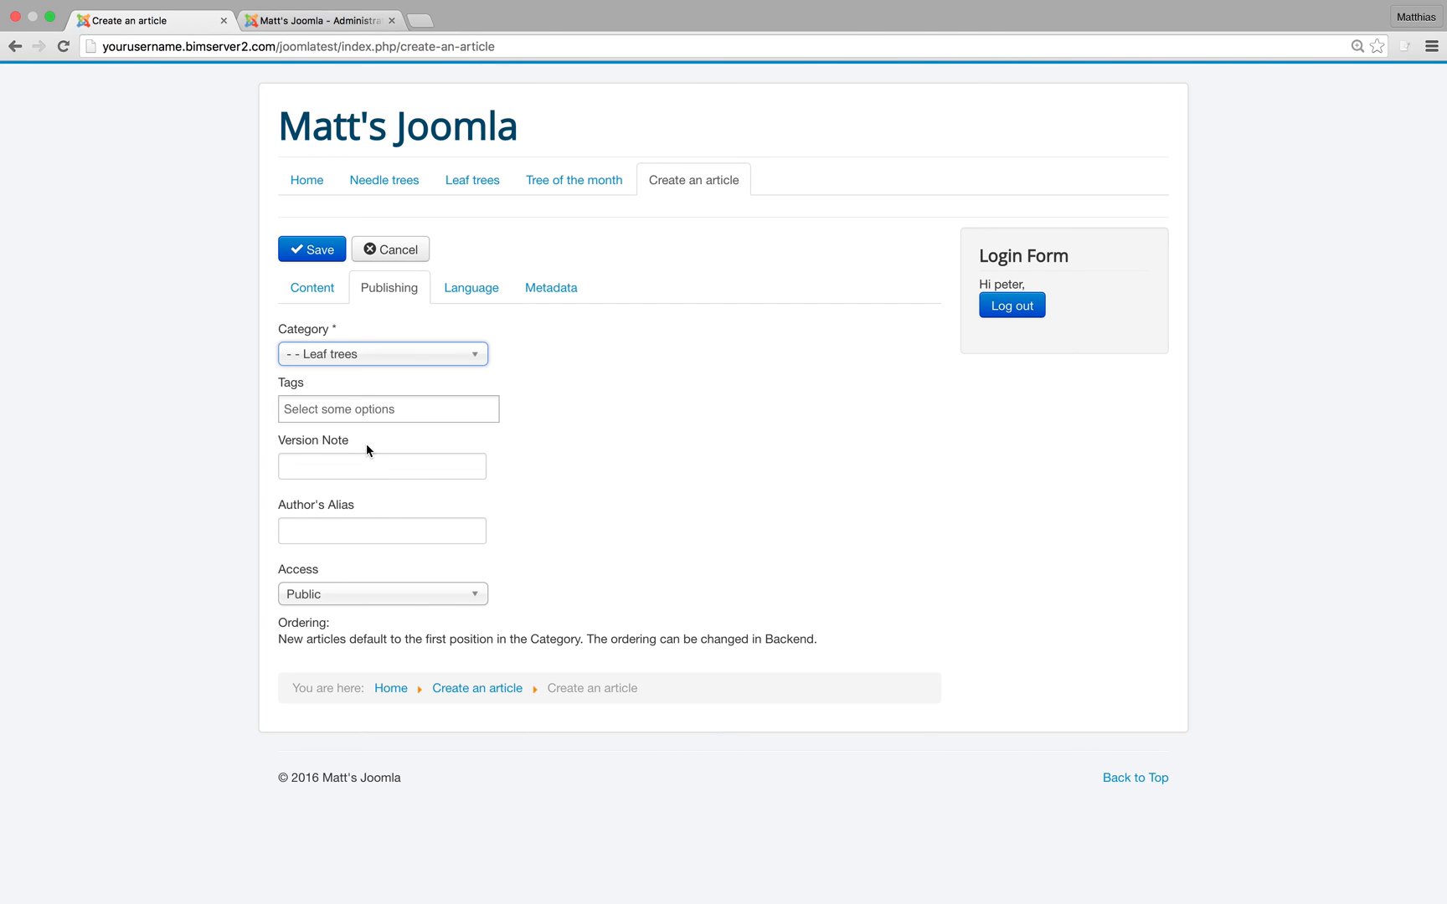
{"action": "mouse_move", "coordinate": [365, 345]}
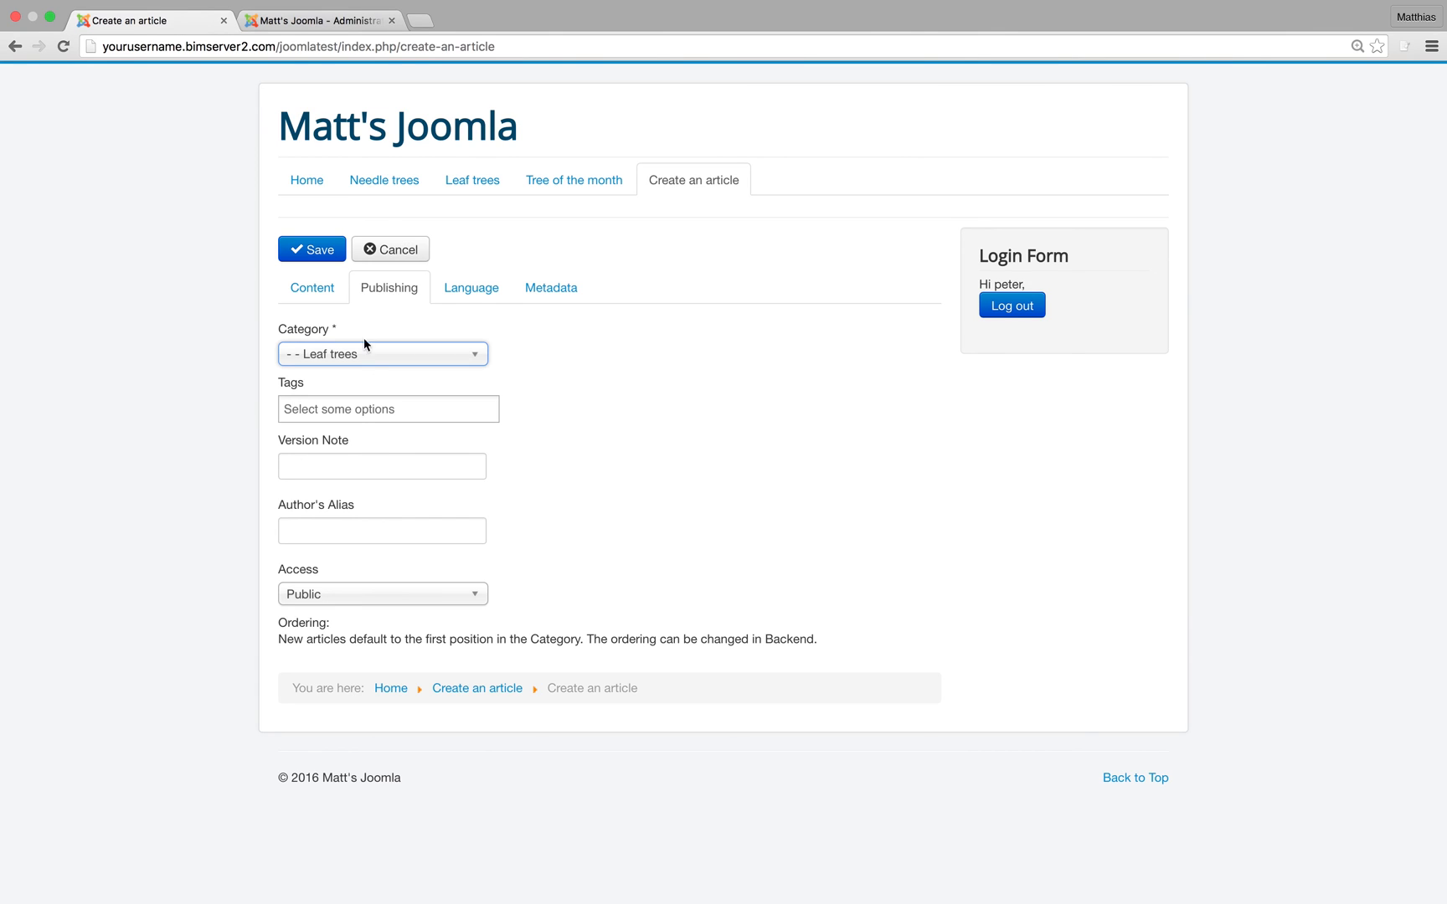
{"action": "left_click", "coordinate": [312, 249]}
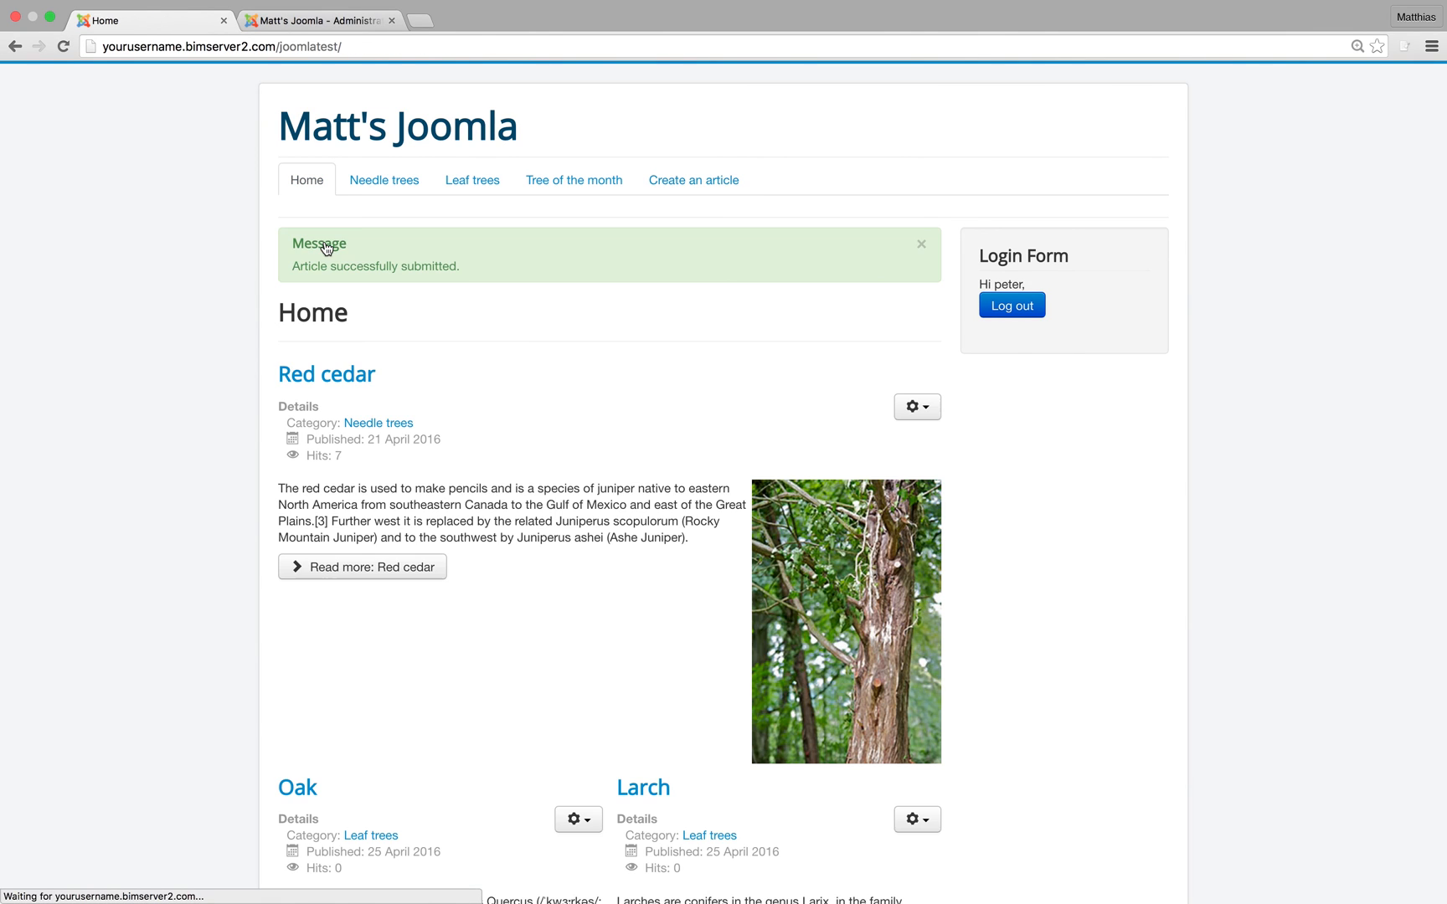
{"action": "mouse_move", "coordinate": [560, 275]}
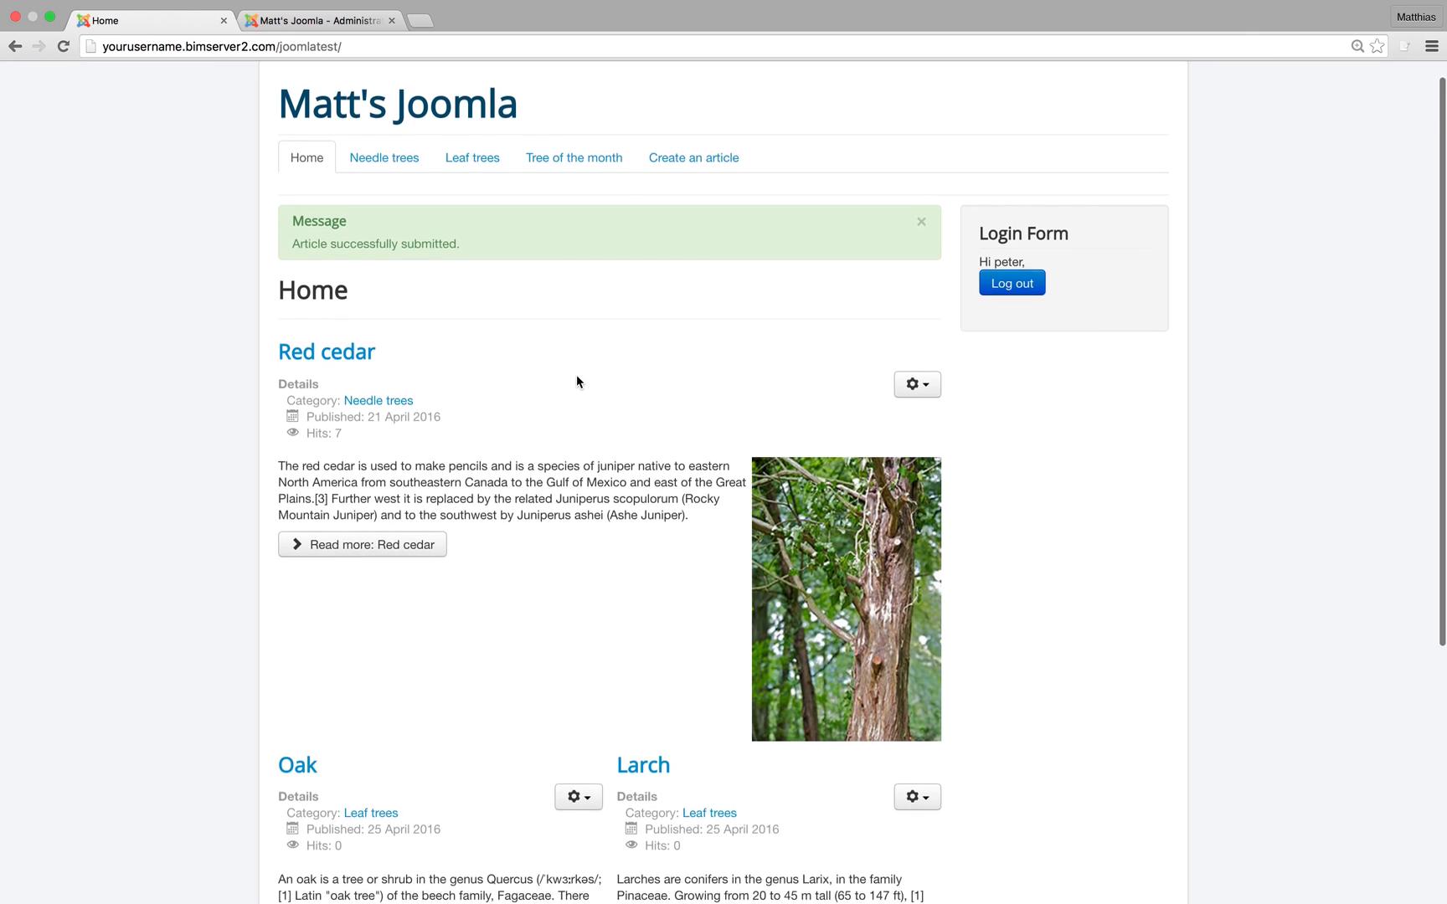
{"action": "scroll", "scroll_direction": "down", "scroll_amount": 3}
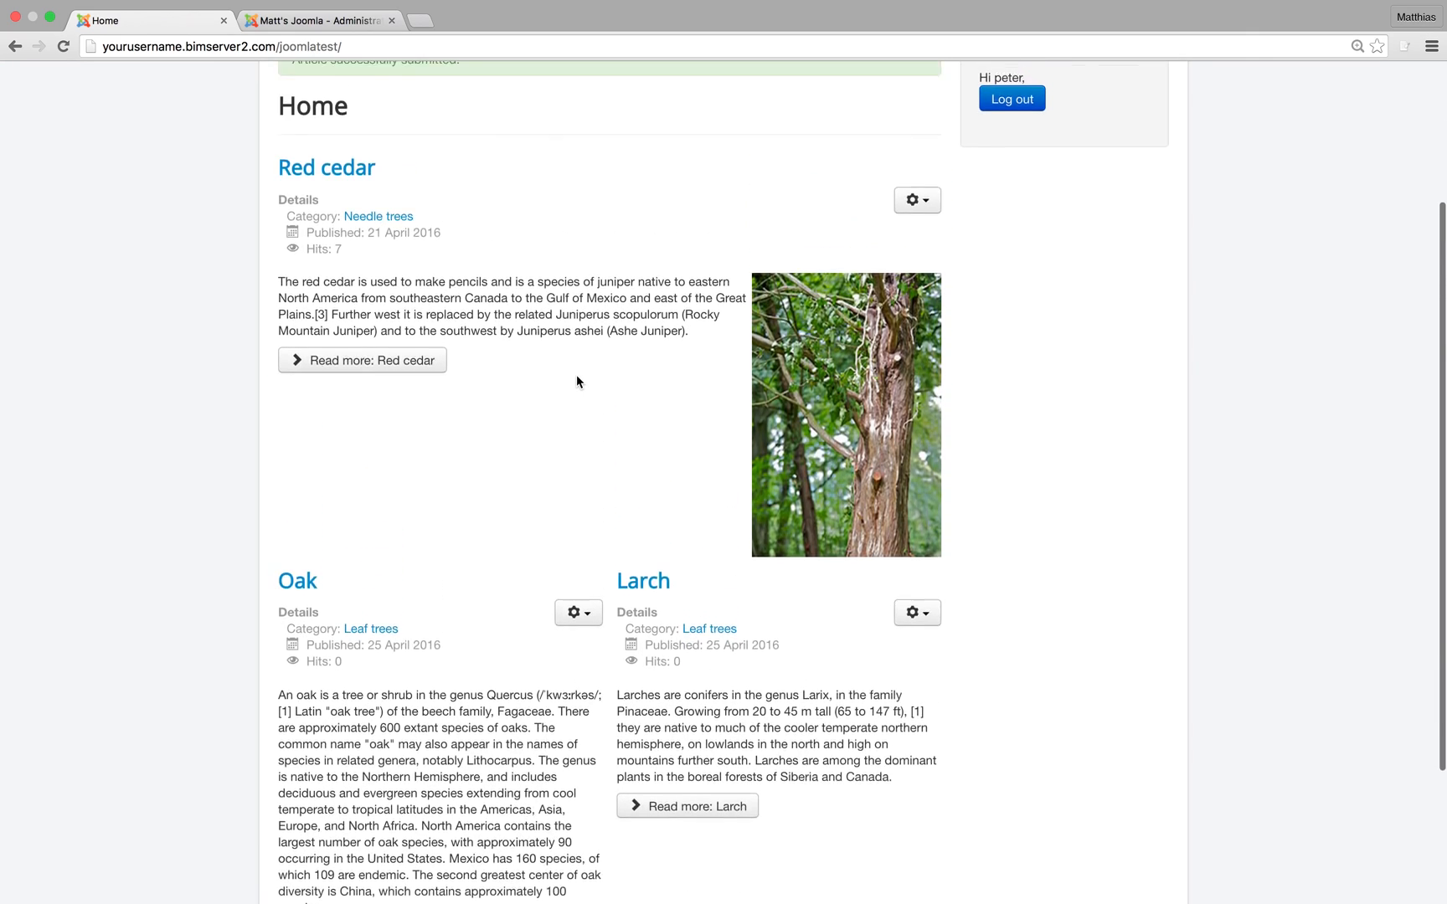
{"action": "scroll", "scroll_direction": "up", "scroll_amount": 3}
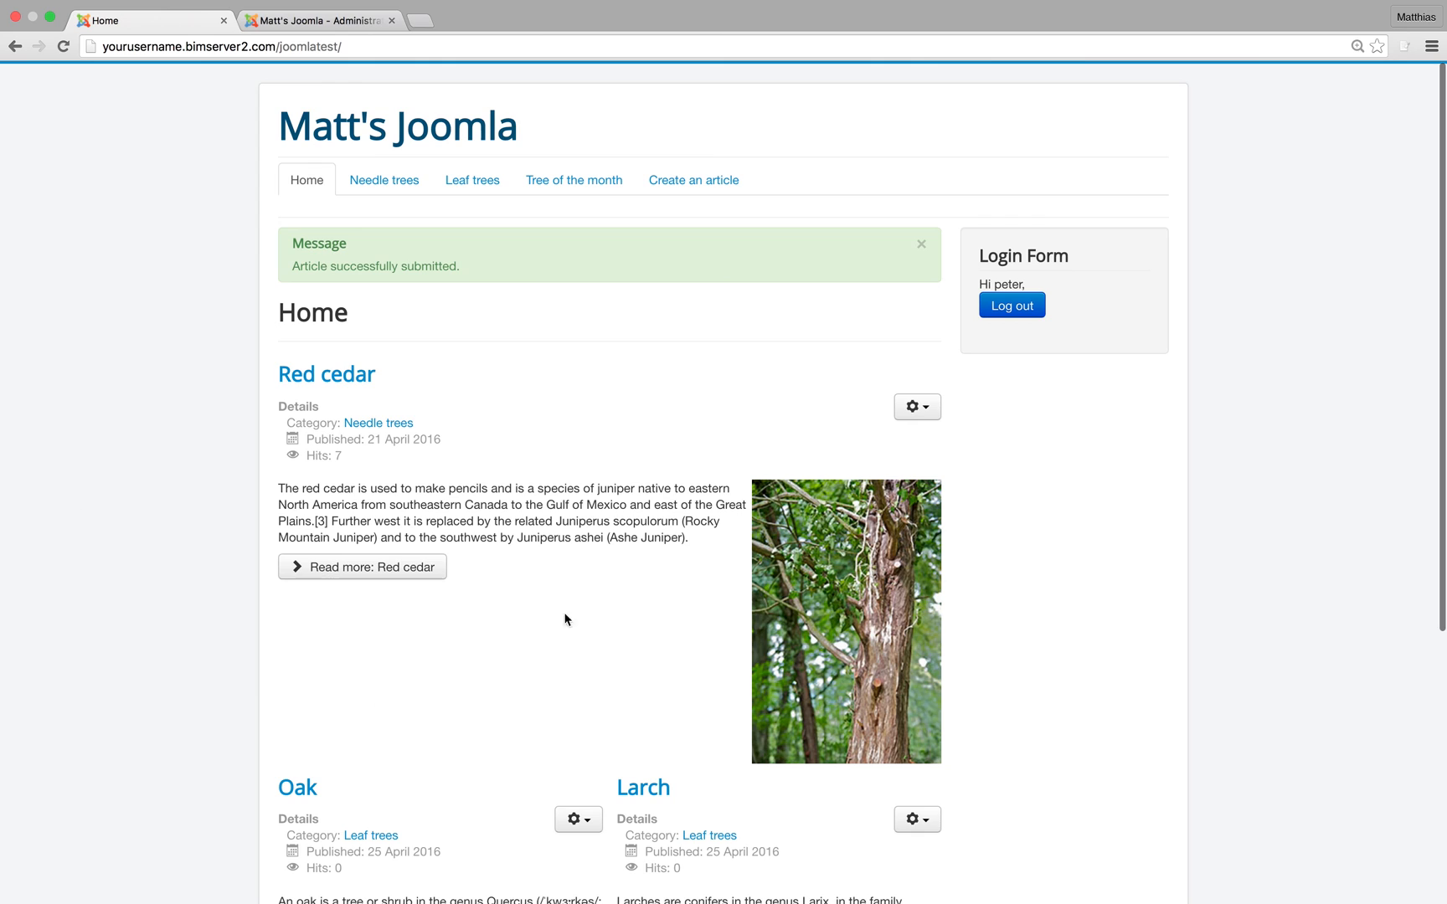
In the administrator, go to Content > Articles to see peter's unpublished Test tree.
{"action": "left_click", "coordinate": [318, 20]}
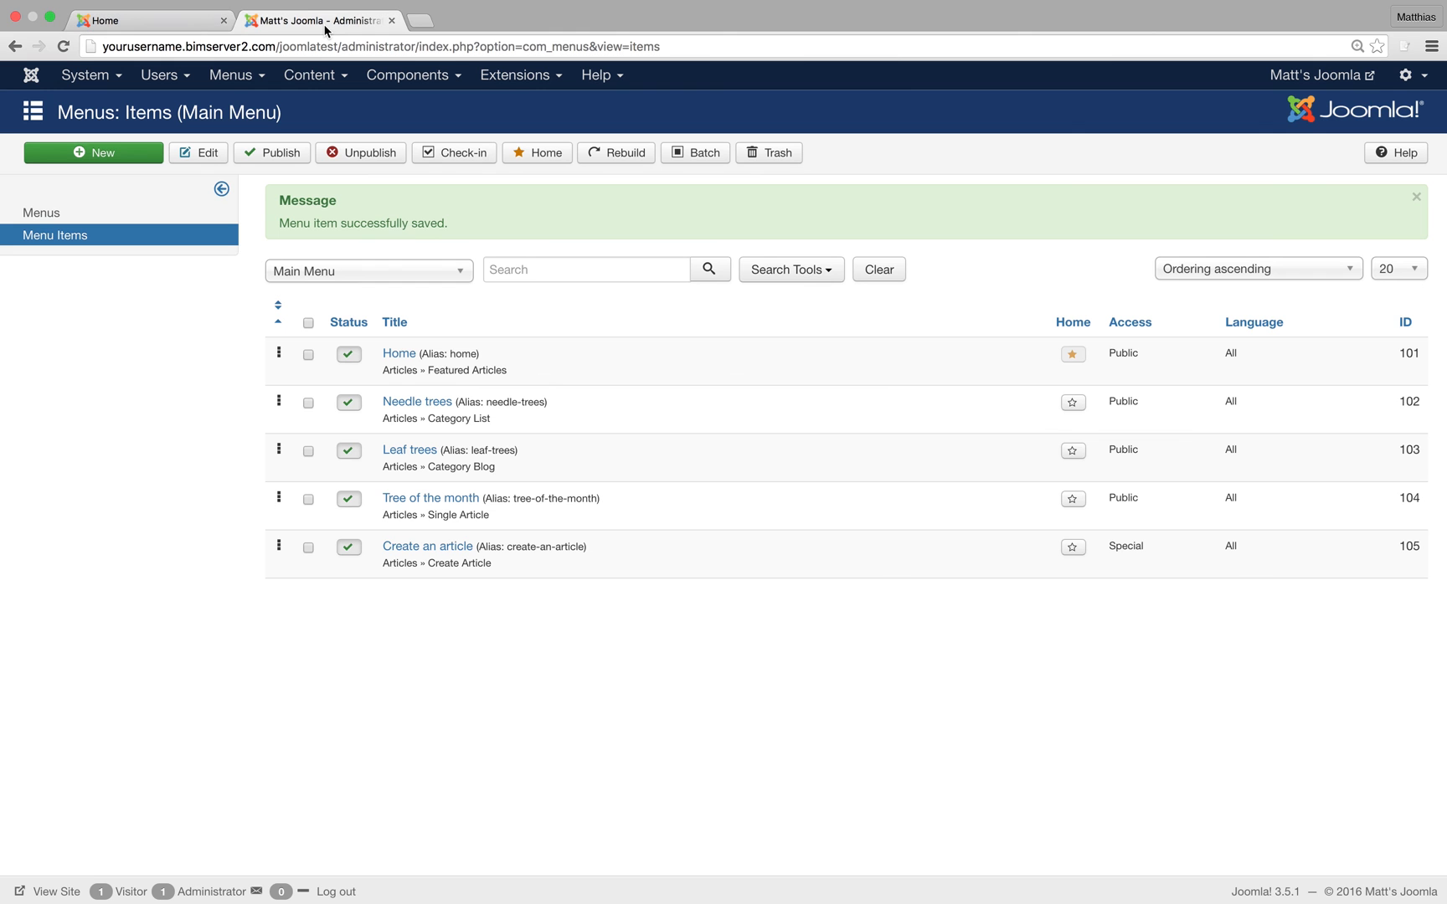
{"action": "mouse_move", "coordinate": [616, 152]}
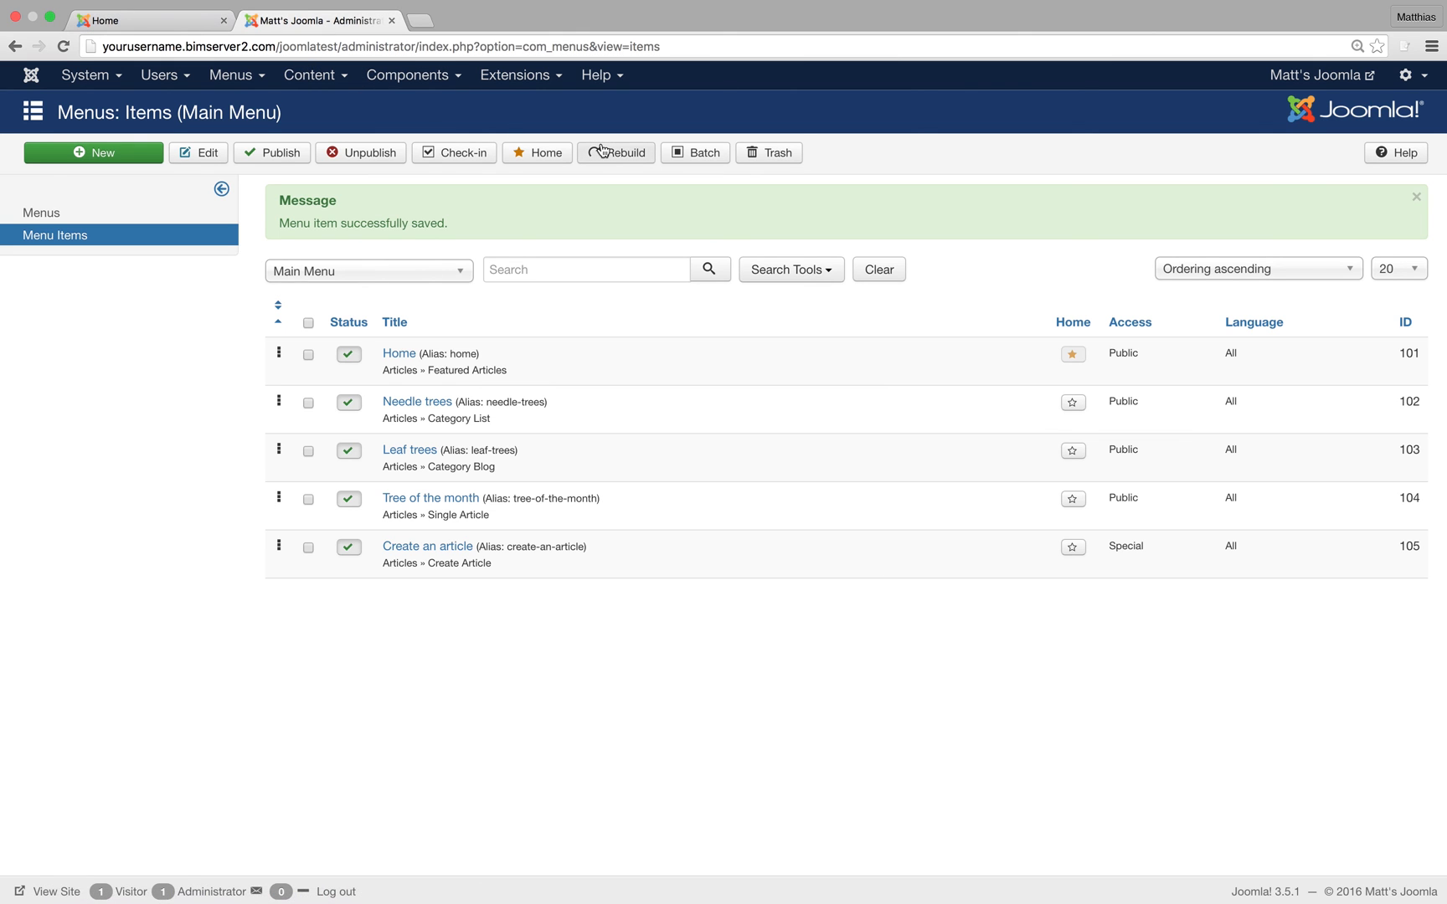
{"action": "mouse_move", "coordinate": [454, 153]}
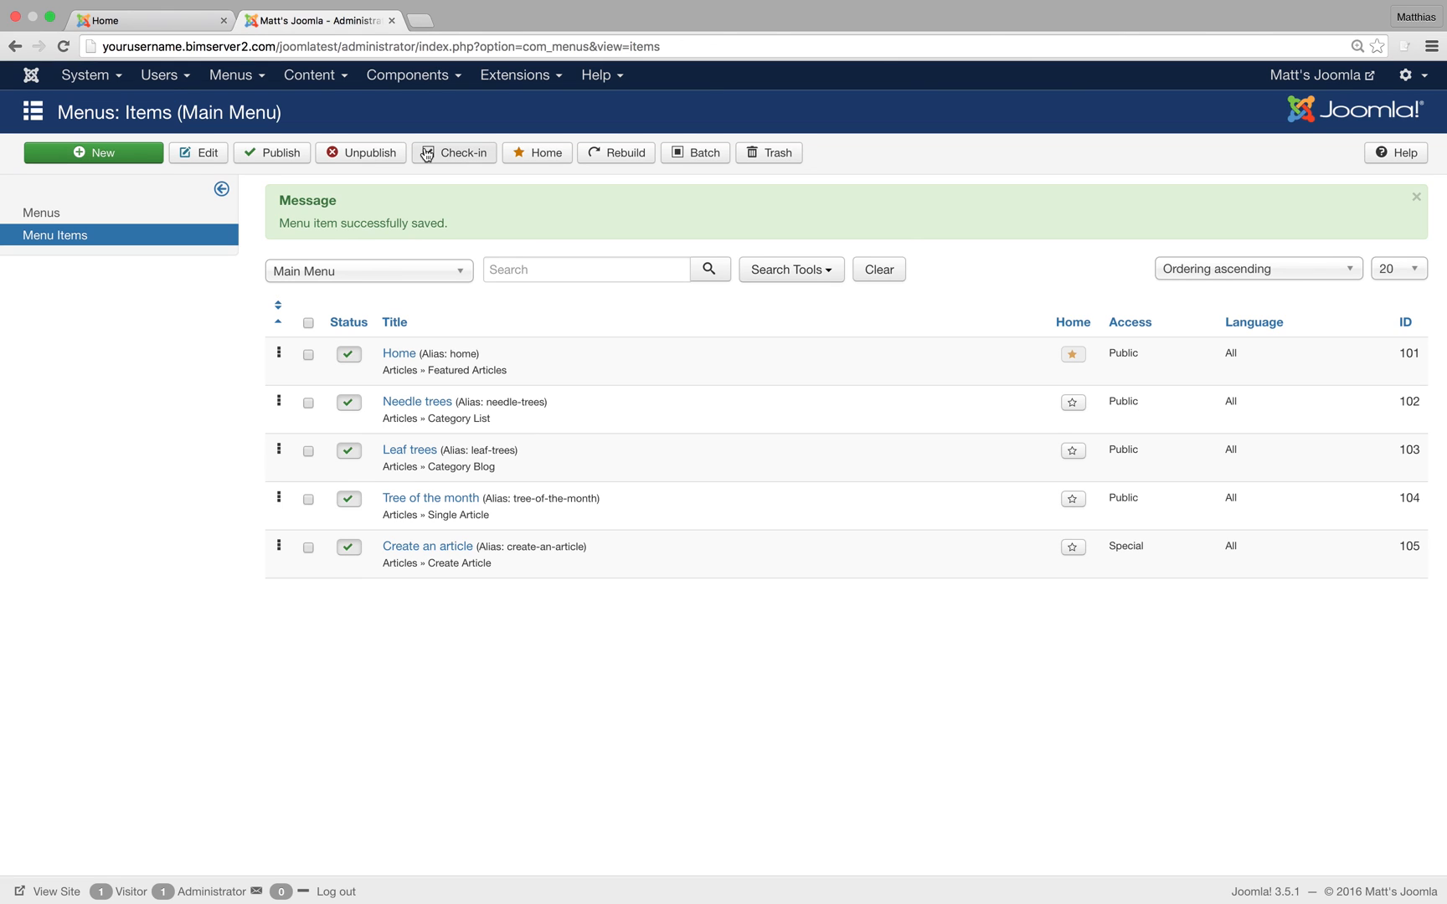
{"action": "left_click", "coordinate": [310, 75]}
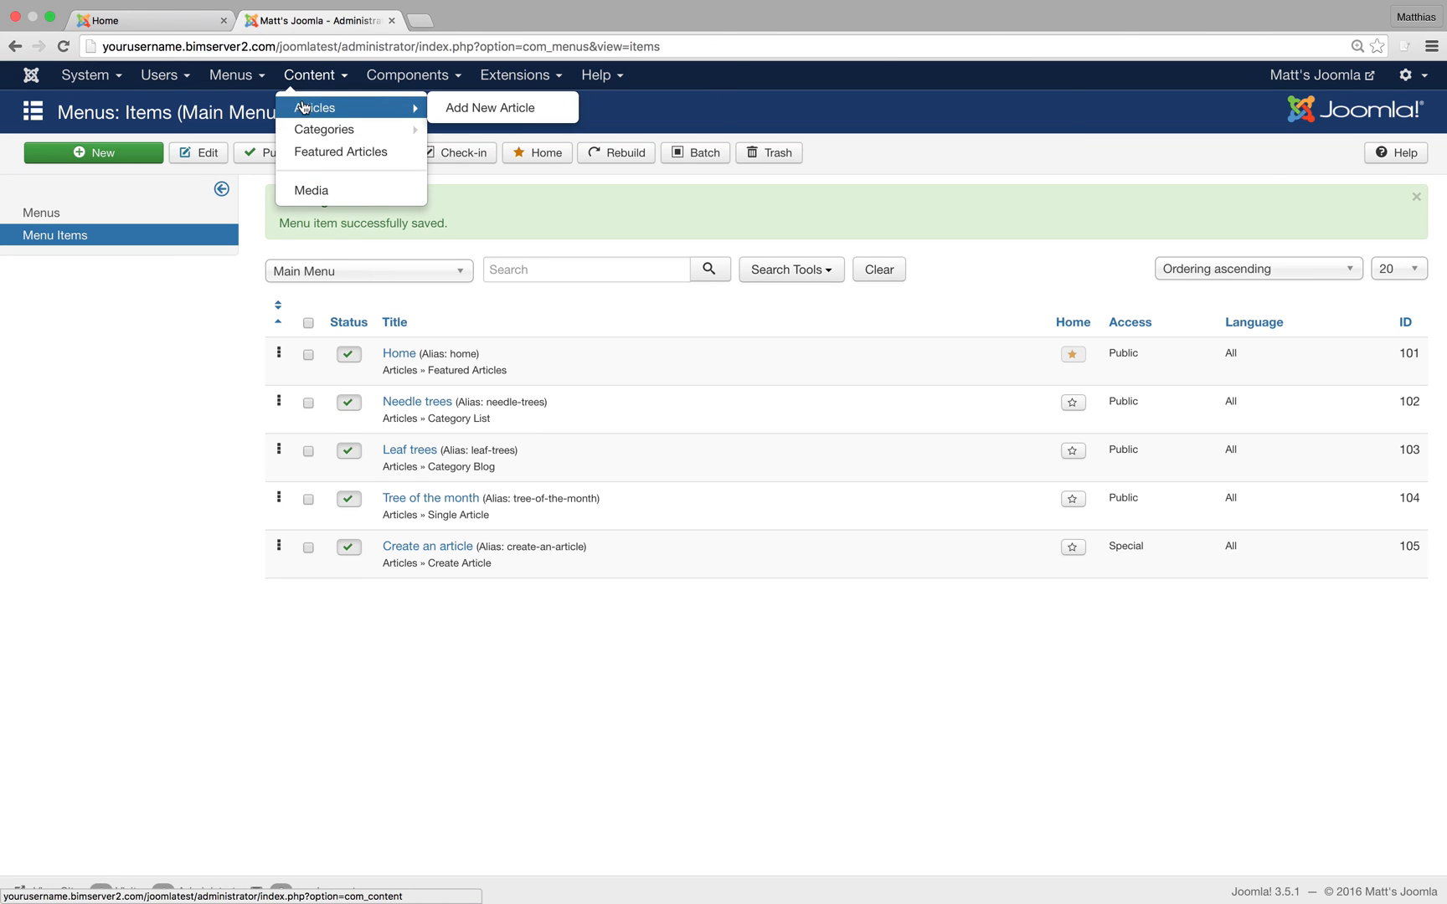
{"action": "left_click", "coordinate": [316, 108]}
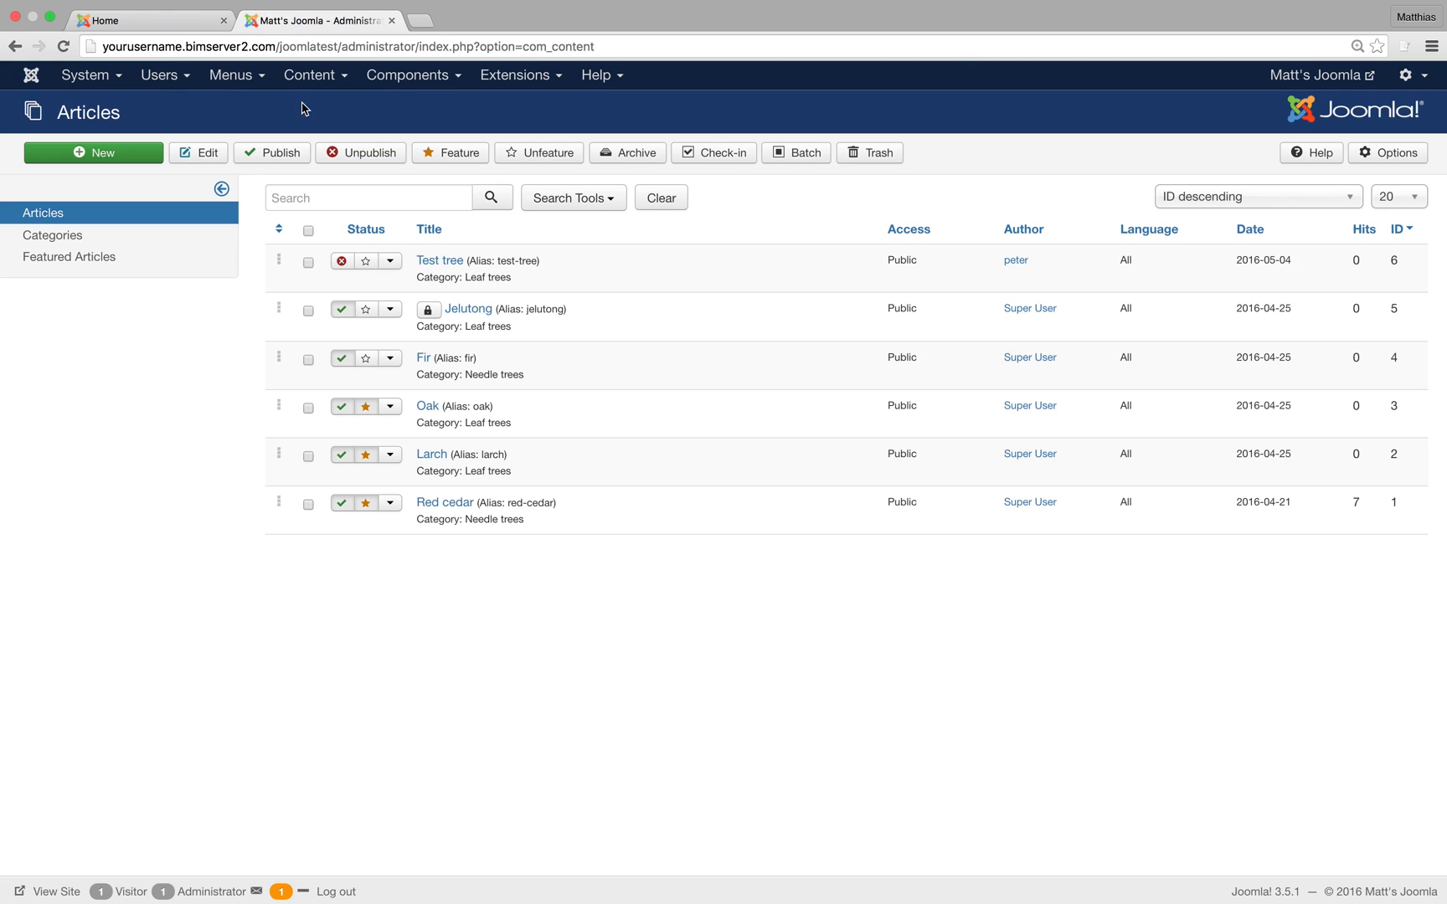
{"action": "mouse_move", "coordinate": [462, 275]}
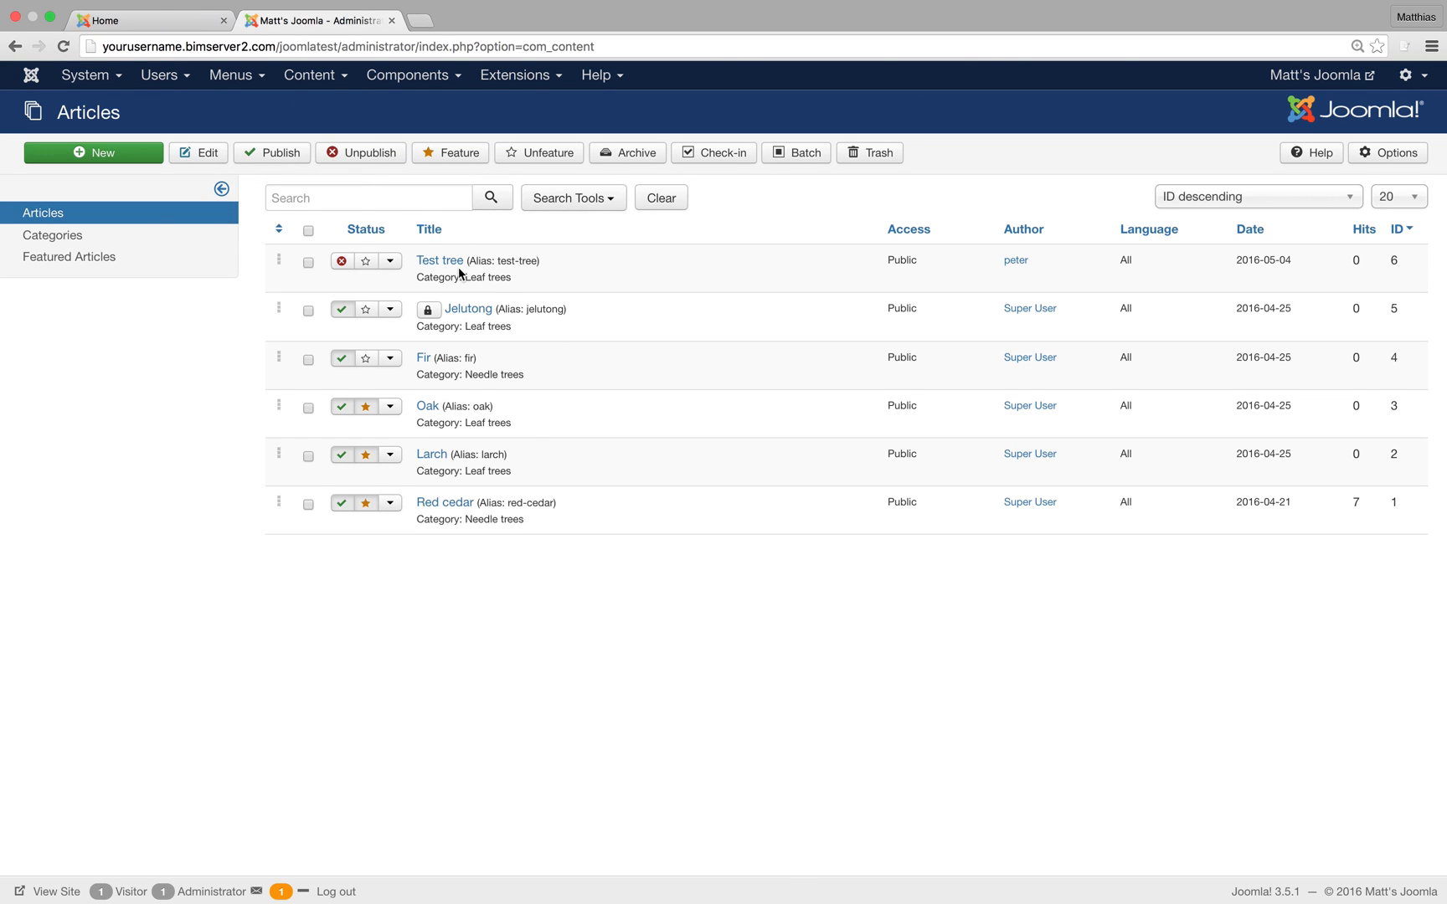
{"action": "mouse_move", "coordinate": [508, 278]}
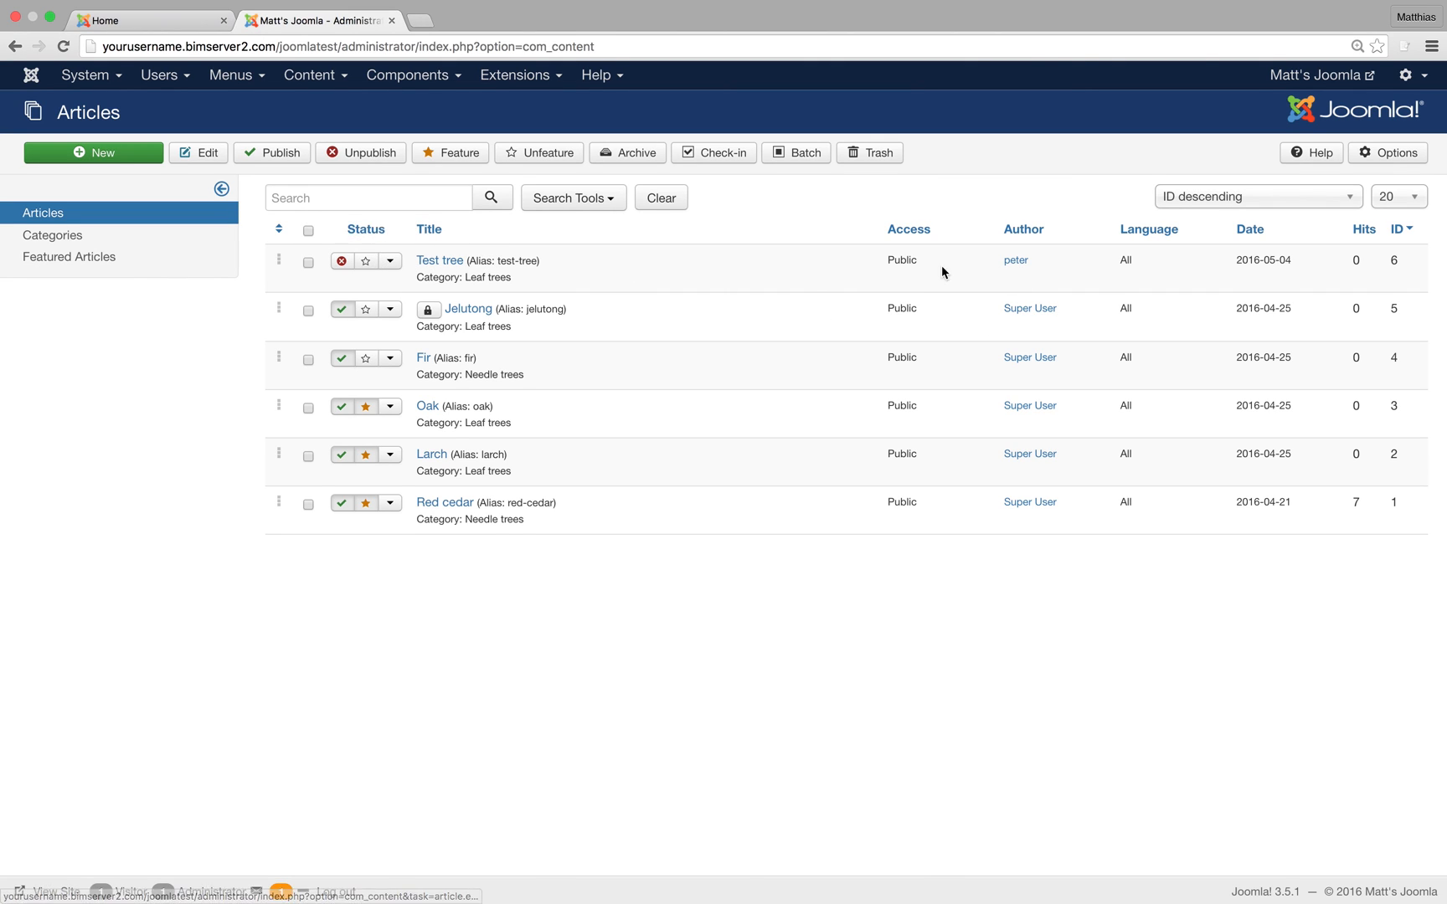
{"action": "mouse_move", "coordinate": [1016, 260]}
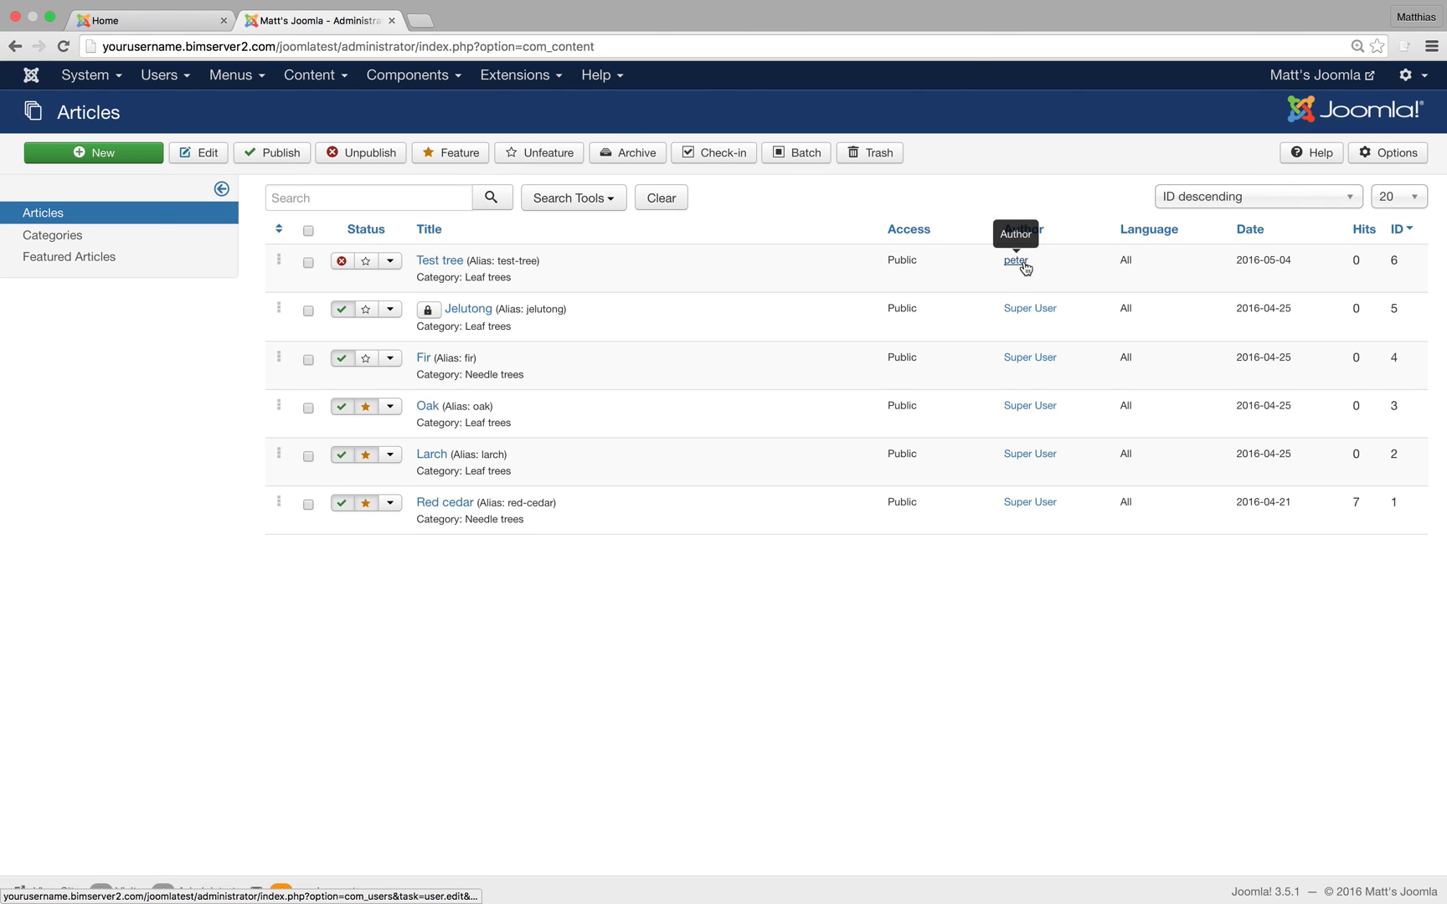
{"action": "mouse_move", "coordinate": [341, 259]}
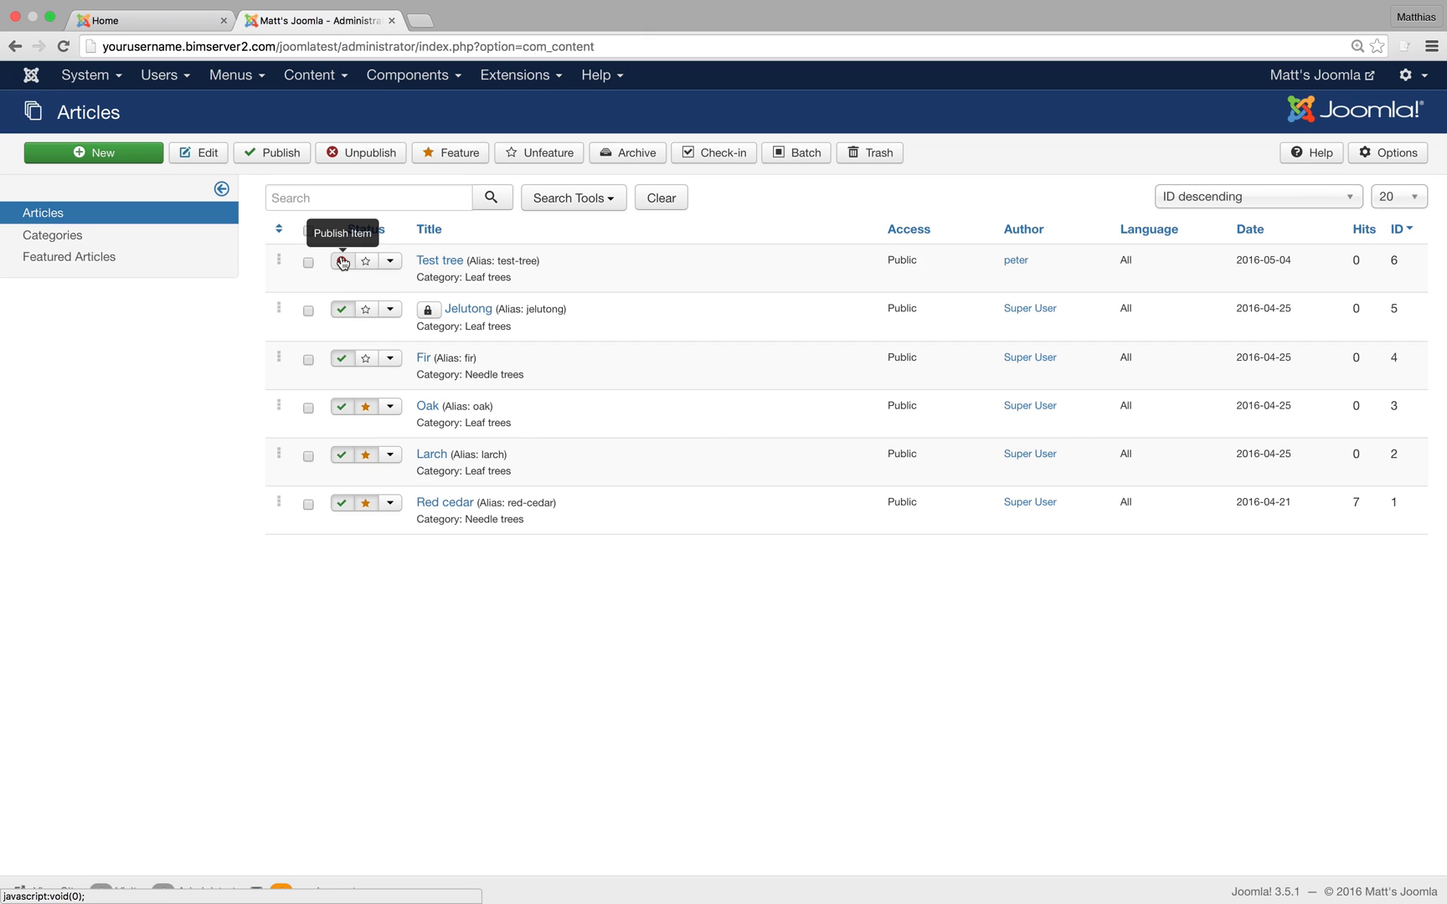
Publish the Test tree article via its status icon in the Articles list.
{"action": "left_click", "coordinate": [342, 261]}
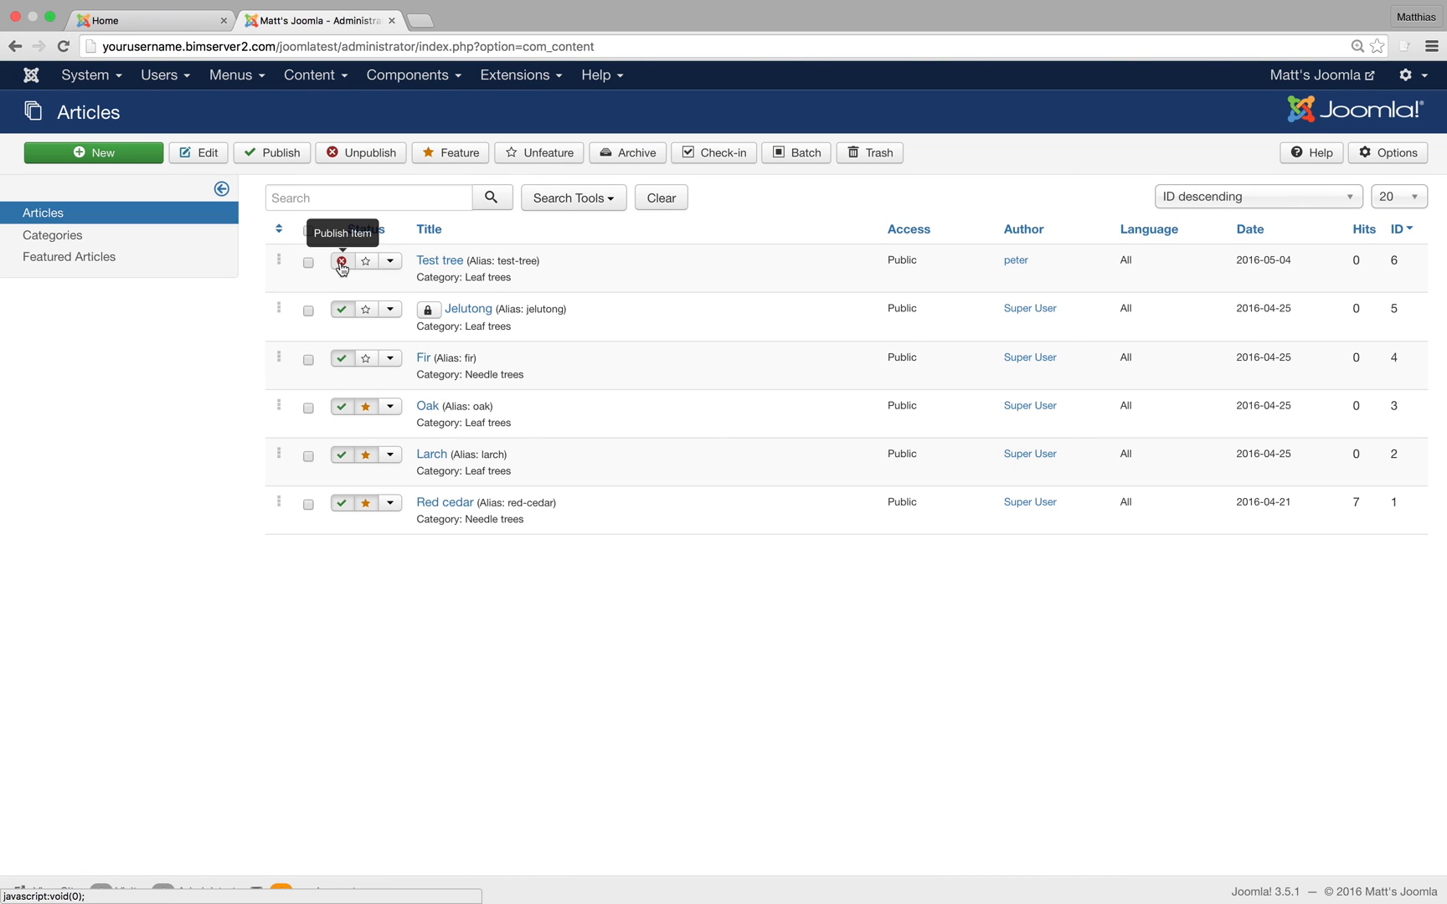
{"action": "left_click", "coordinate": [342, 260]}
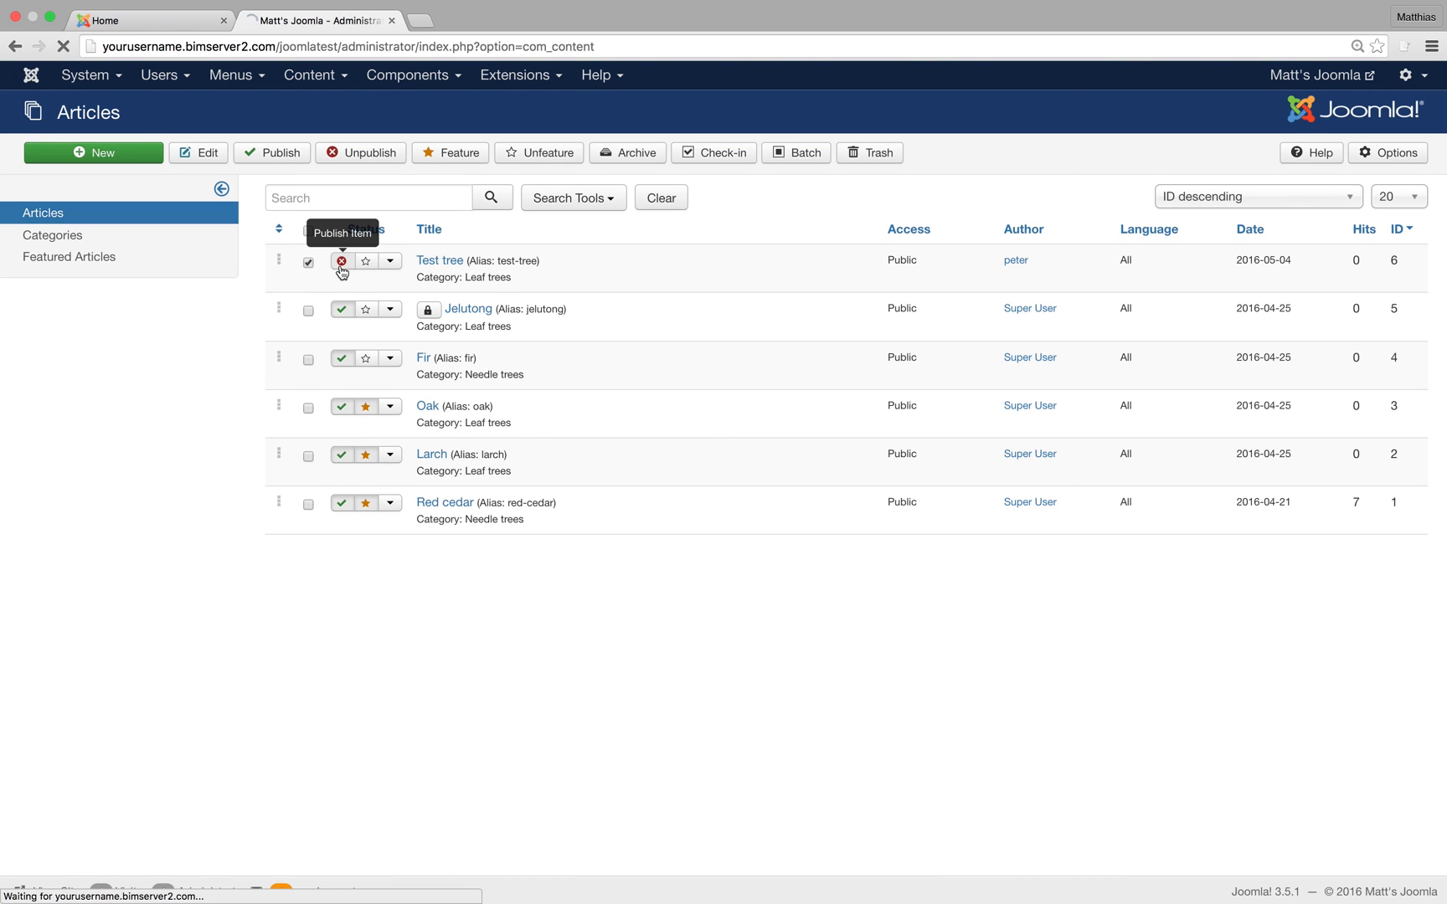
{"action": "left_click", "coordinate": [340, 261]}
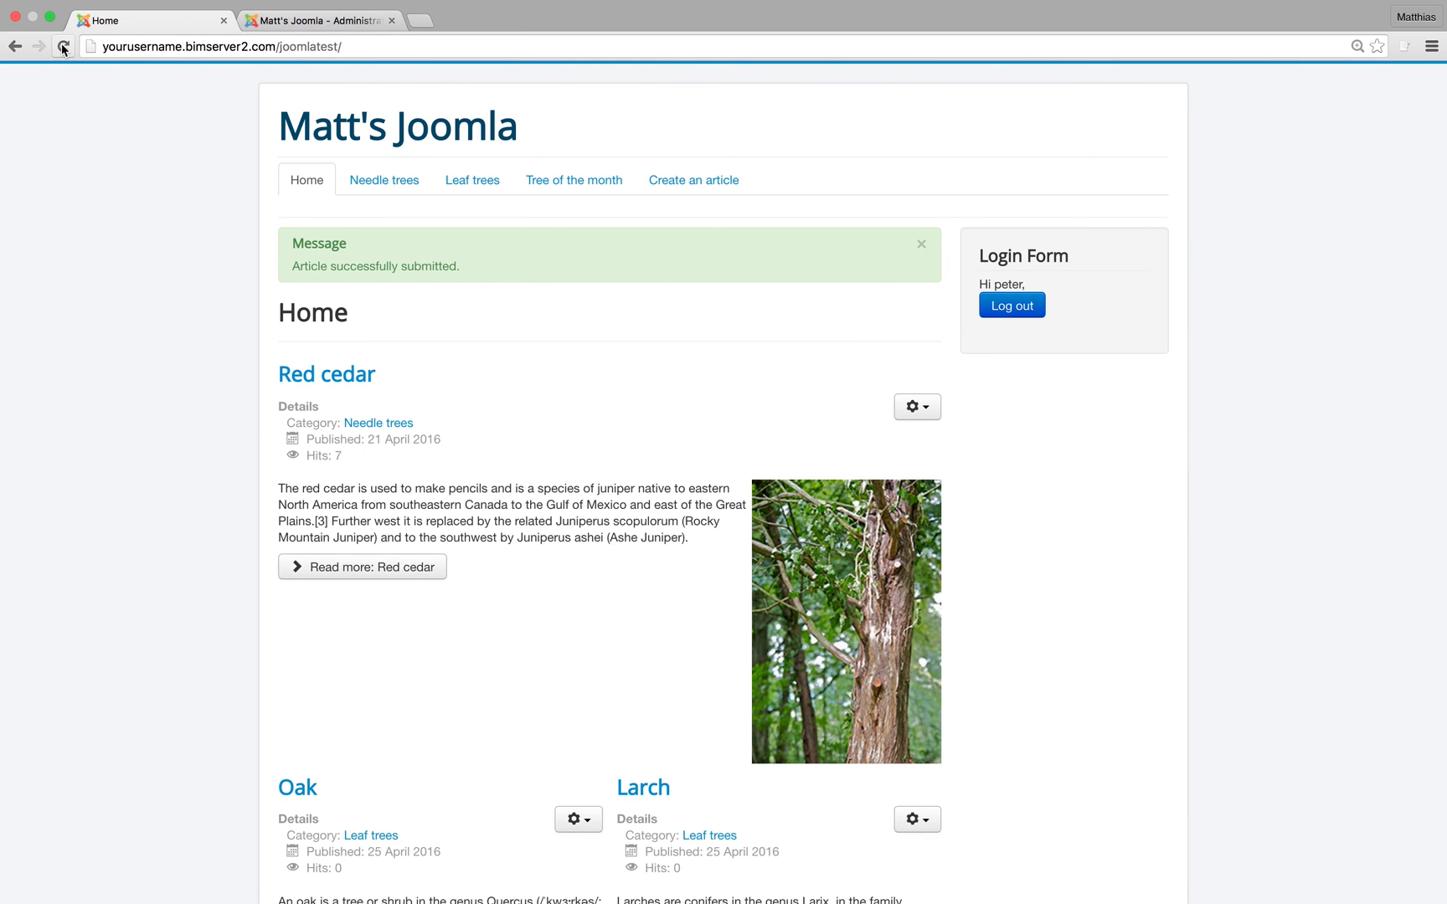
Reload the public site and open Leaf trees, where Test tree by peter now appears.
{"action": "left_click", "coordinate": [62, 47]}
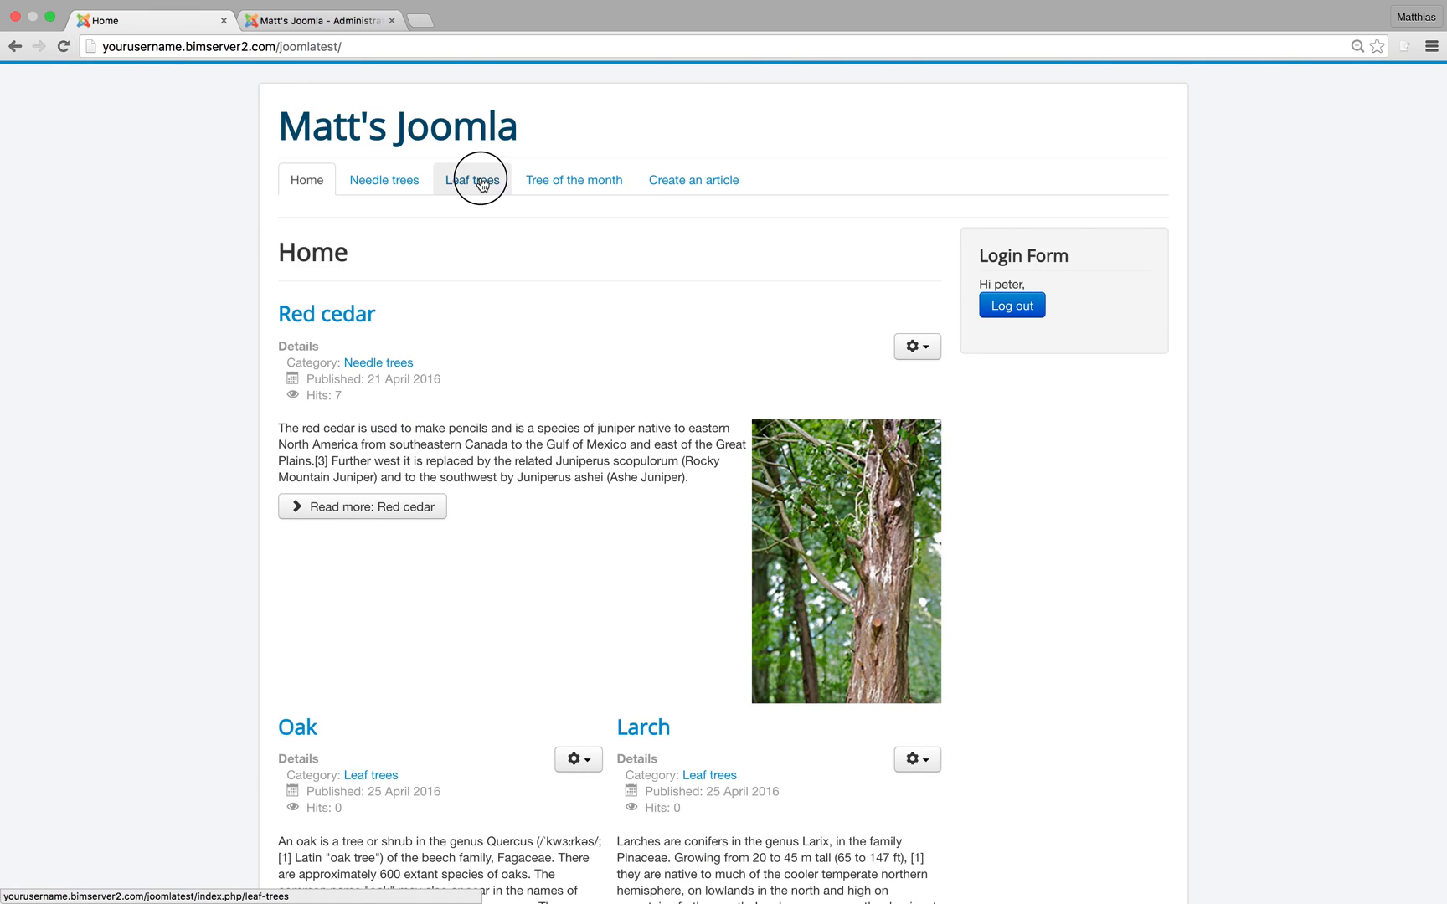
{"action": "left_click", "coordinate": [472, 180]}
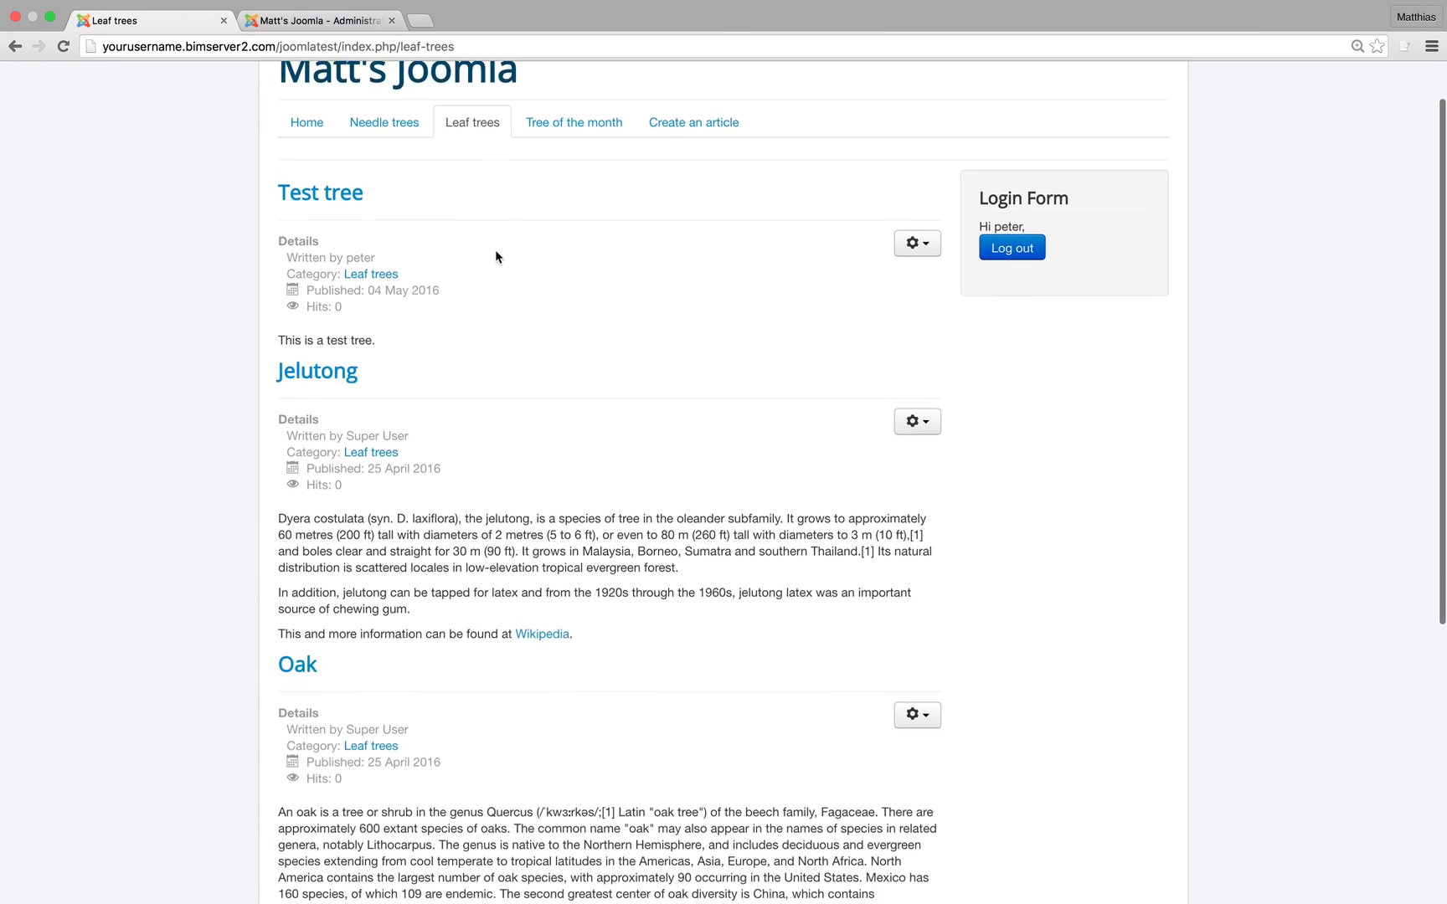
{"action": "scroll", "scroll_direction": "down", "scroll_amount": 3}
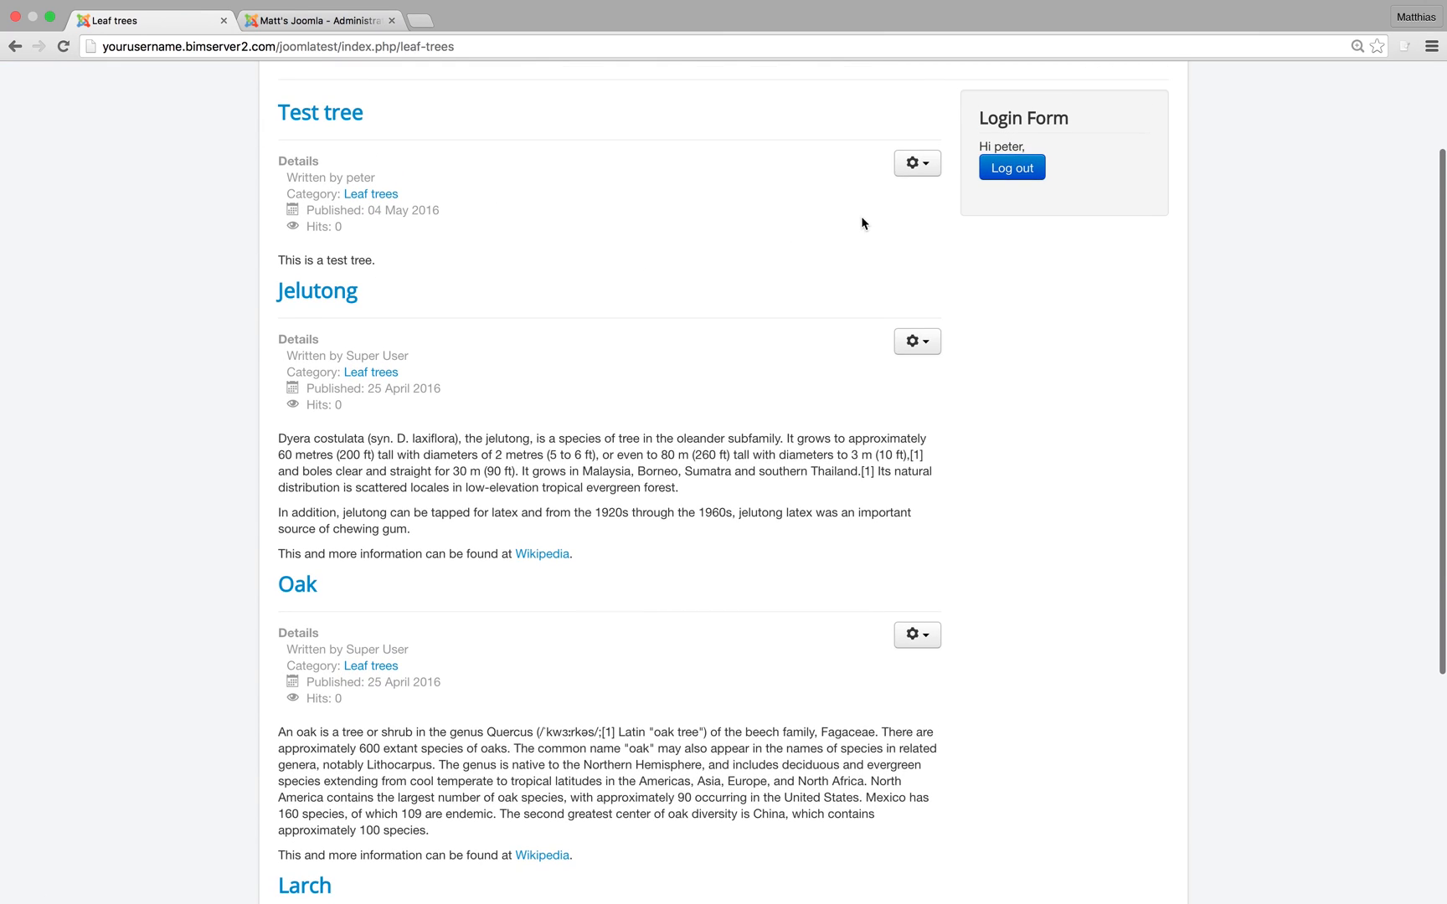
Edit Test tree from the frontend gear menu, add a line '123', and save.
{"action": "left_click", "coordinate": [914, 164]}
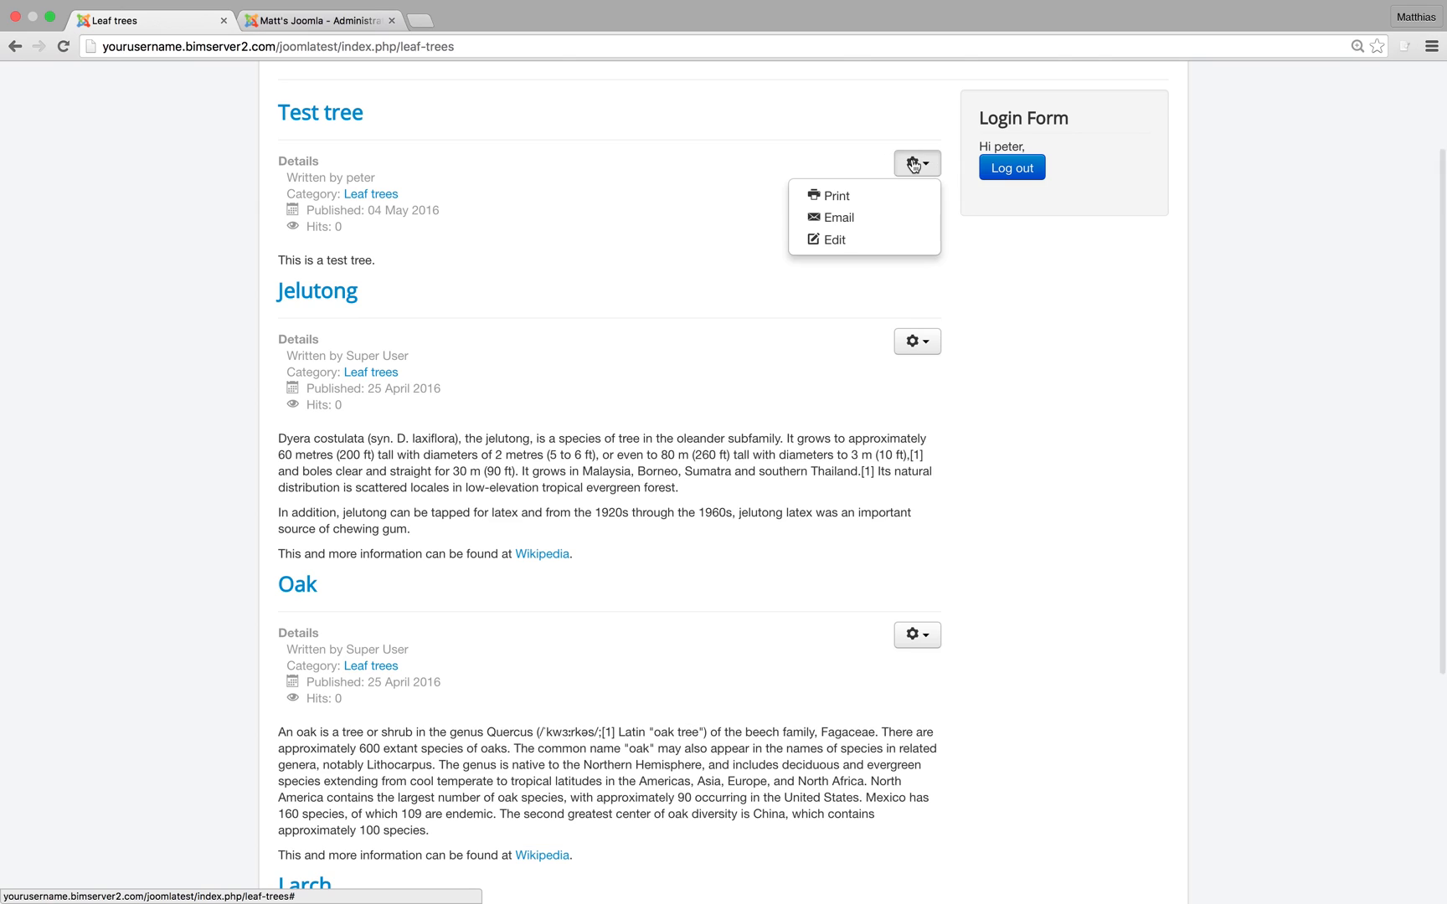
{"action": "left_click", "coordinate": [835, 240]}
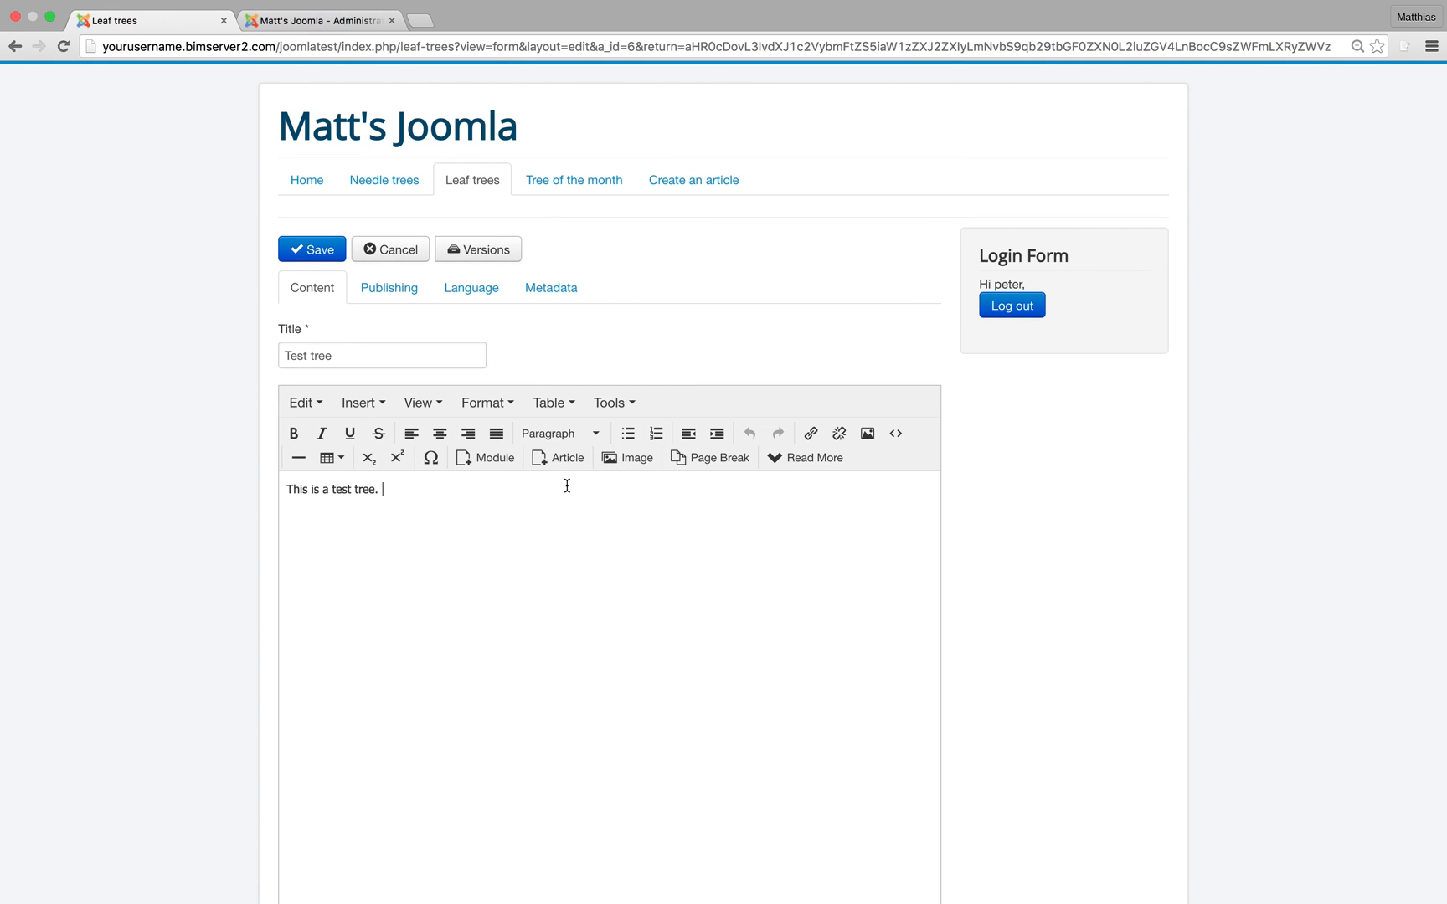
{"action": "type", "text": "123"}
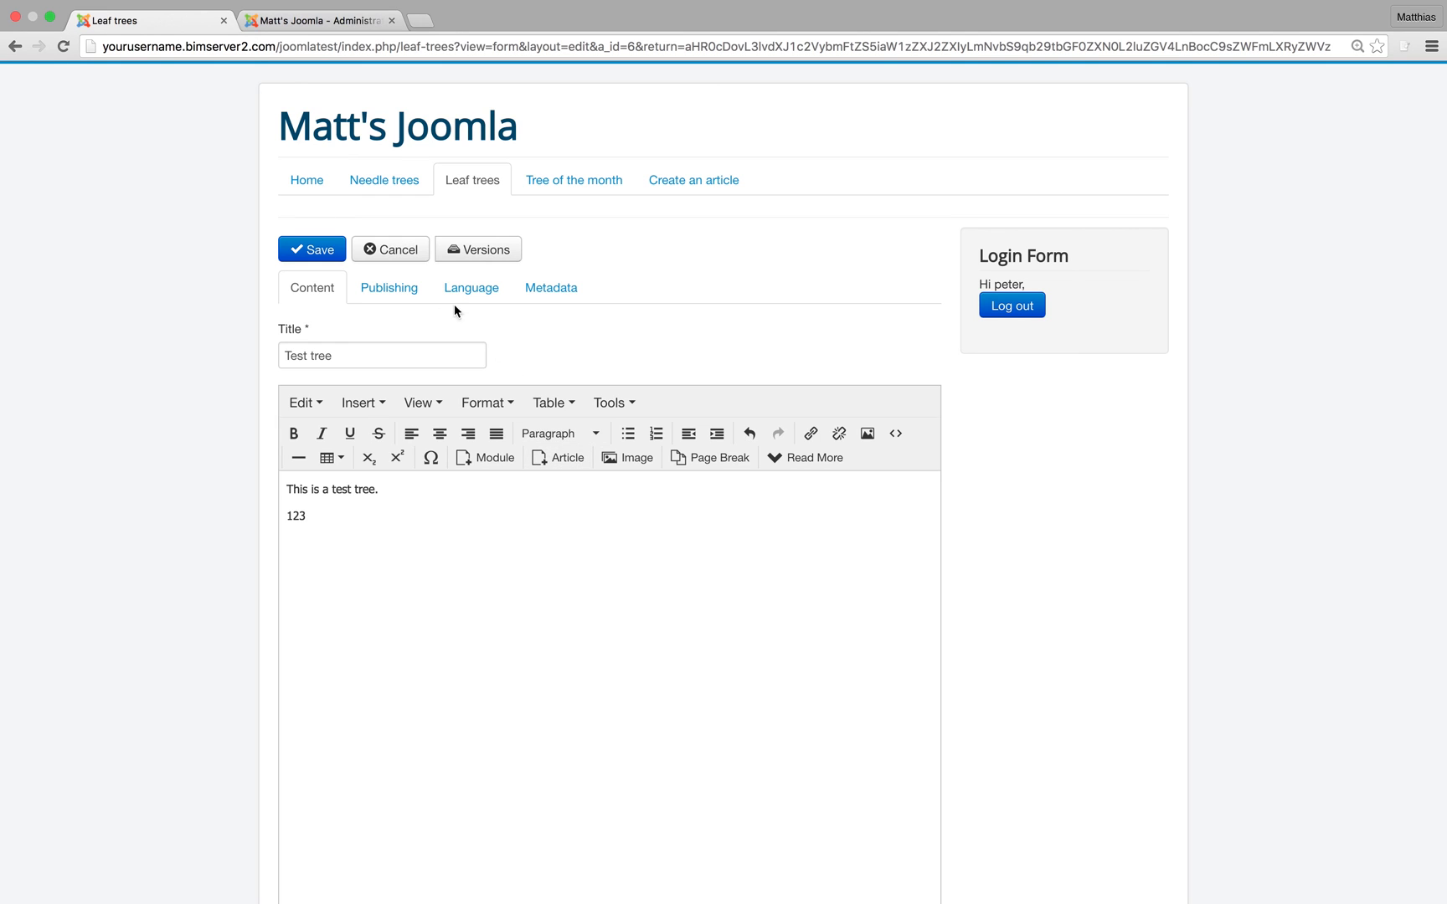
{"action": "left_click", "coordinate": [311, 249]}
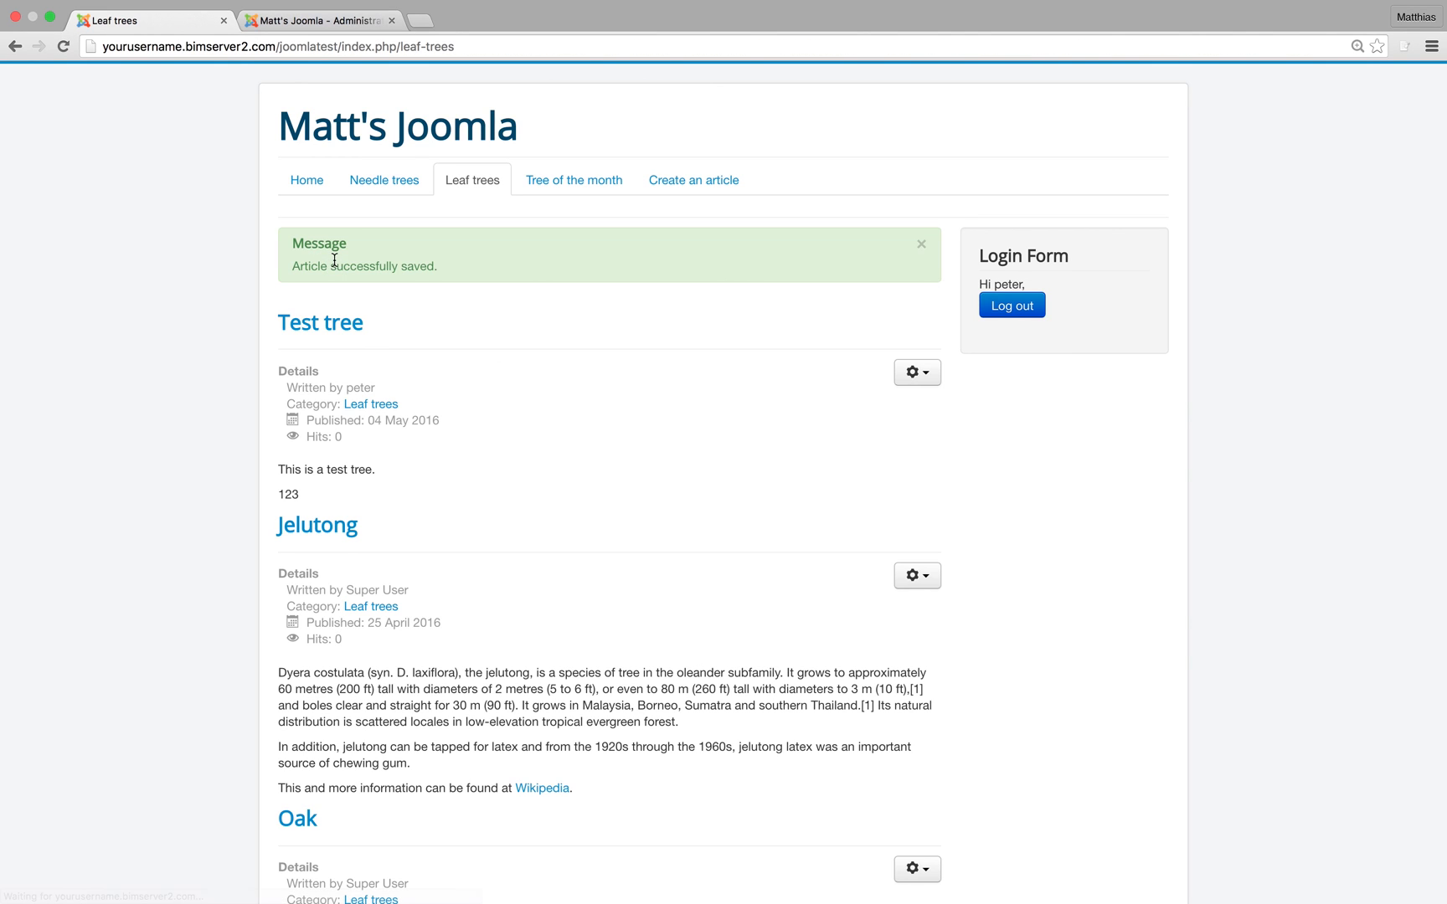
{"action": "mouse_move", "coordinate": [387, 340]}
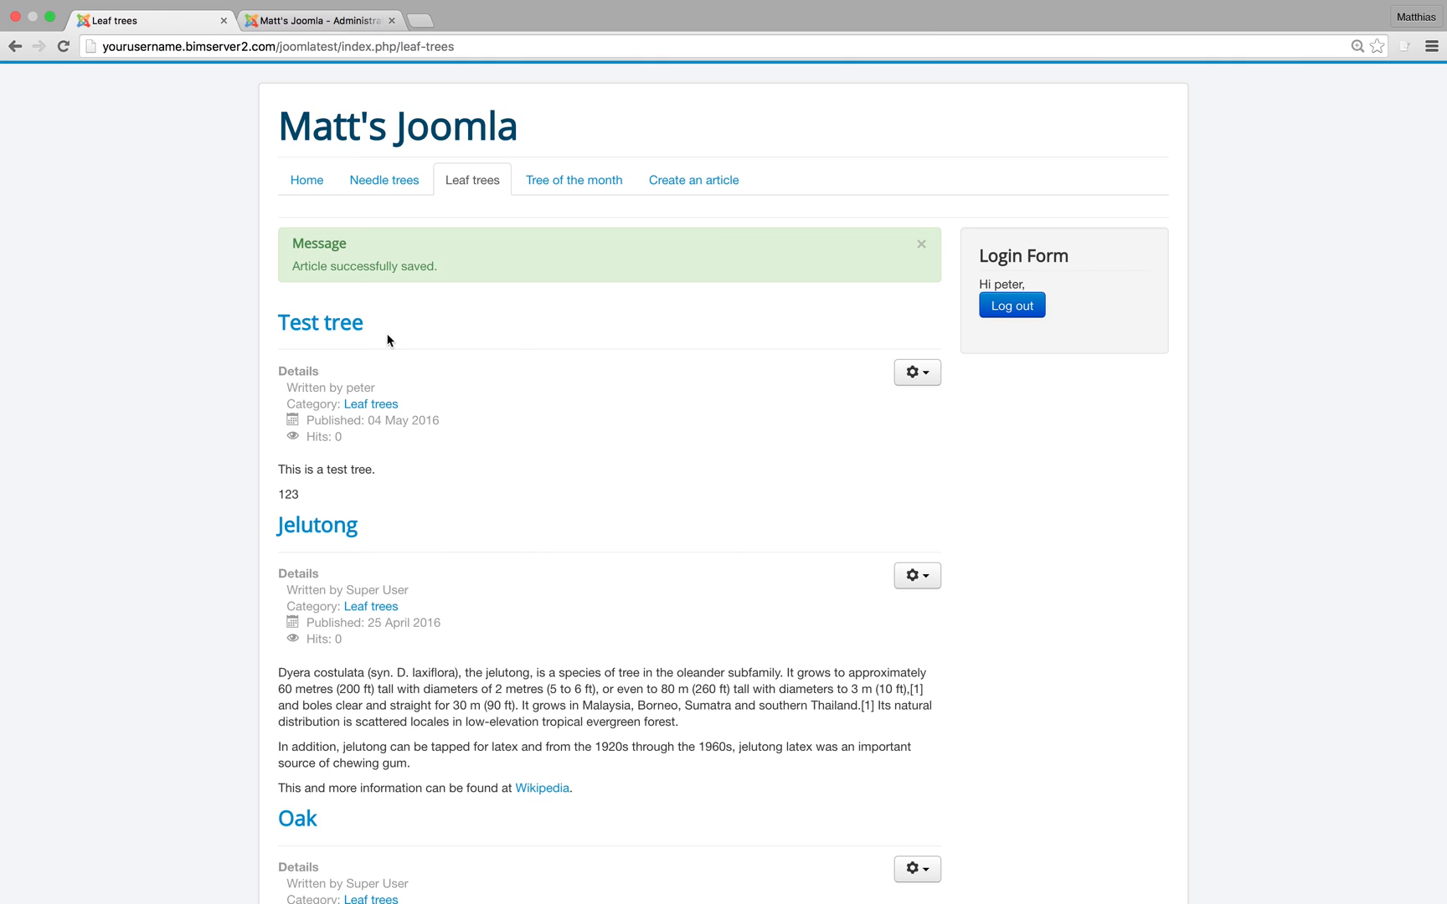
{"action": "scroll", "scroll_direction": "down", "scroll_amount": 3}
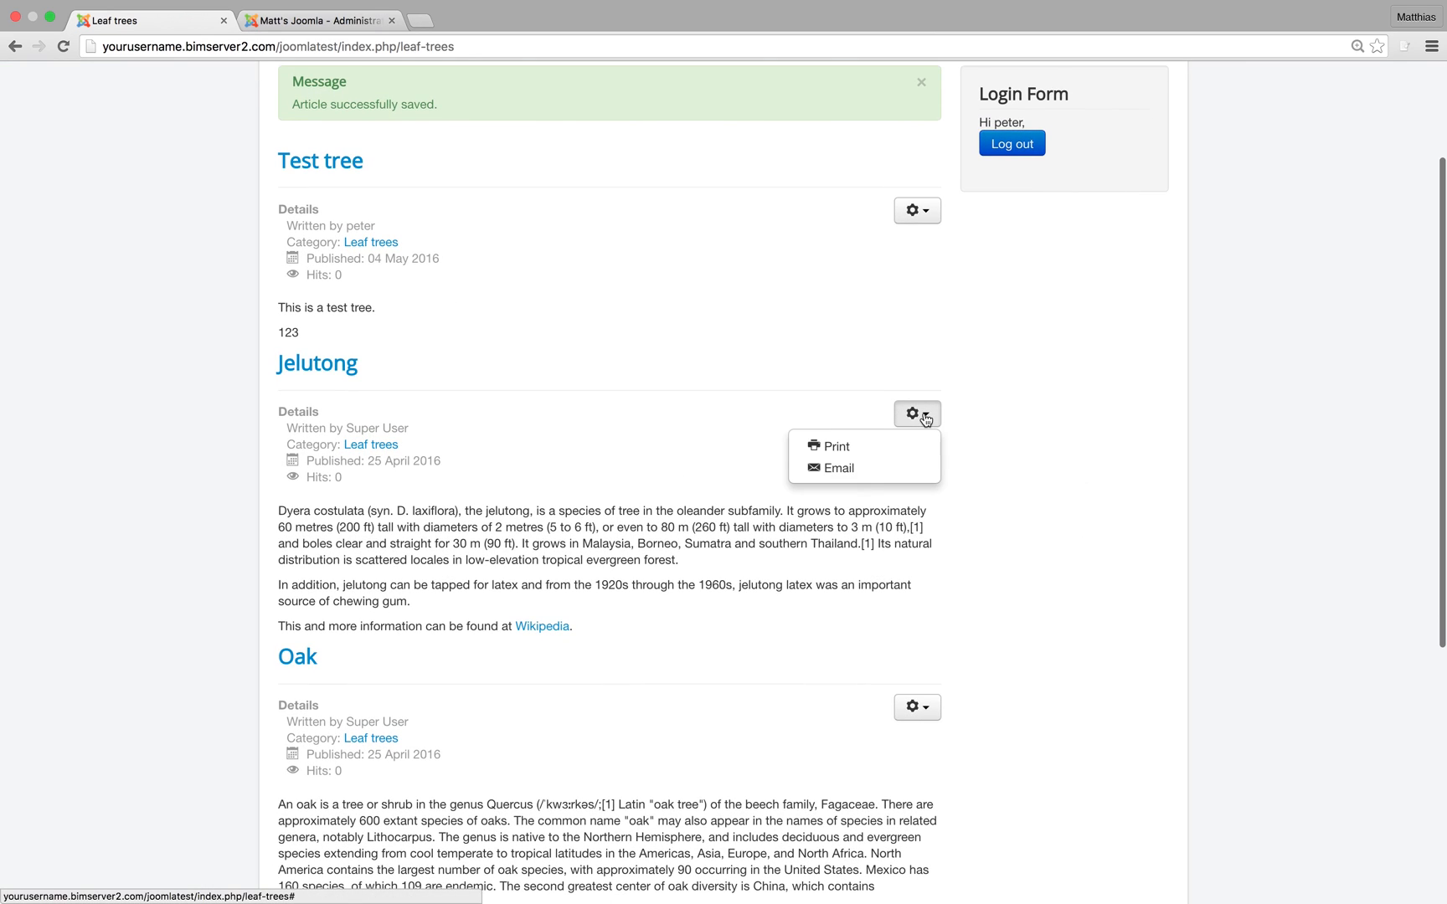
{"action": "mouse_move", "coordinate": [1005, 572]}
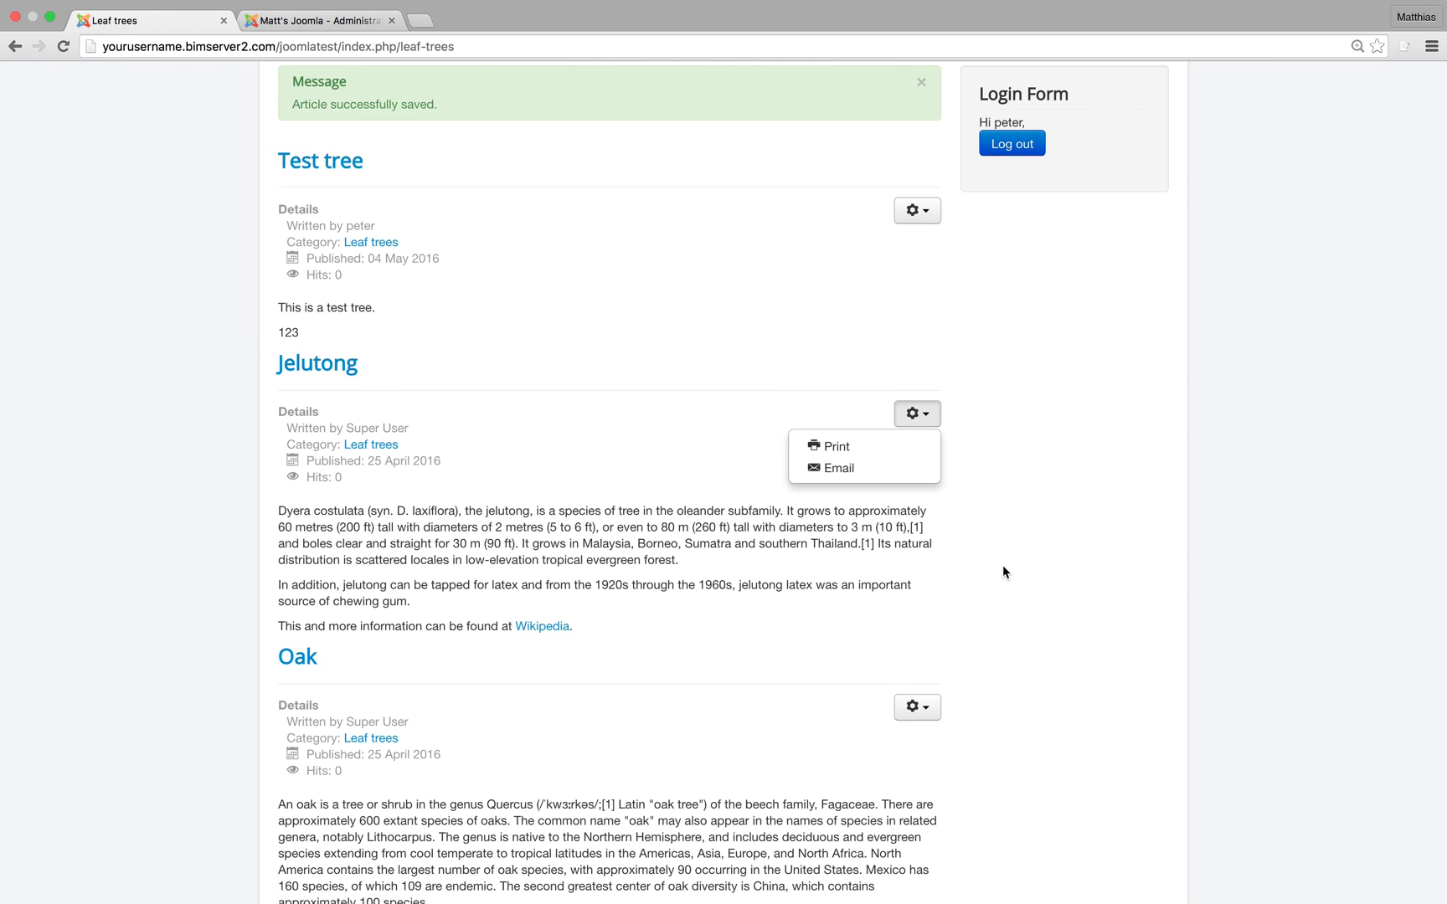
{"action": "left_click", "coordinate": [916, 707]}
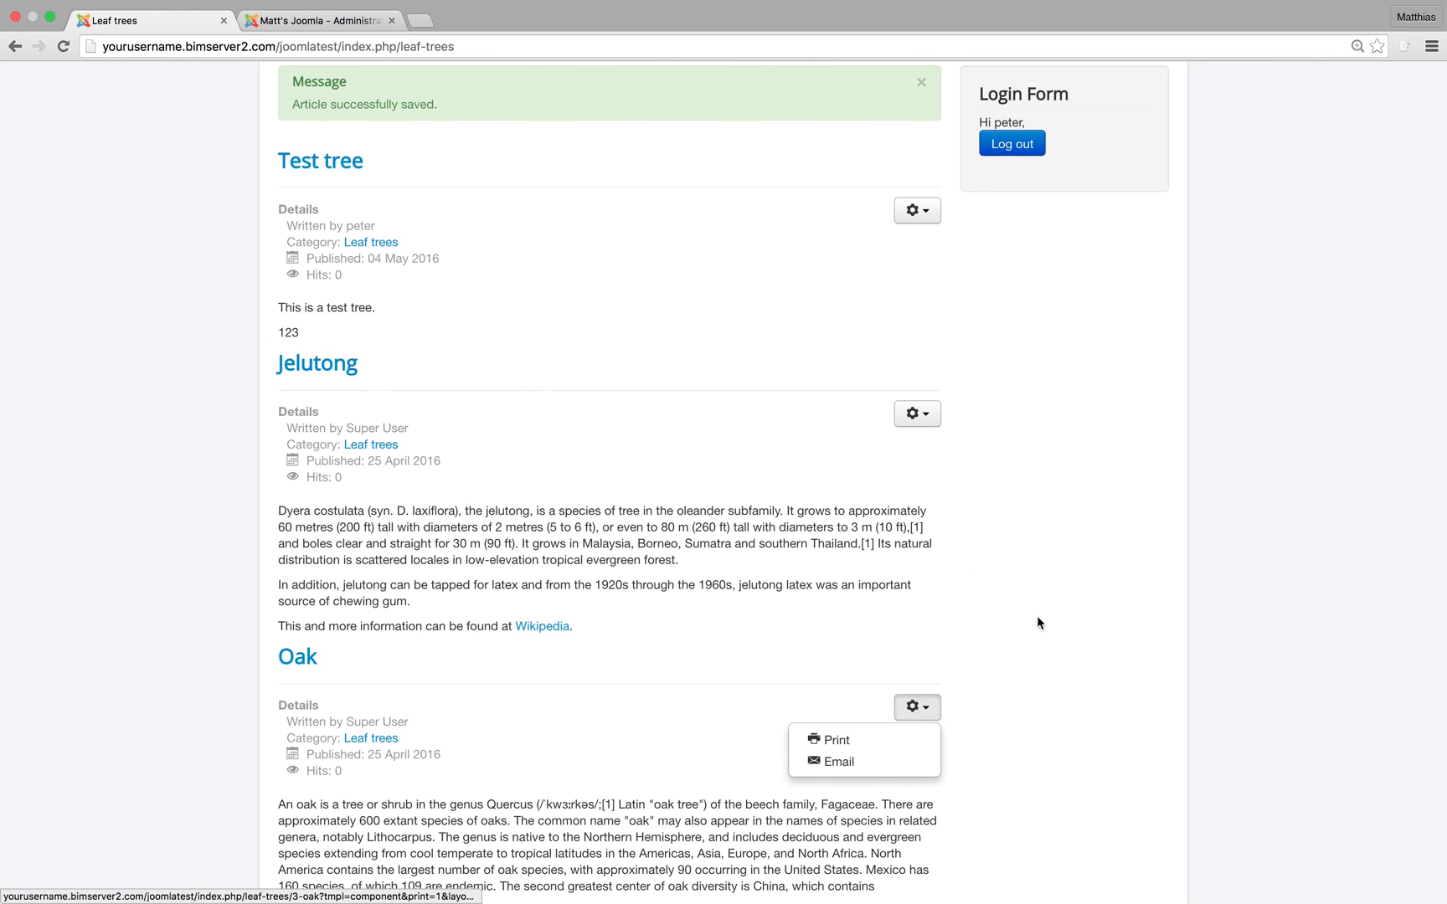